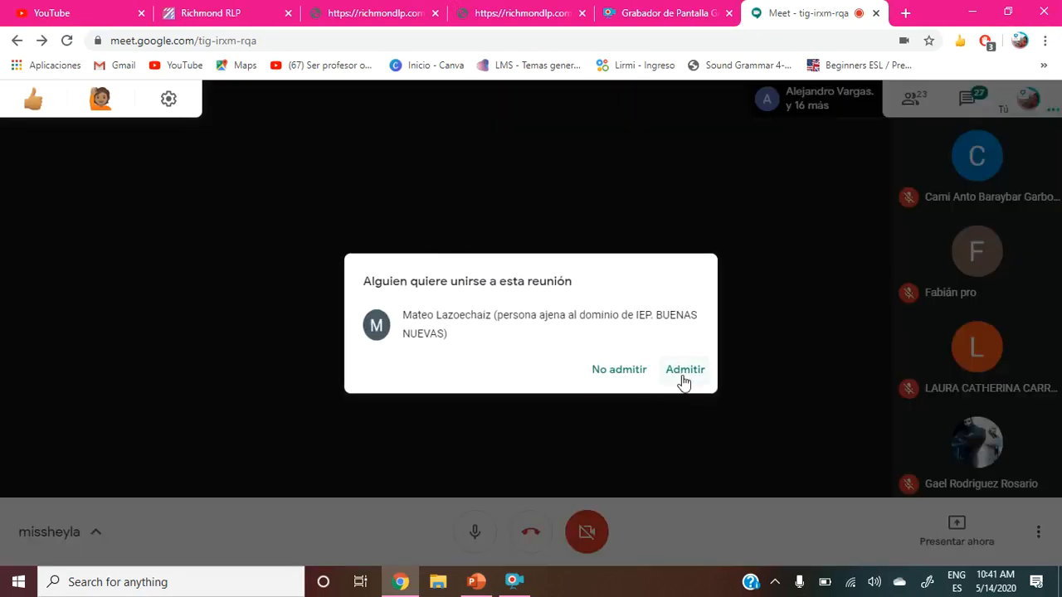
Admit the waiting student and share the entire screen, hiding the sharing notice.
left_click(685, 369)
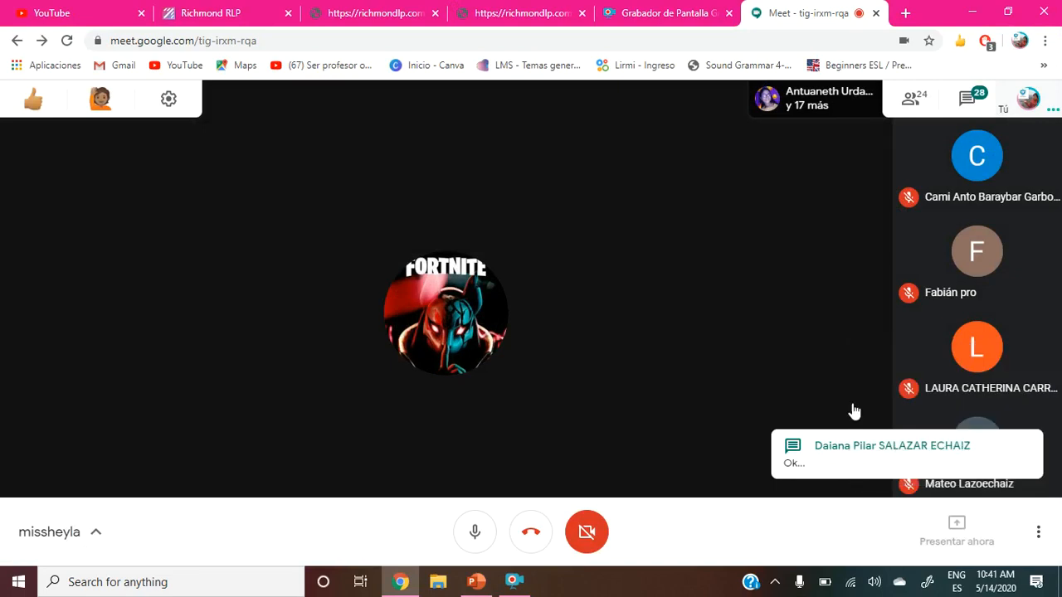
left_click(956, 535)
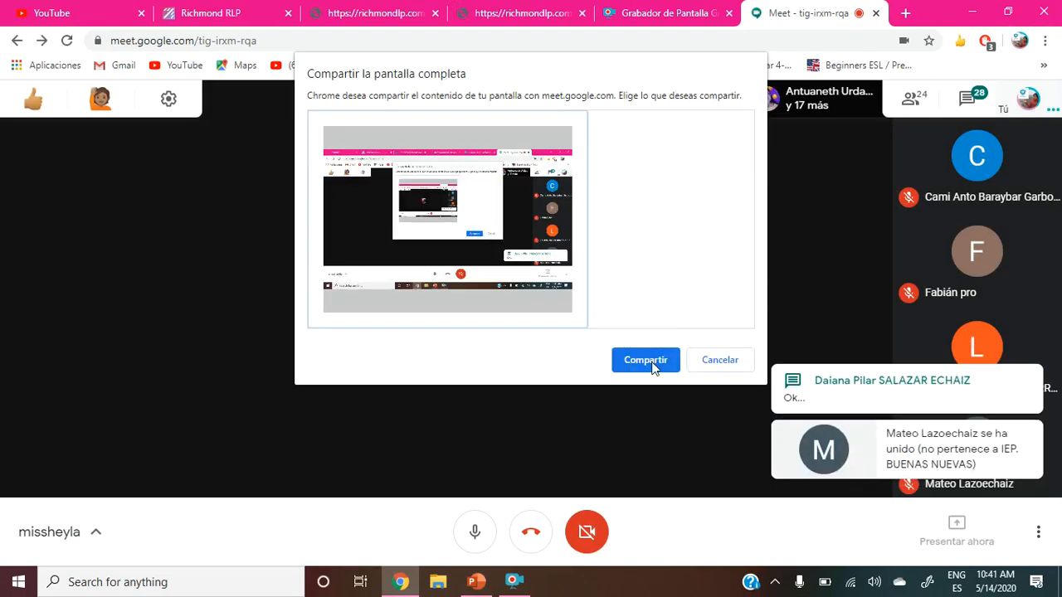
left_click(646, 359)
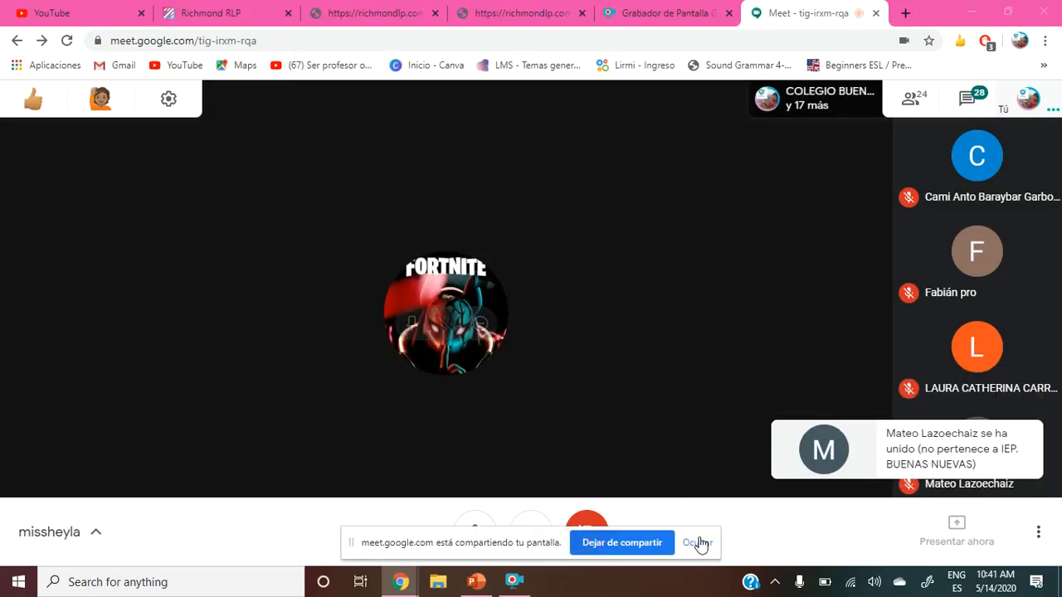
left_click(697, 542)
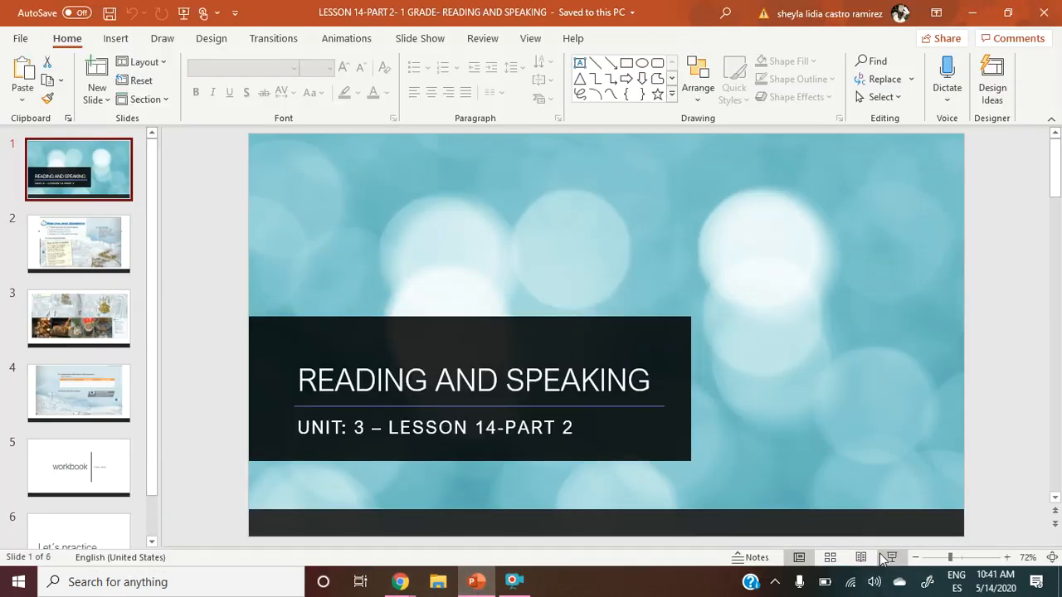
Start the PowerPoint slideshow from the Reading and Speaking title slide.
left_click(888, 557)
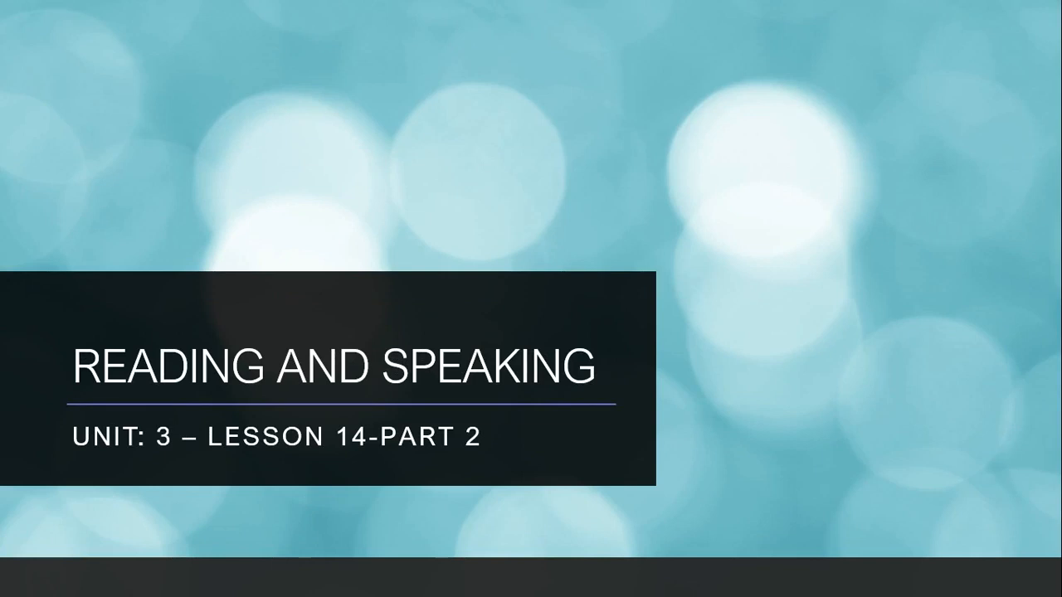
mouse_move(747, 544)
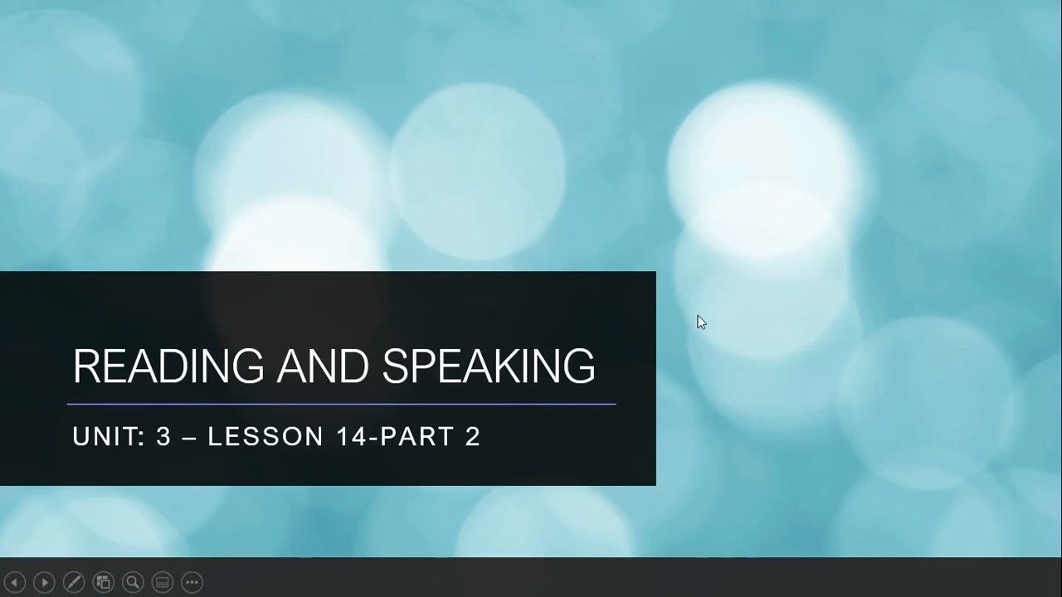
mouse_move(708, 326)
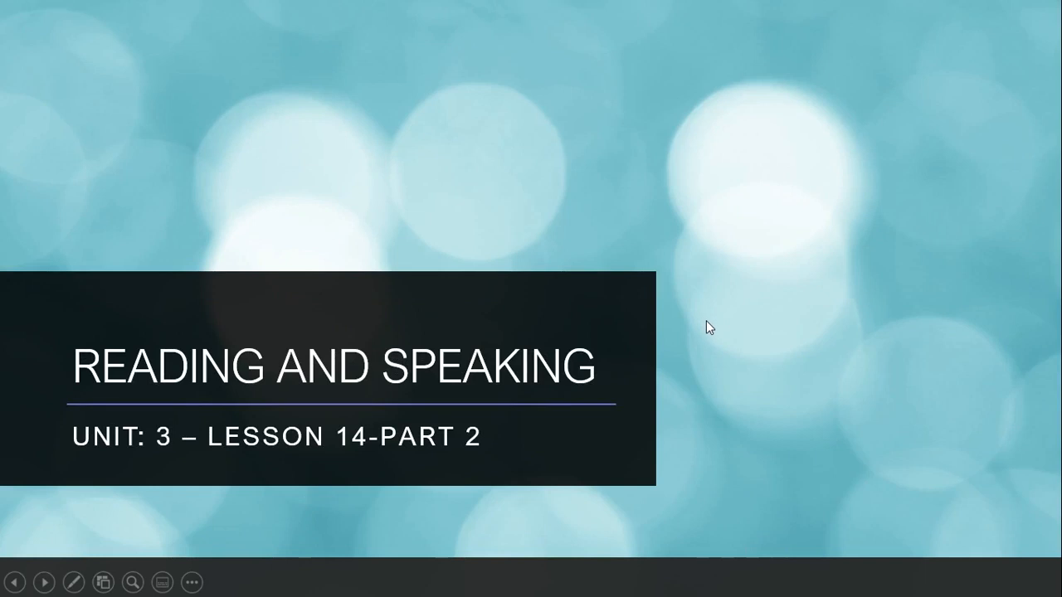
mouse_move(240, 404)
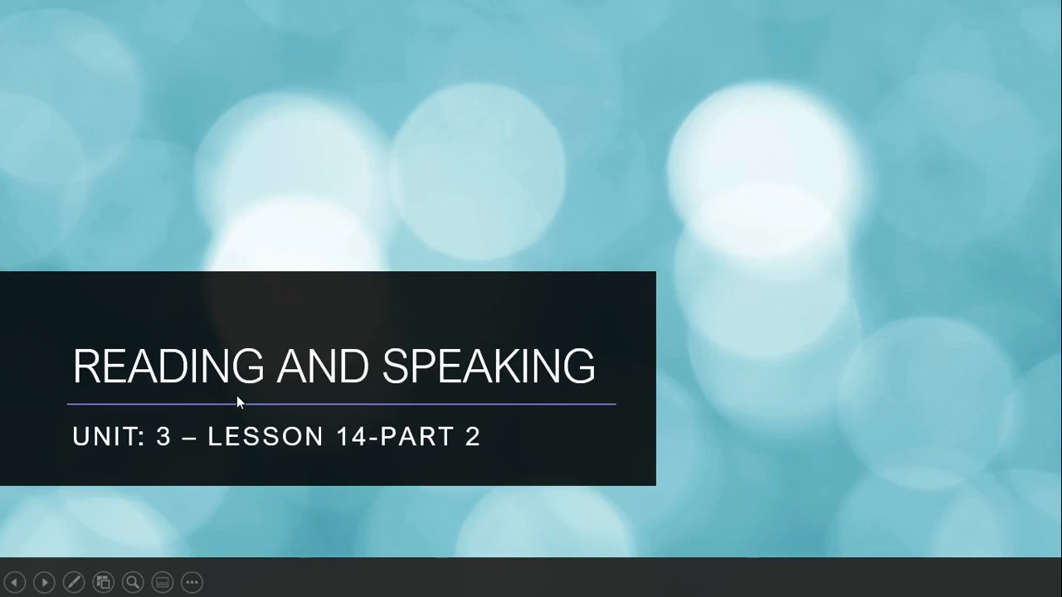
mouse_move(225, 410)
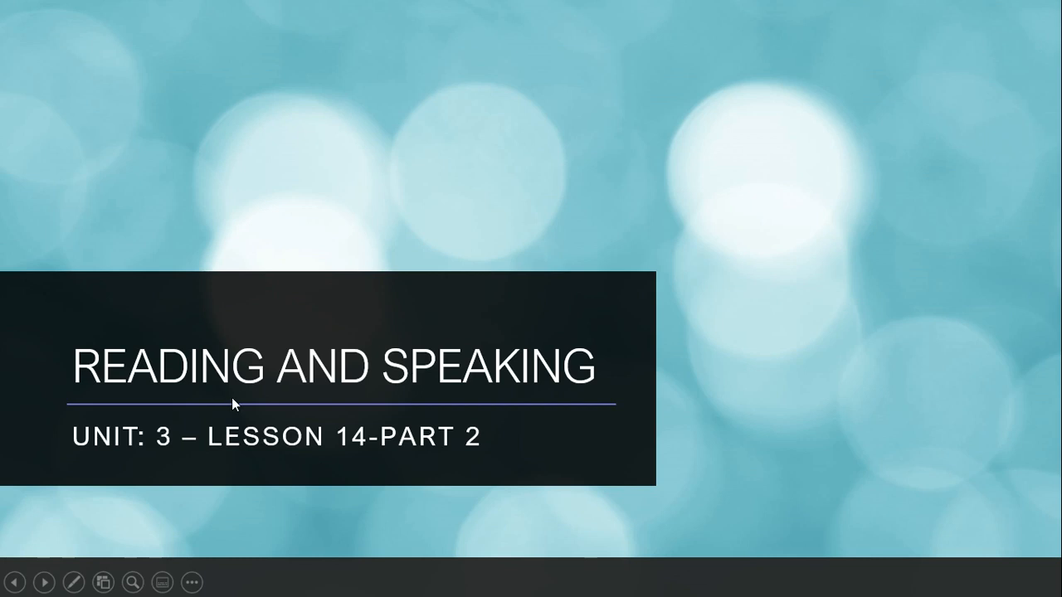
mouse_move(228, 398)
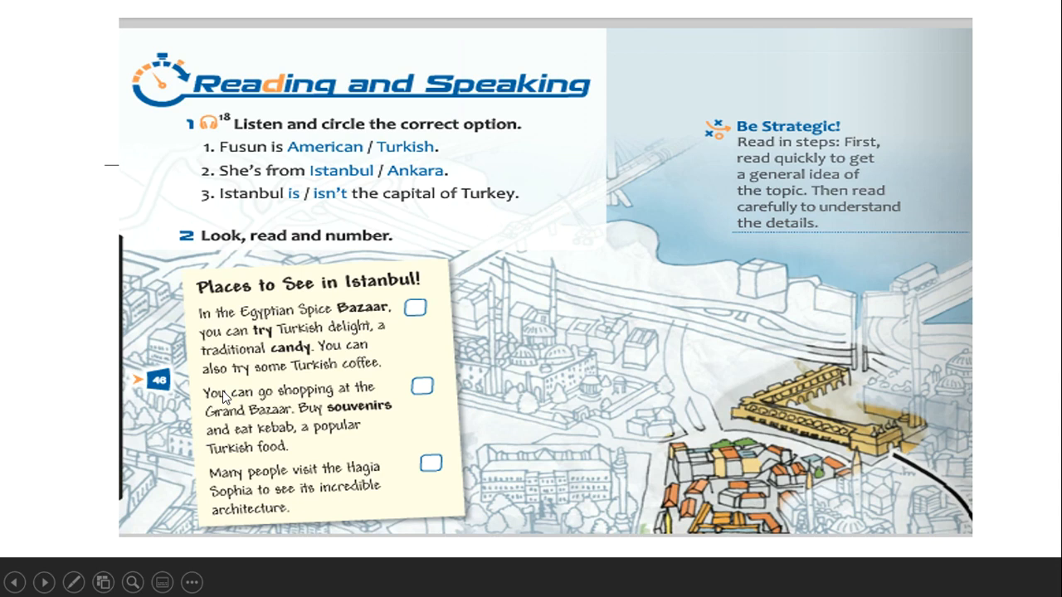
mouse_move(187, 432)
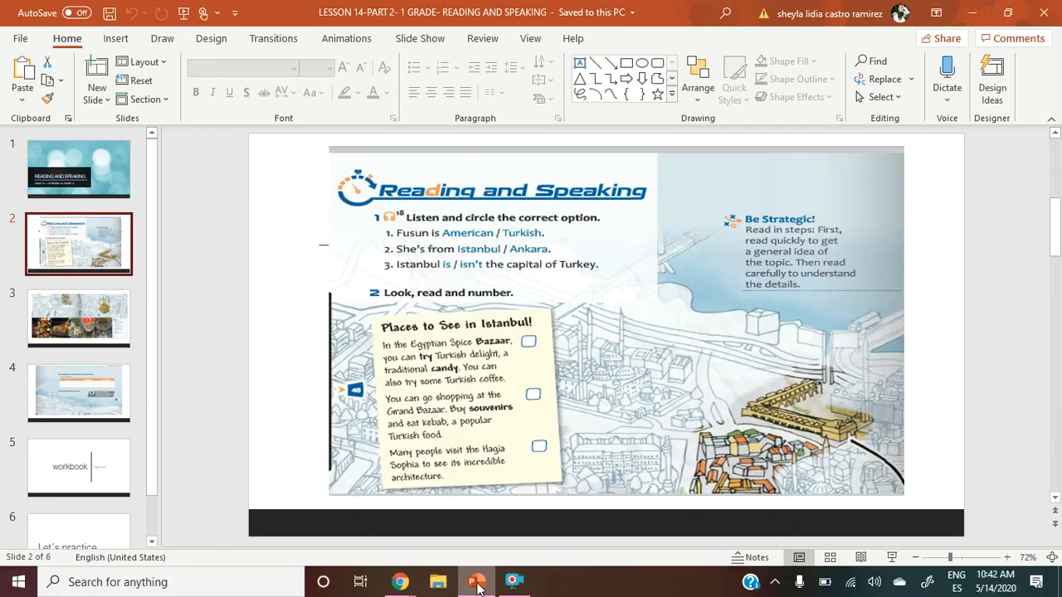
mouse_move(400, 581)
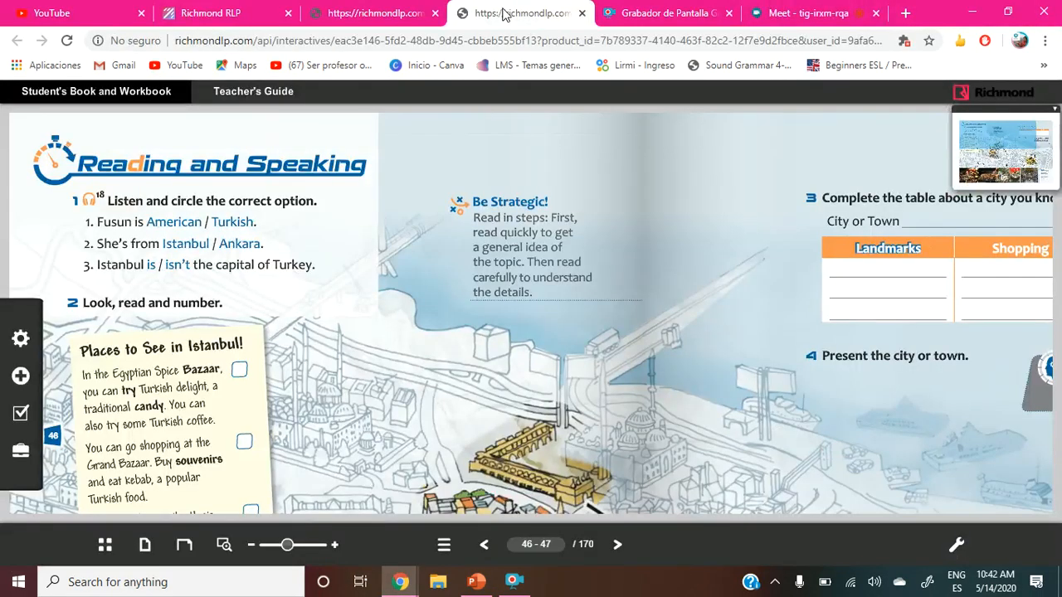
scroll("down", 3)
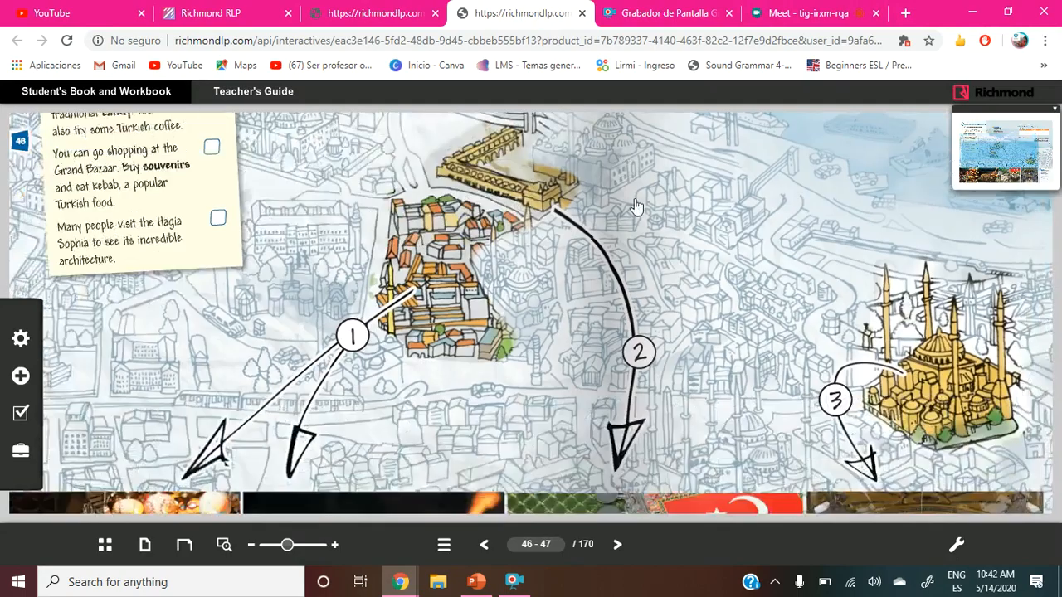
scroll("down", 3)
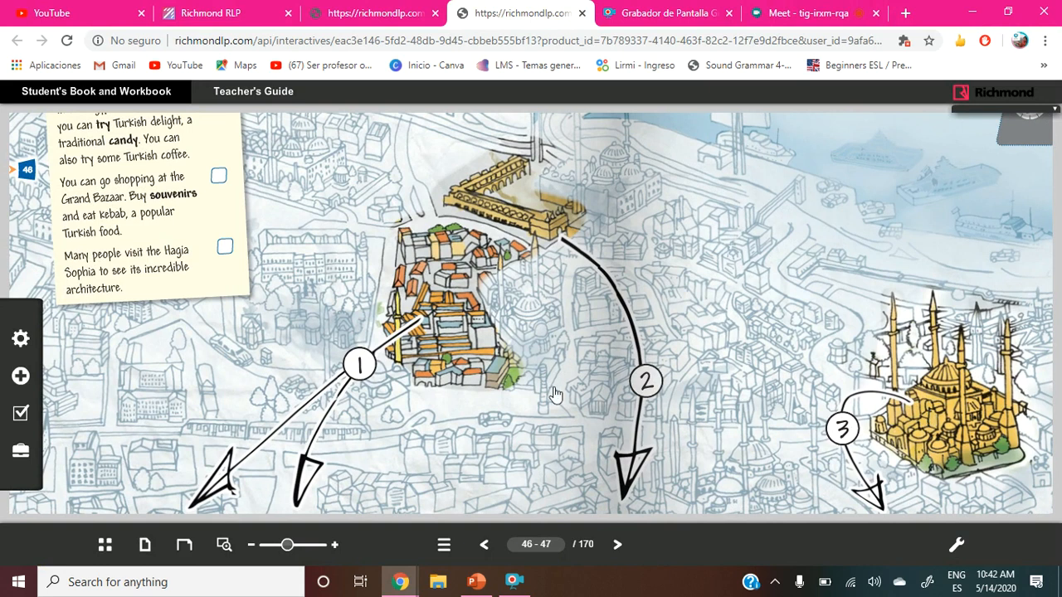
mouse_move(766, 308)
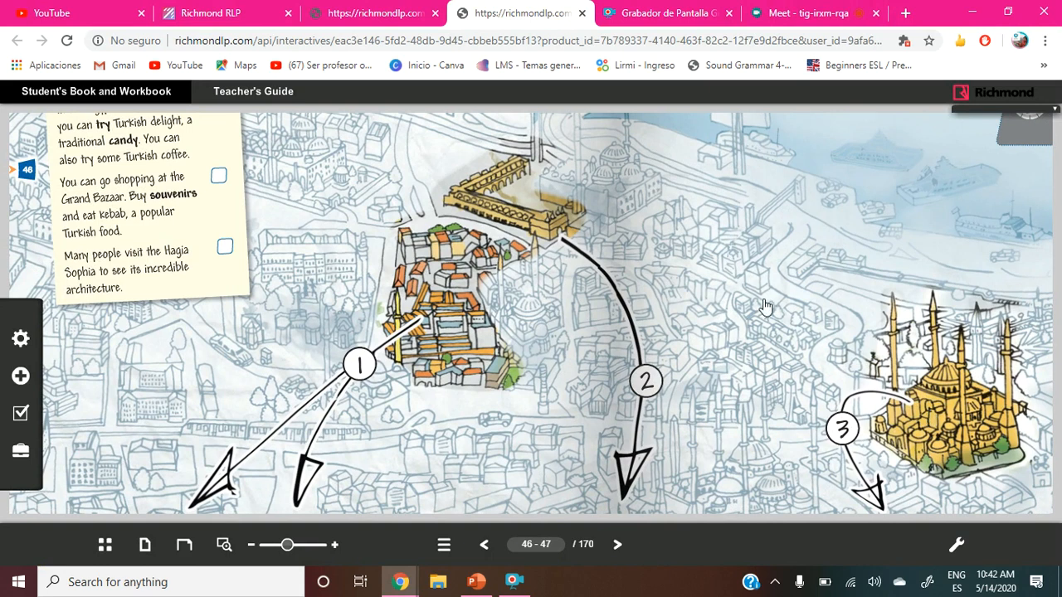
scroll("down", 3)
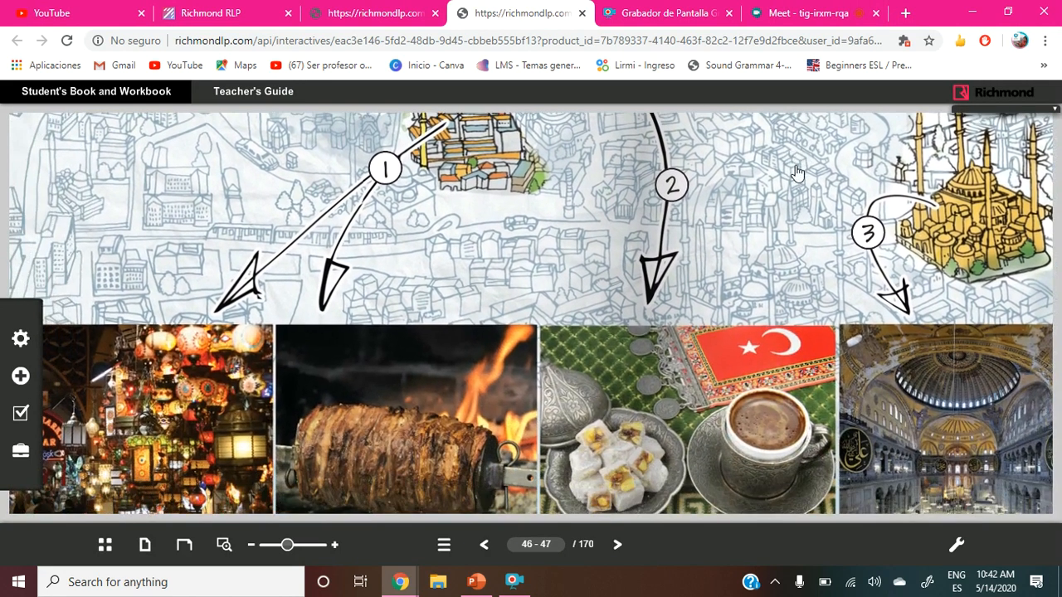
scroll("up", 3)
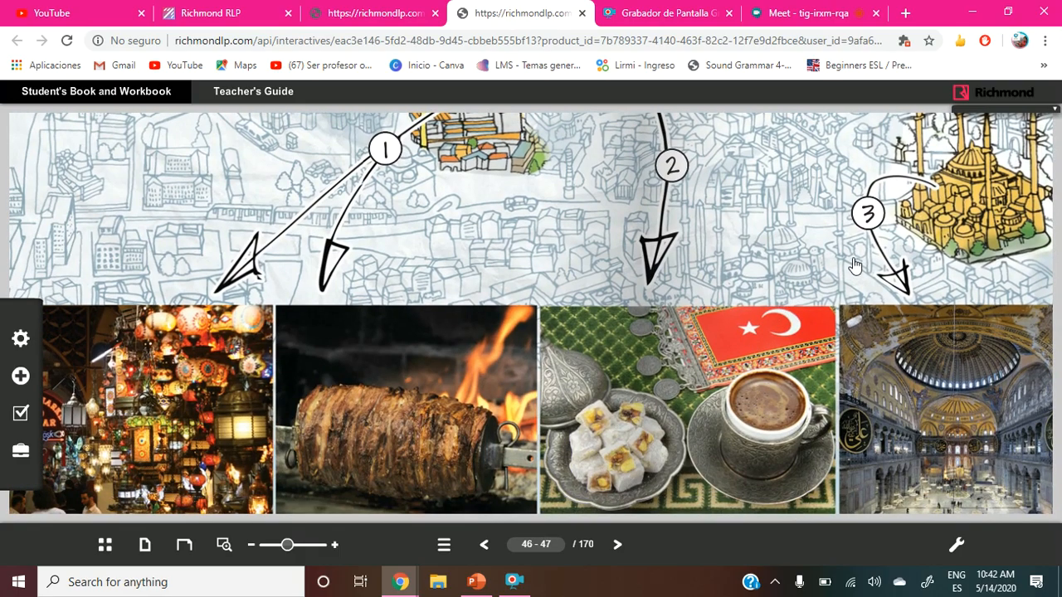
mouse_move(857, 271)
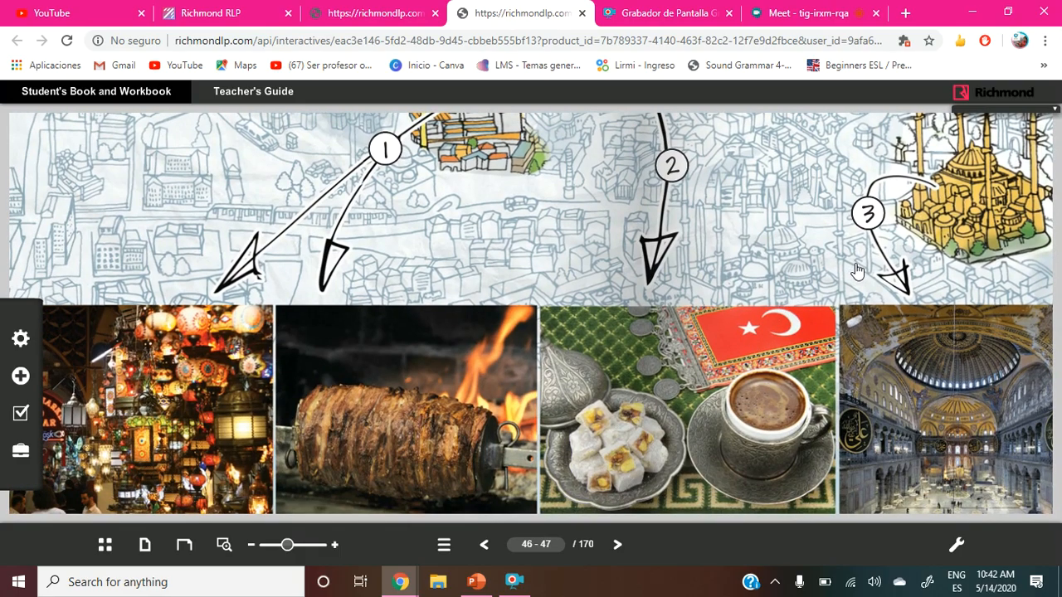
mouse_move(822, 305)
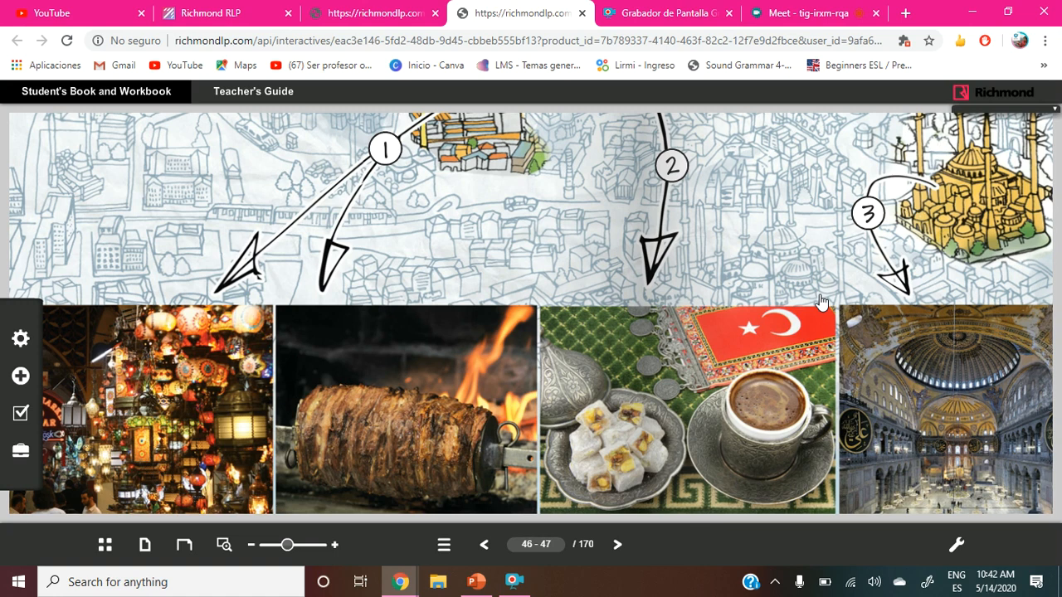
mouse_move(795, 280)
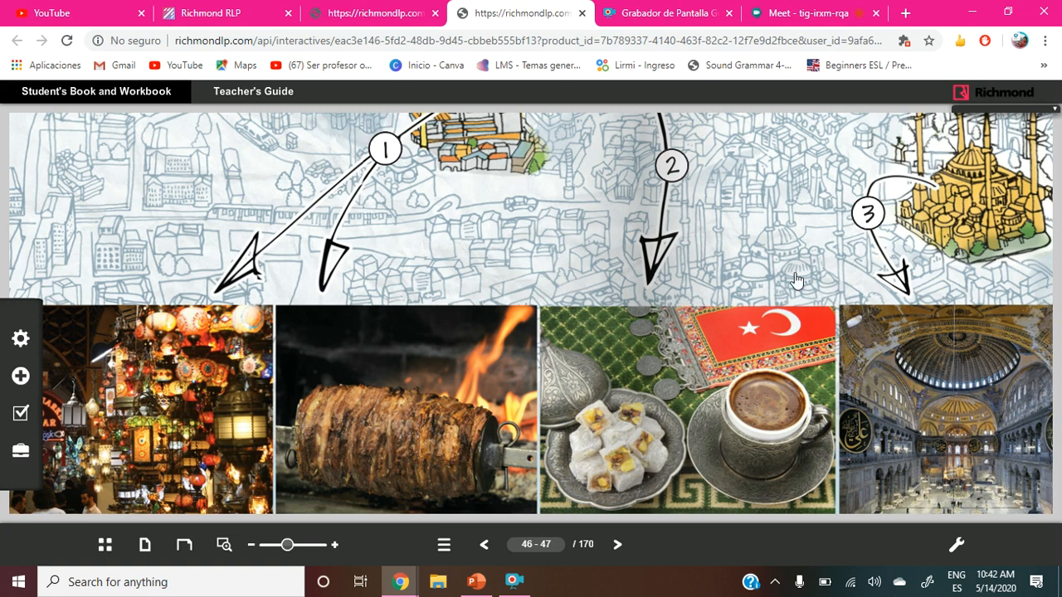
mouse_move(751, 486)
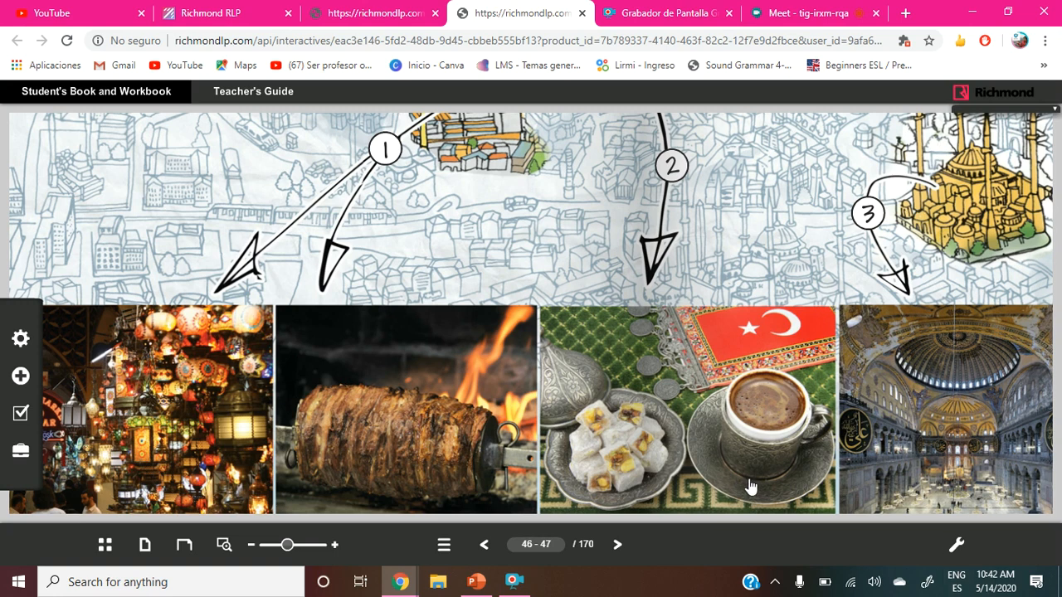
mouse_move(591, 474)
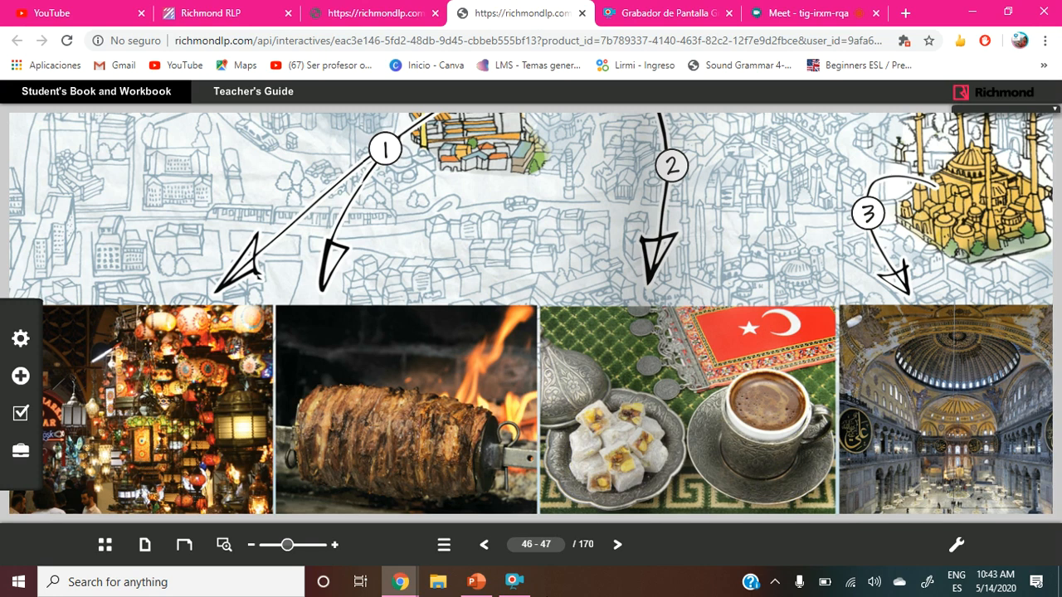
mouse_move(408, 481)
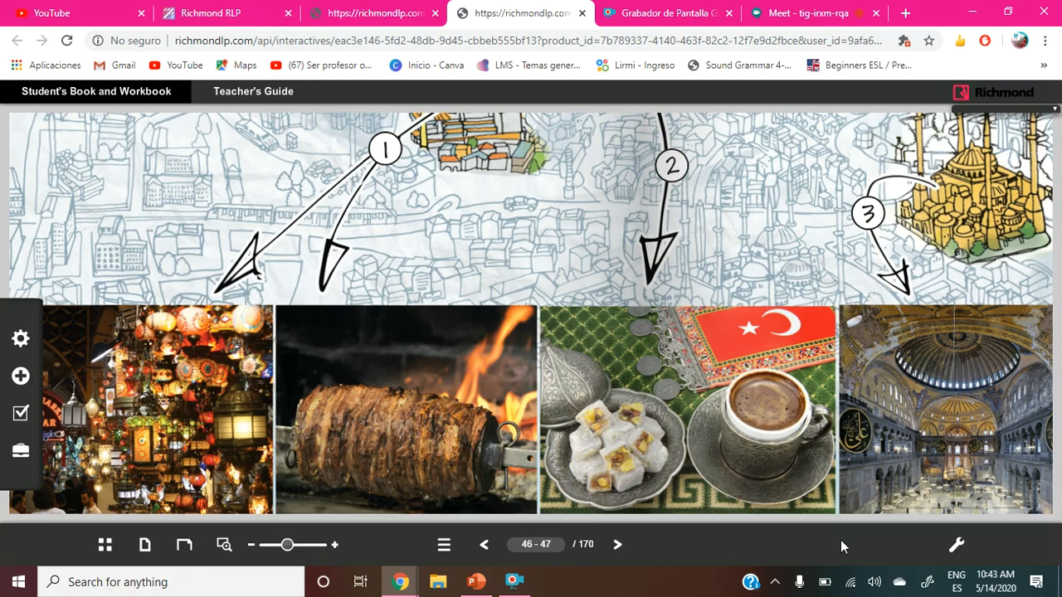
mouse_move(668, 463)
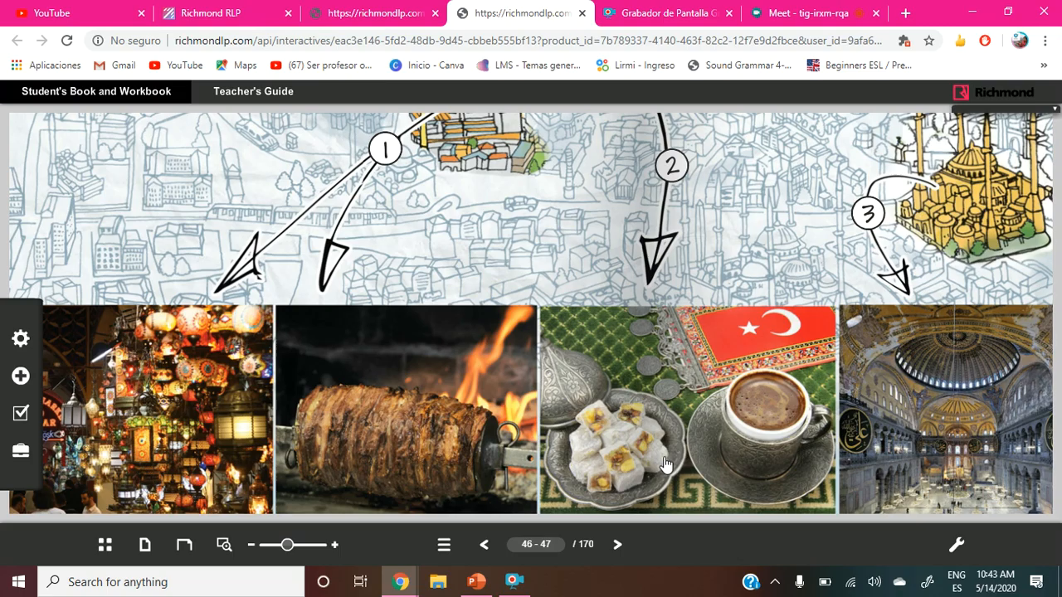
scroll("up", 3)
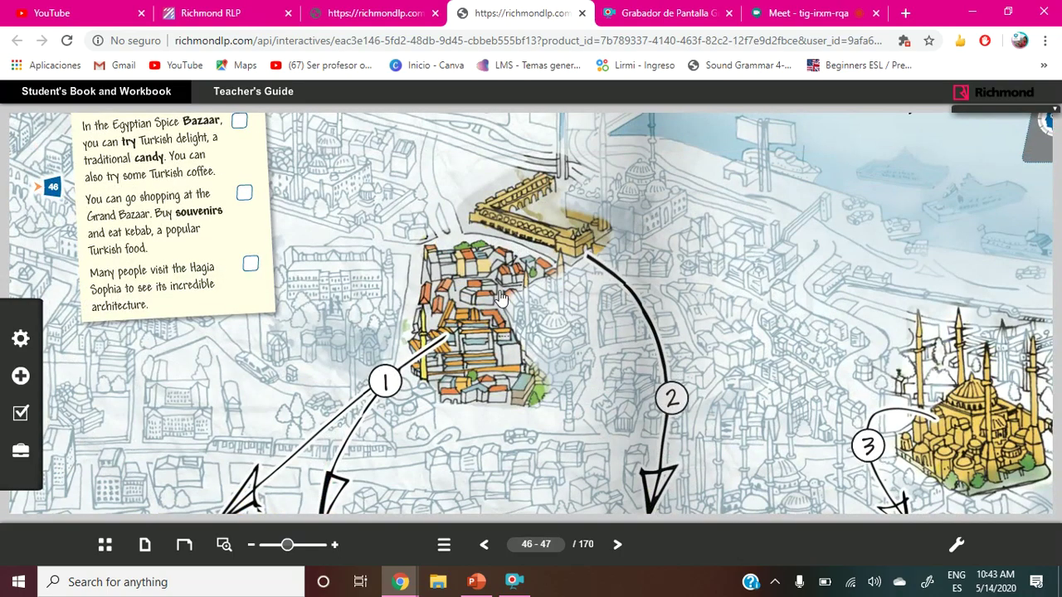
scroll("up", 3)
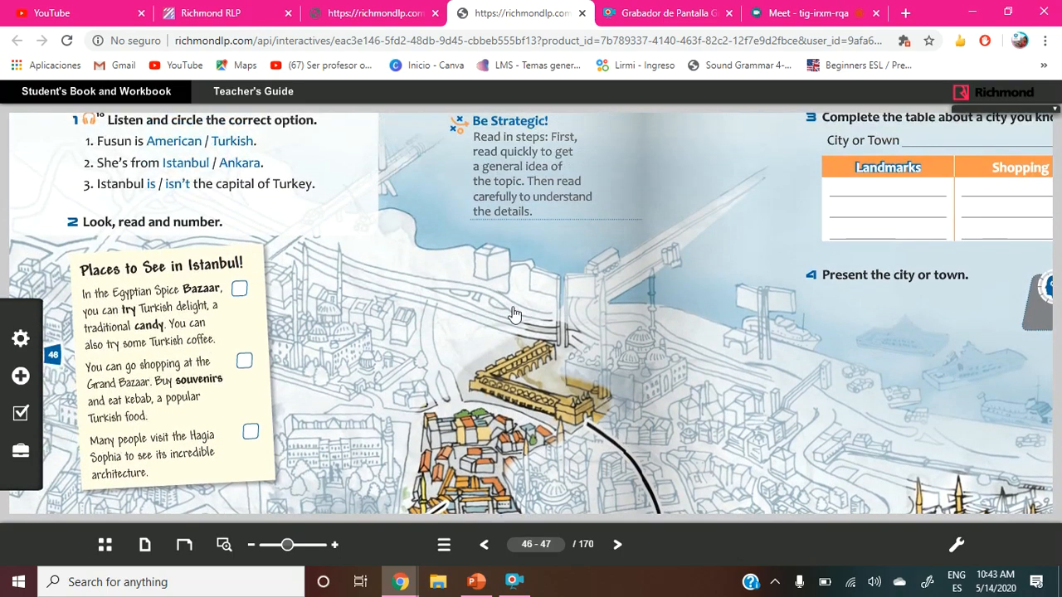
scroll("up", 3)
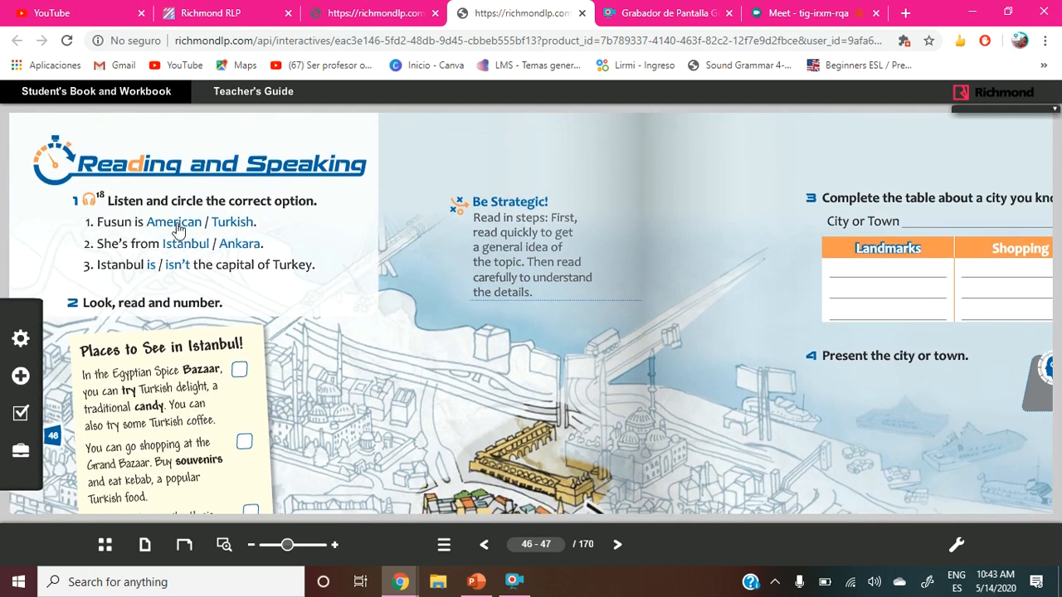
mouse_move(269, 216)
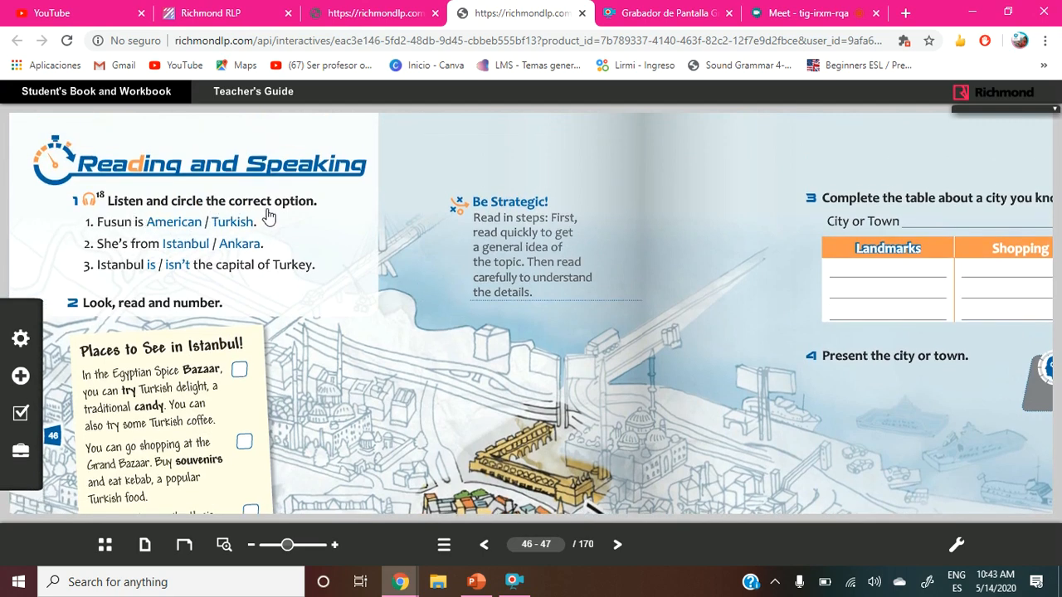
mouse_move(123, 224)
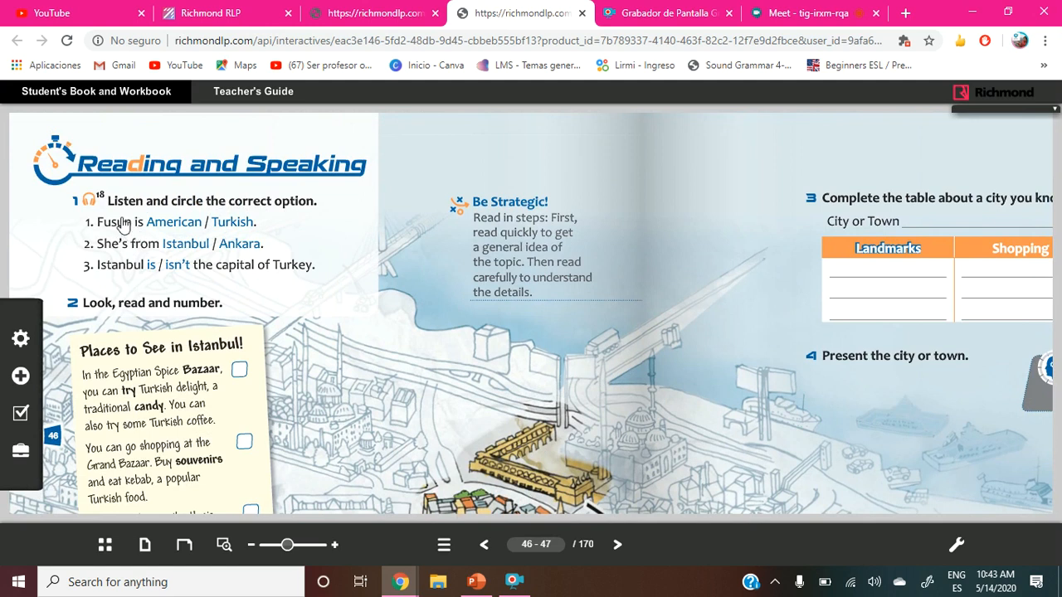
mouse_move(323, 192)
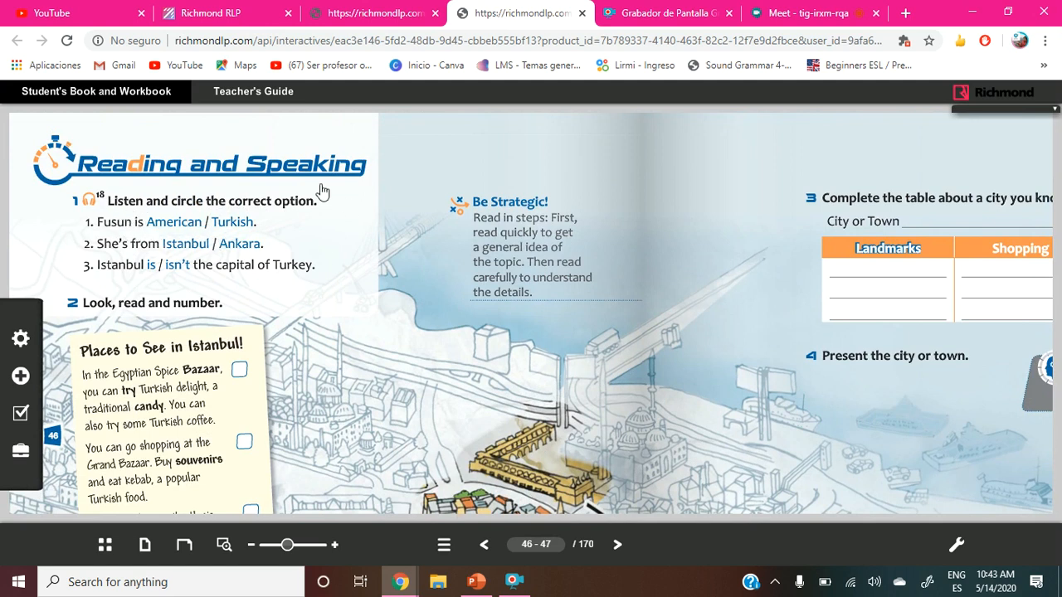
mouse_move(274, 271)
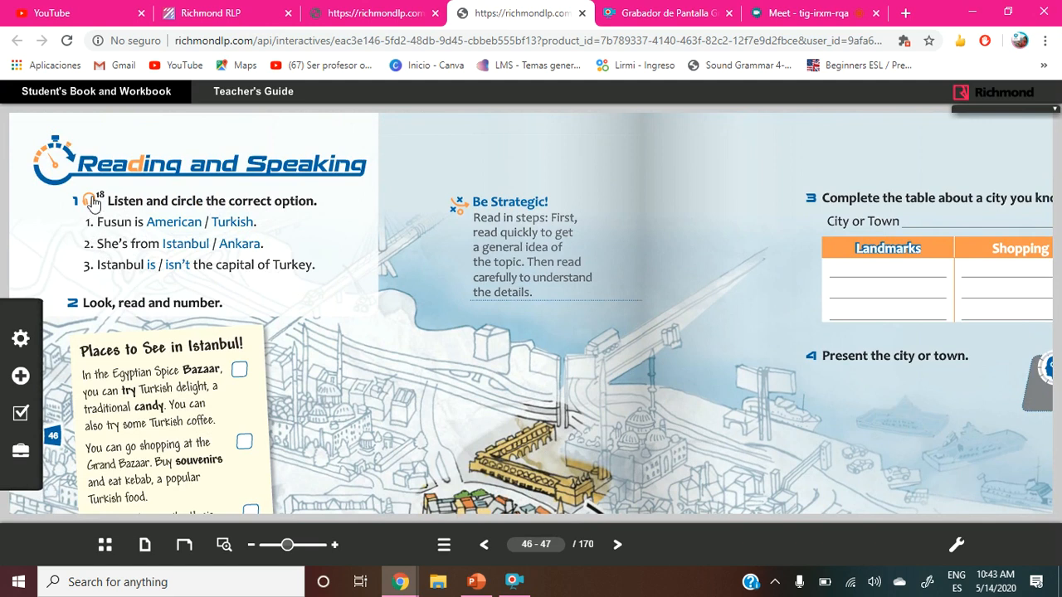
left_click(90, 201)
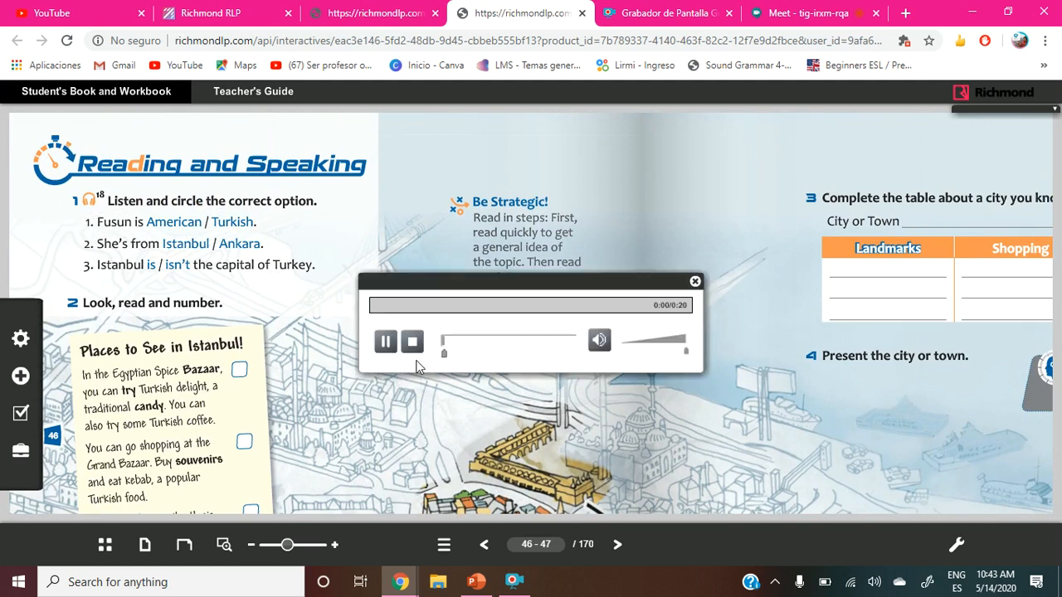
left_click(385, 342)
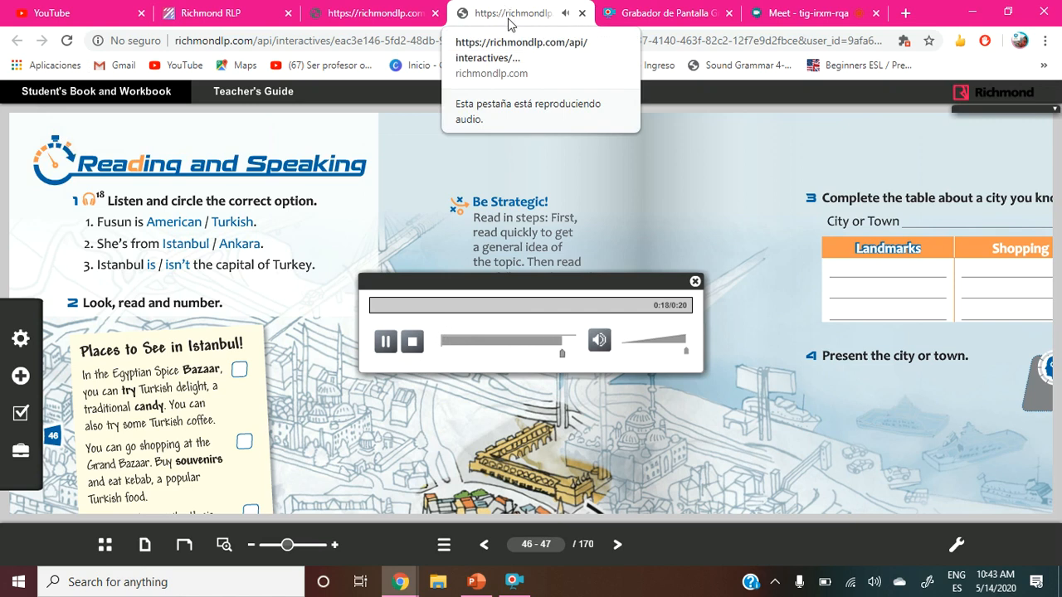
left_click(412, 341)
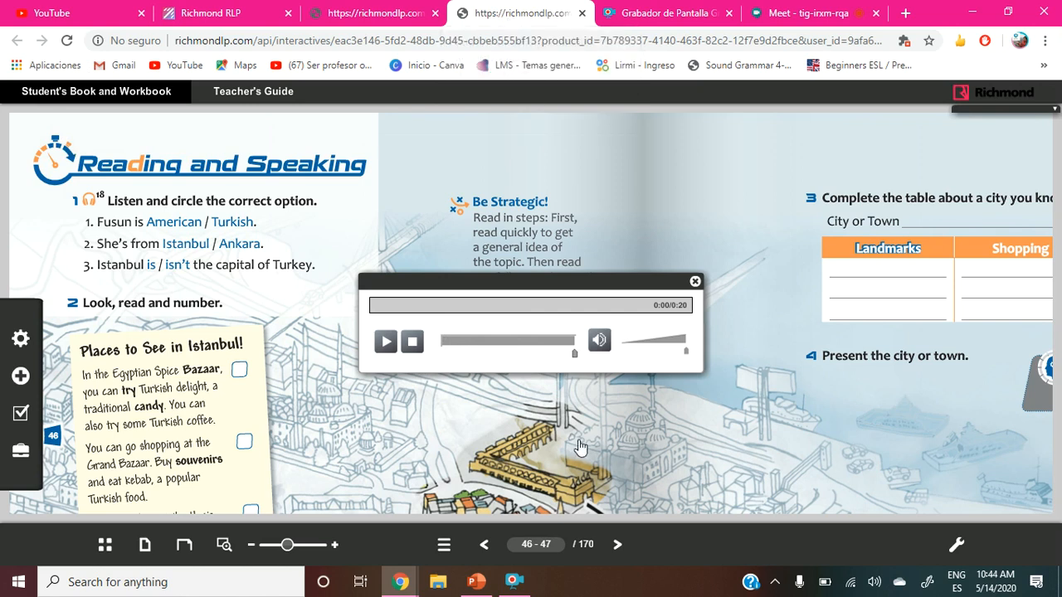
mouse_move(581, 437)
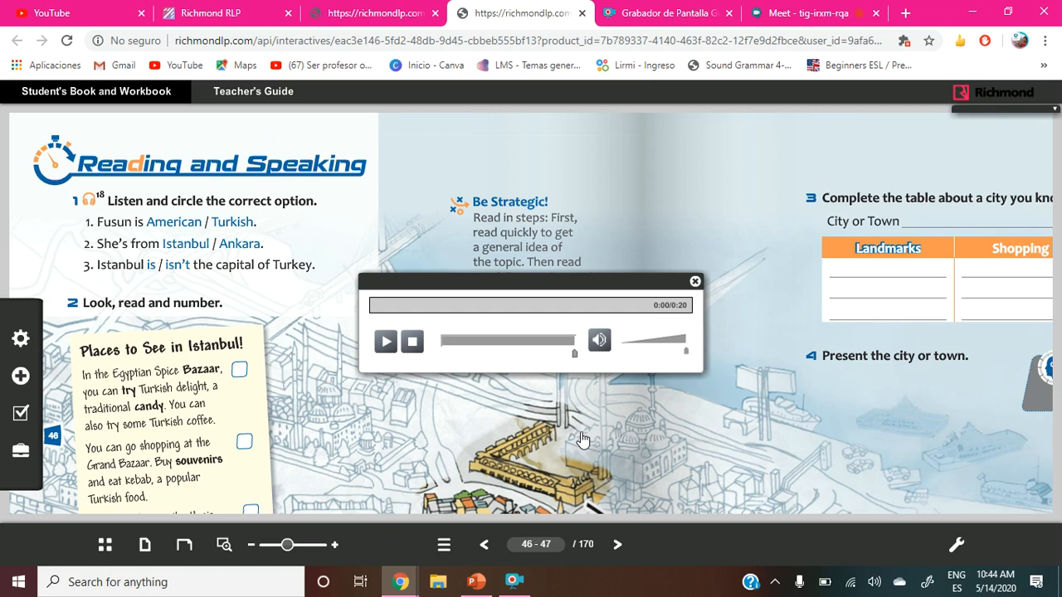
mouse_move(586, 441)
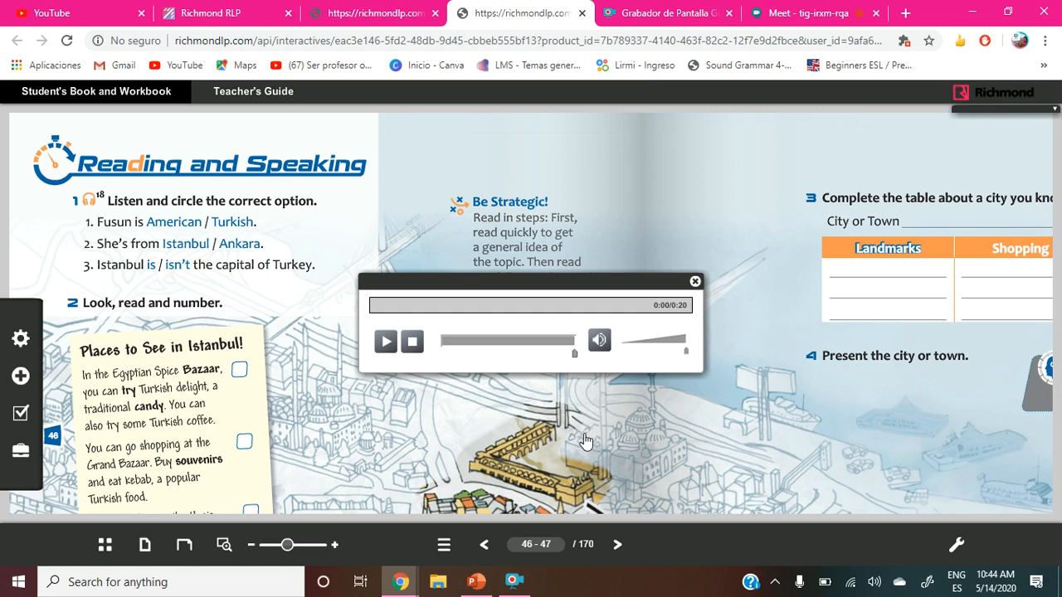
mouse_move(597, 444)
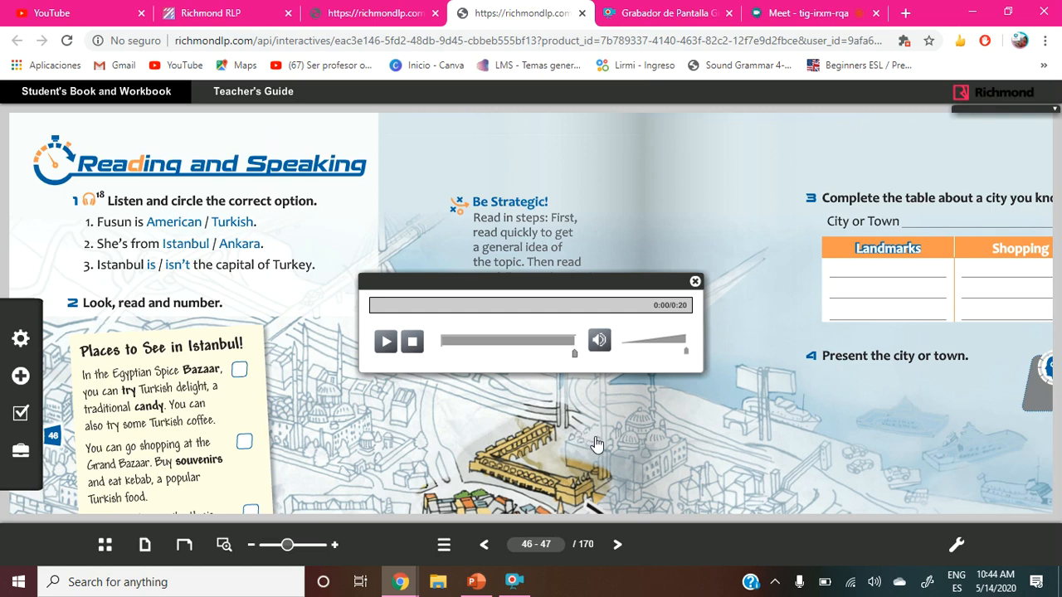
mouse_move(469, 399)
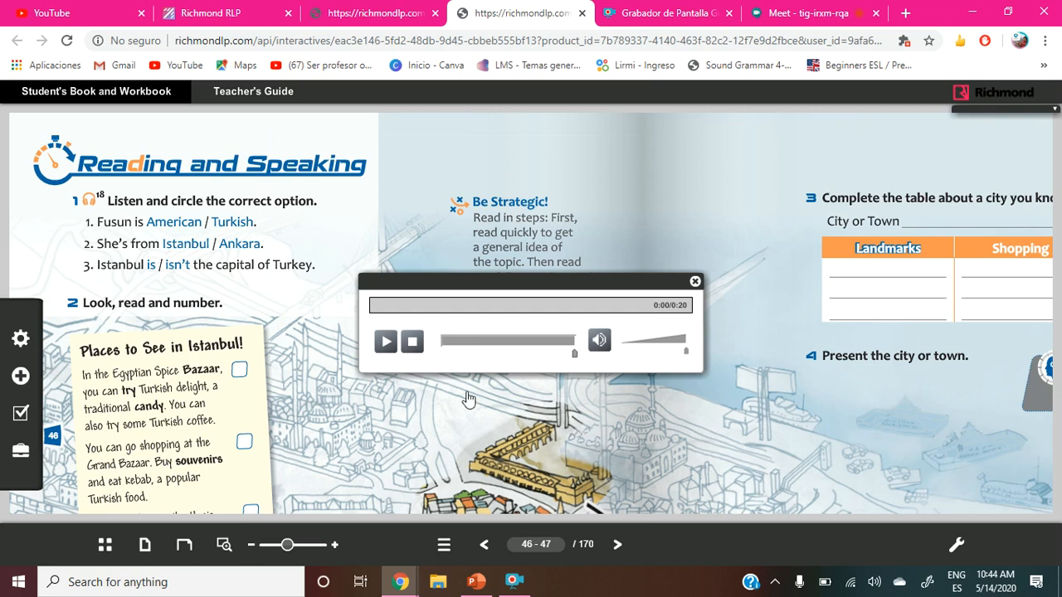
mouse_move(394, 351)
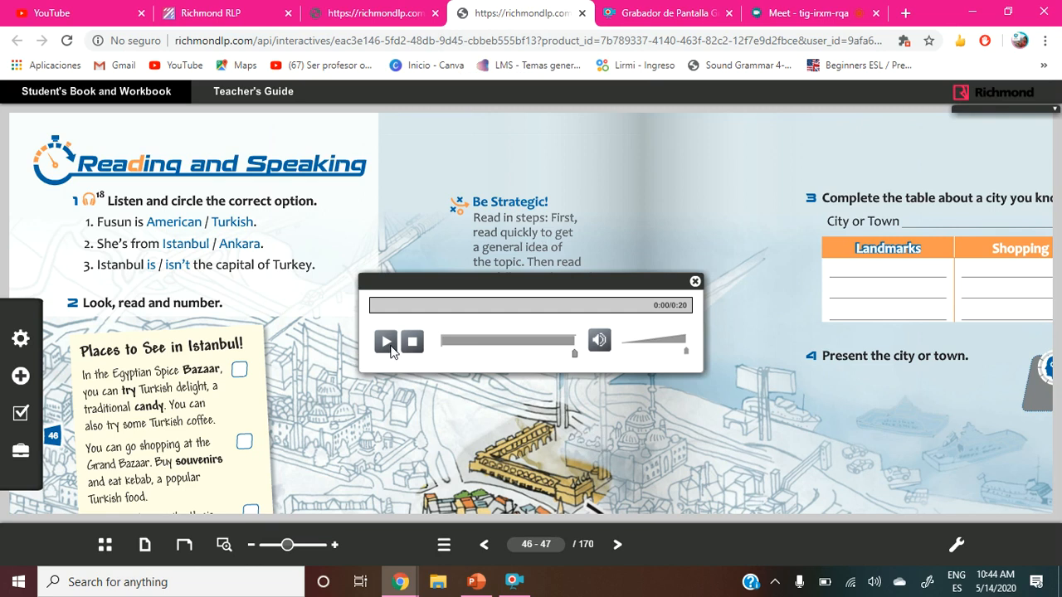
mouse_move(399, 355)
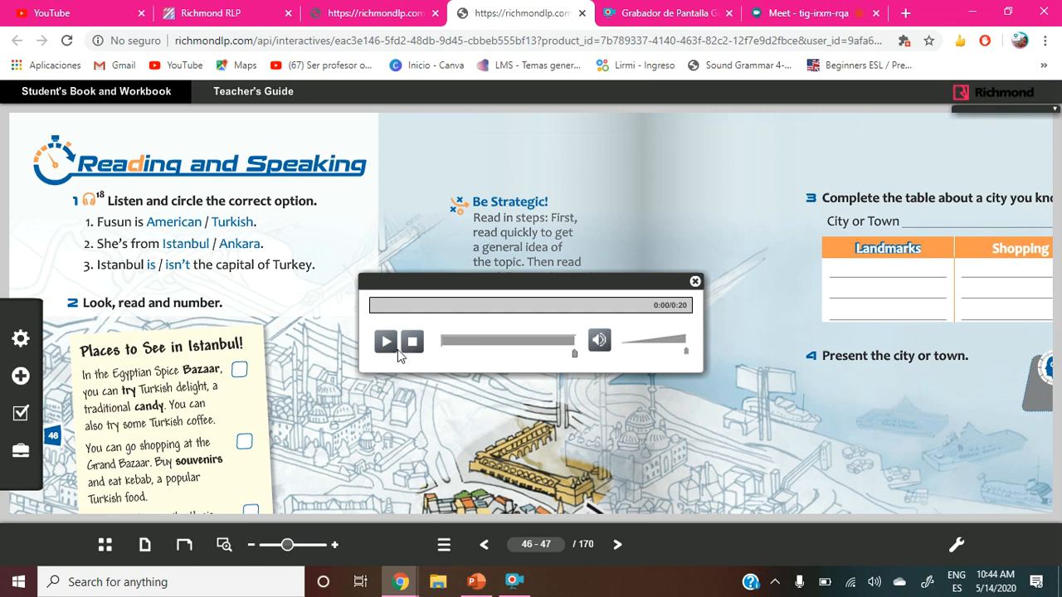
left_click(385, 341)
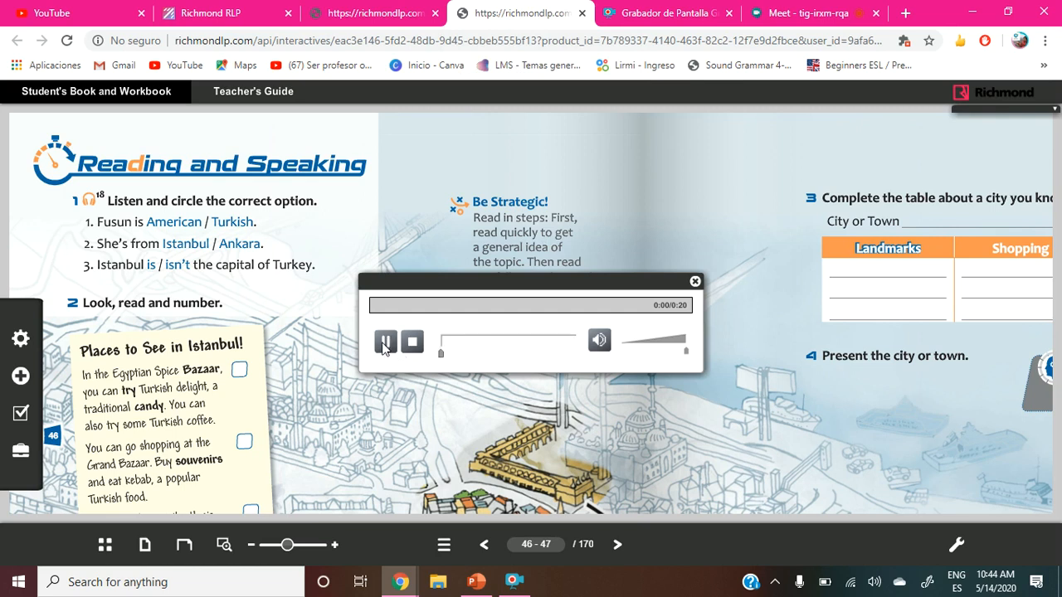
left_click(385, 341)
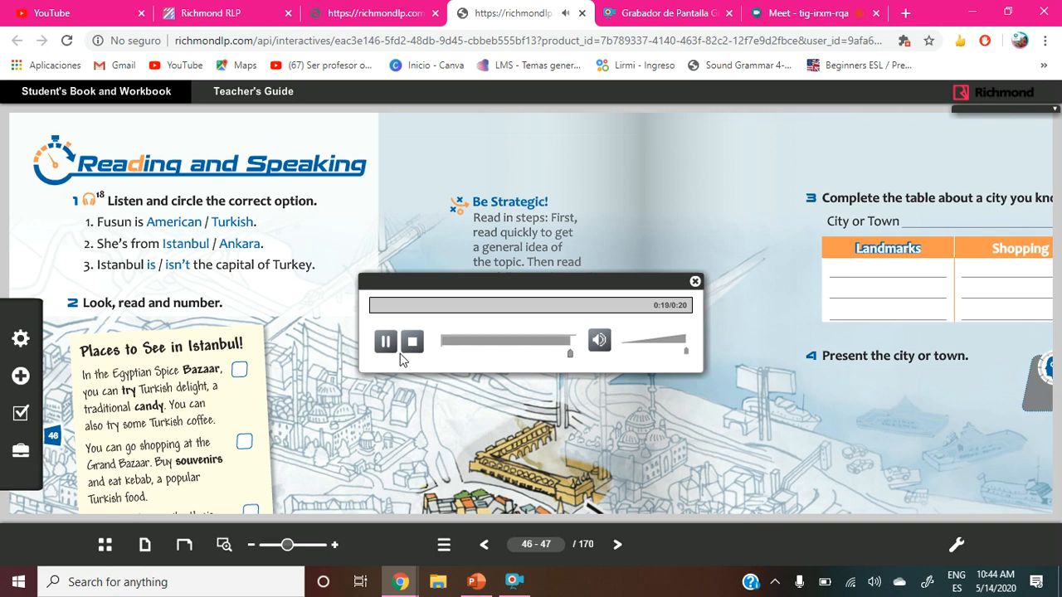
left_click(413, 341)
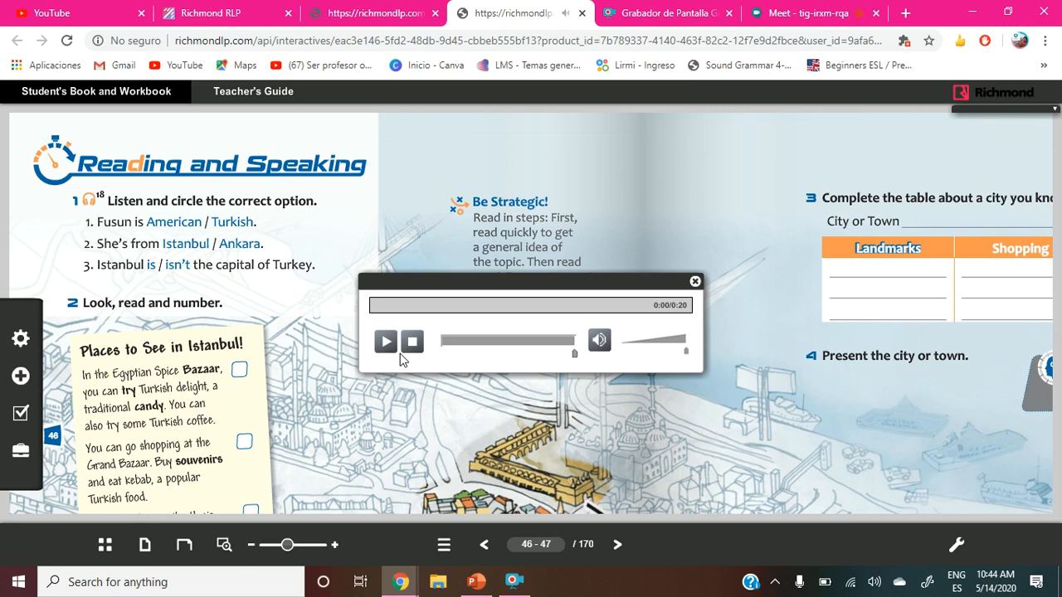
mouse_move(645, 280)
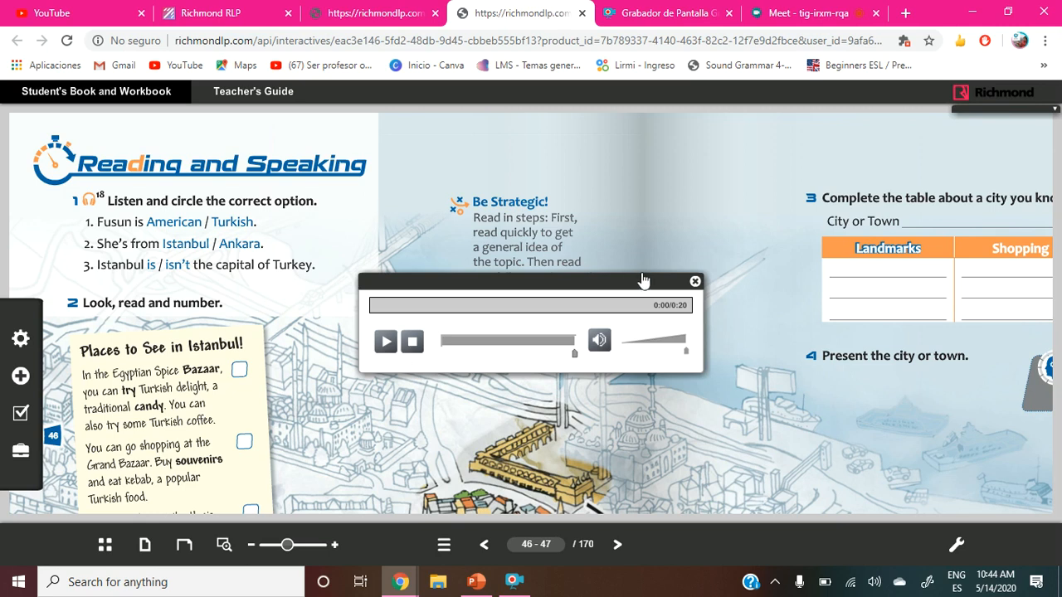
left_click(696, 281)
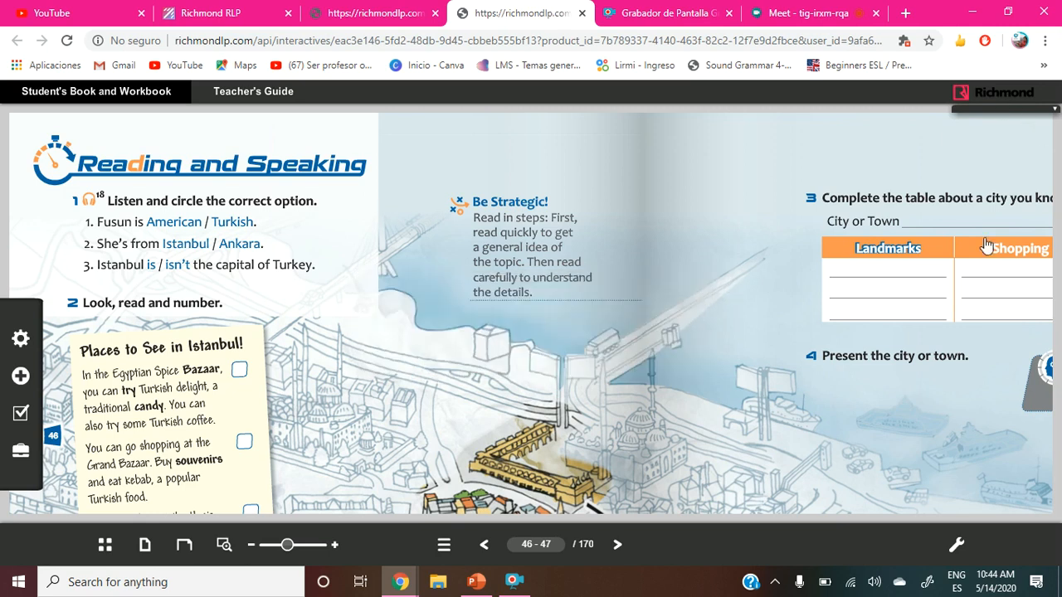
Bring up the annotation tools and select the freehand pen.
left_click(956, 545)
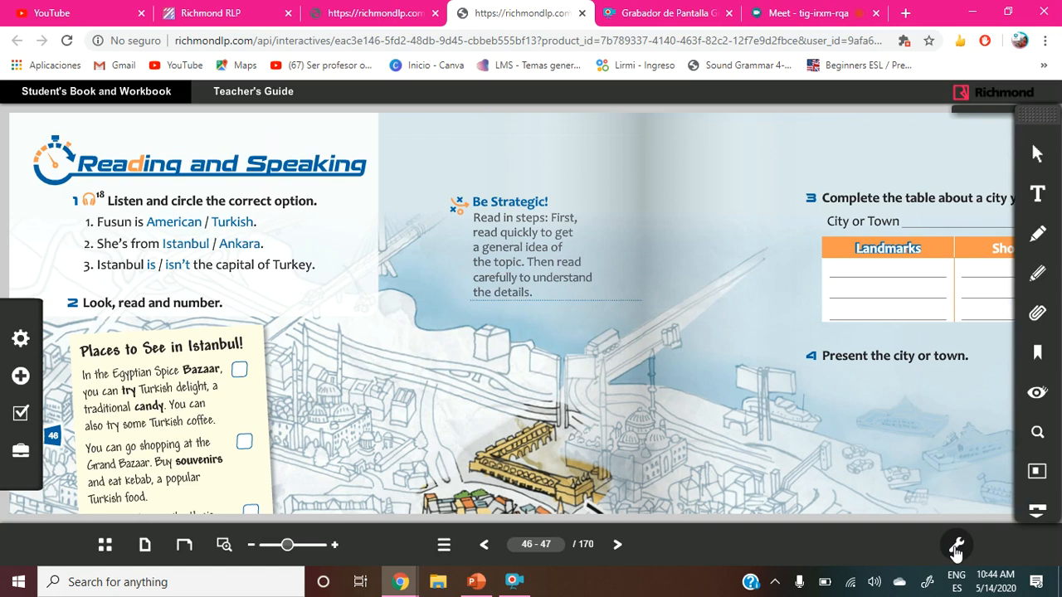
mouse_move(1038, 204)
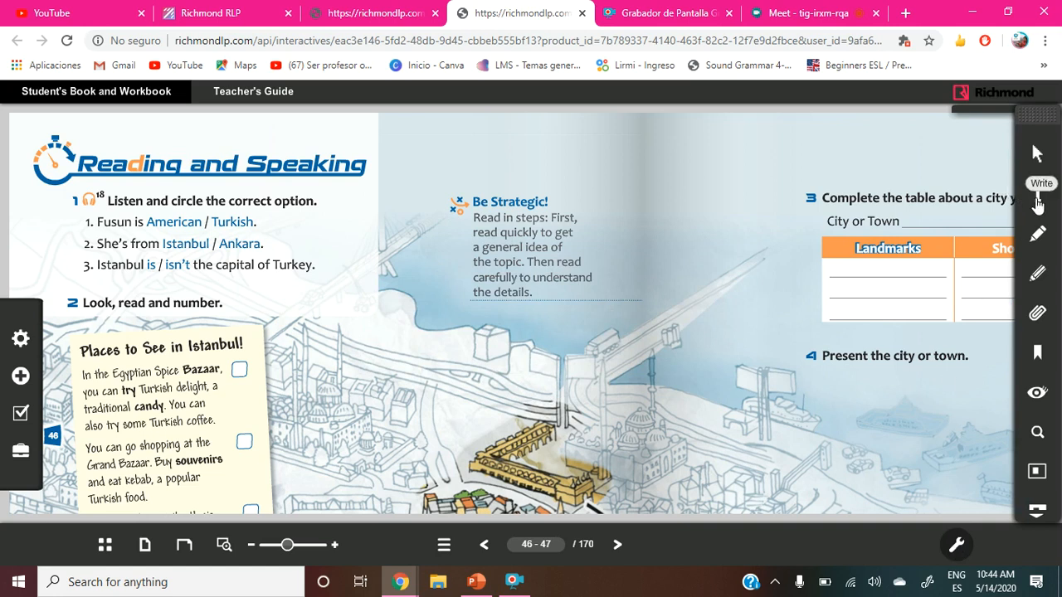
left_click(1038, 233)
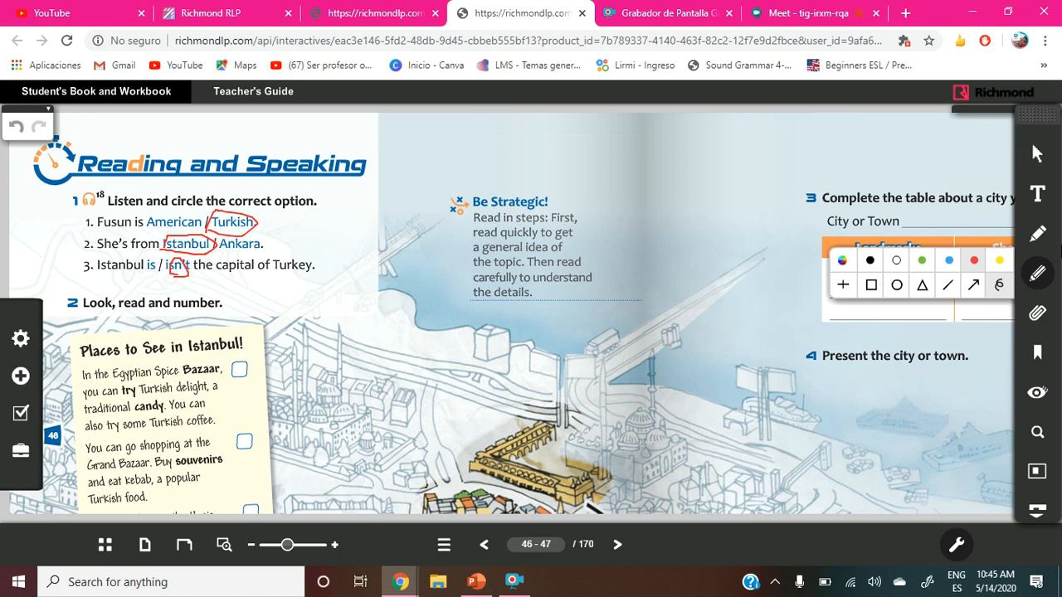
mouse_move(1022, 308)
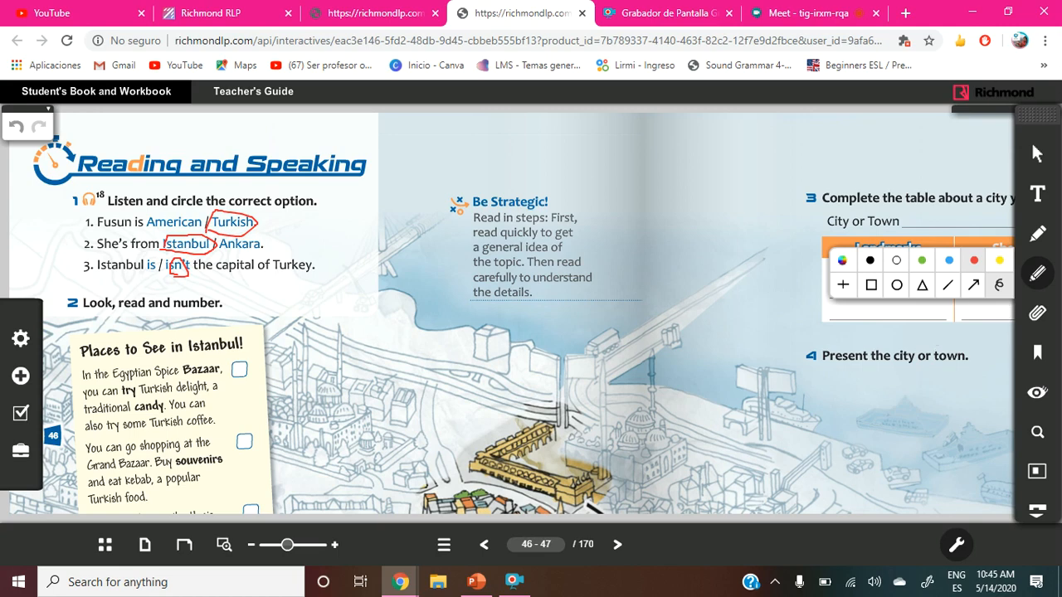
mouse_move(923, 416)
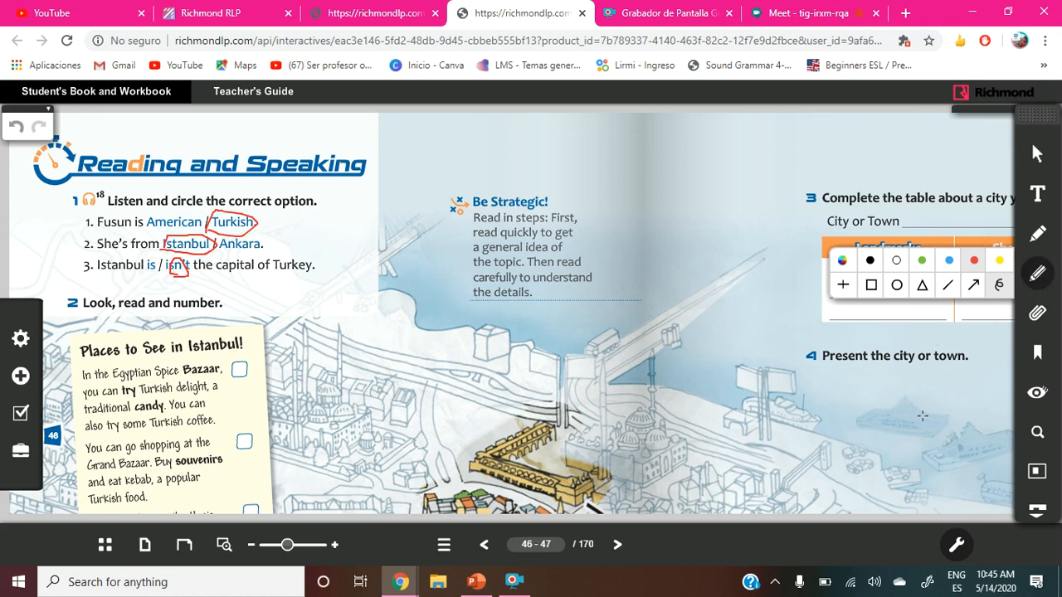
mouse_move(778, 423)
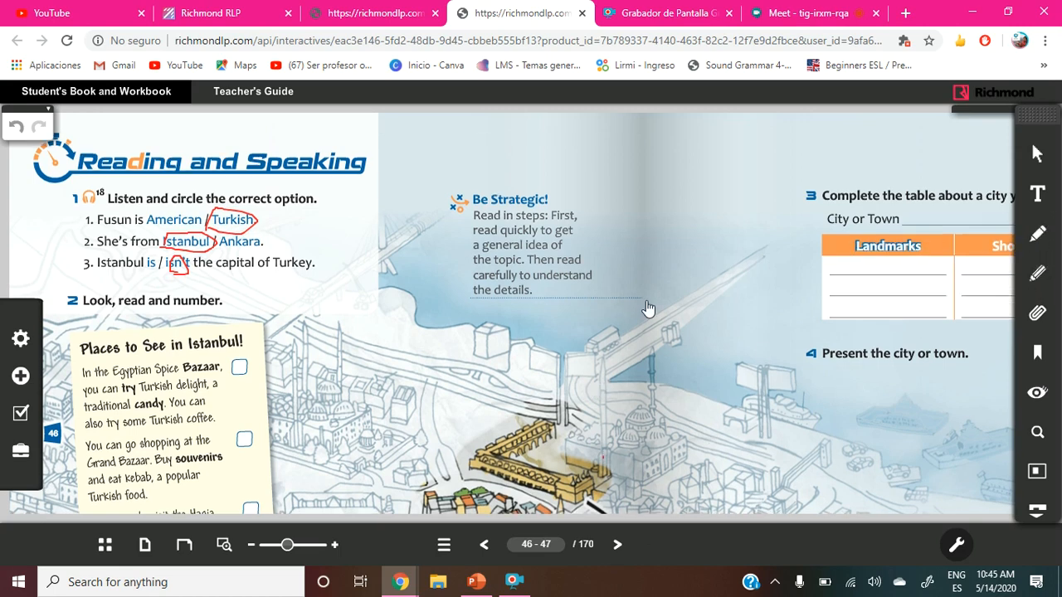
scroll("down", 3)
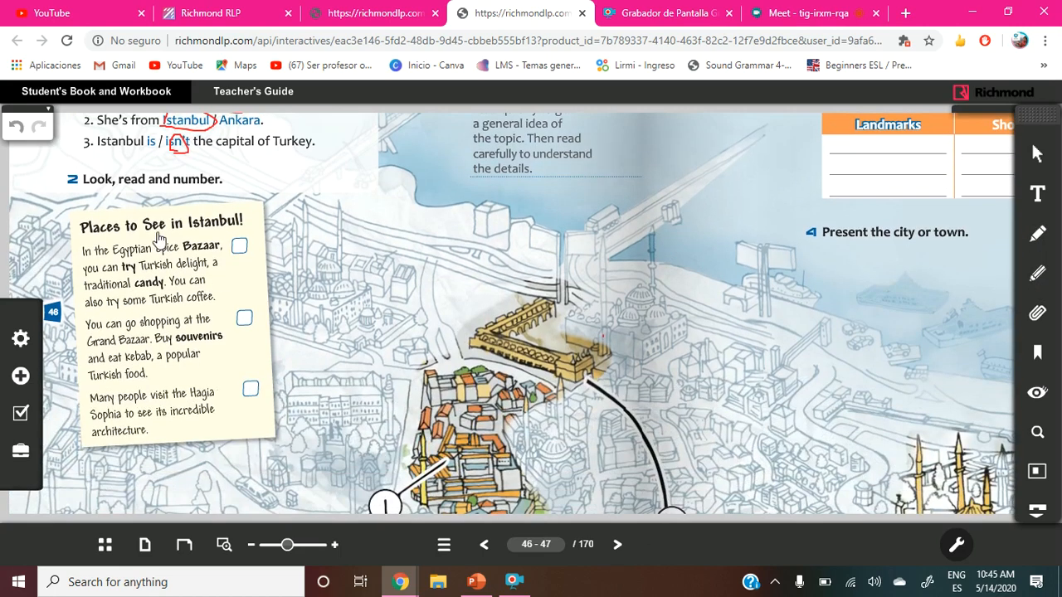
mouse_move(214, 203)
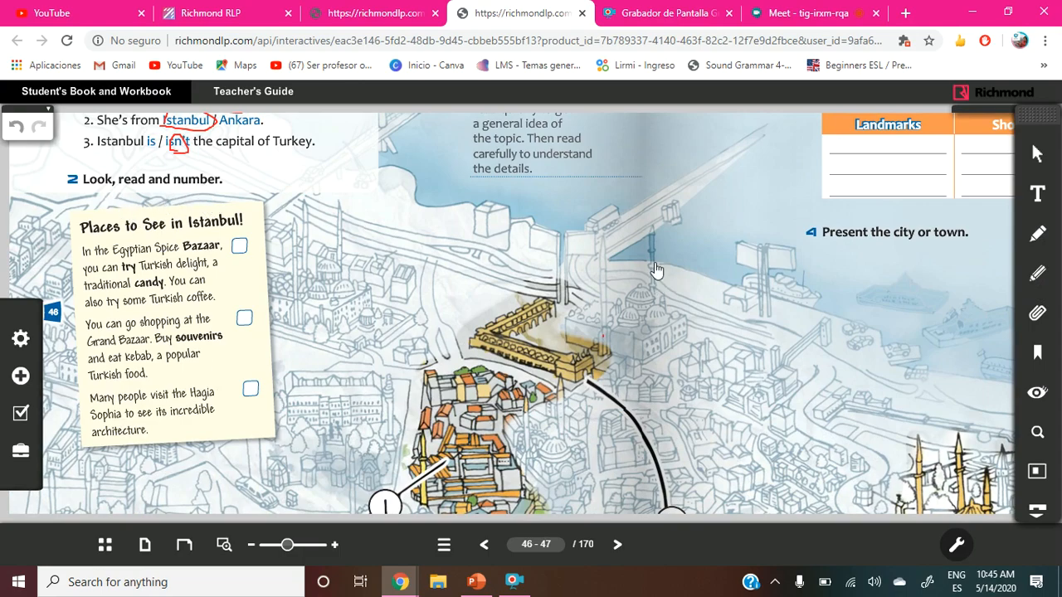
scroll("down", 3)
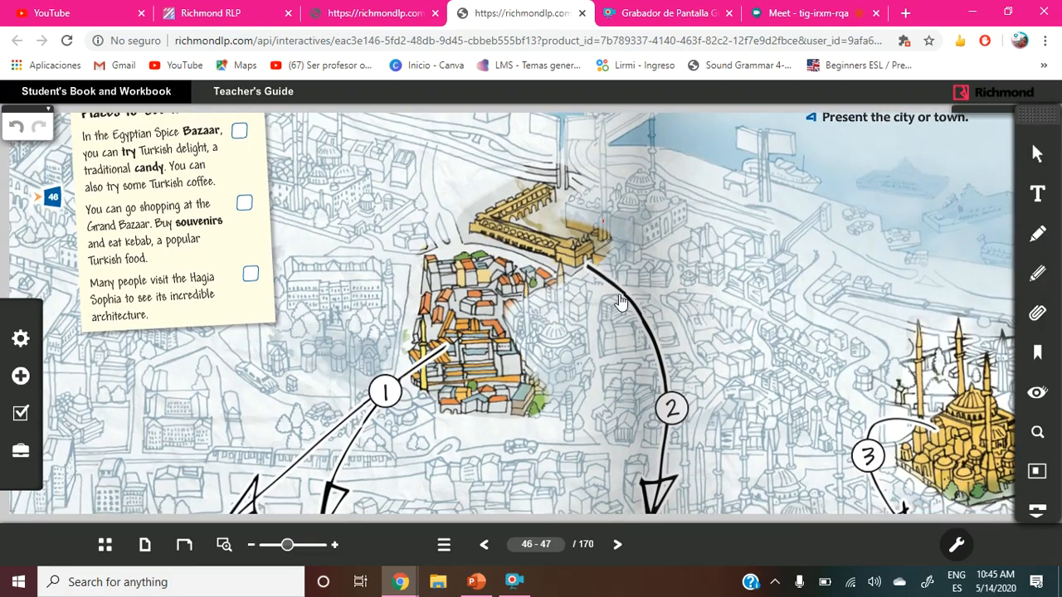
scroll("down", 3)
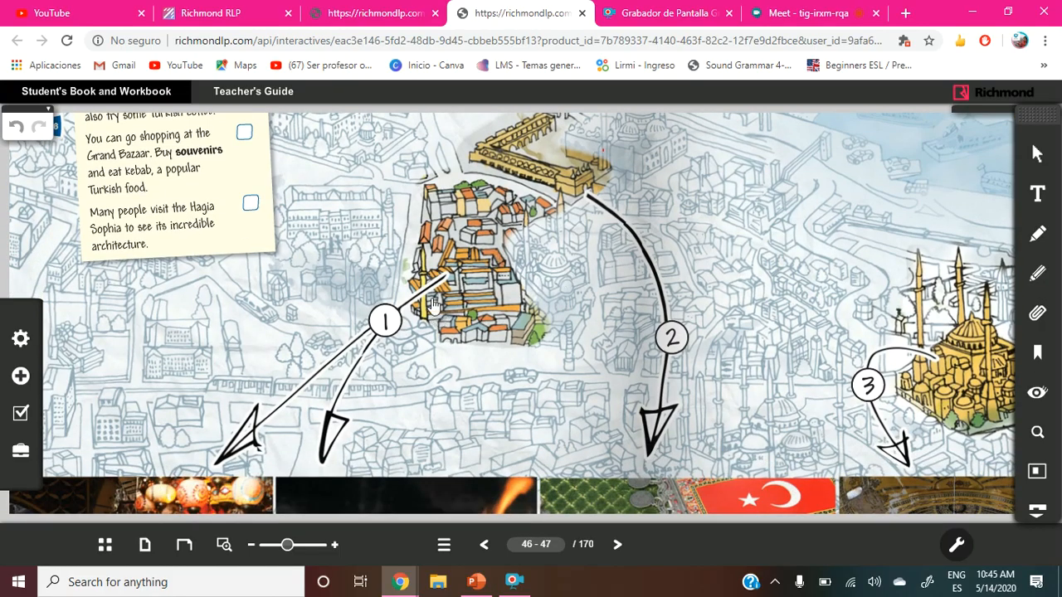
scroll("down", 3)
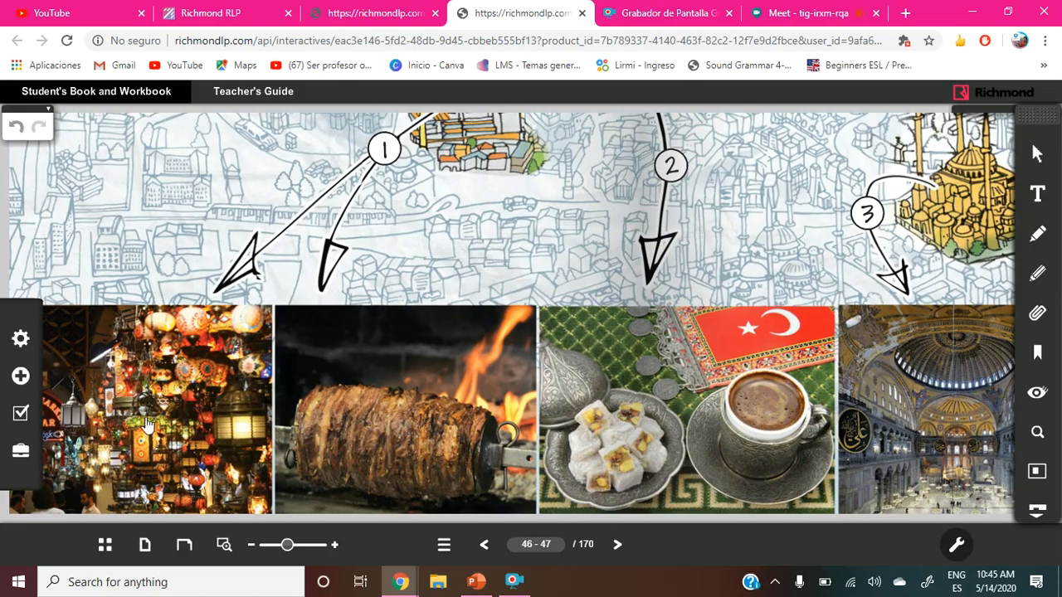
mouse_move(355, 271)
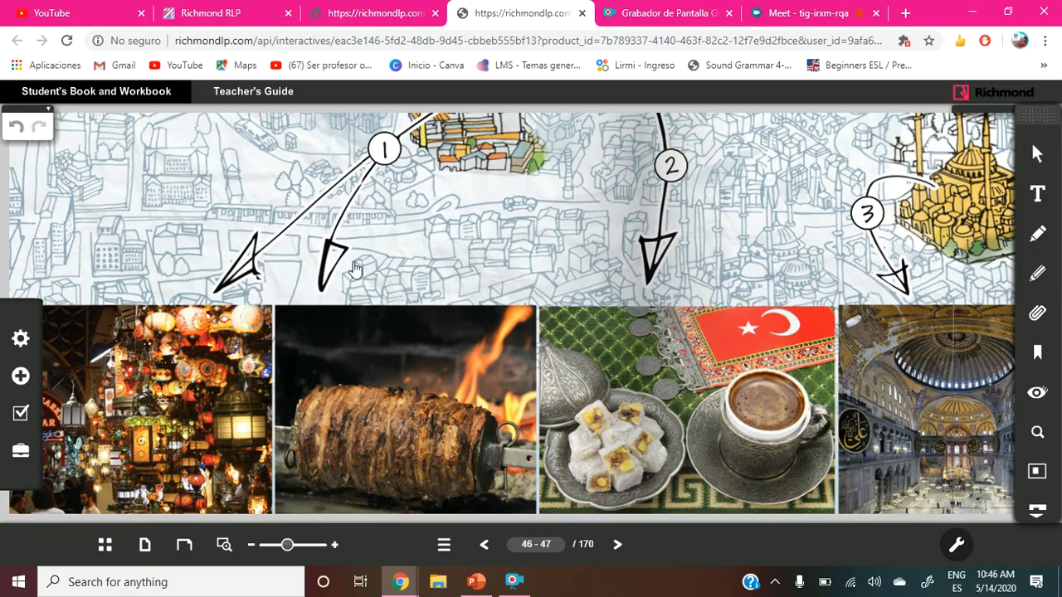
mouse_move(431, 457)
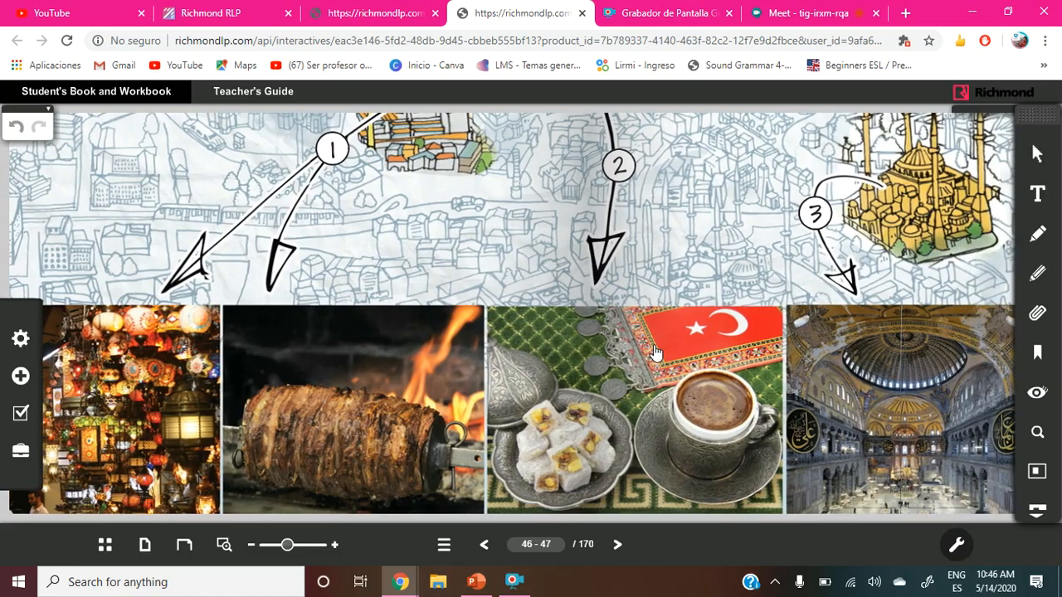
mouse_move(318, 459)
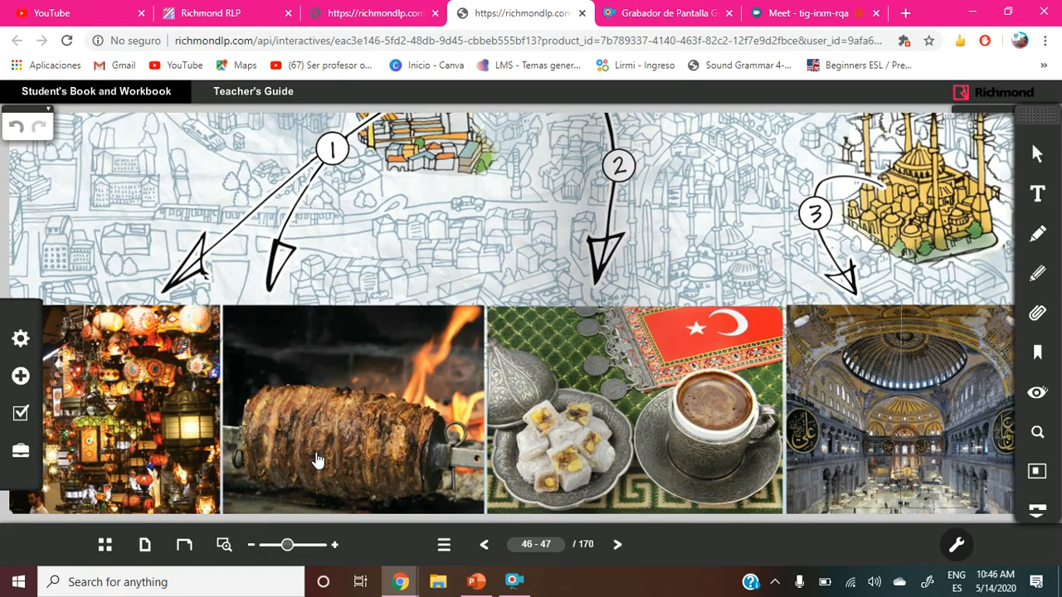
mouse_move(422, 438)
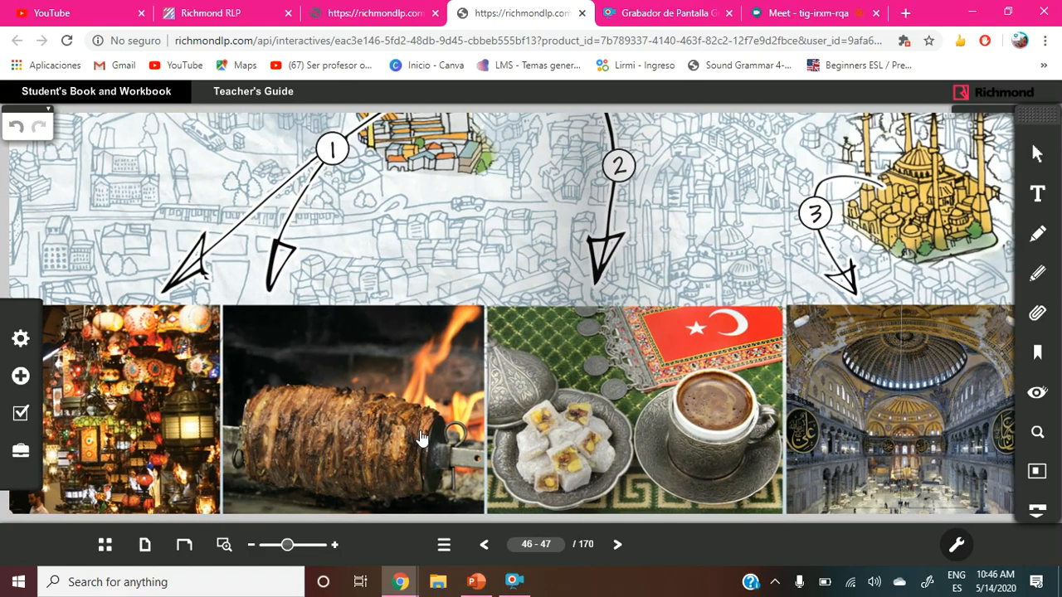
mouse_move(564, 365)
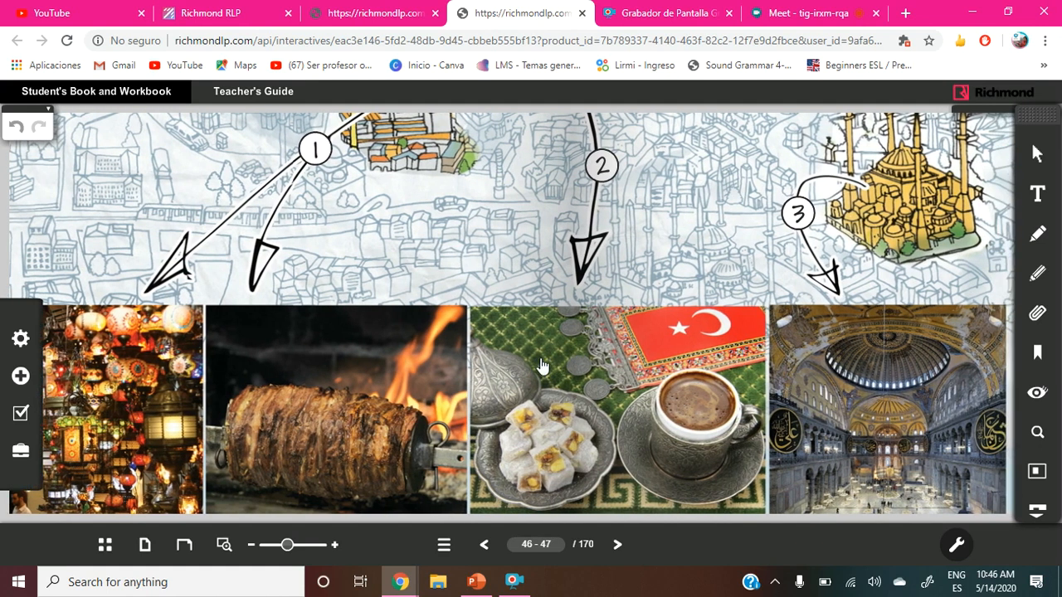
mouse_move(546, 383)
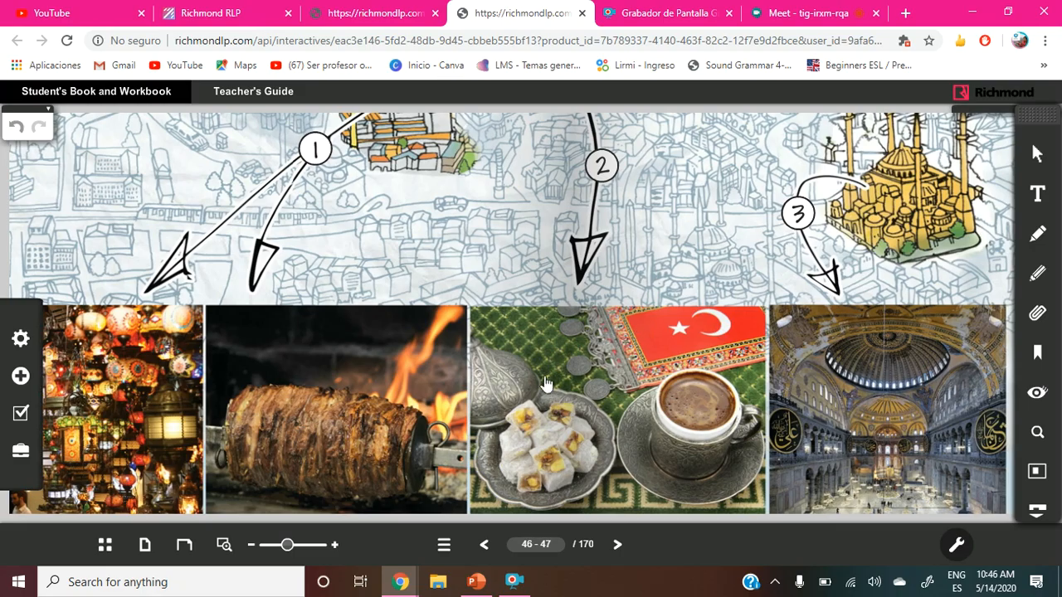
mouse_move(507, 399)
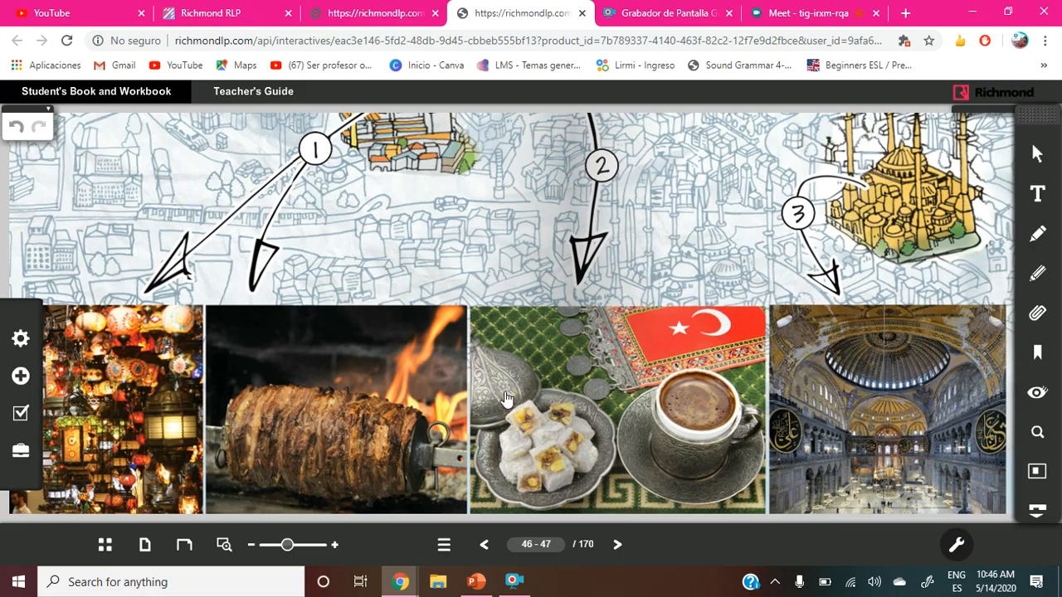
mouse_move(955, 453)
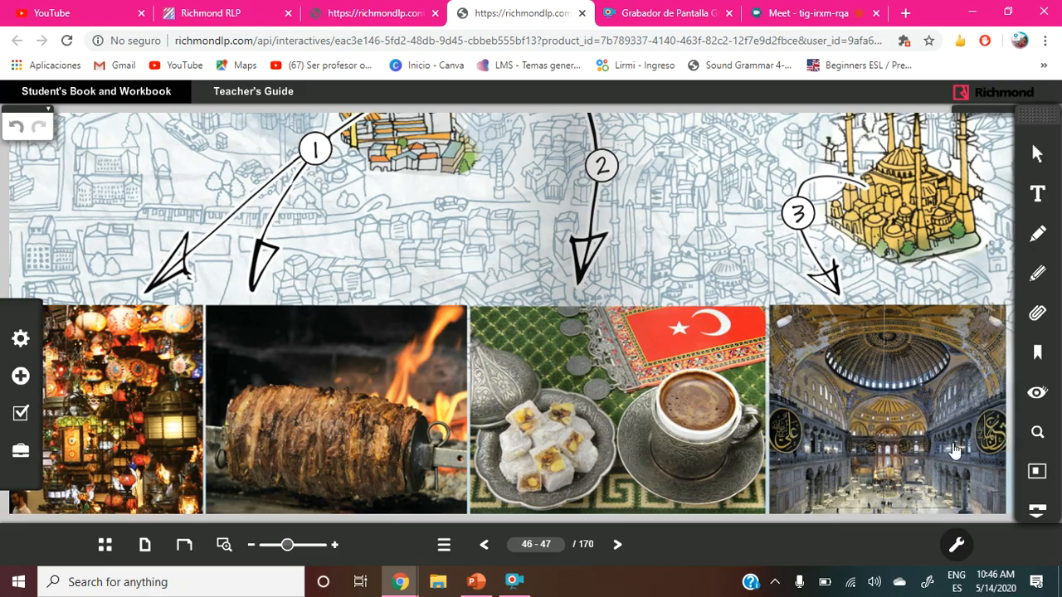
mouse_move(822, 248)
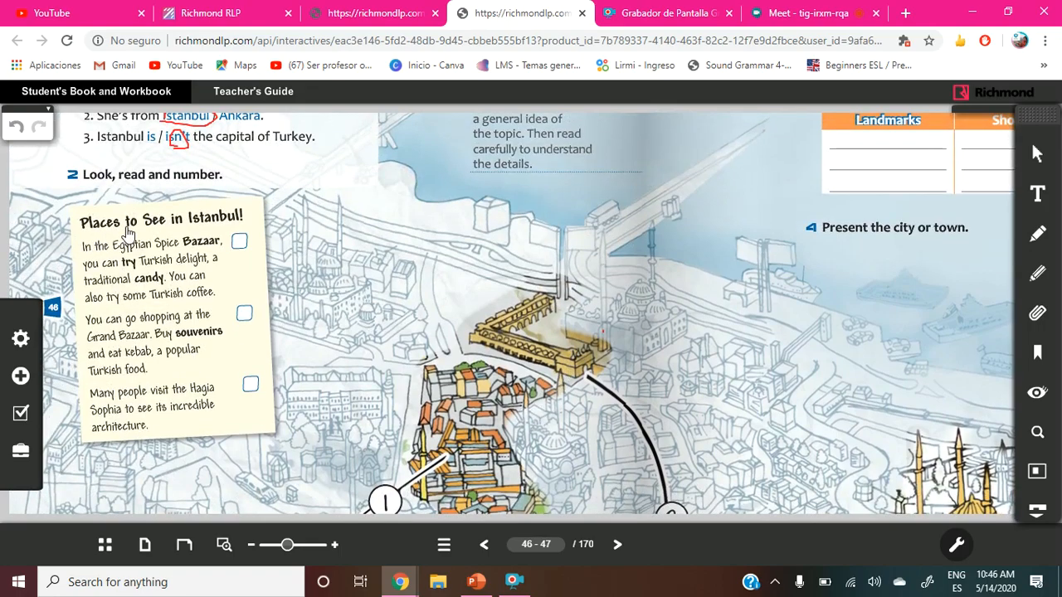
mouse_move(135, 263)
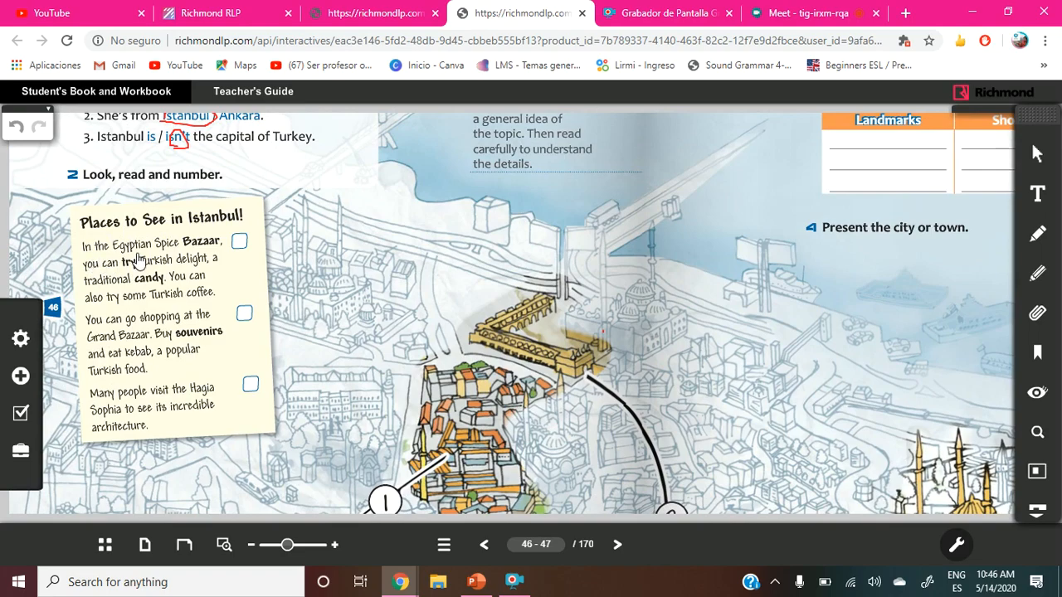
mouse_move(172, 266)
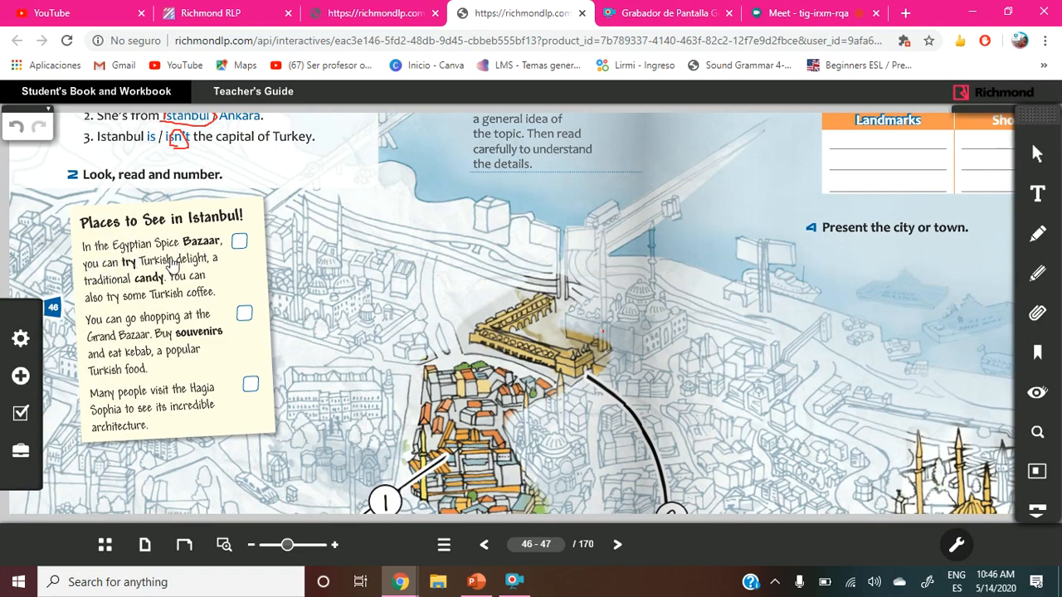
mouse_move(145, 288)
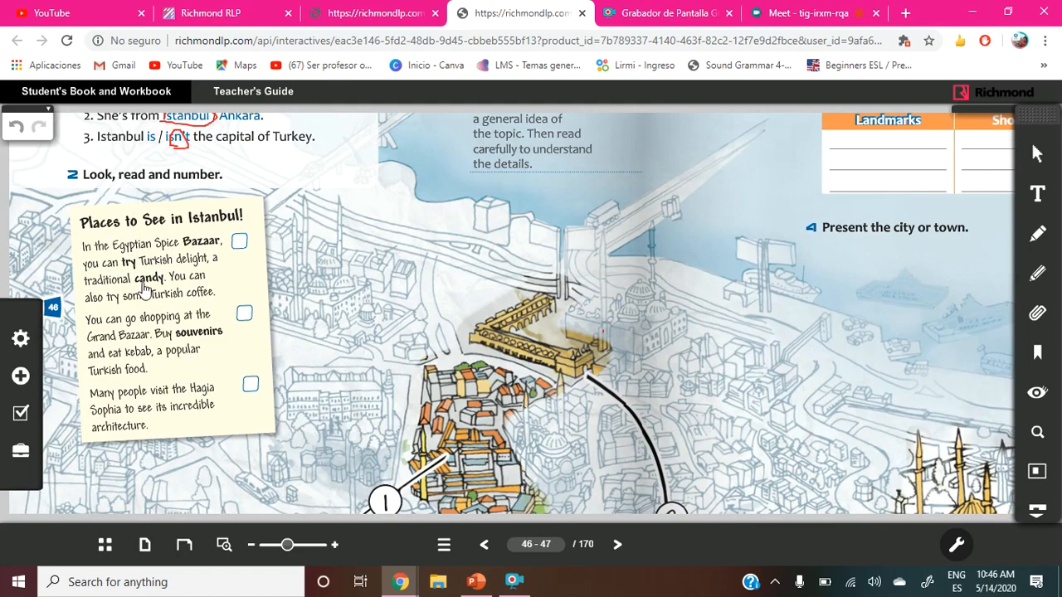
mouse_move(270, 251)
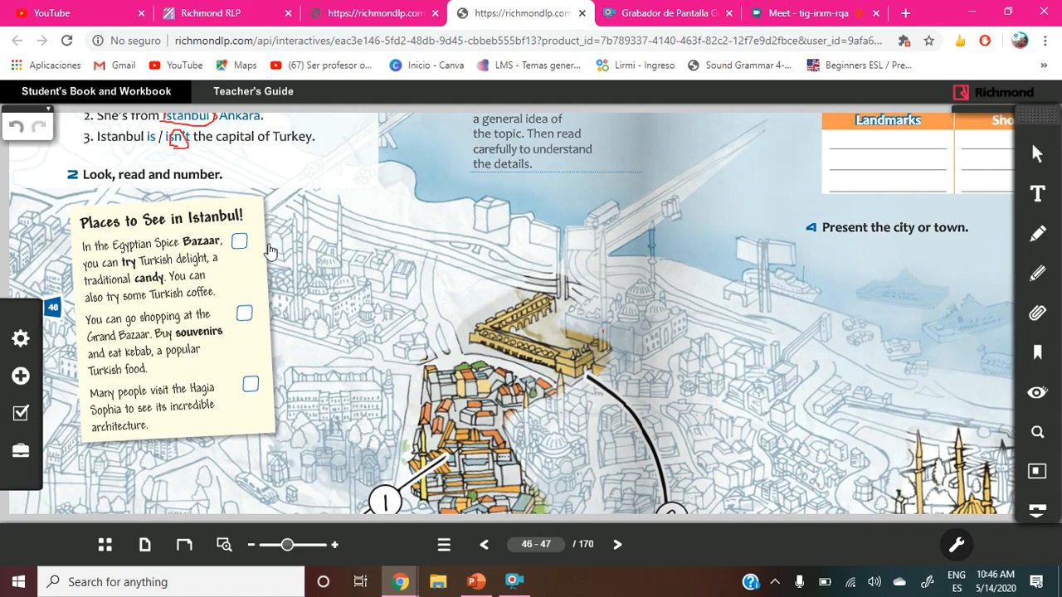
mouse_move(202, 248)
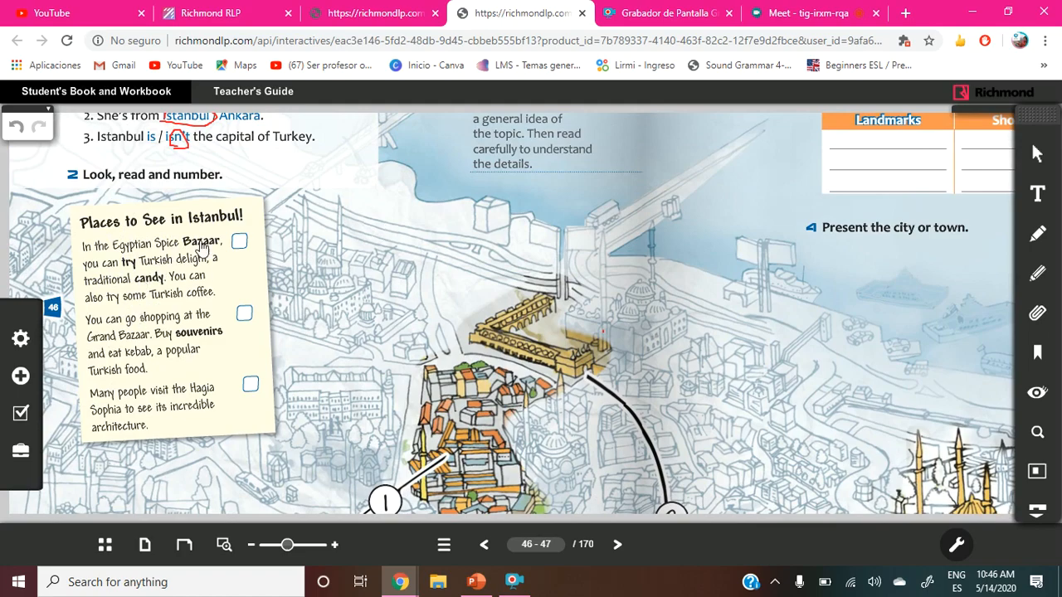
mouse_move(282, 374)
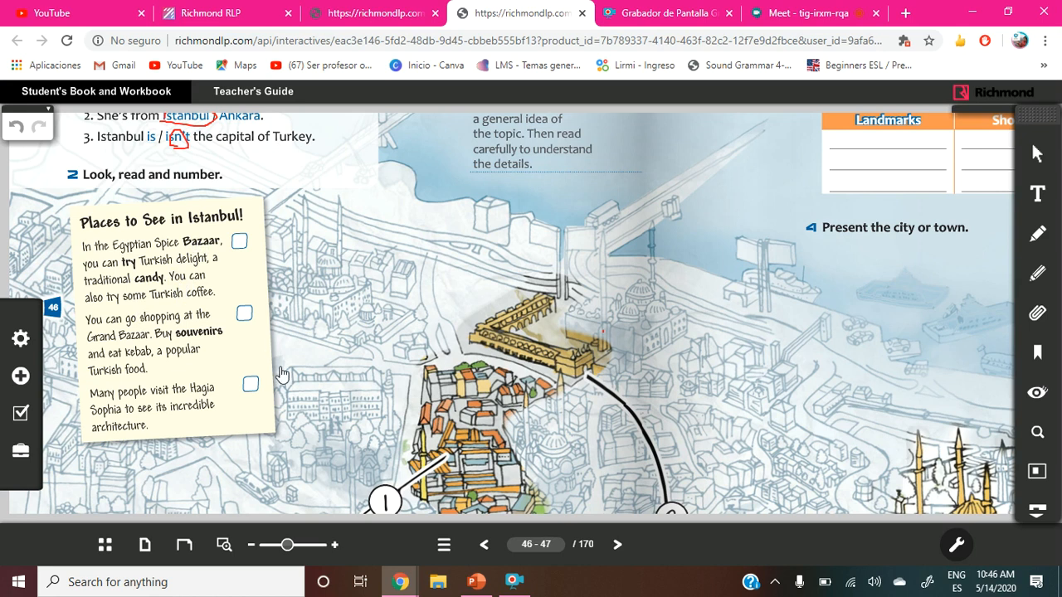
mouse_move(217, 296)
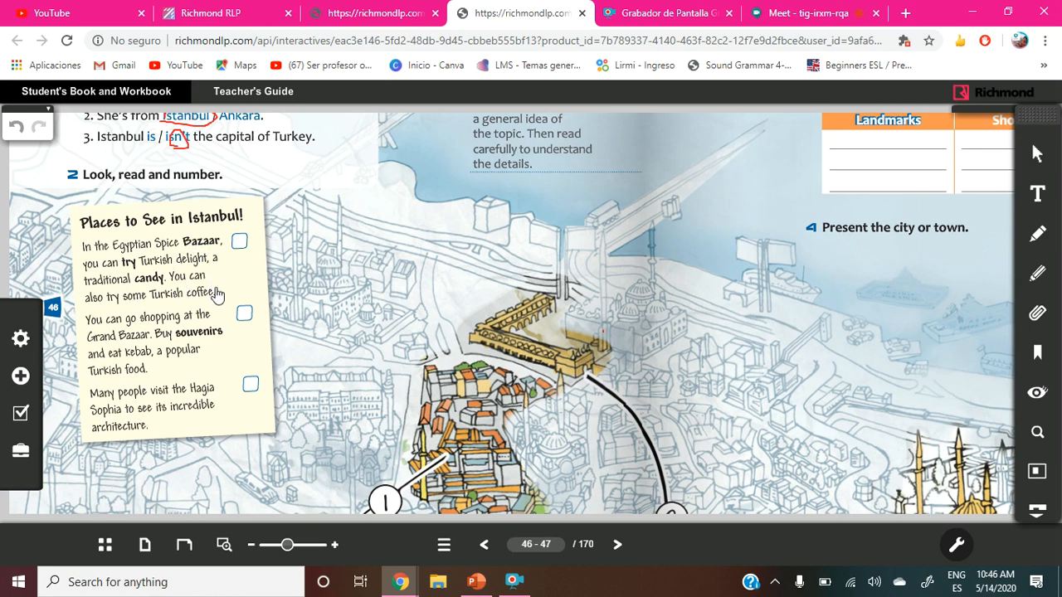
mouse_move(115, 344)
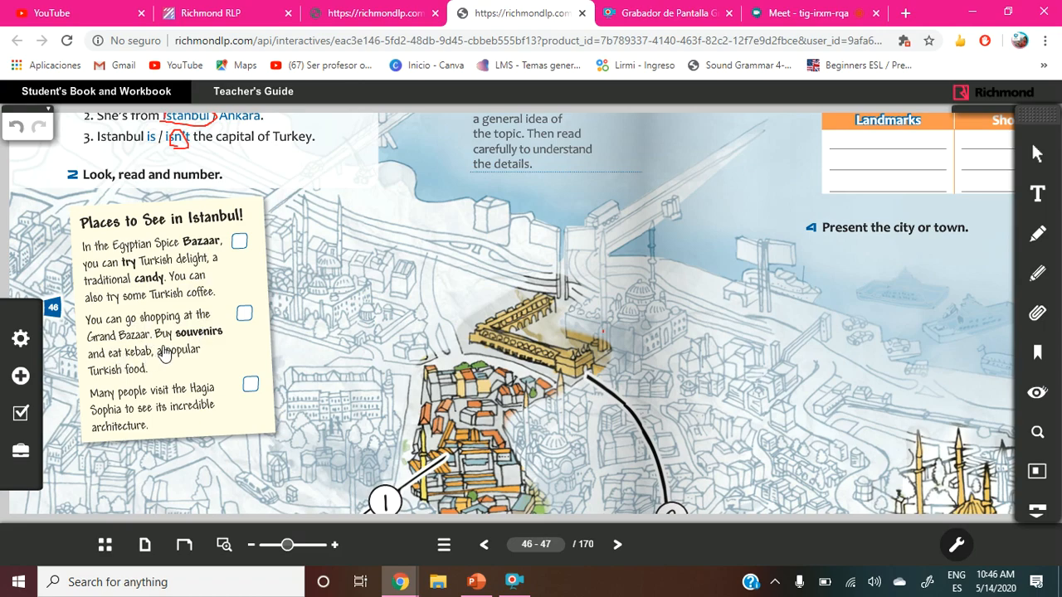
mouse_move(145, 375)
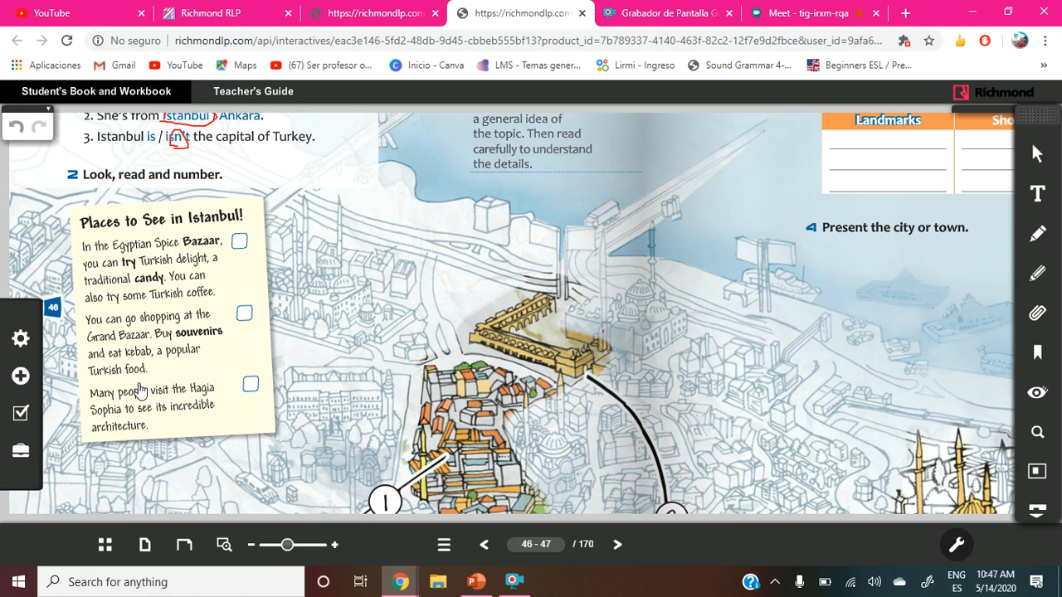
mouse_move(136, 407)
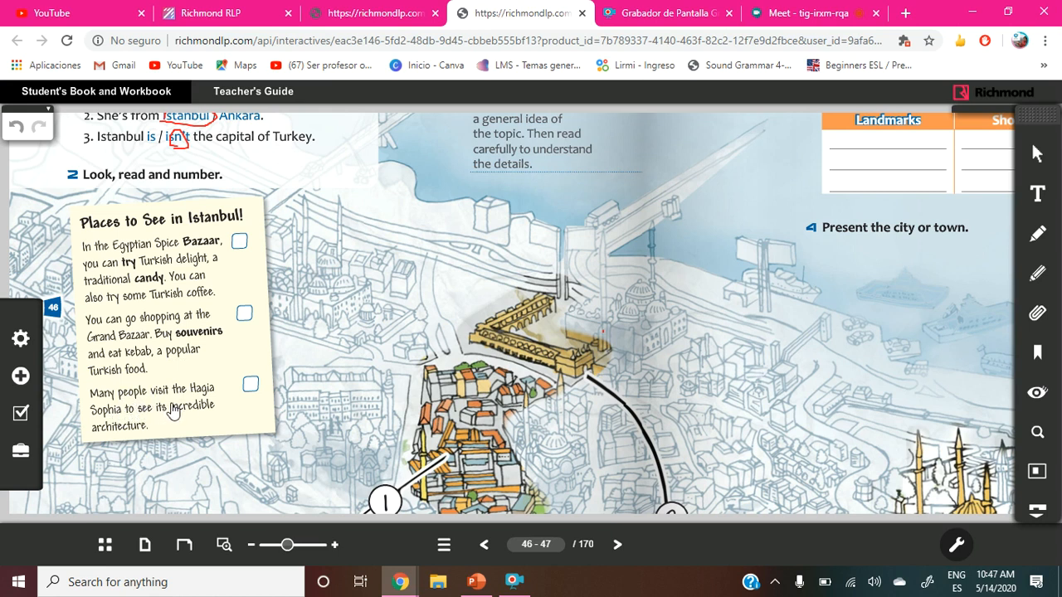
mouse_move(137, 423)
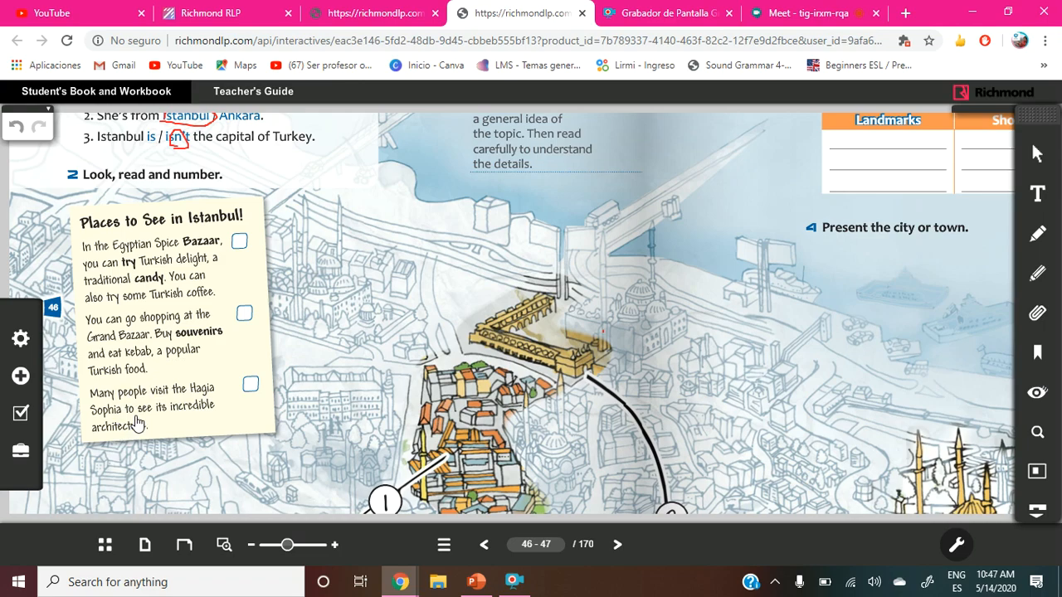
mouse_move(204, 407)
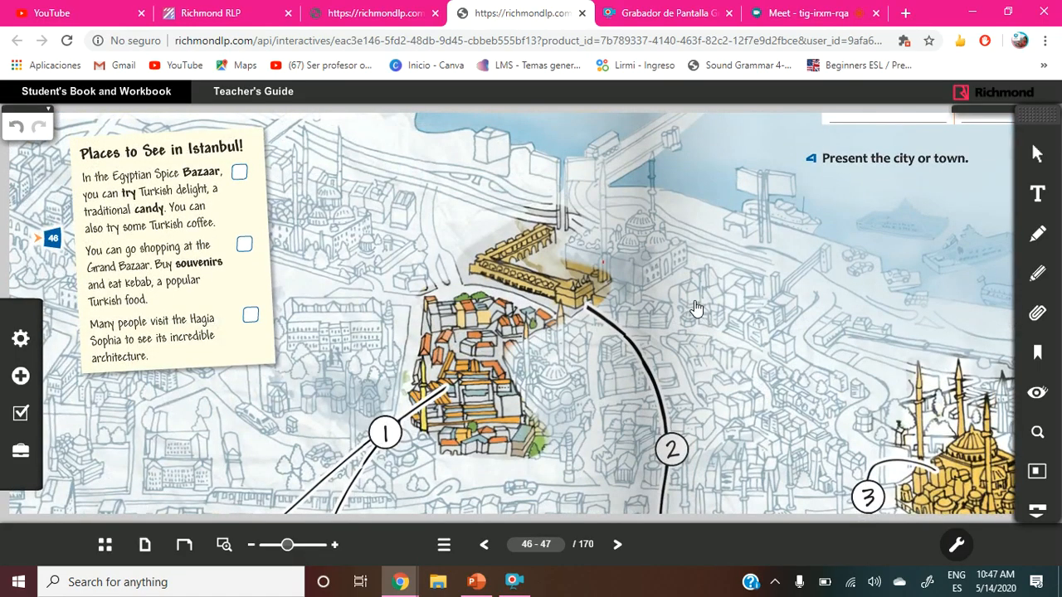
mouse_move(345, 208)
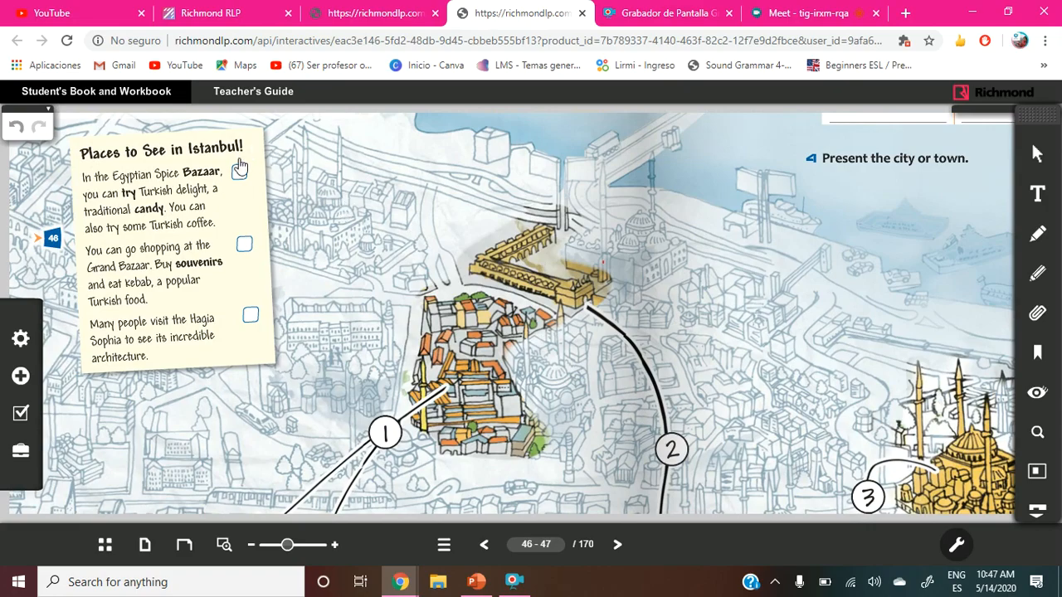
mouse_move(1038, 282)
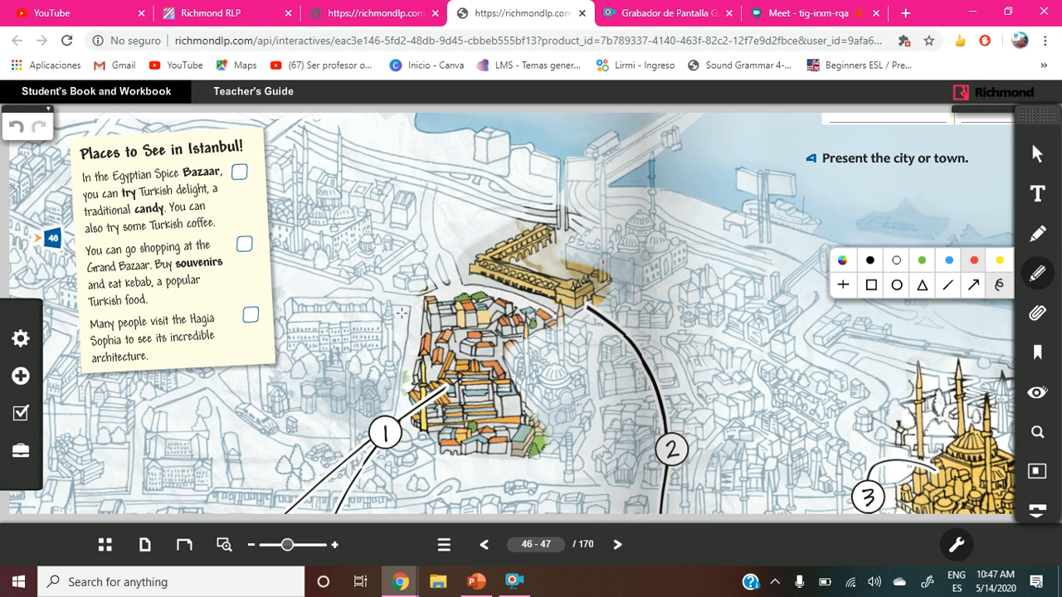
mouse_move(280, 227)
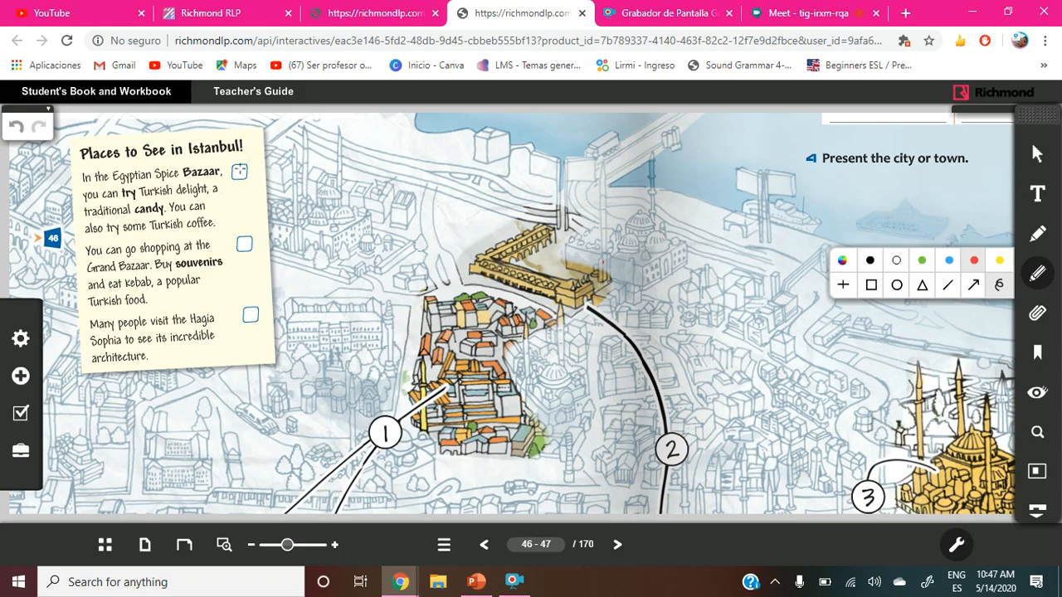
mouse_move(240, 170)
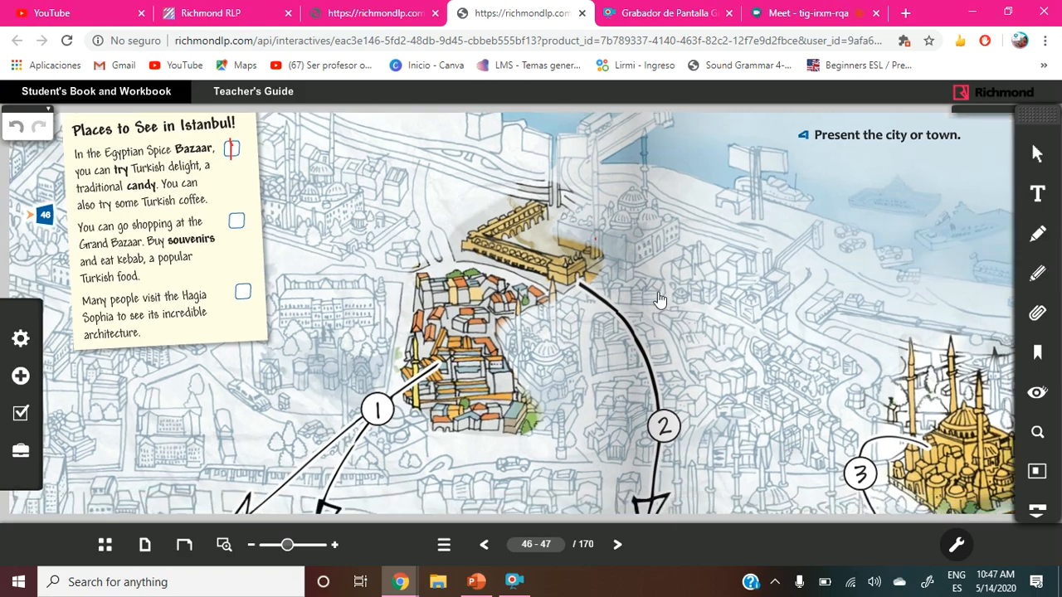
Scroll down to the photos and choose the freehand pen with a colour.
scroll("down", 3)
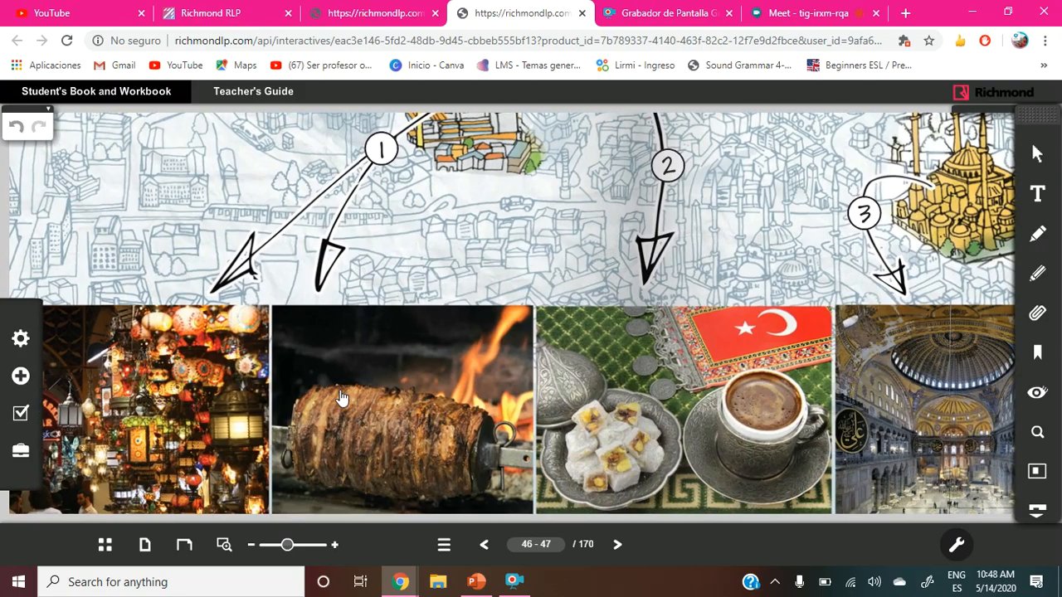
mouse_move(309, 446)
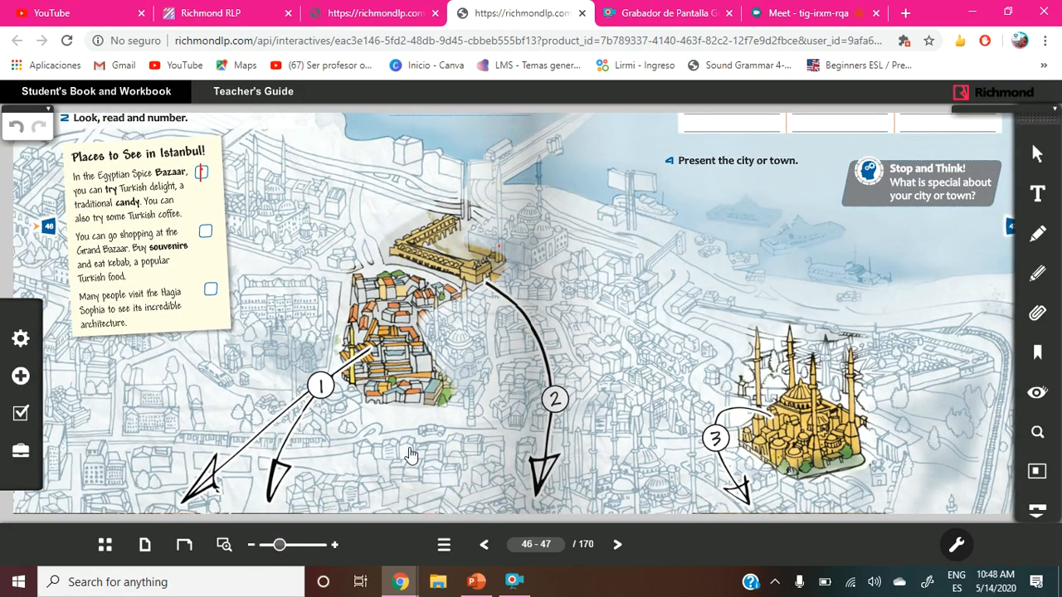
scroll("down", 3)
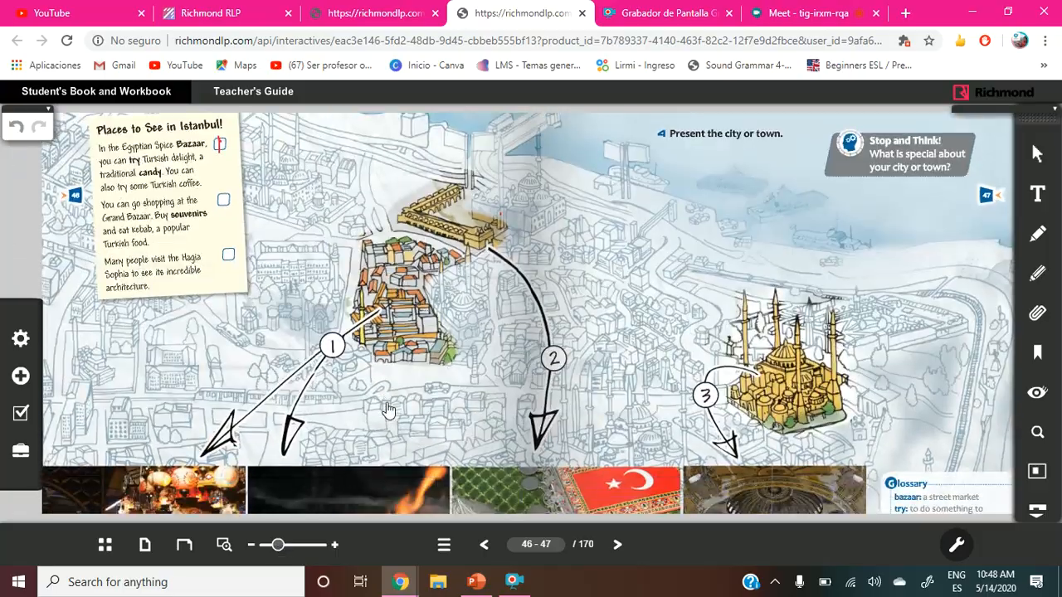
scroll("down", 3)
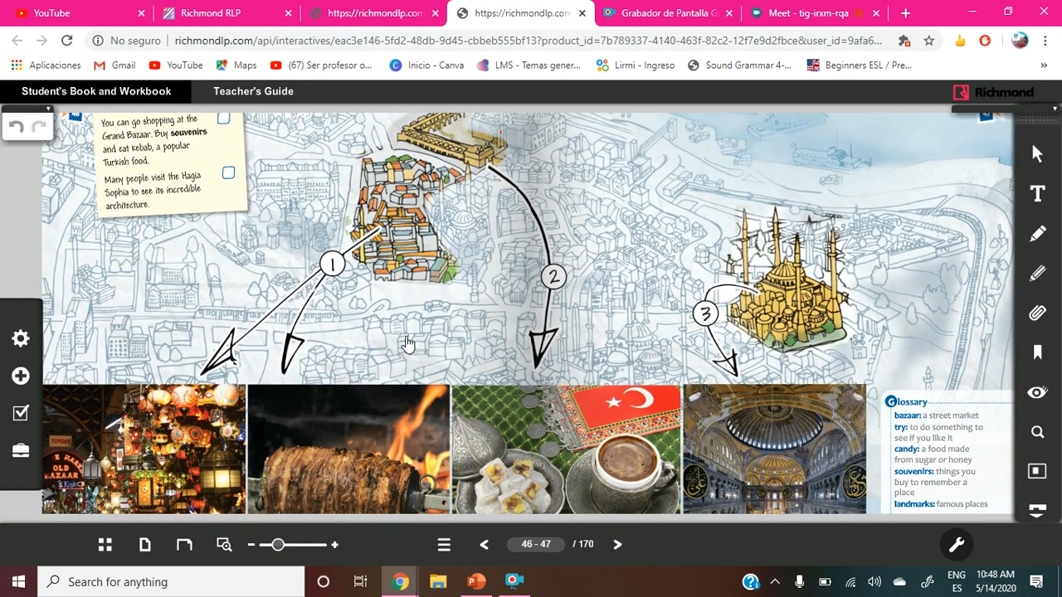
mouse_move(241, 498)
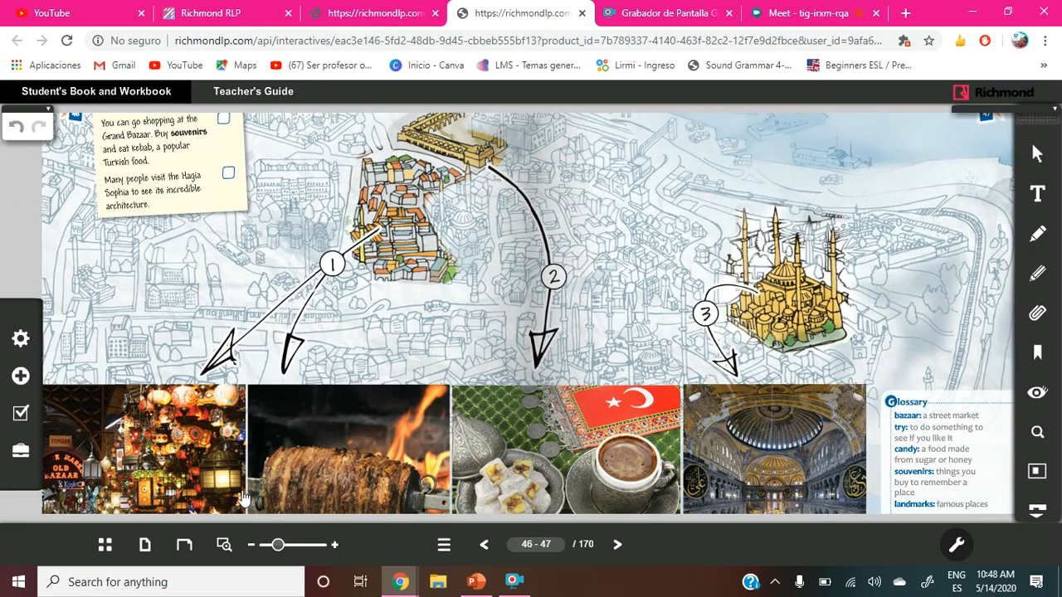
mouse_move(176, 447)
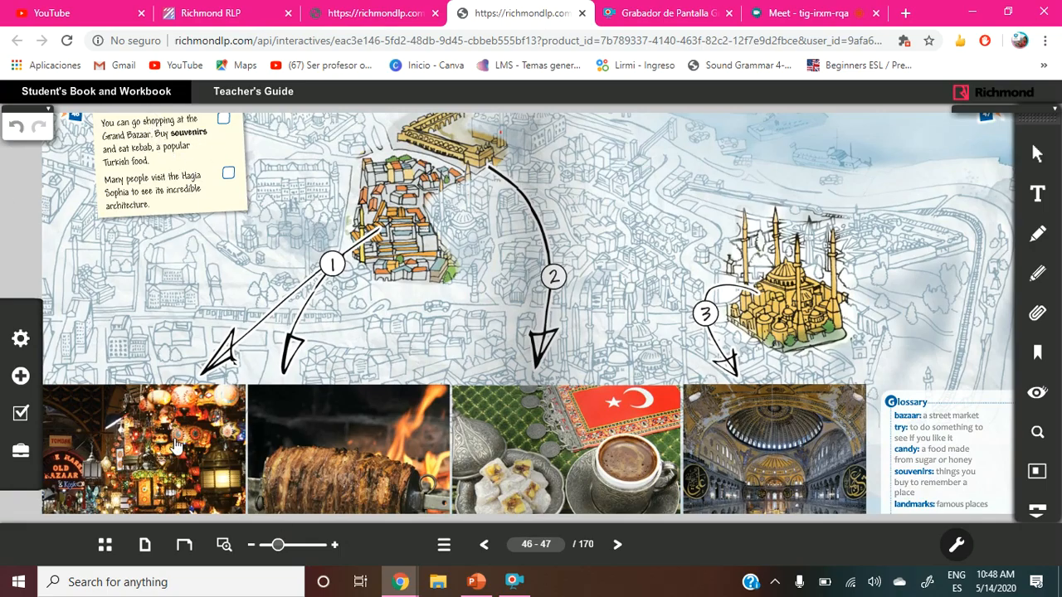
mouse_move(1038, 277)
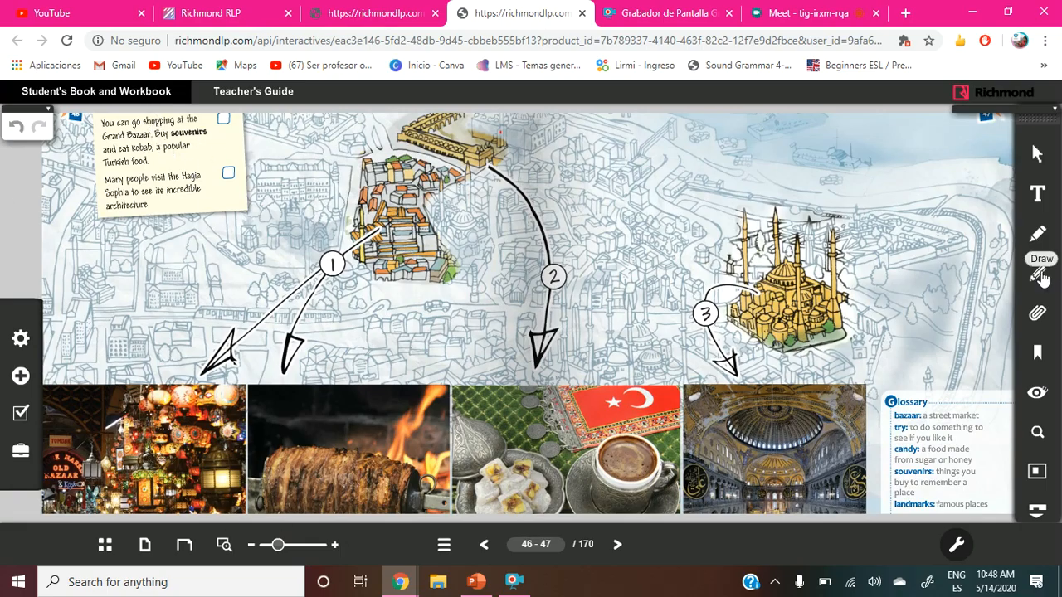
left_click(1038, 274)
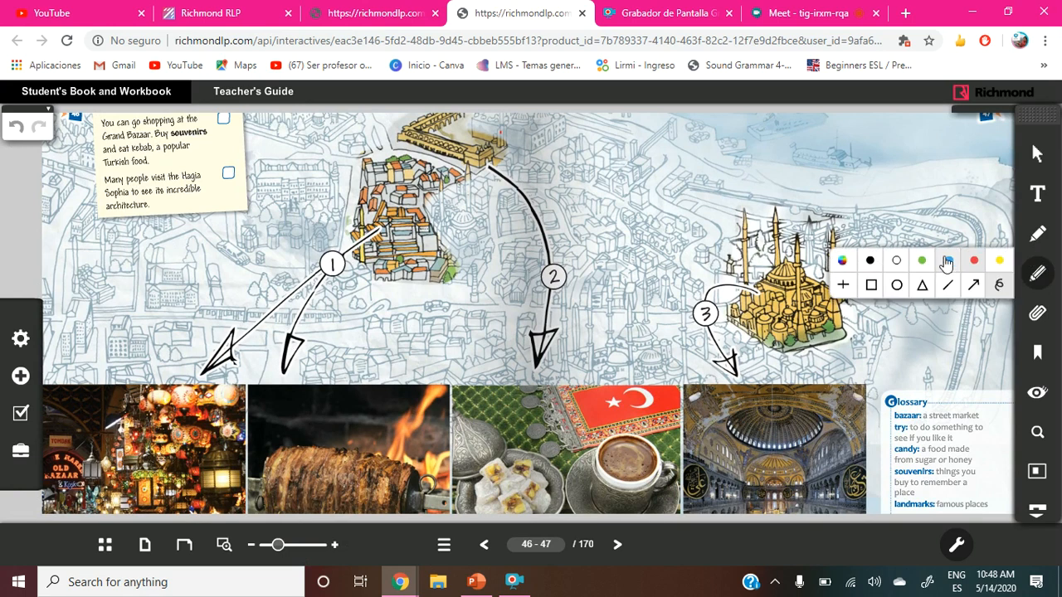
left_click(947, 261)
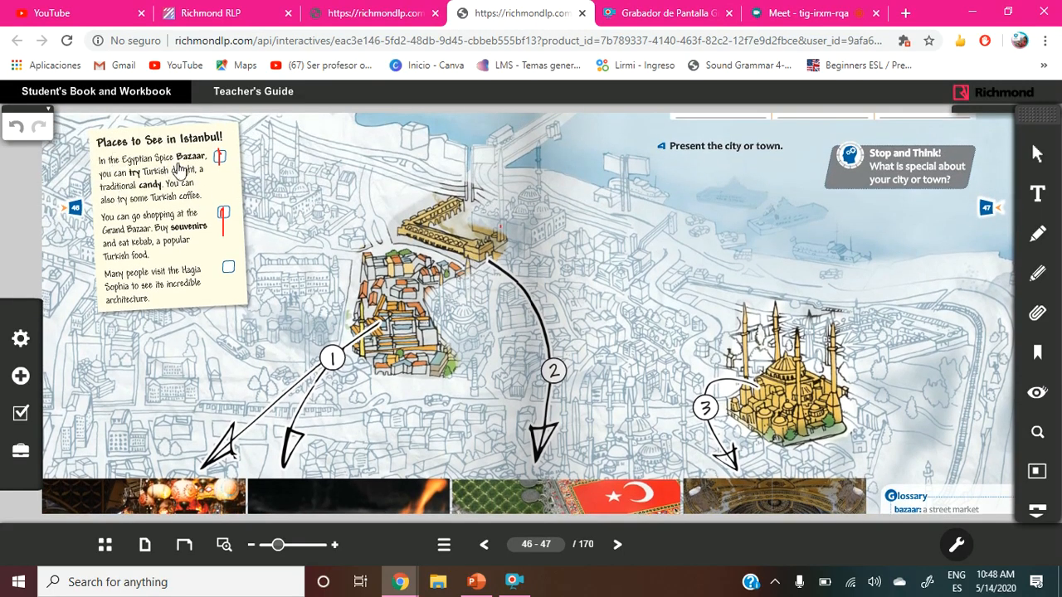
mouse_move(537, 403)
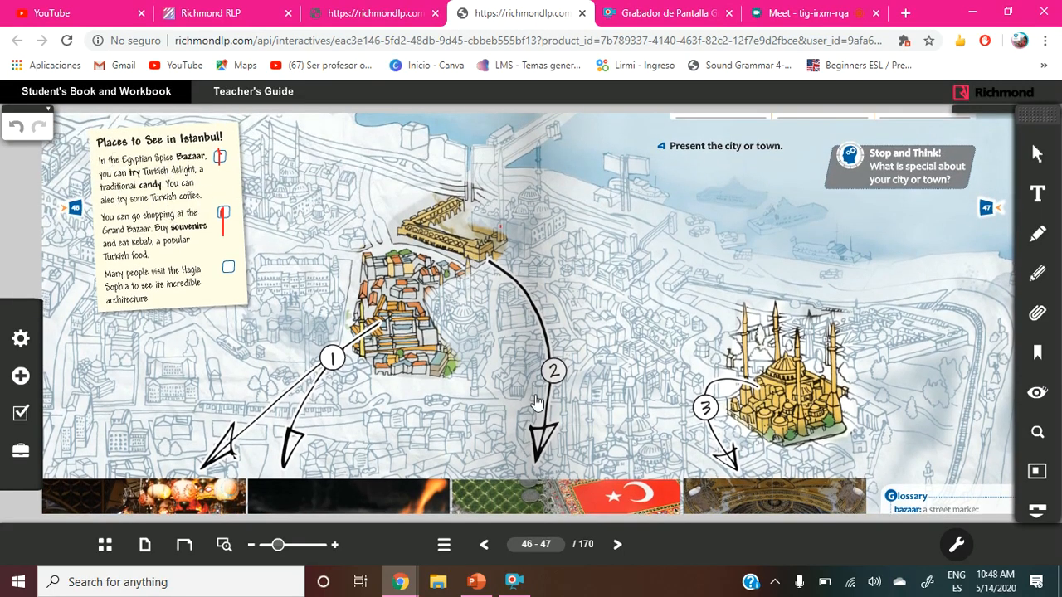
scroll("down", 3)
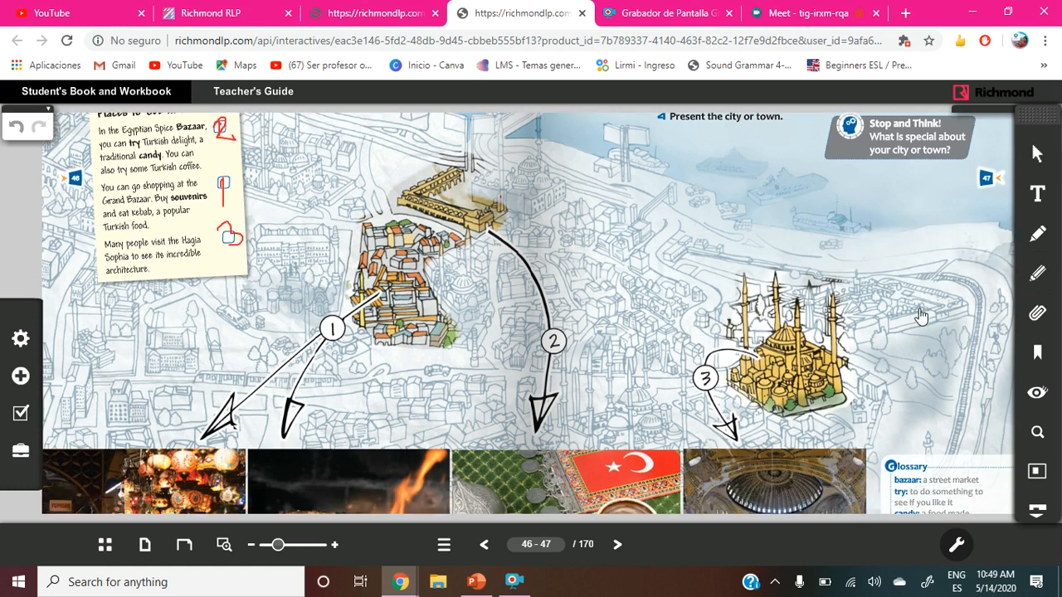
scroll("down", 3)
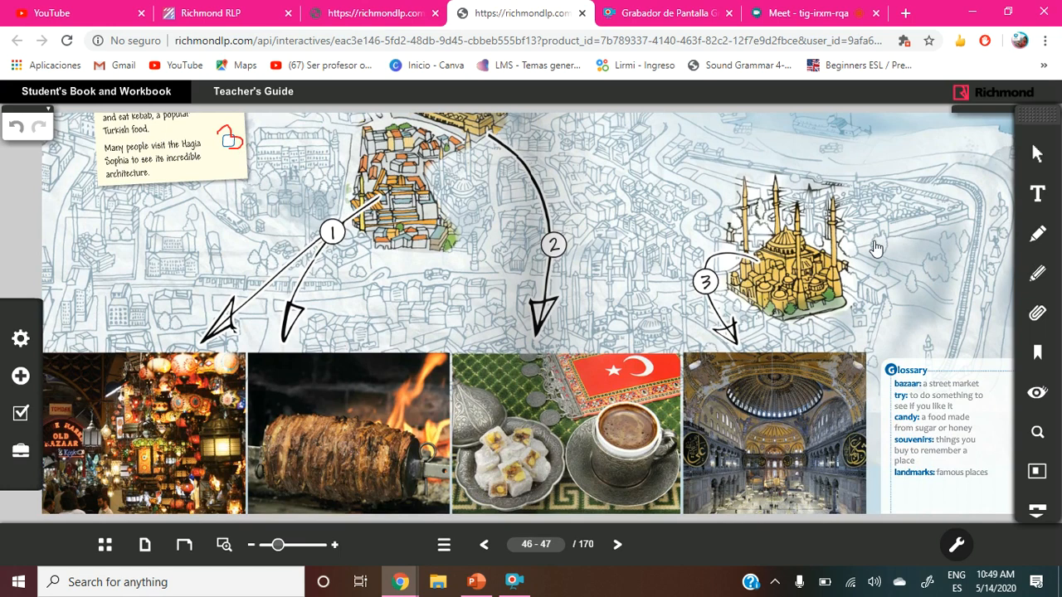
mouse_move(795, 426)
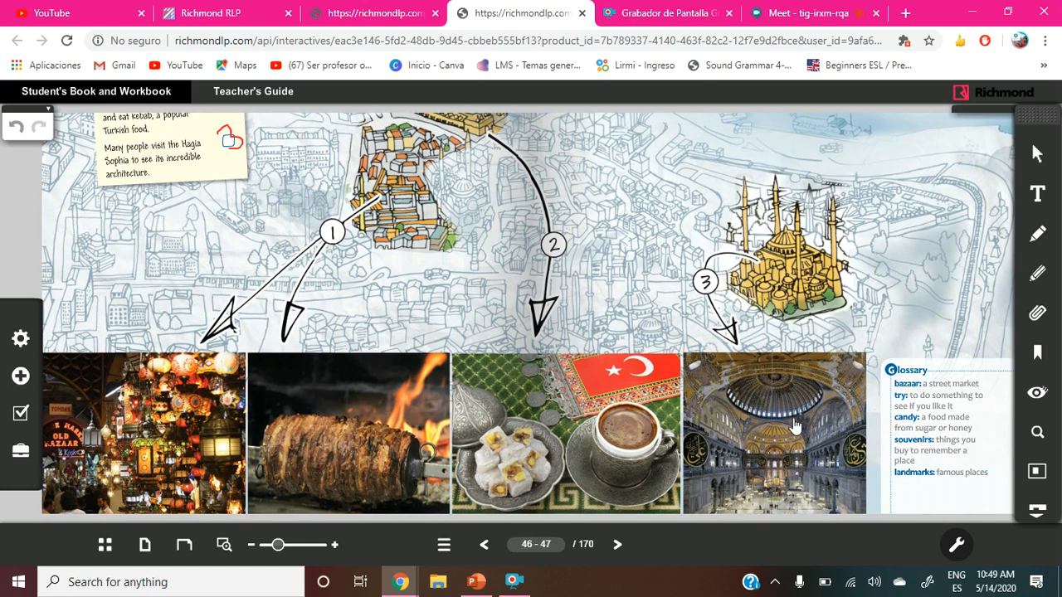
mouse_move(794, 413)
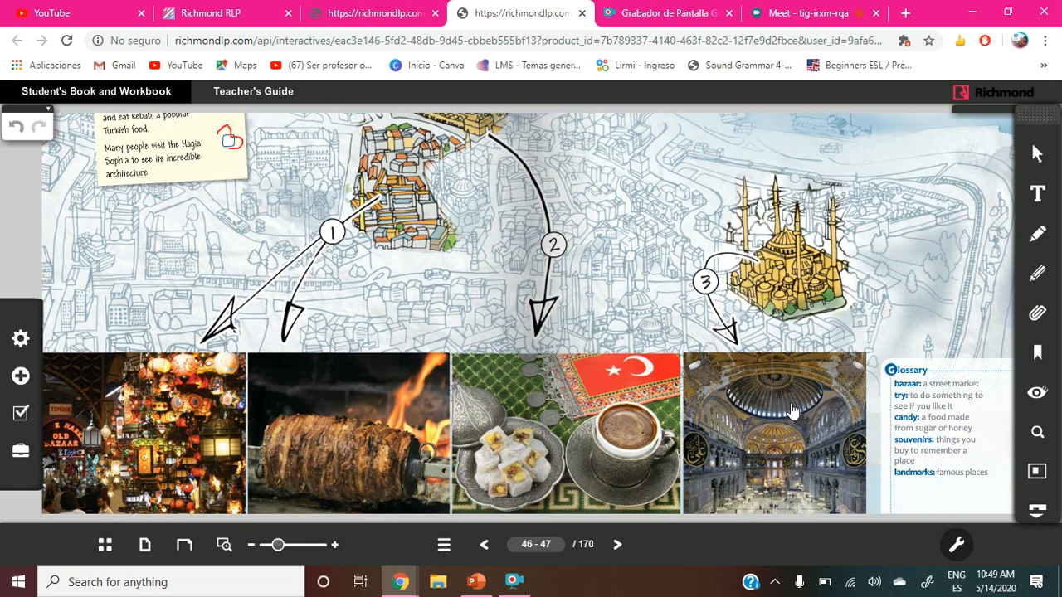
mouse_move(1038, 234)
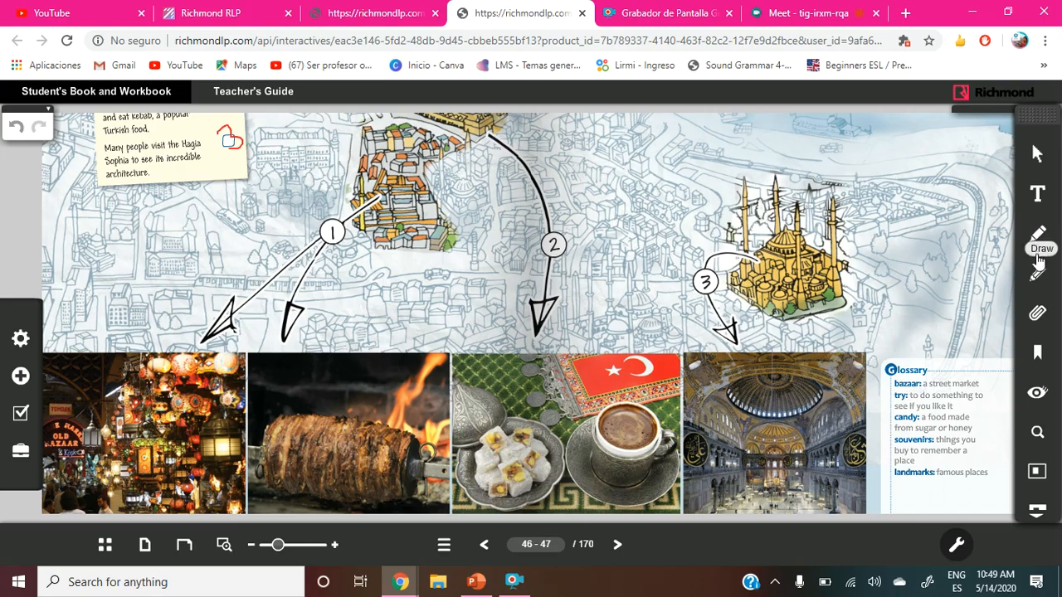
mouse_move(832, 321)
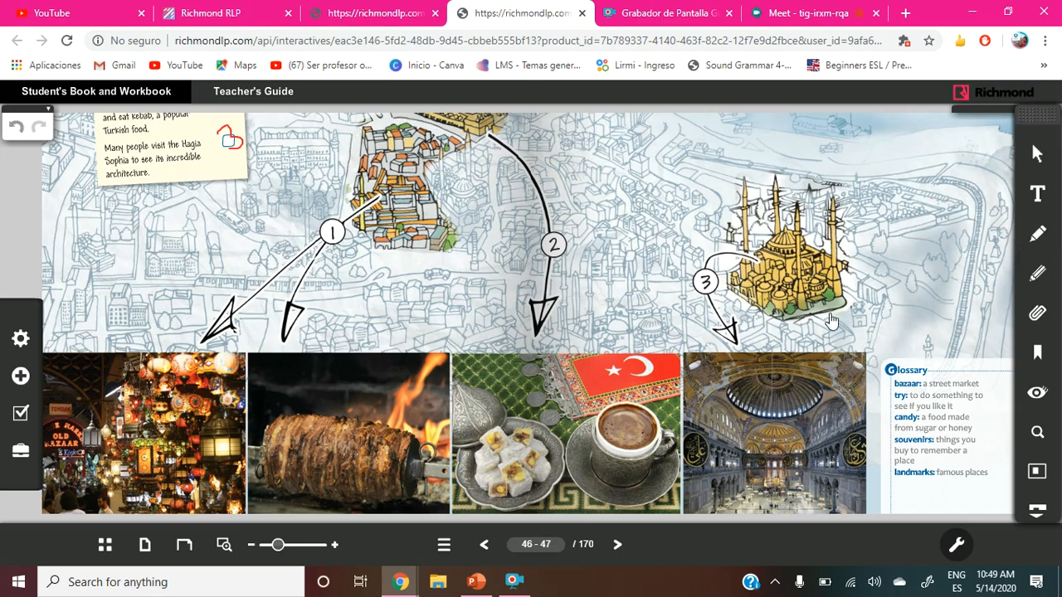
mouse_move(890, 412)
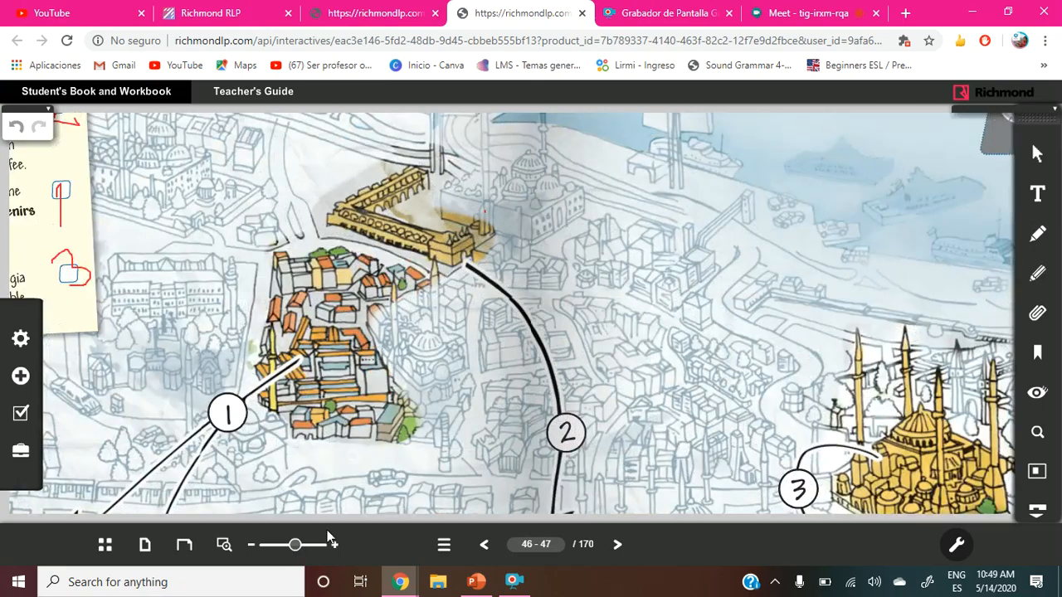
Scroll the page to bring the glossary beside the Hagia Sophia photo into view.
scroll("down", 3)
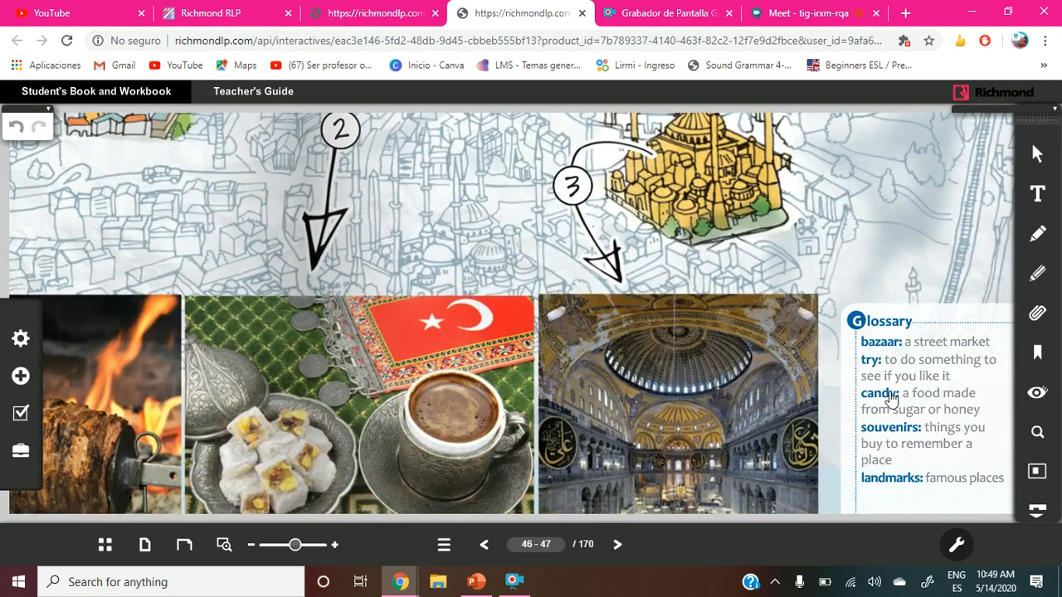
scroll("up", 3)
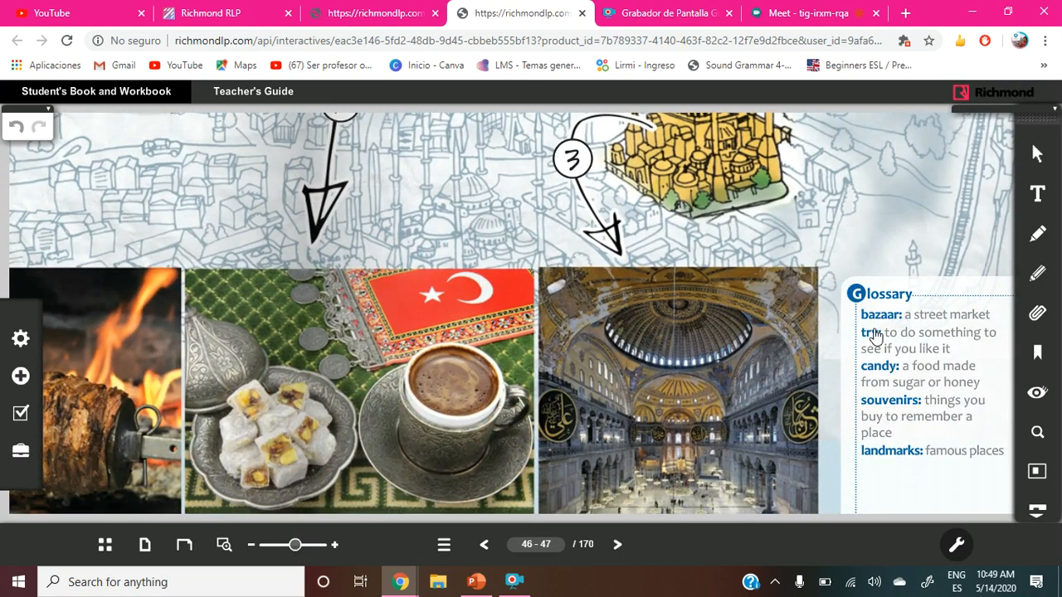
mouse_move(975, 329)
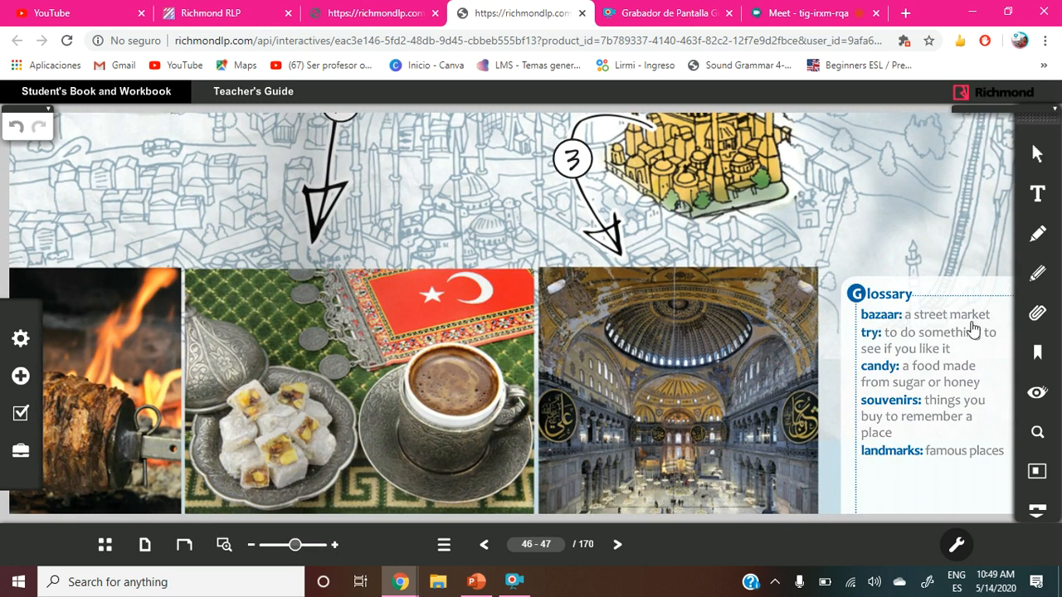
mouse_move(938, 347)
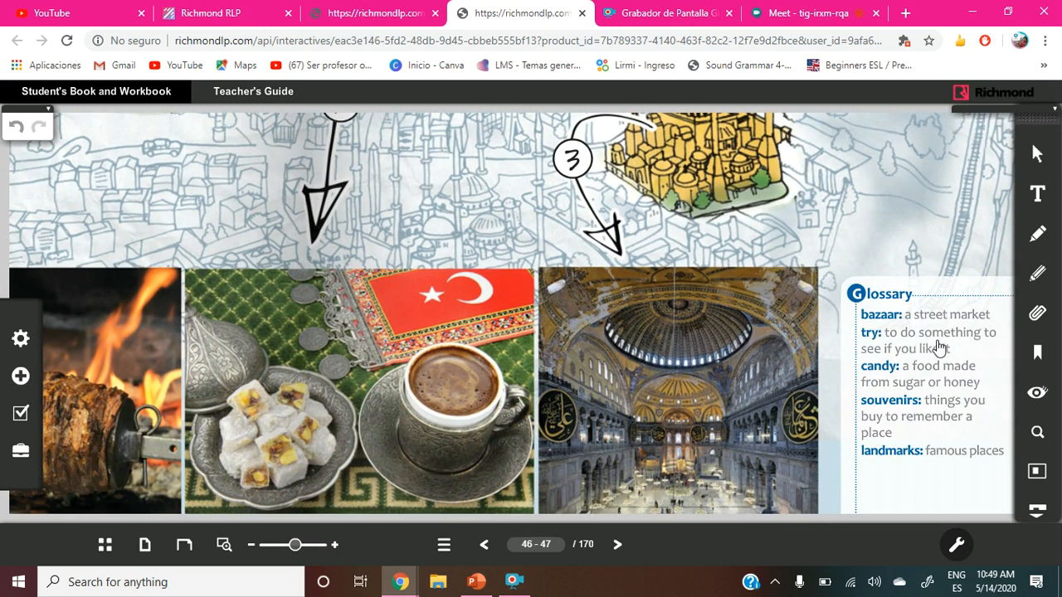
mouse_move(1017, 343)
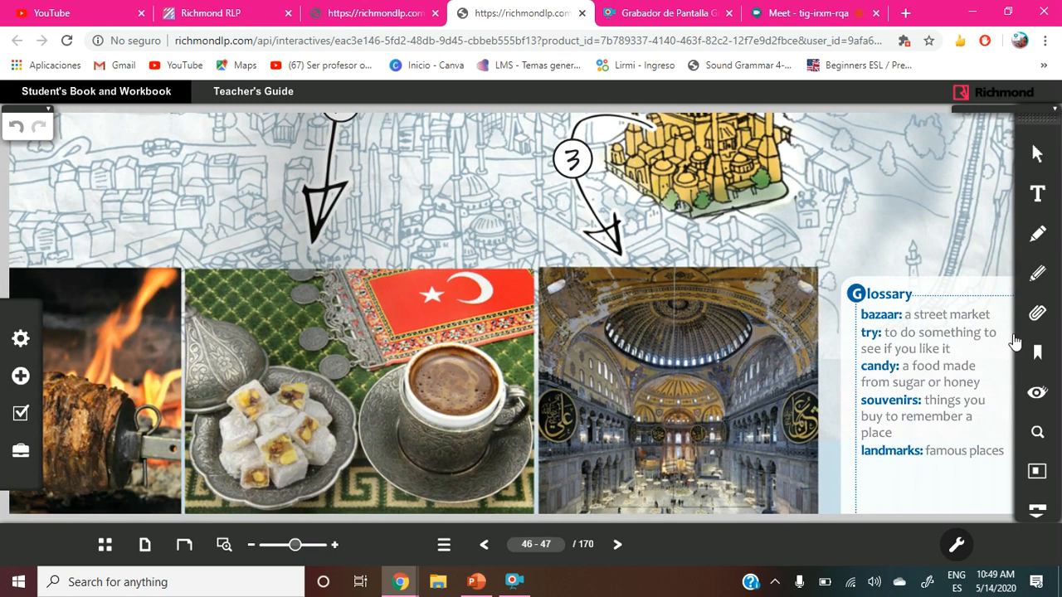
mouse_move(929, 492)
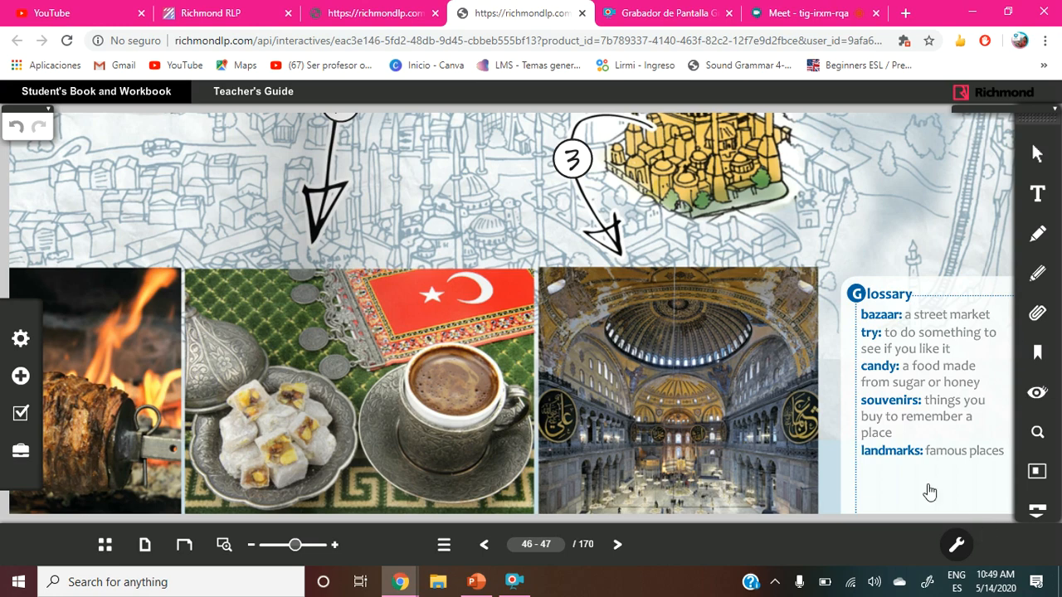
mouse_move(952, 290)
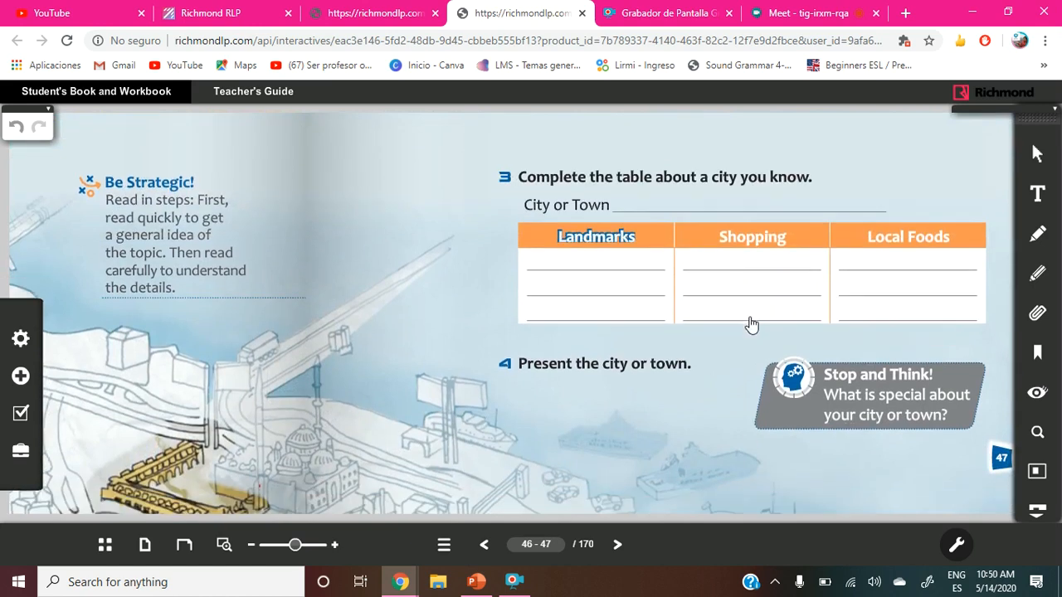
mouse_move(684, 197)
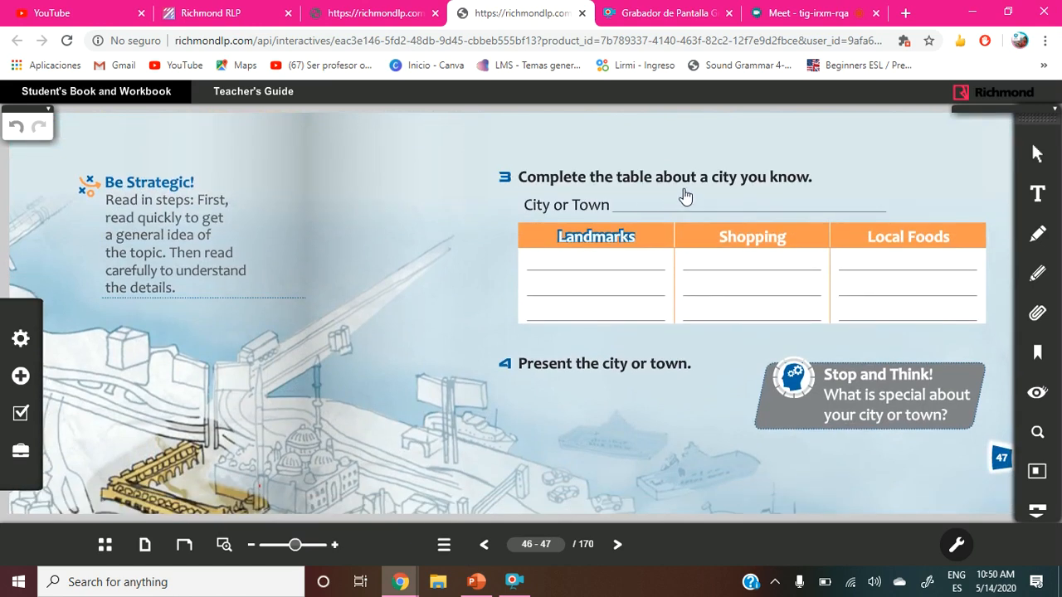
mouse_move(772, 192)
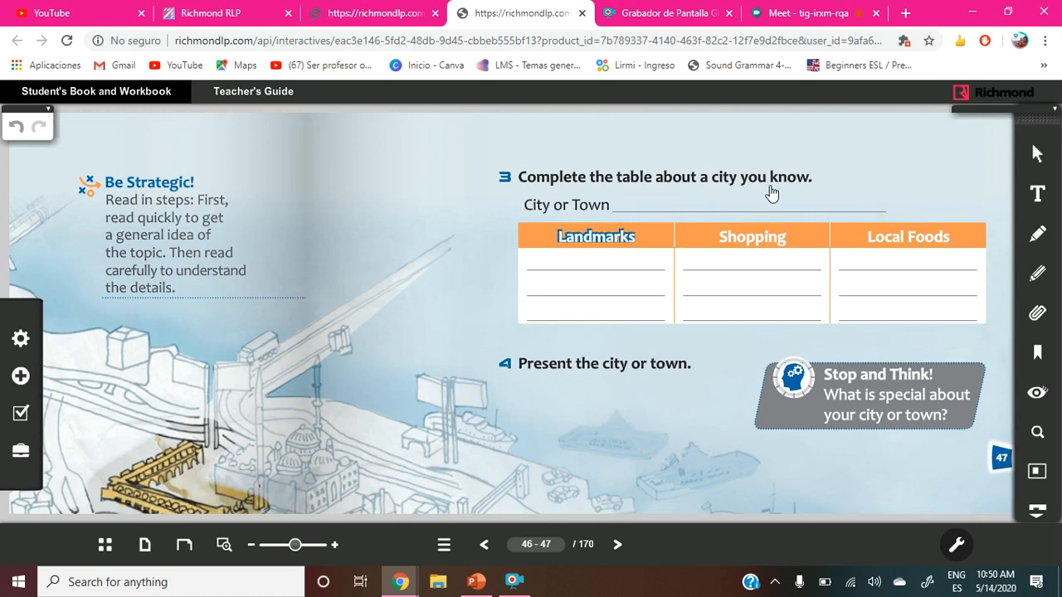
mouse_move(617, 256)
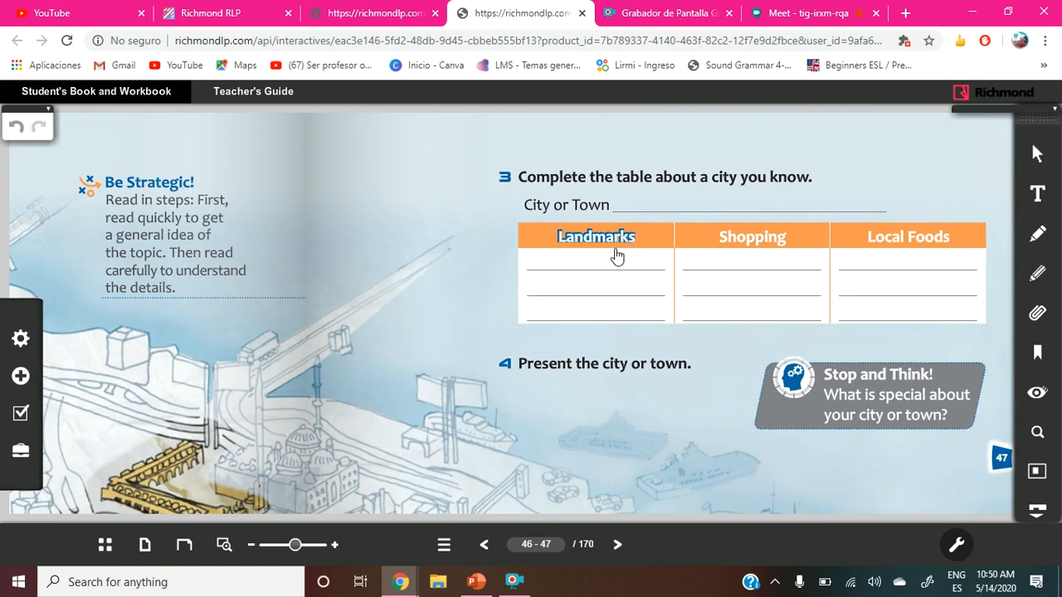
mouse_move(734, 393)
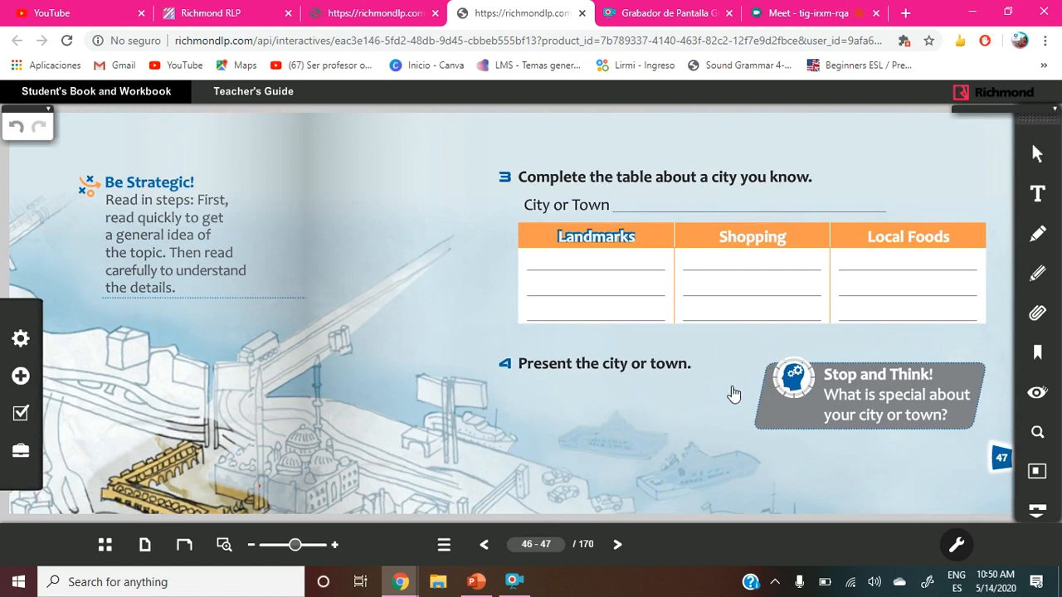
Scroll down to page 47's 'Complete the table about a city you know' exercise.
scroll("down", 3)
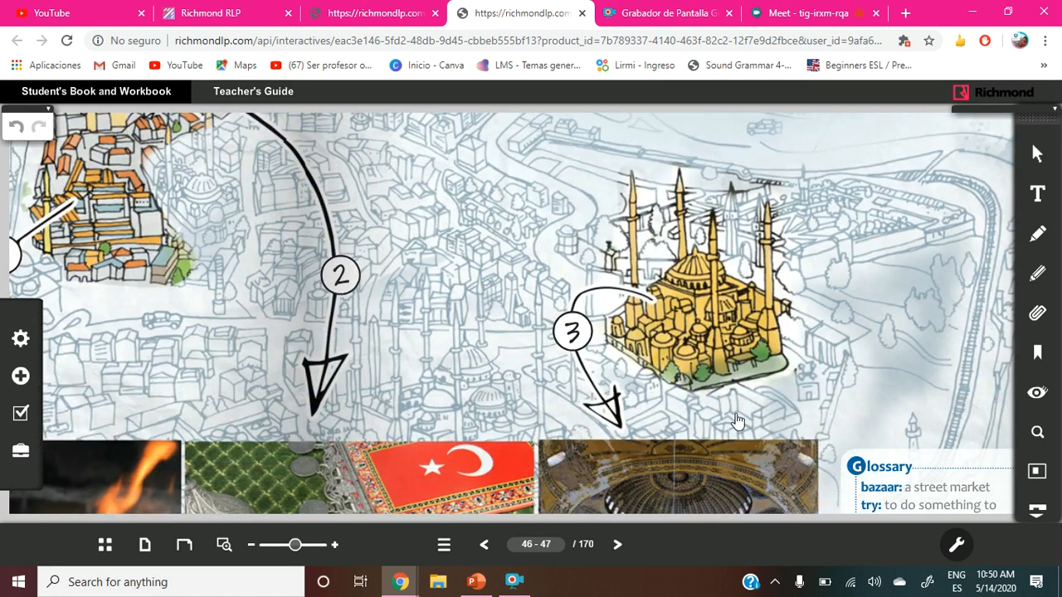
scroll("down", 3)
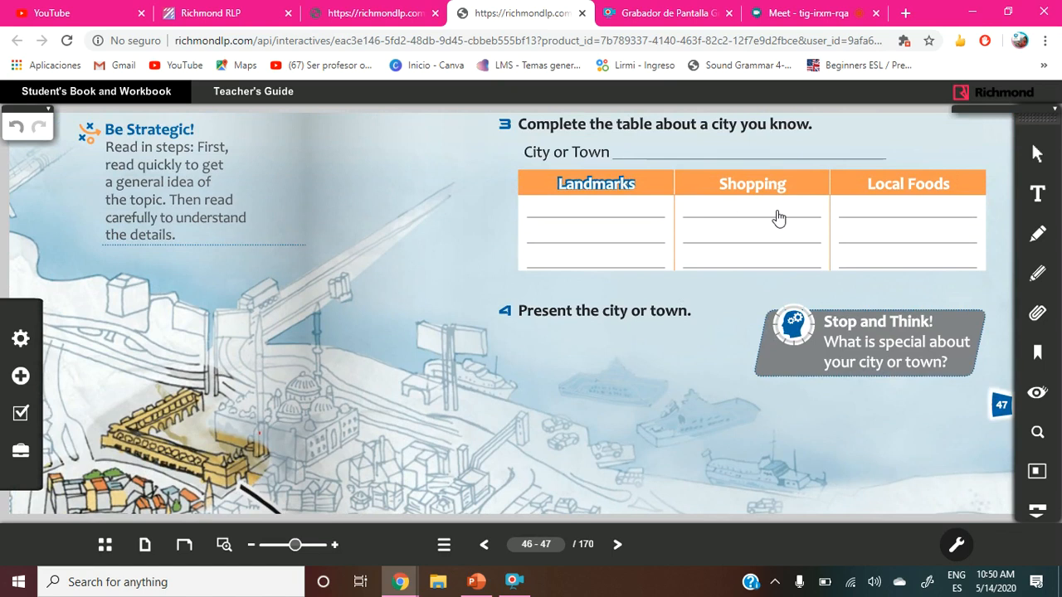
mouse_move(767, 240)
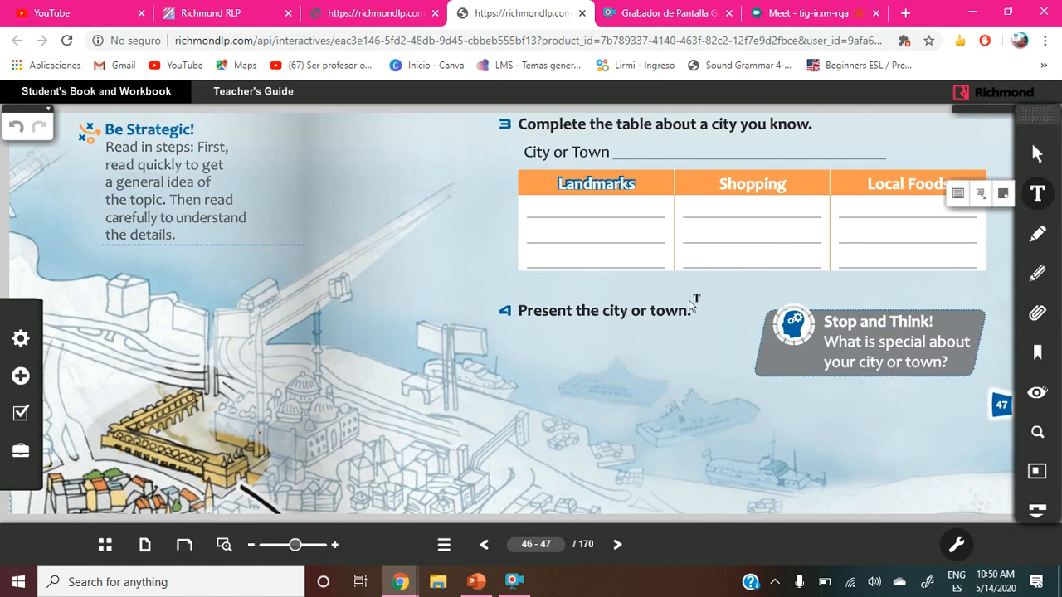
mouse_move(323, 282)
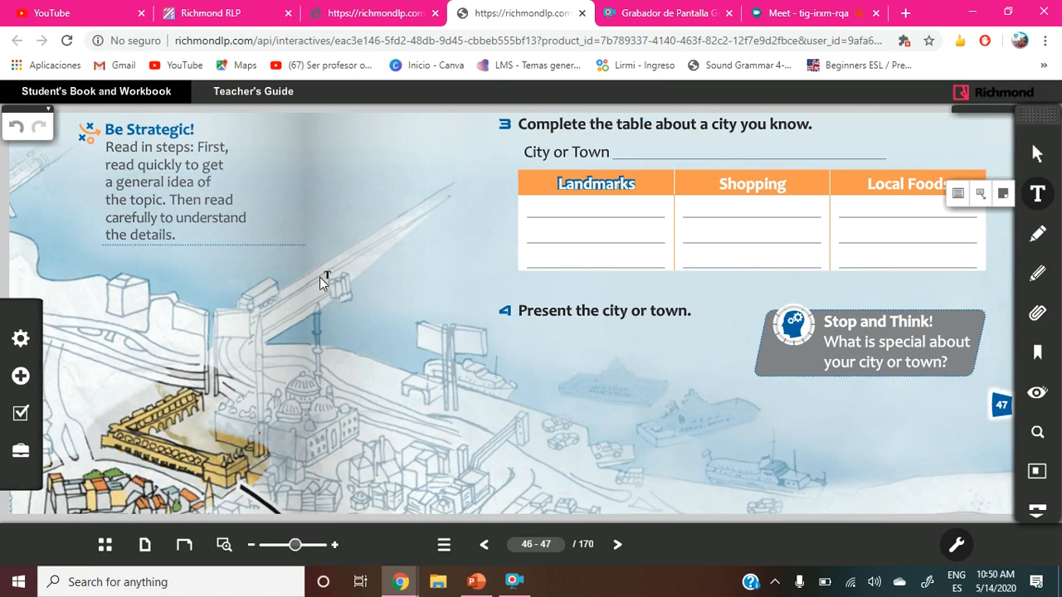
Place a text note with lima and its landmarks, including main square and caral.
left_click(1037, 193)
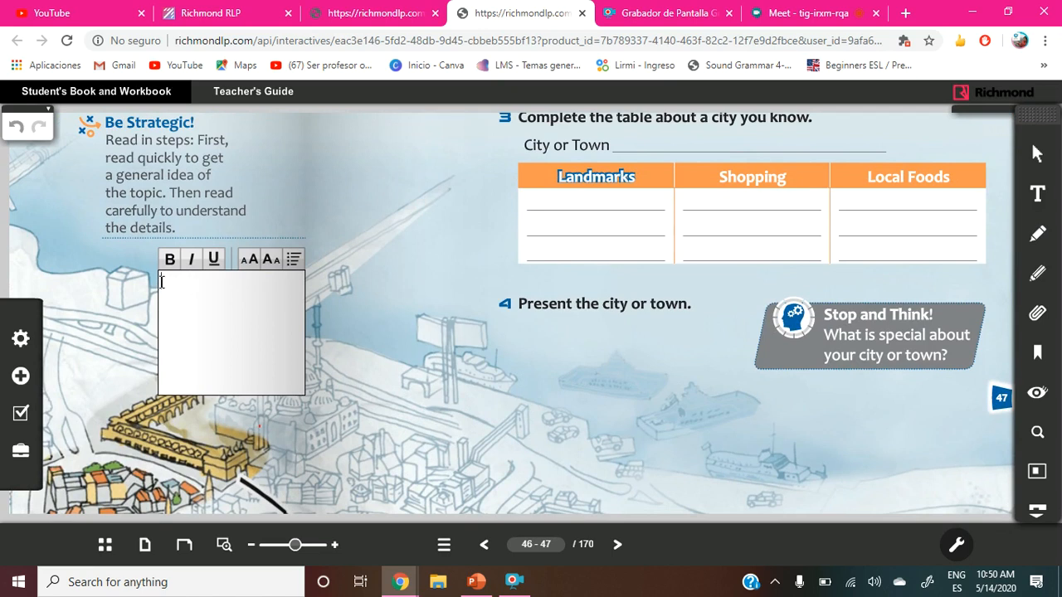
type("lima")
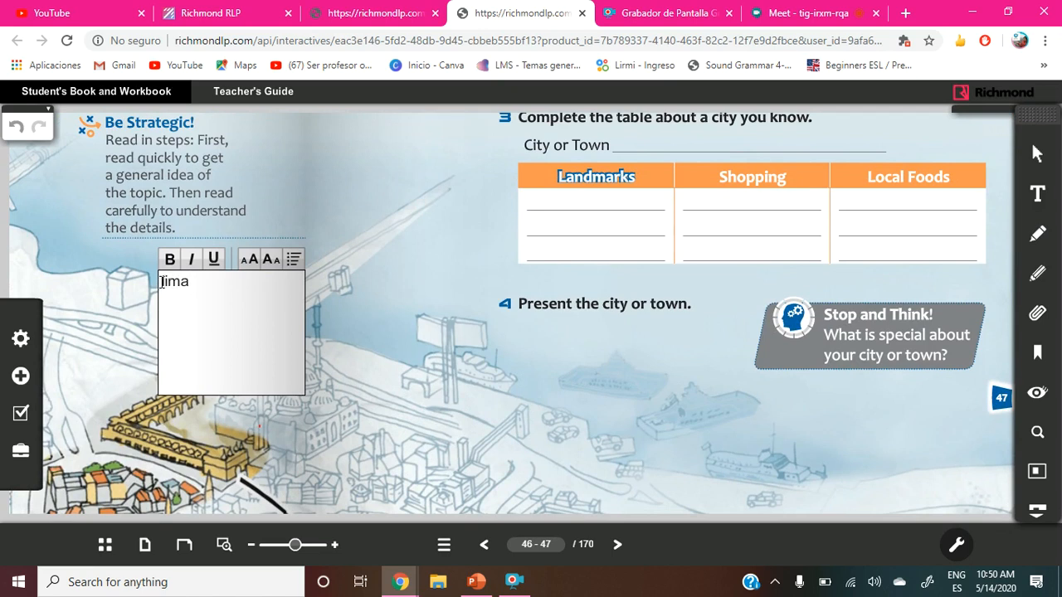
type("Ian")
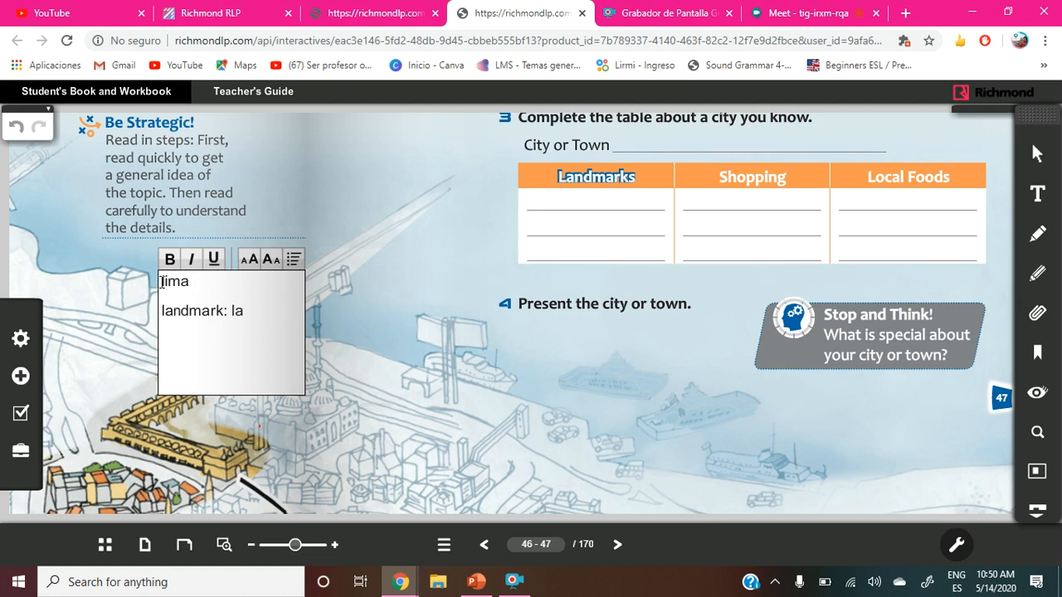
type("rcomar")
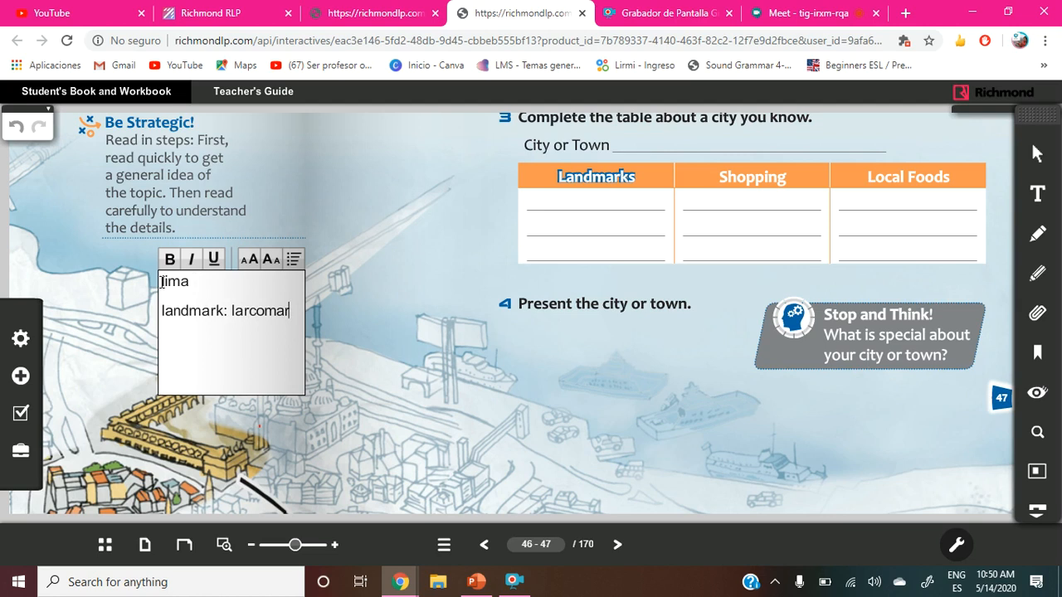
type(",")
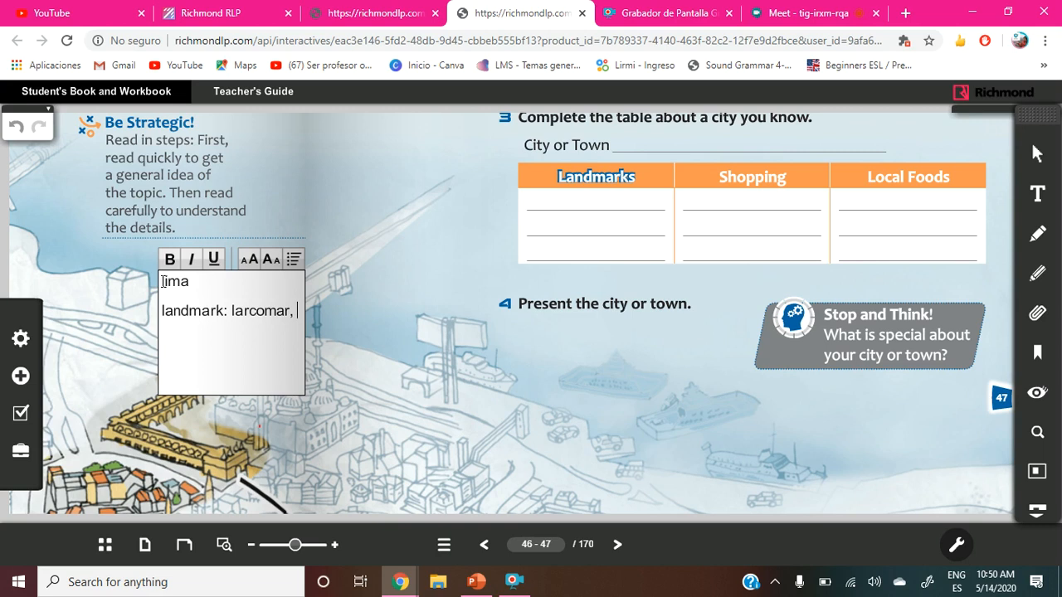
type("m")
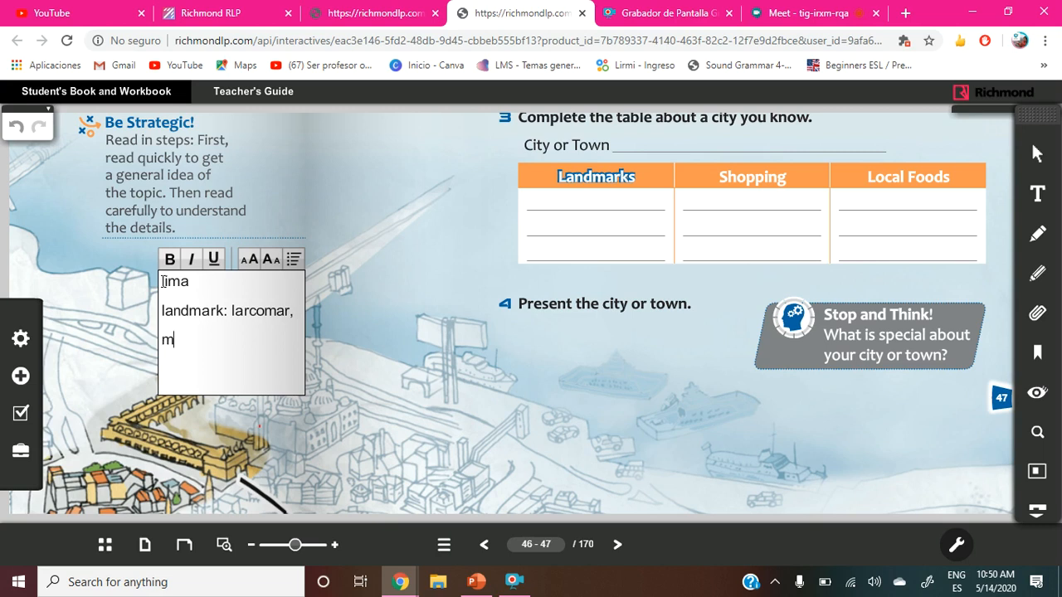
type("ain squ")
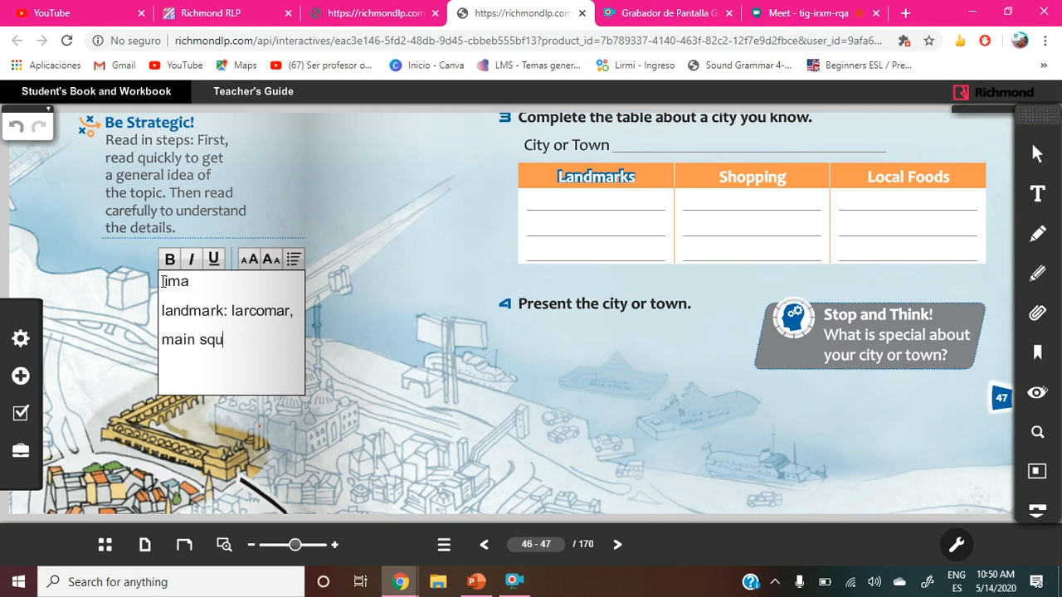
type("are")
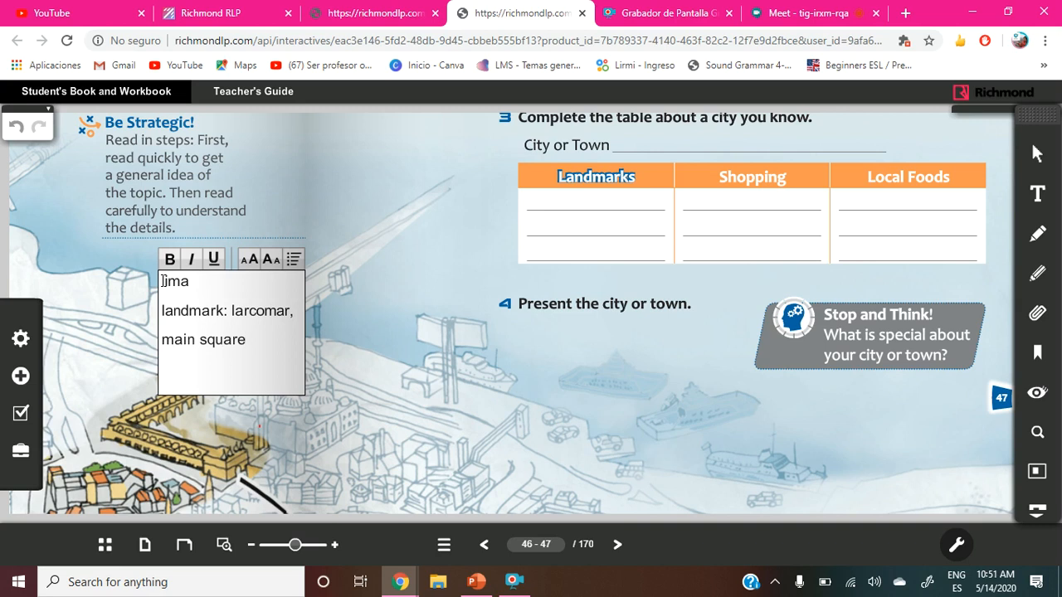
type(",")
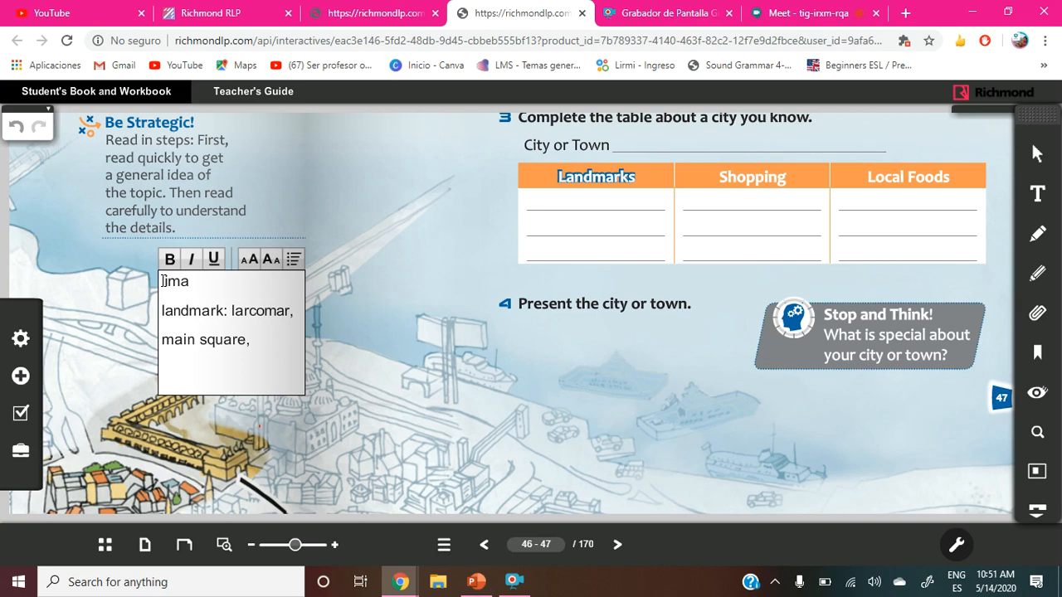
type("caral")
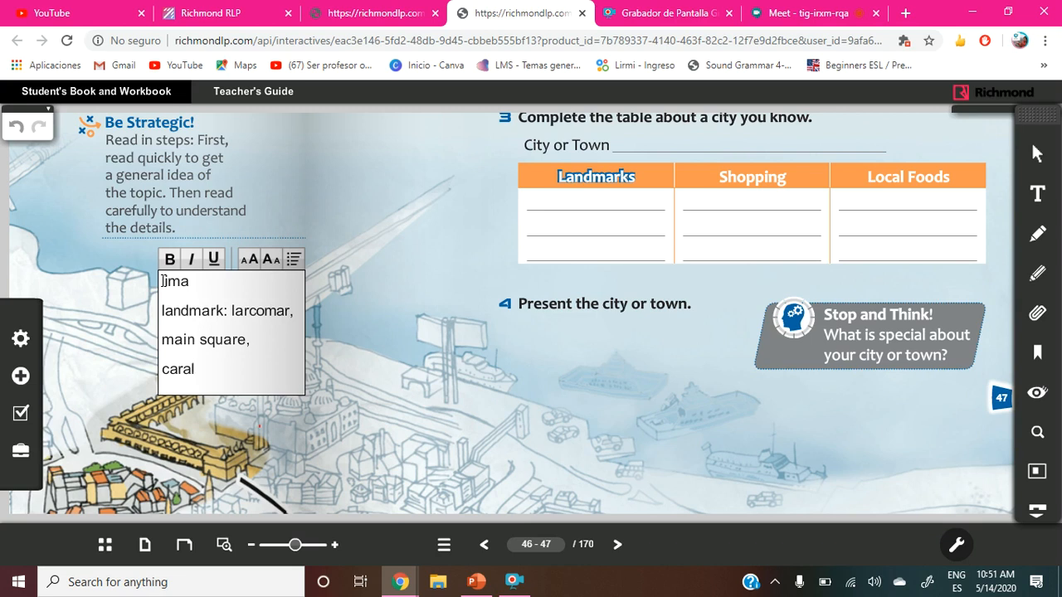
Add a shopping: line listing san miguel and real plaza.
left_click(197, 369)
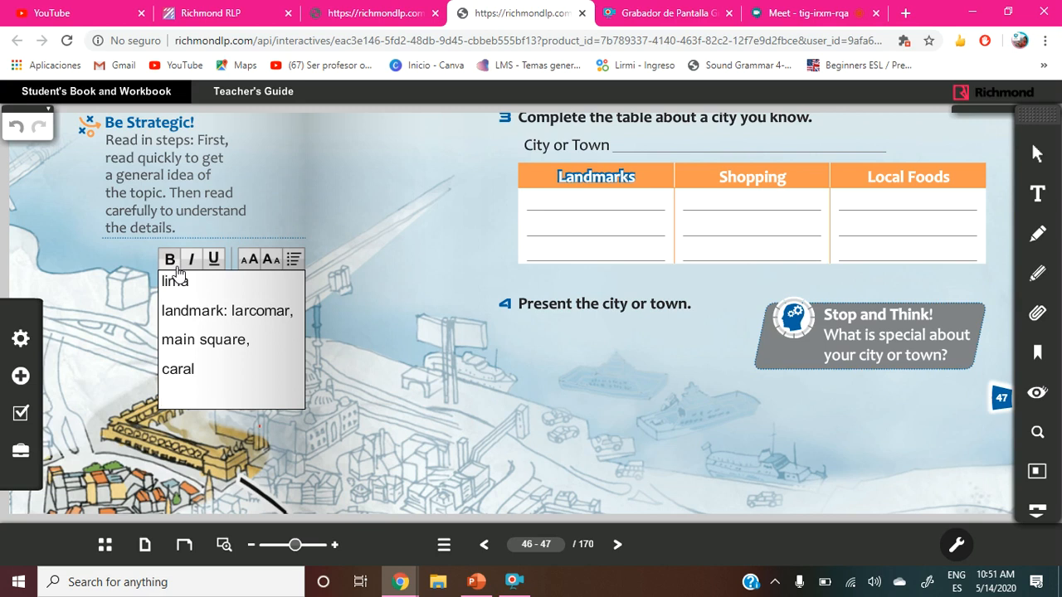
type("shop")
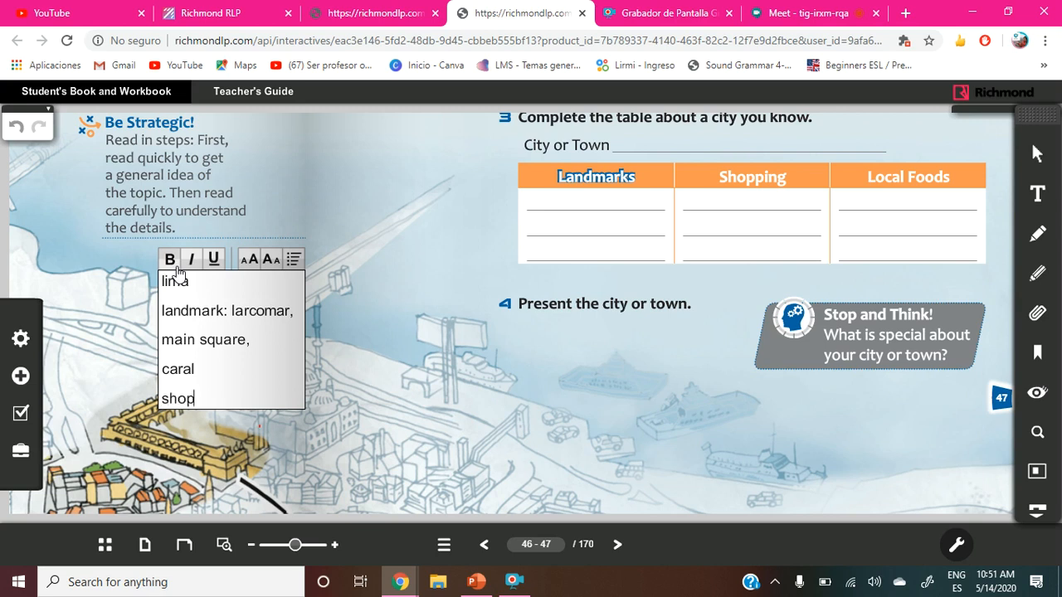
type("ping:")
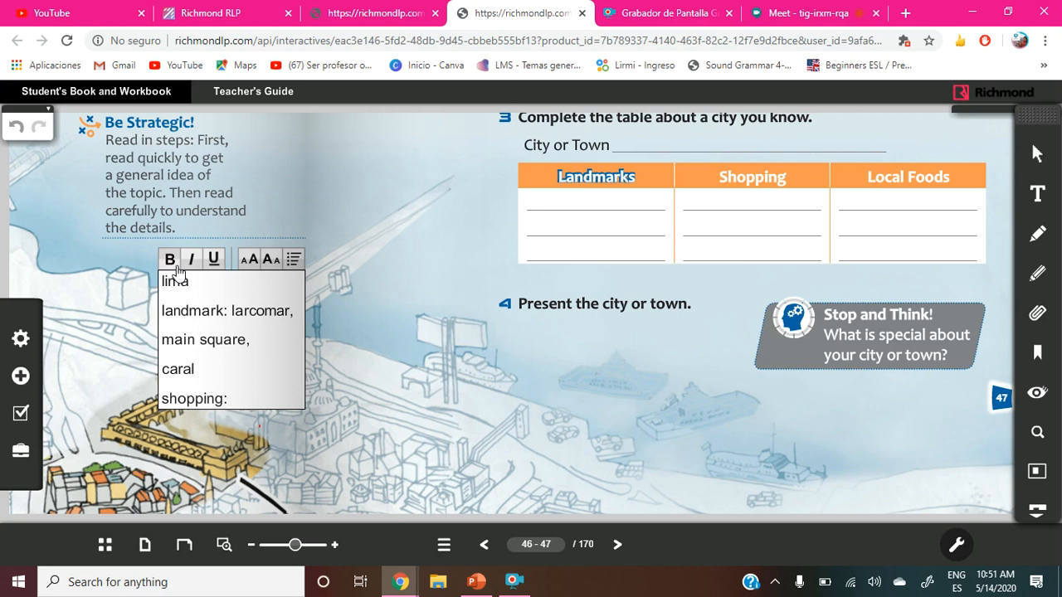
left_click(232, 398)
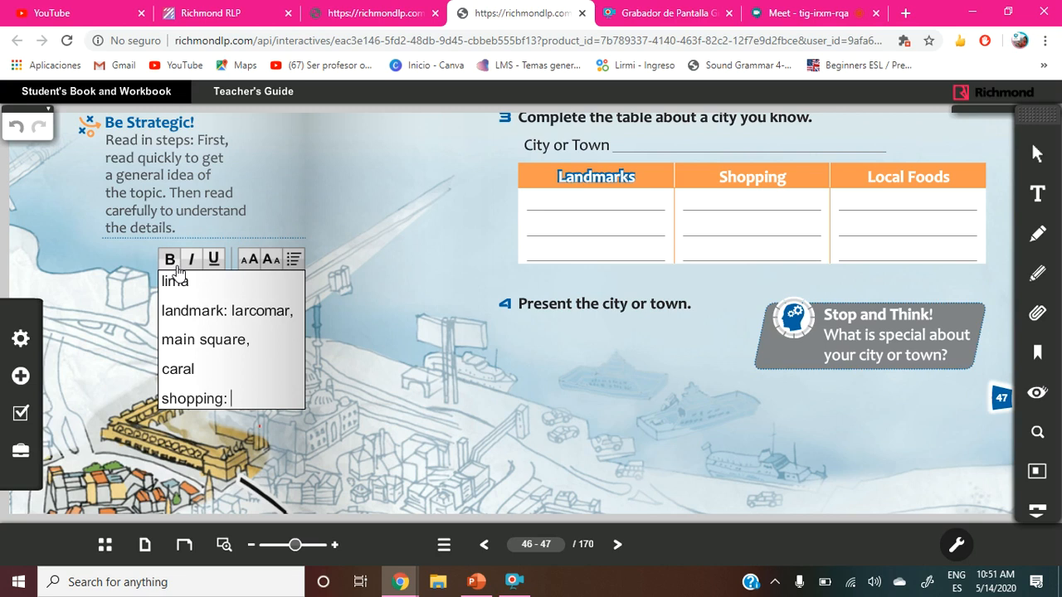
type("san m")
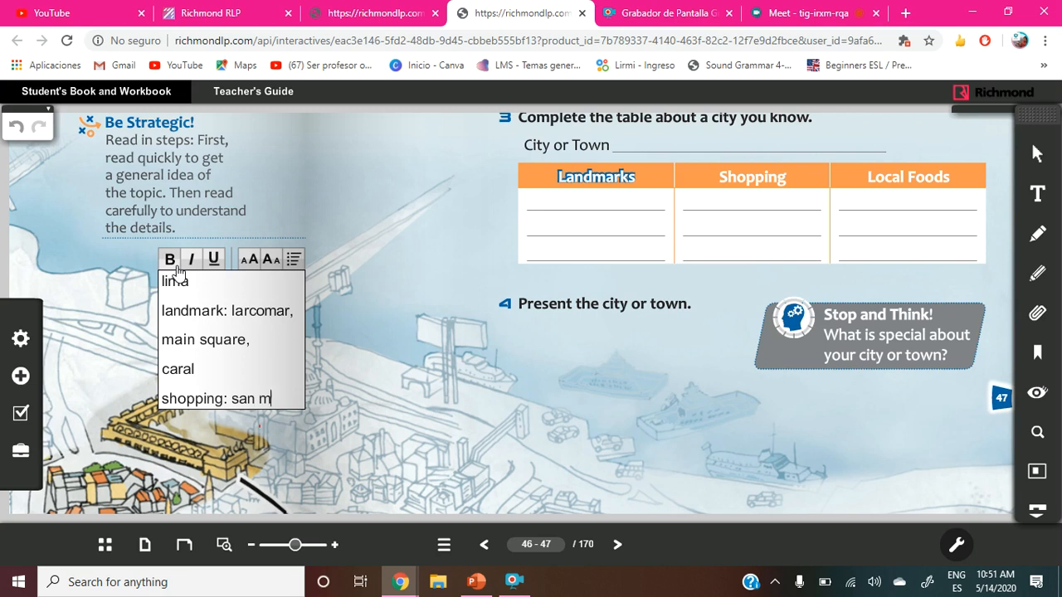
type("iguel")
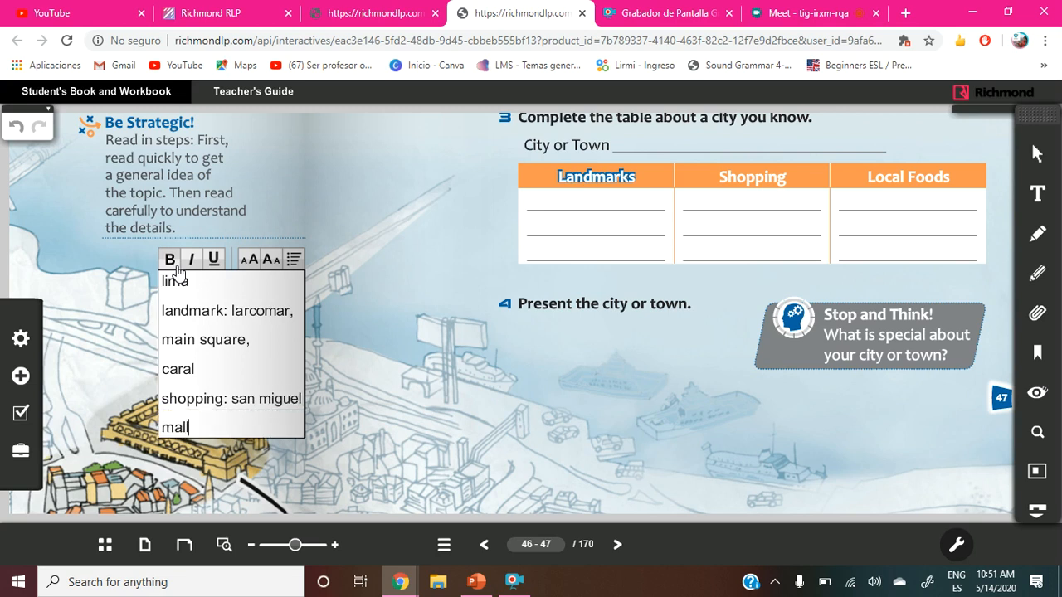
type(",")
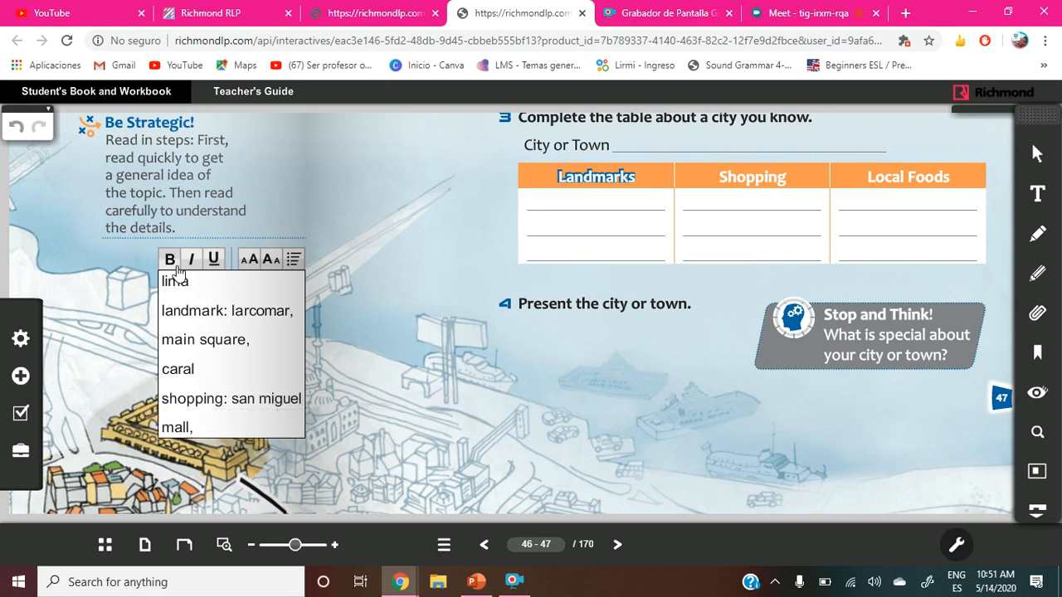
type("real")
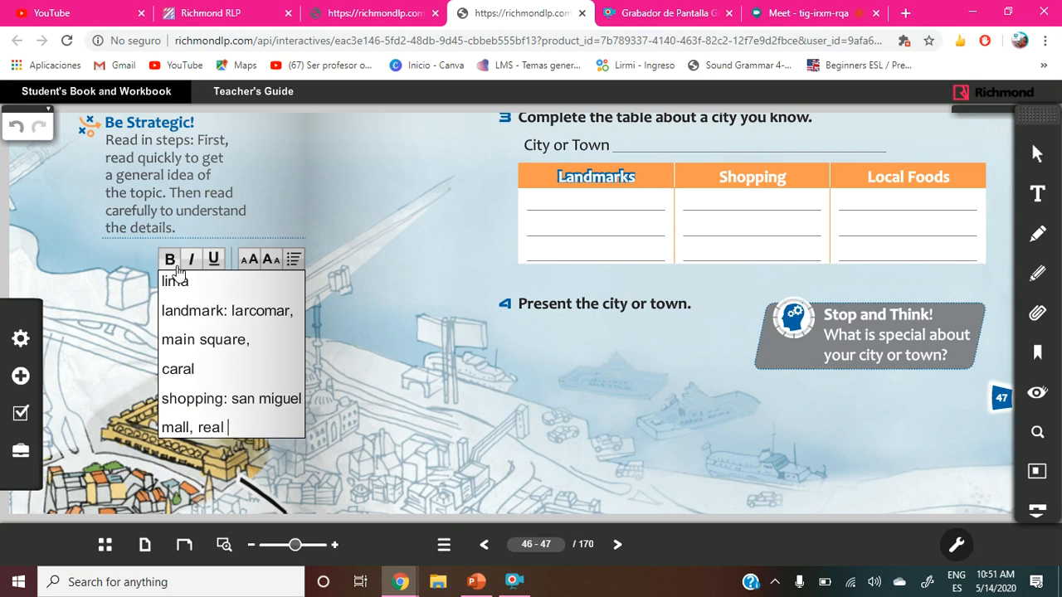
type("plaza,")
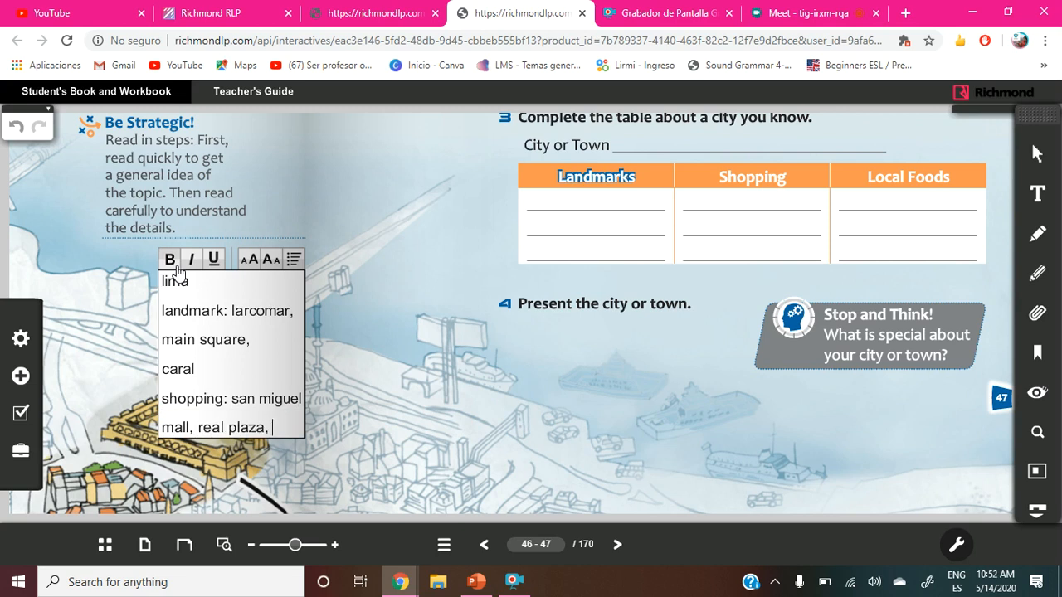
Add jockey to shopping and a local foods line with rockys and choca nautica.
type("jockey")
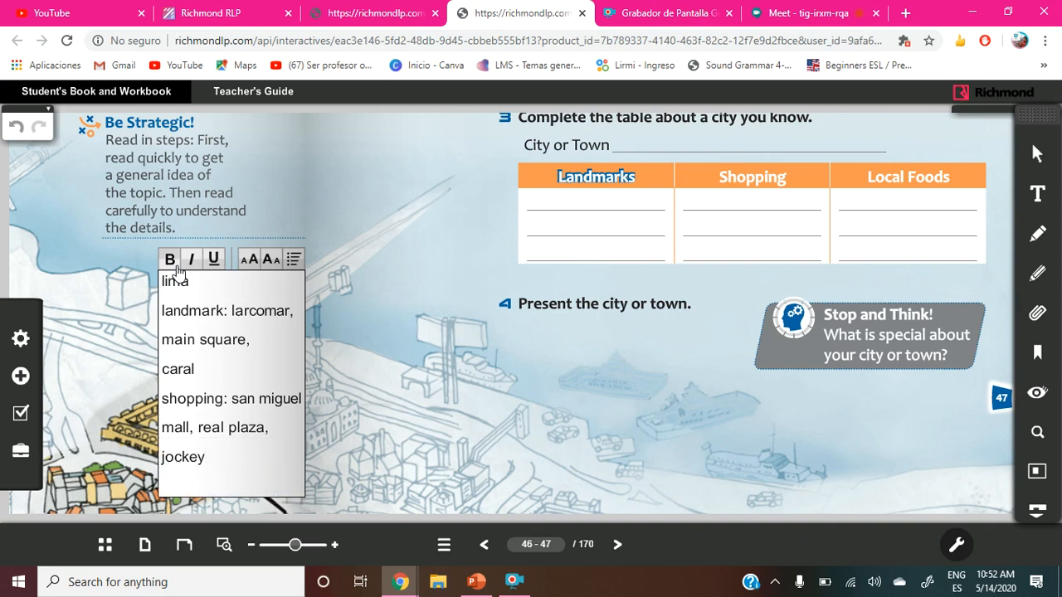
type("local foods")
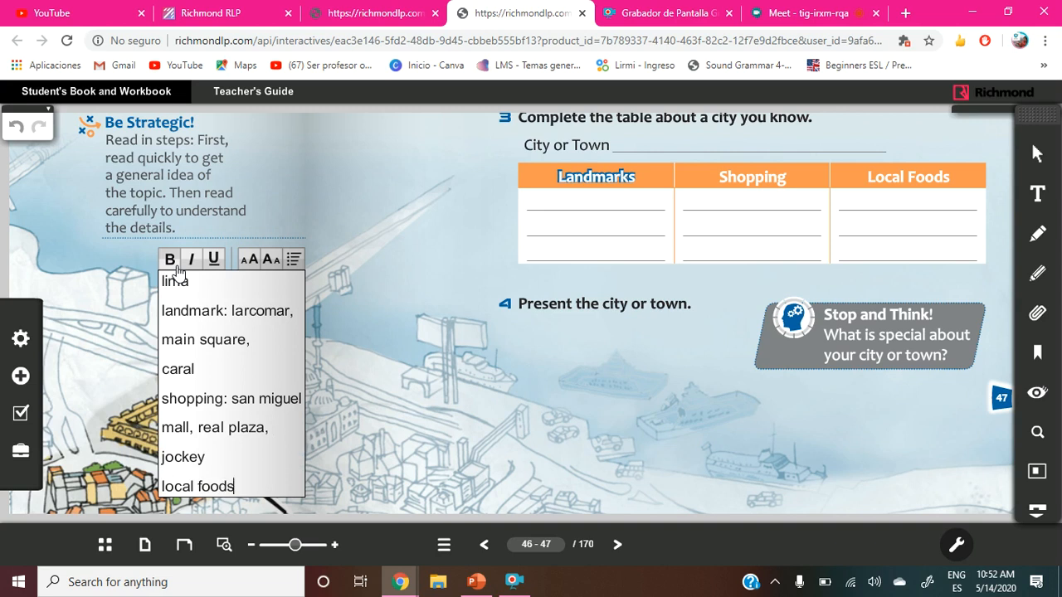
type(",")
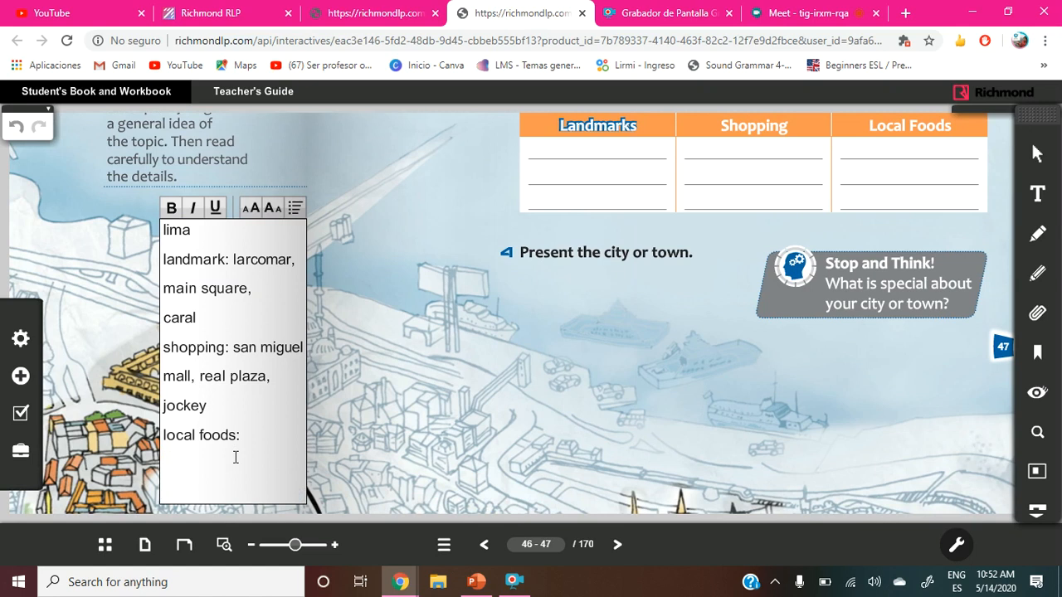
type("rock")
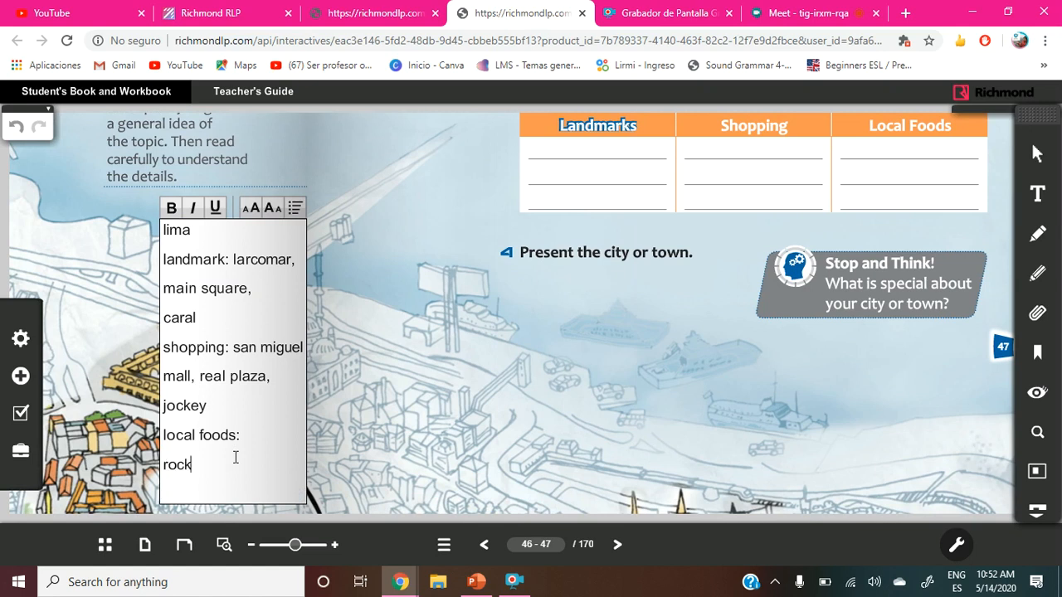
type("ys")
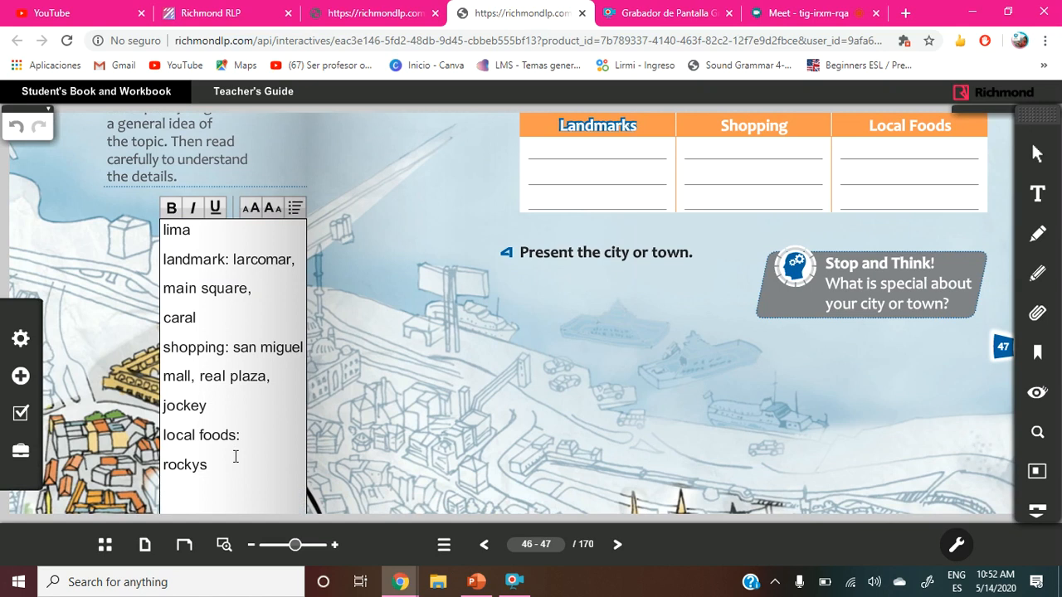
type("choca nautica")
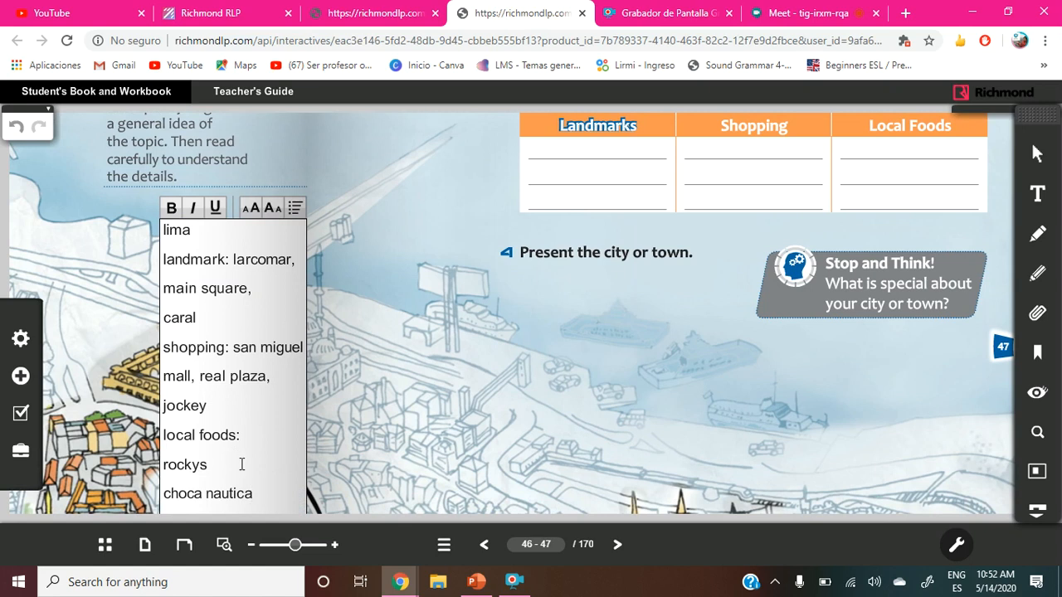
mouse_move(392, 412)
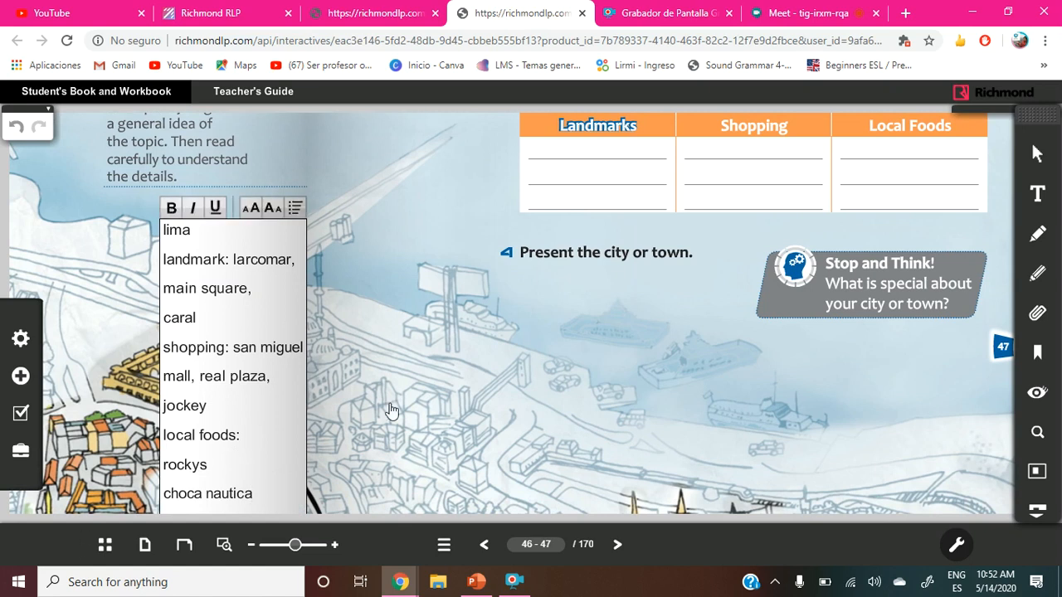
Scroll over the page to review the Lima note and click back into it.
scroll("down", 3)
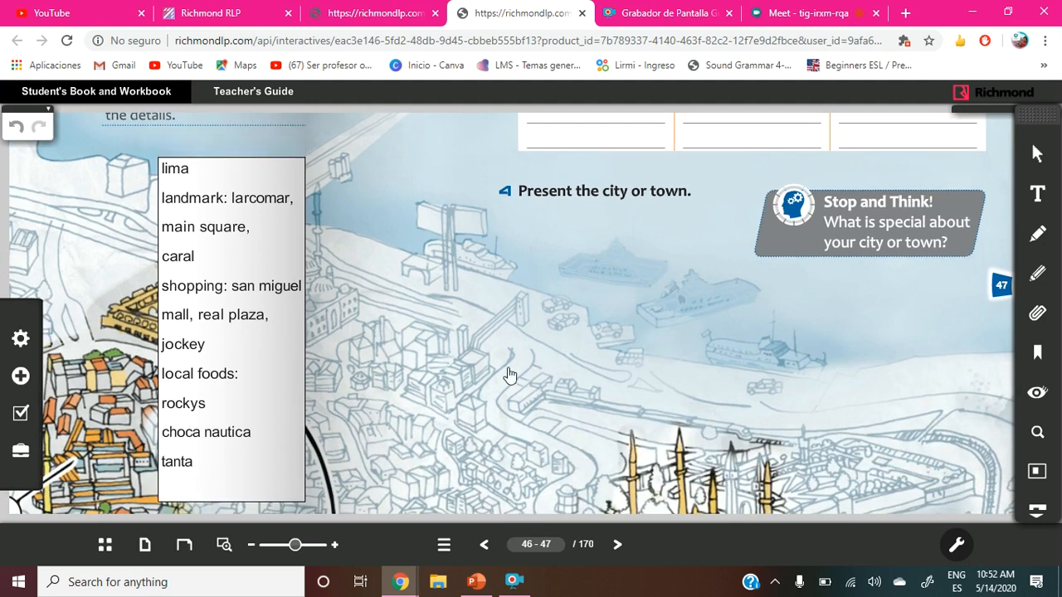
mouse_move(927, 301)
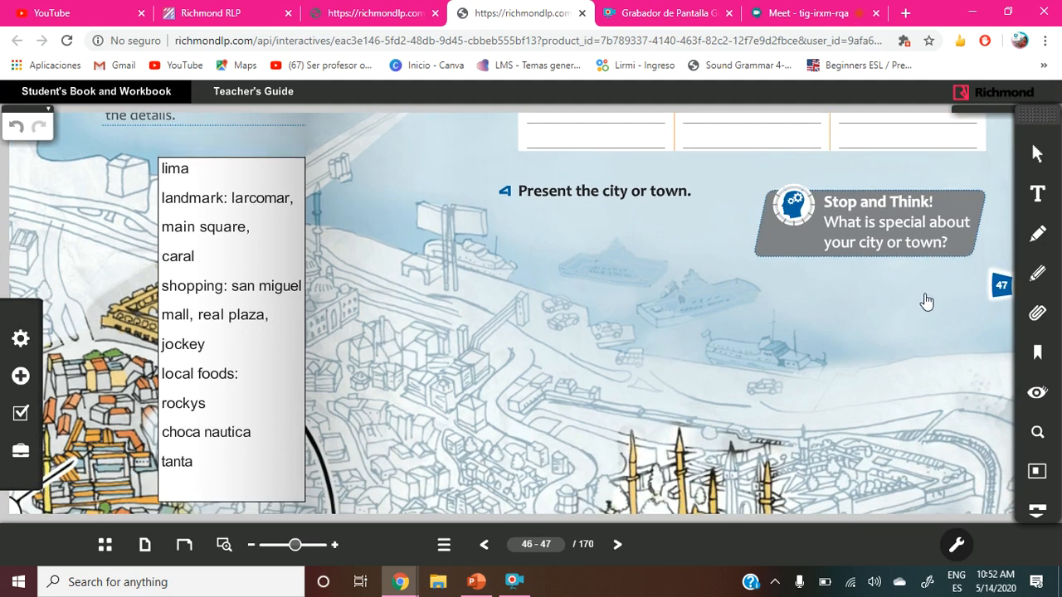
mouse_move(661, 285)
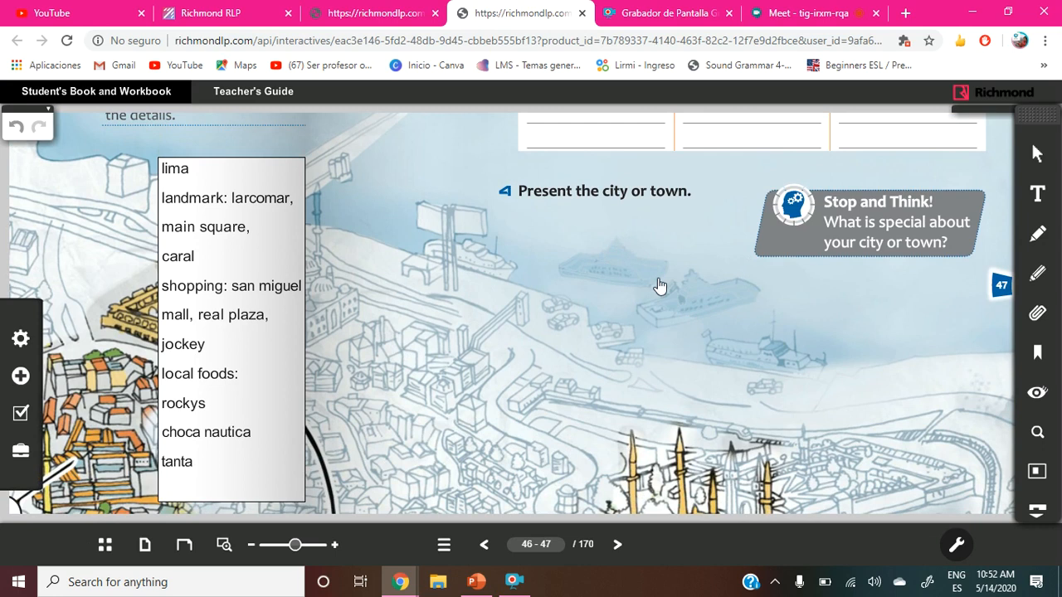
scroll("up", 3)
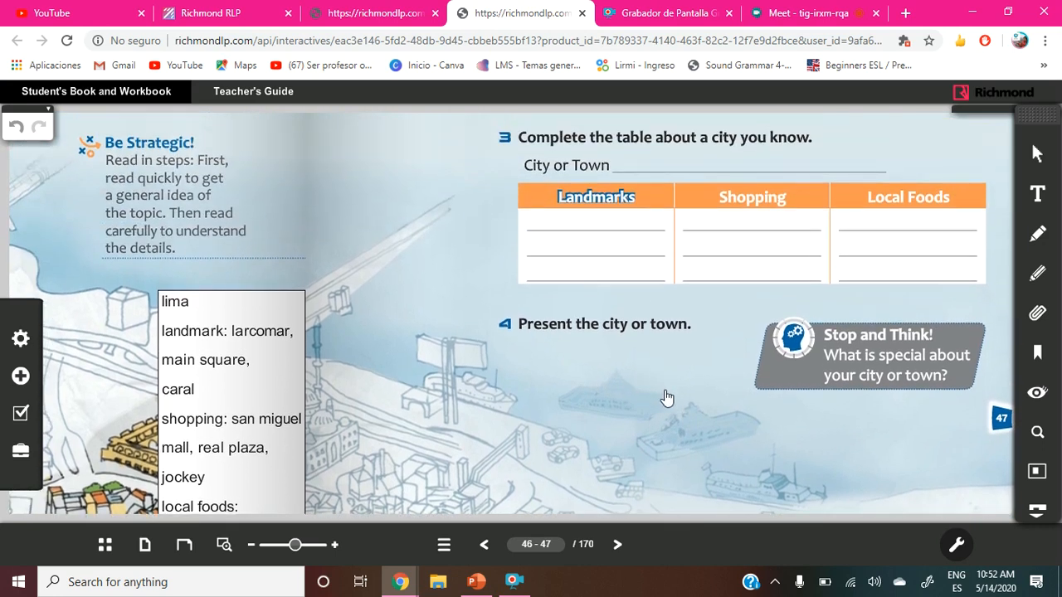
mouse_move(726, 352)
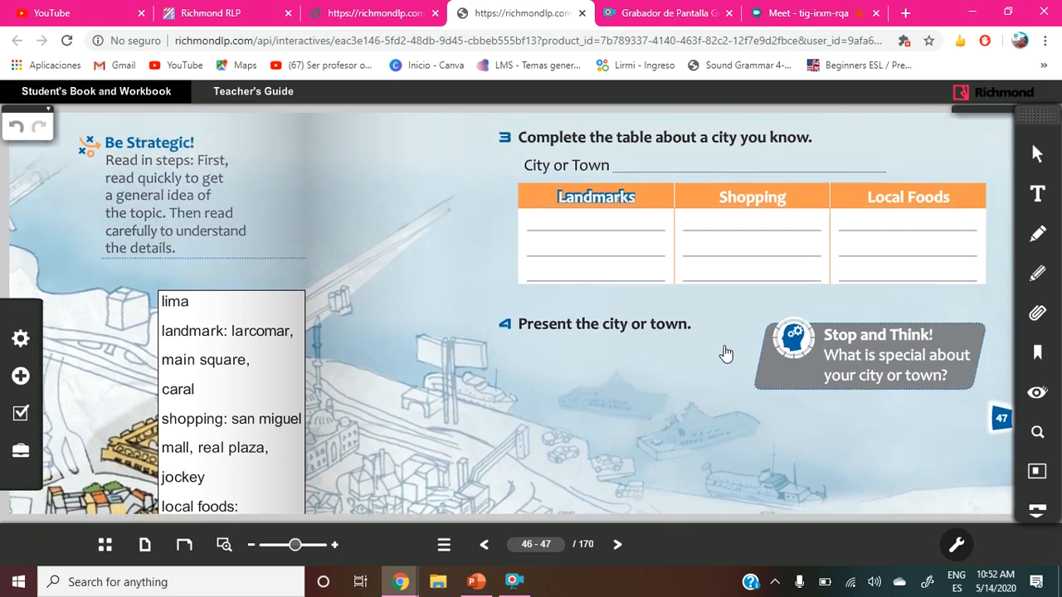
mouse_move(681, 380)
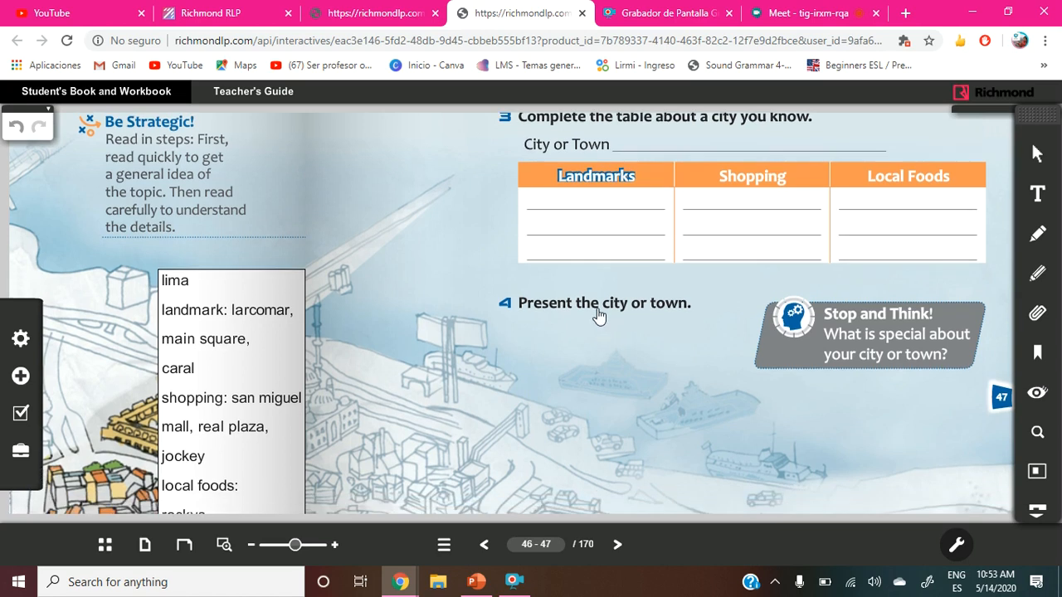
scroll("down", 3)
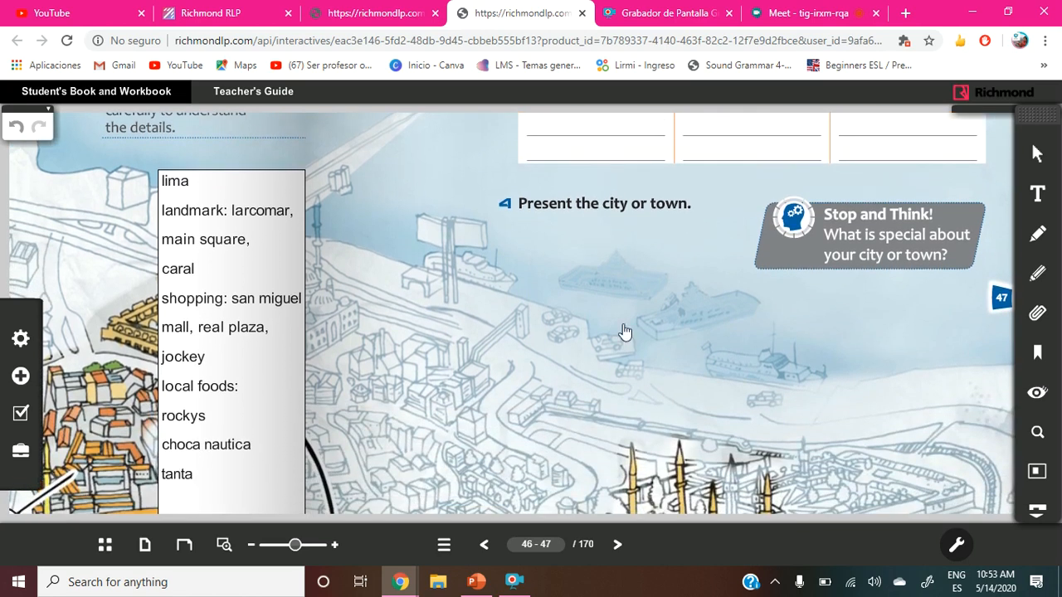
scroll("up", 3)
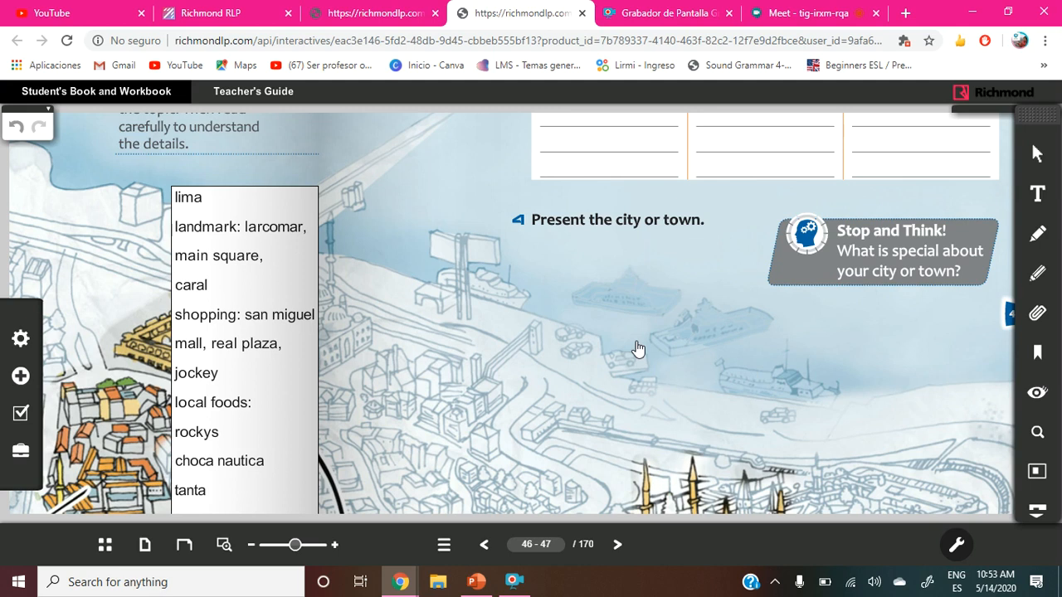
scroll("up", 3)
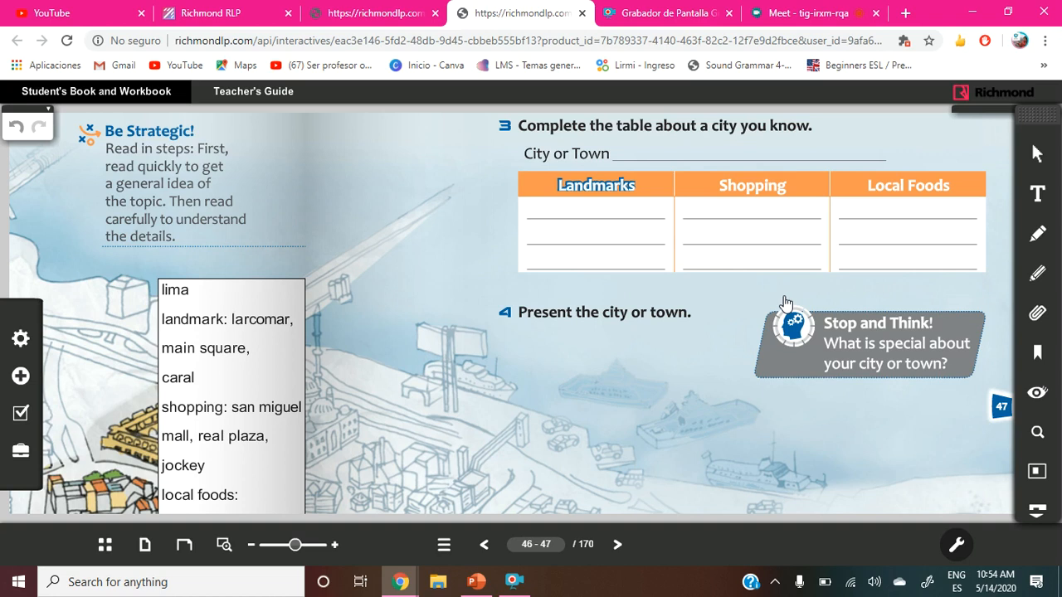
mouse_move(599, 185)
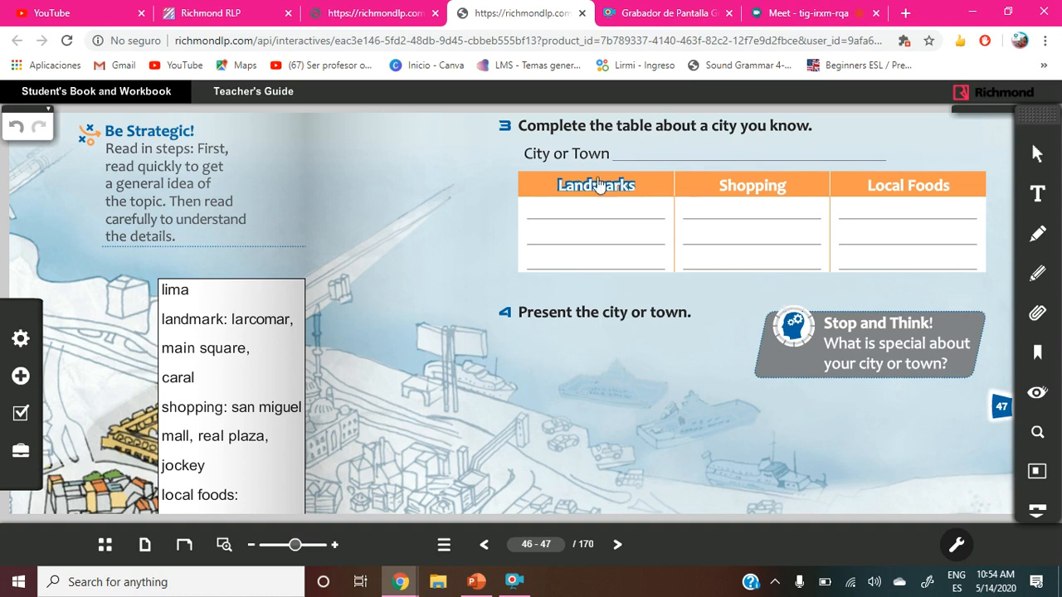
mouse_move(539, 170)
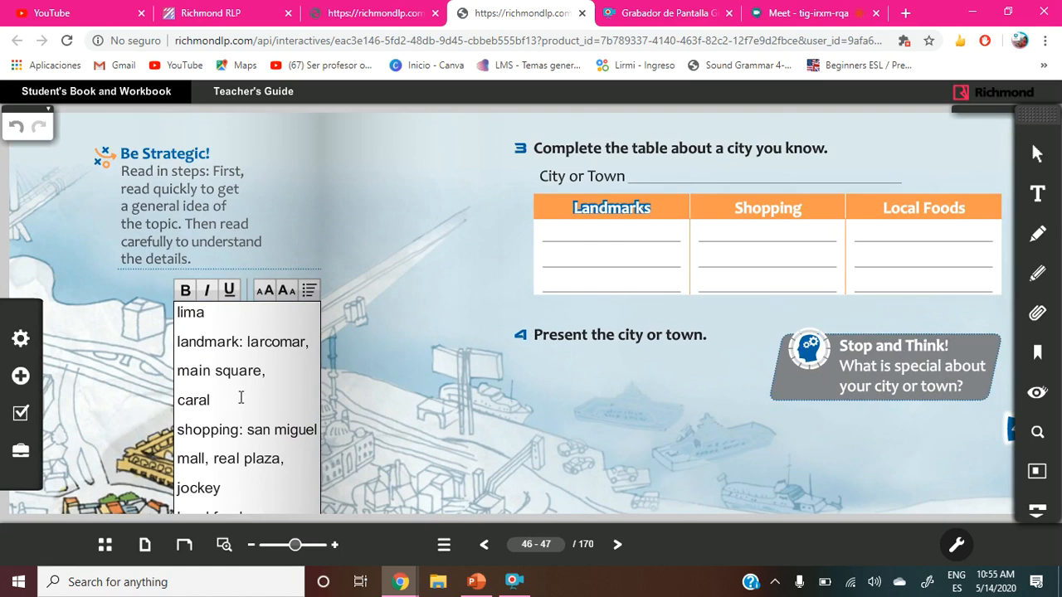
scroll("down", 3)
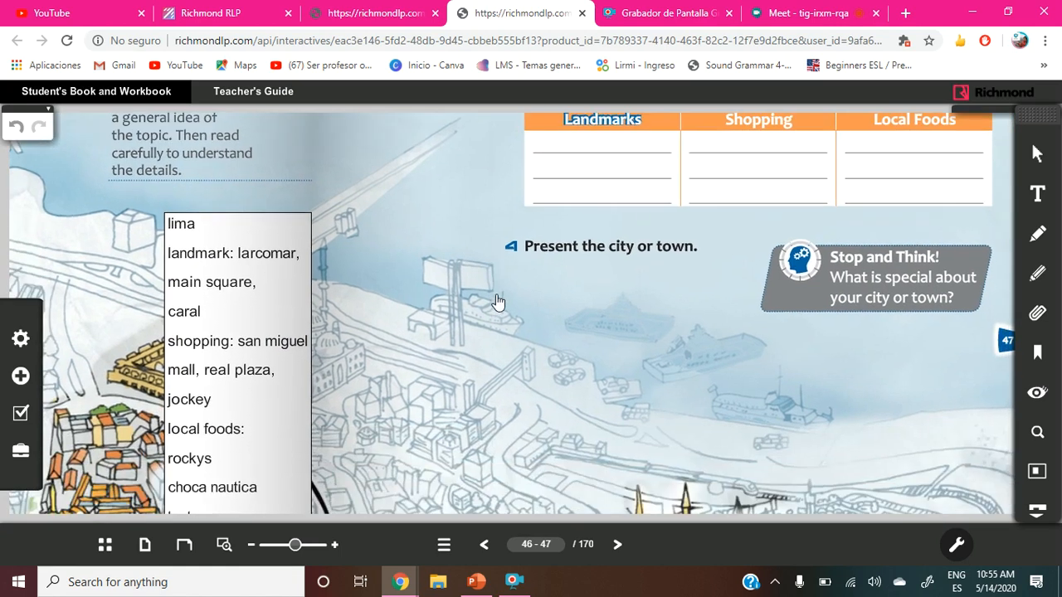
mouse_move(792, 167)
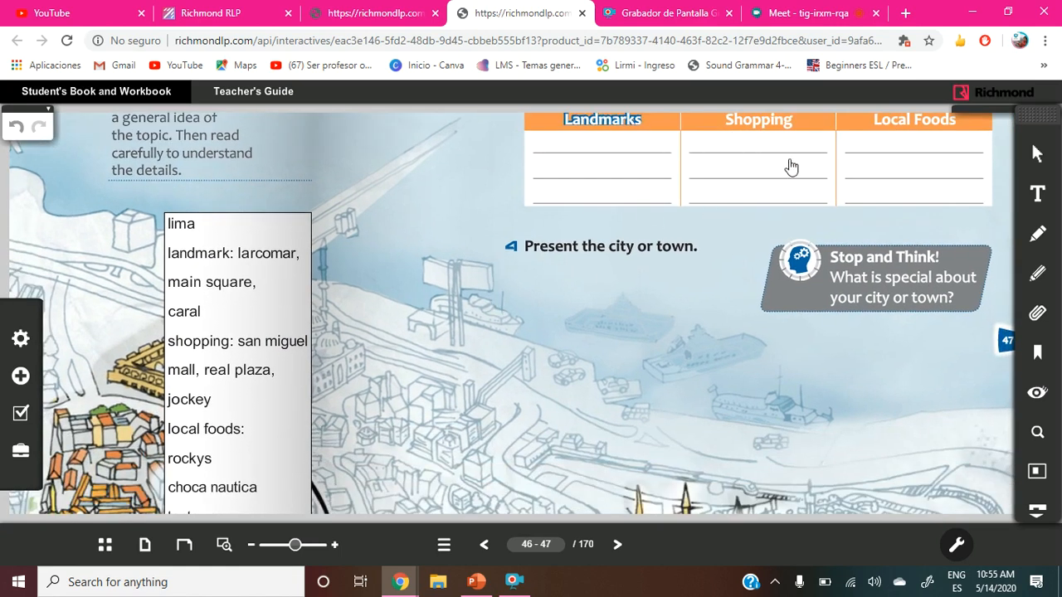
left_click(247, 395)
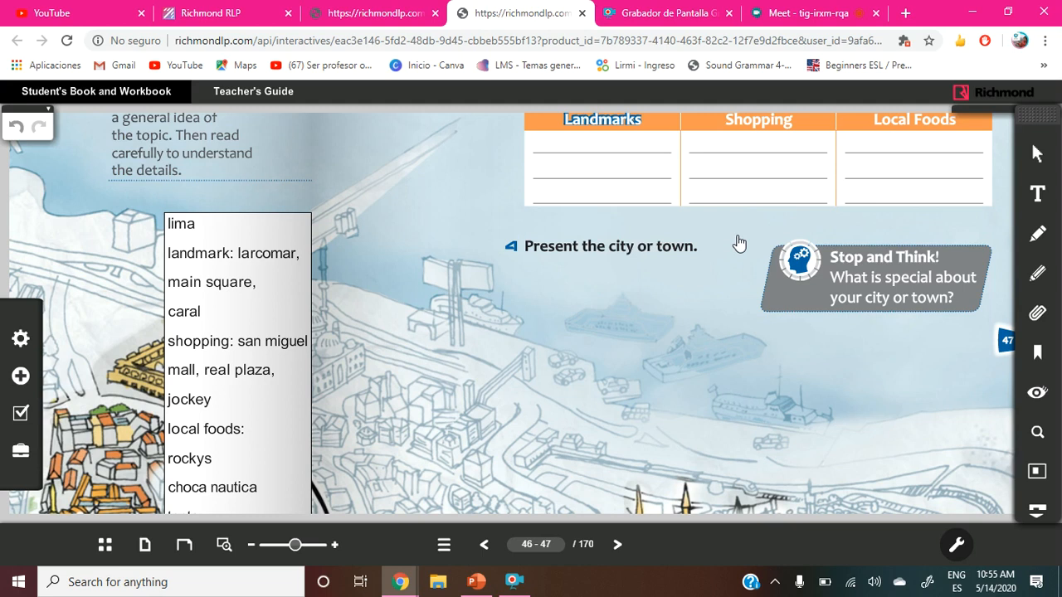
mouse_move(762, 408)
type("z")
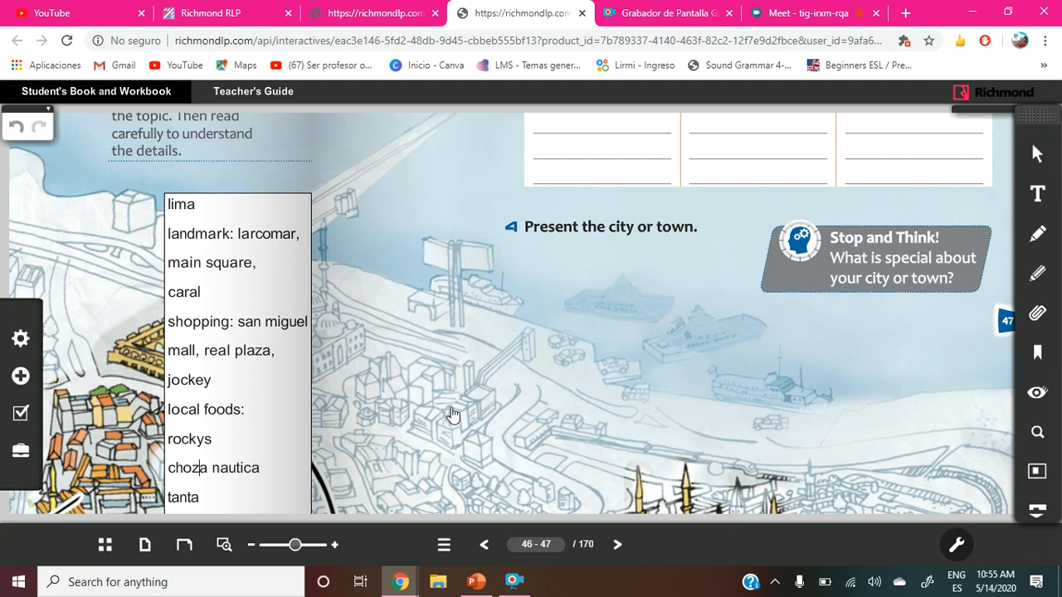
mouse_move(464, 415)
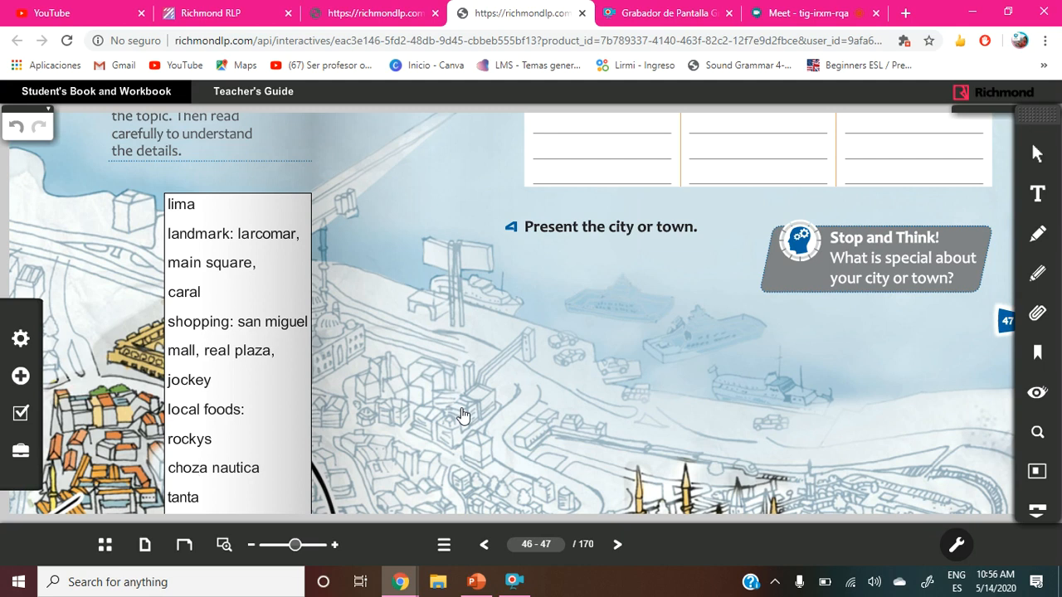
mouse_move(407, 353)
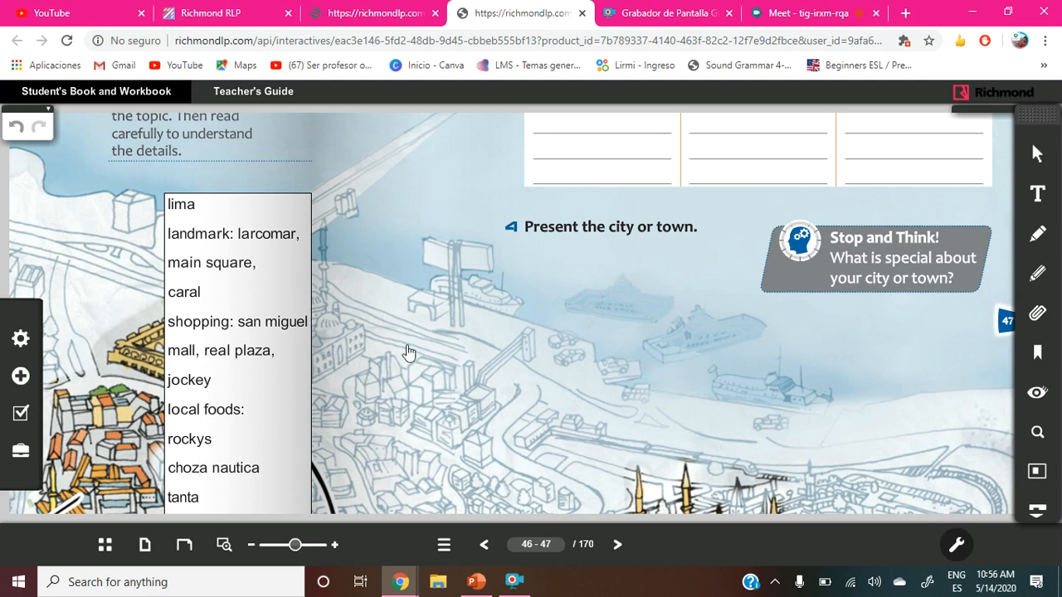
mouse_move(809, 225)
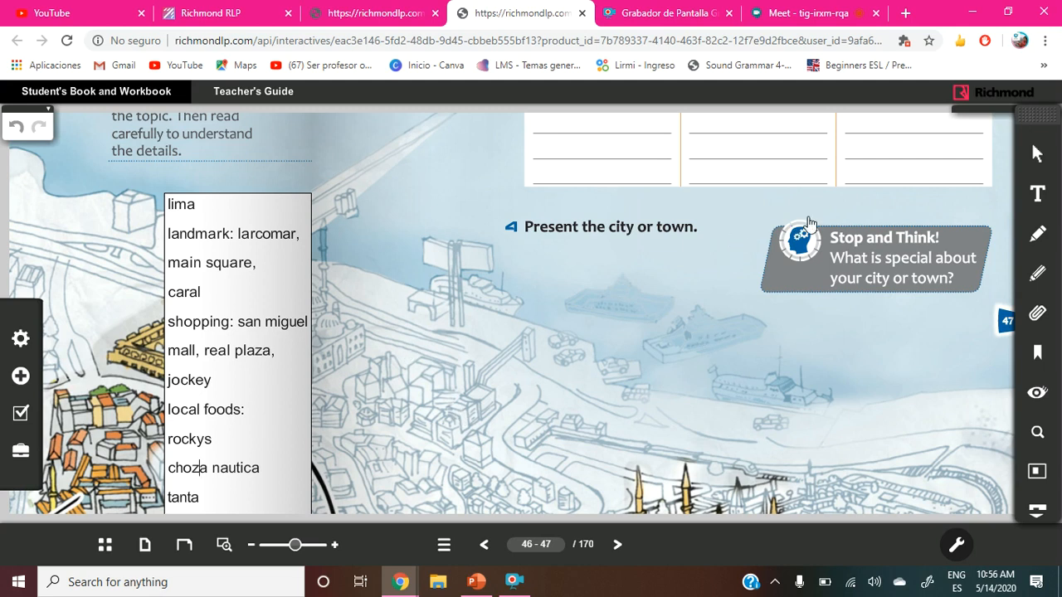
mouse_move(765, 241)
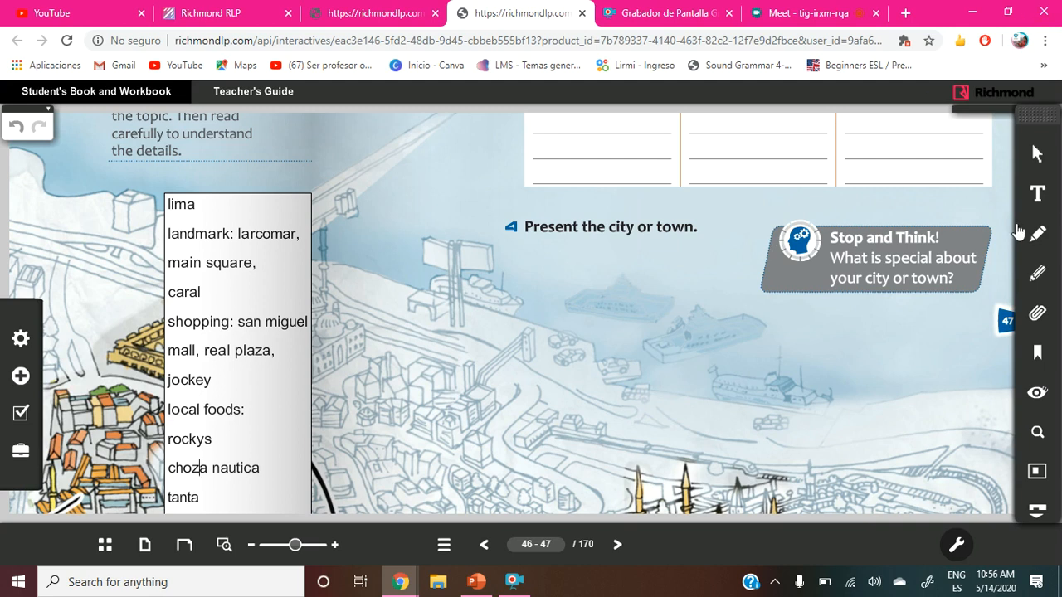
mouse_move(1039, 195)
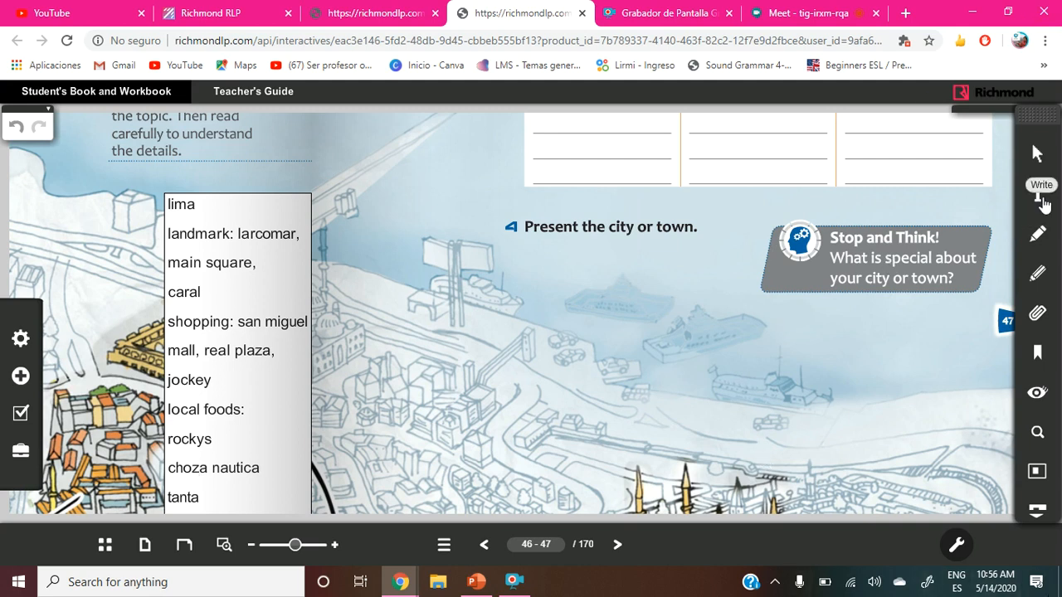
Add a second text note with the starters 'you can visit' and 'you can go to'.
left_click(1038, 193)
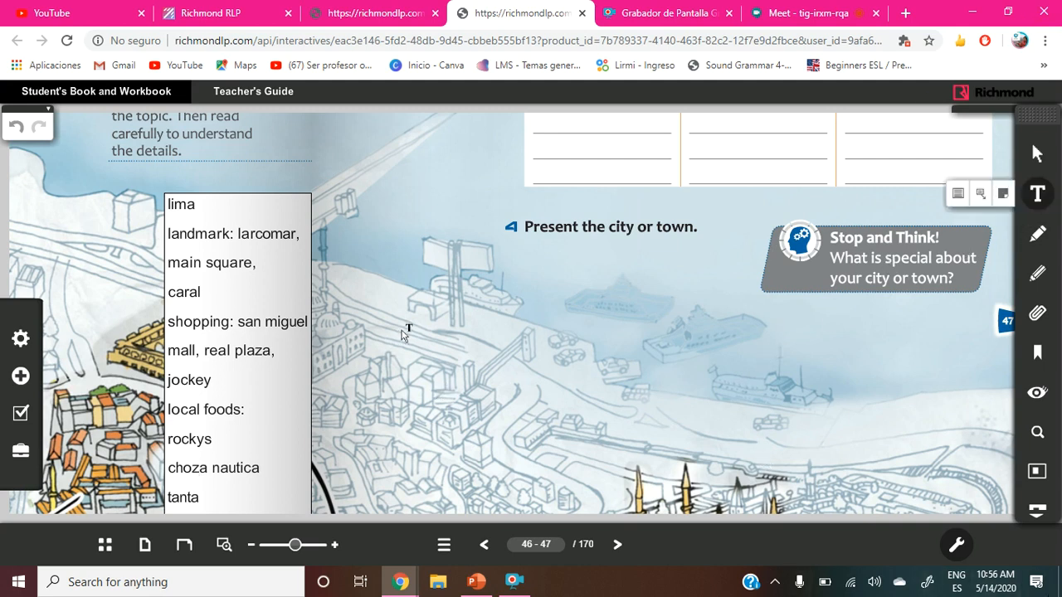
left_click(407, 328)
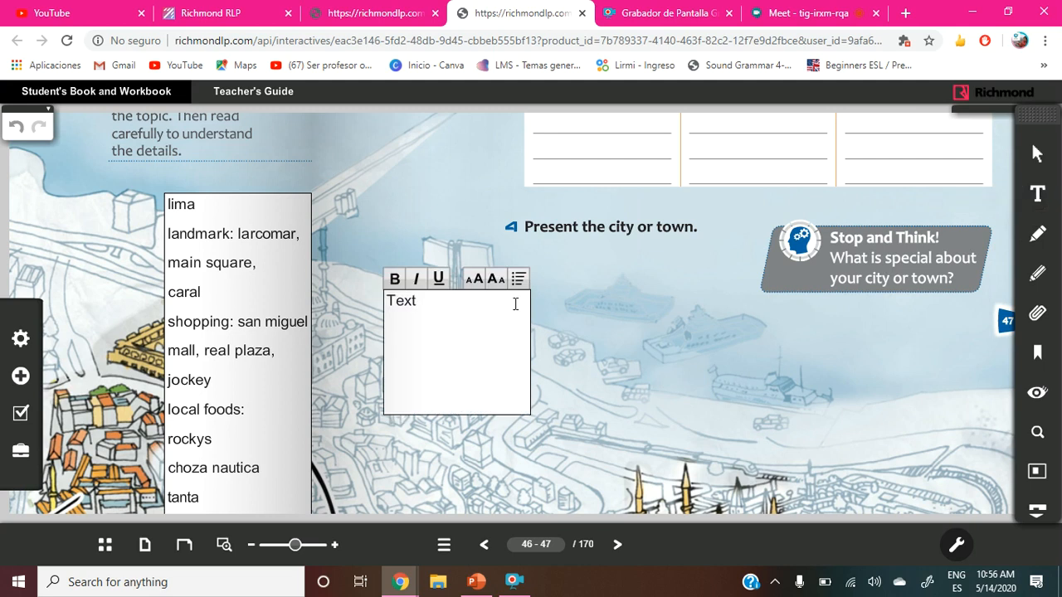
key("Backspace")
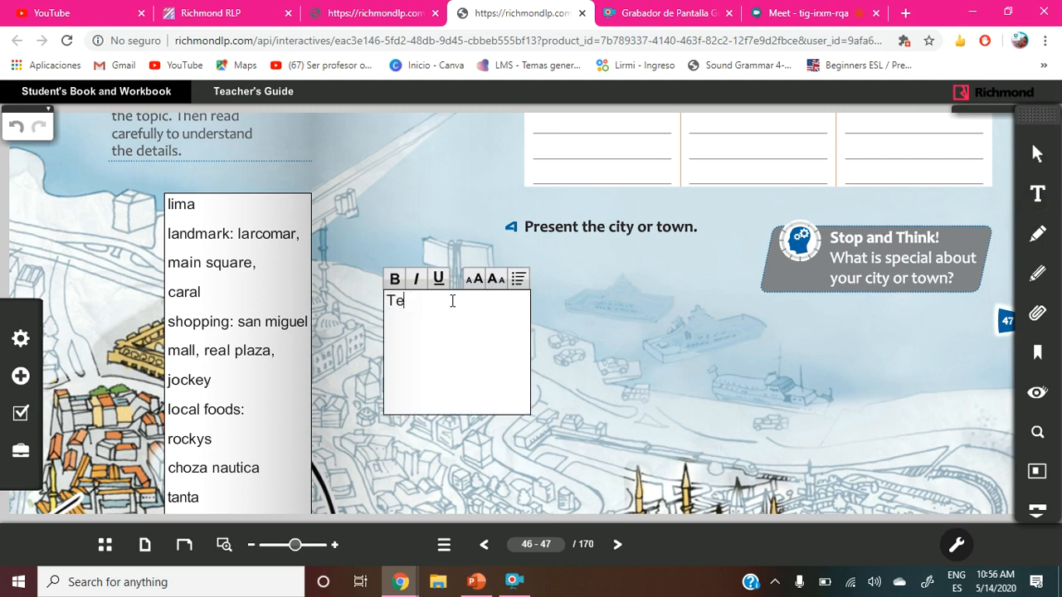
type("you")
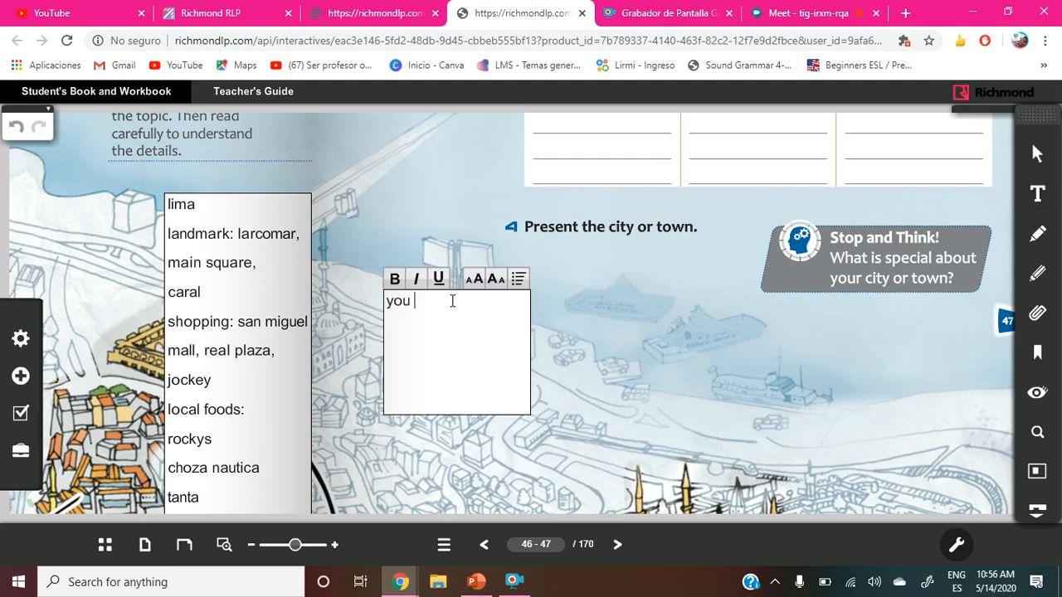
type("can visit__________-")
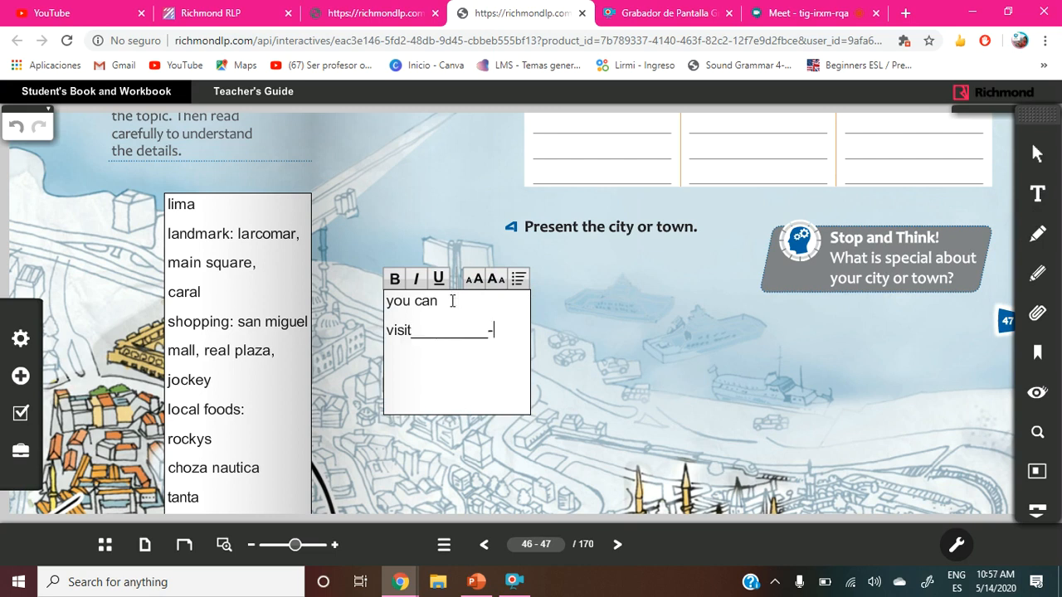
key("Backspace")
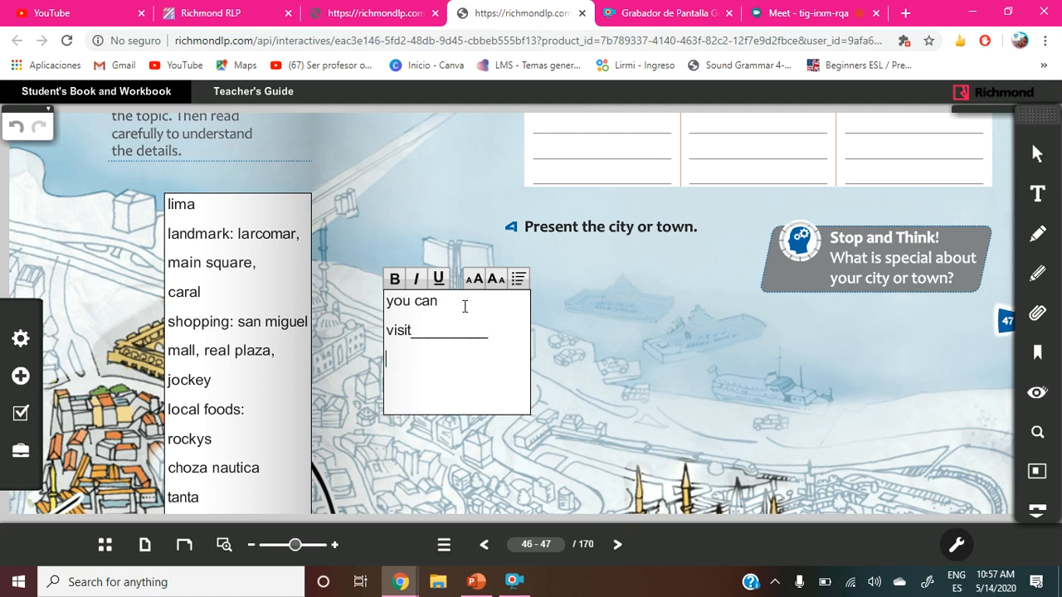
type("you ca")
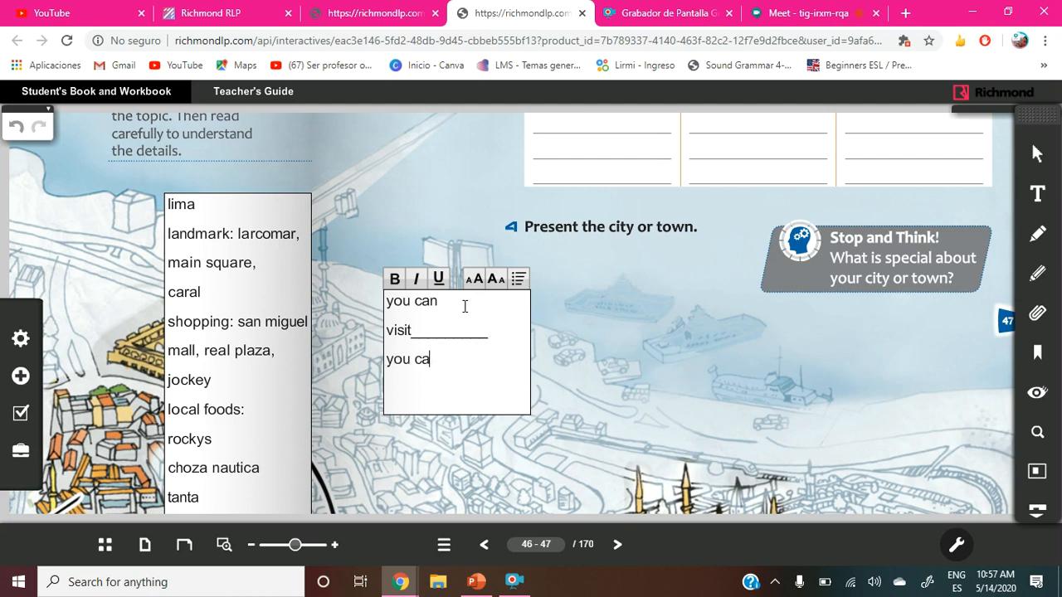
type("n")
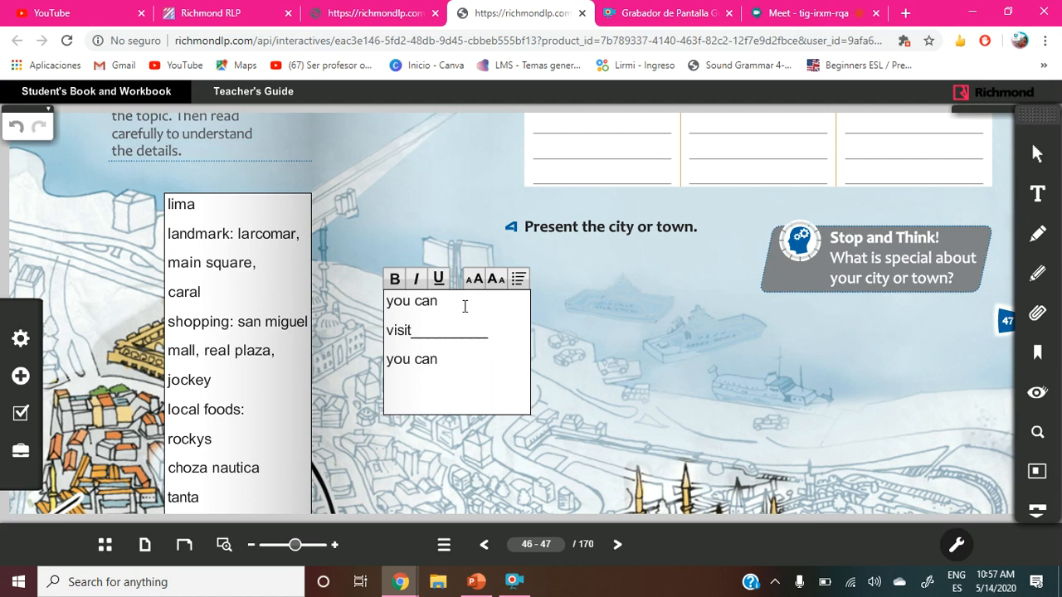
type("go to")
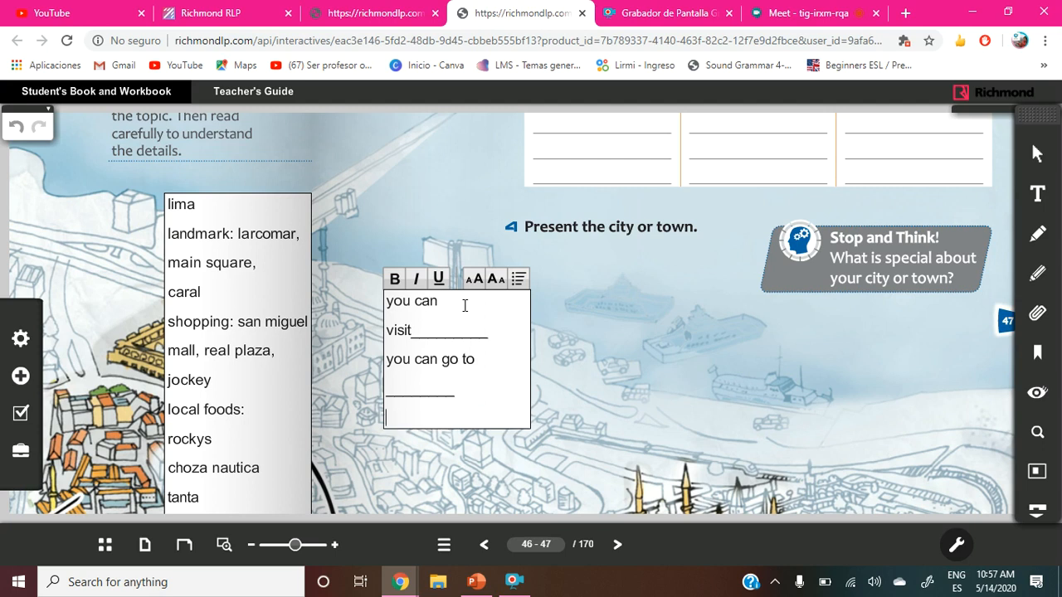
Add the 'you can go shopping' and 'you can eat in' starters, fixing typos.
type("yiu")
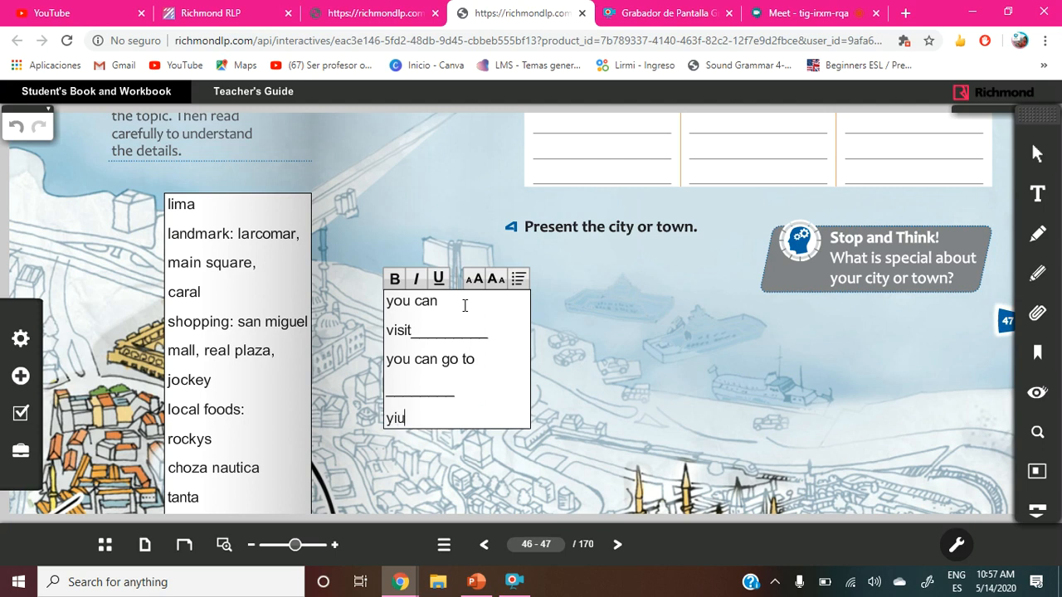
key("Backspace")
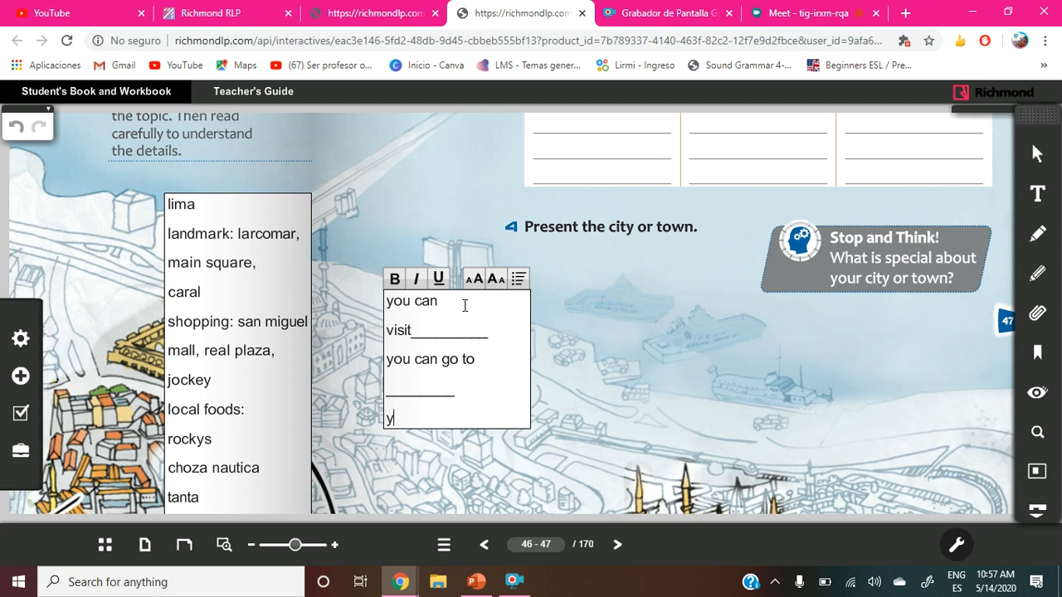
type("ou can go sh")
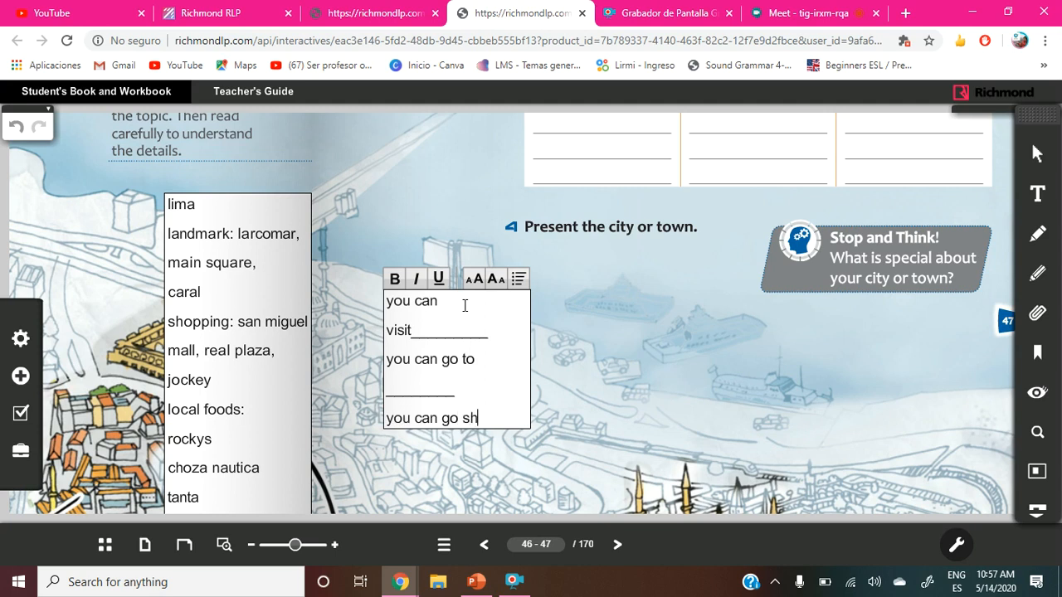
type("opping______")
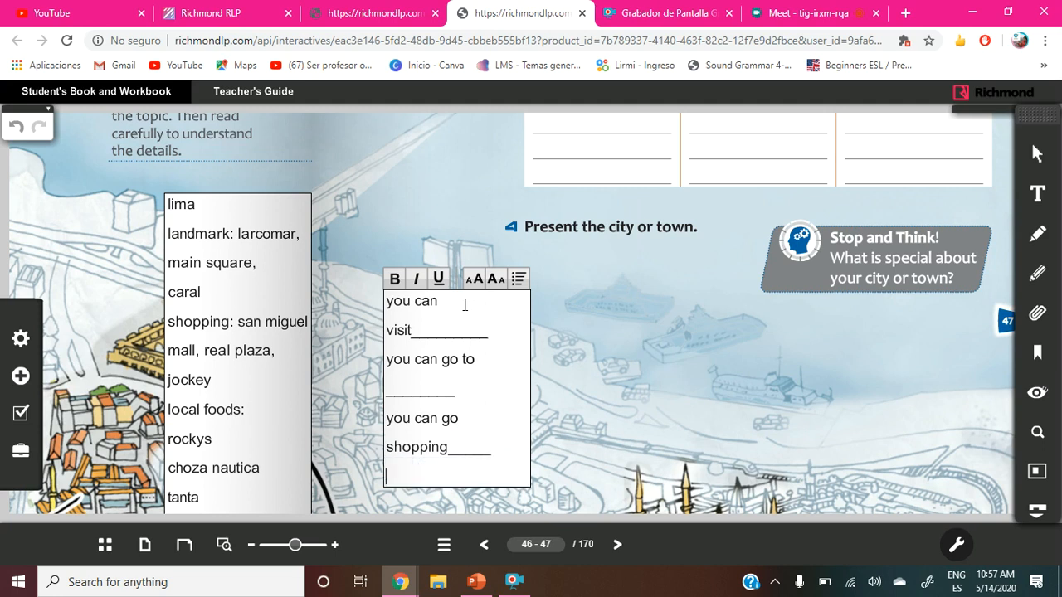
type("yo")
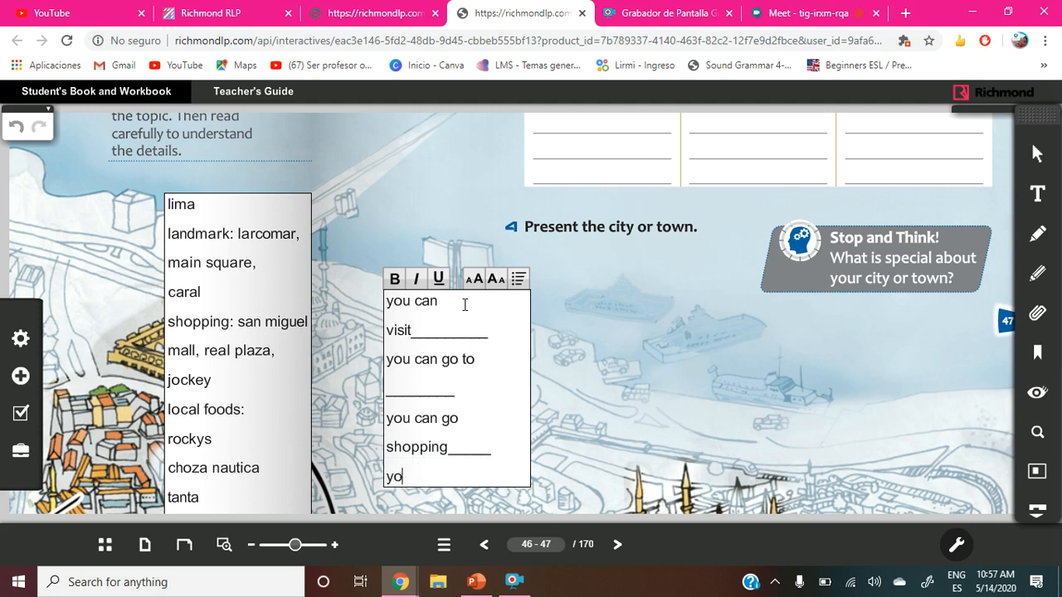
type("u can go")
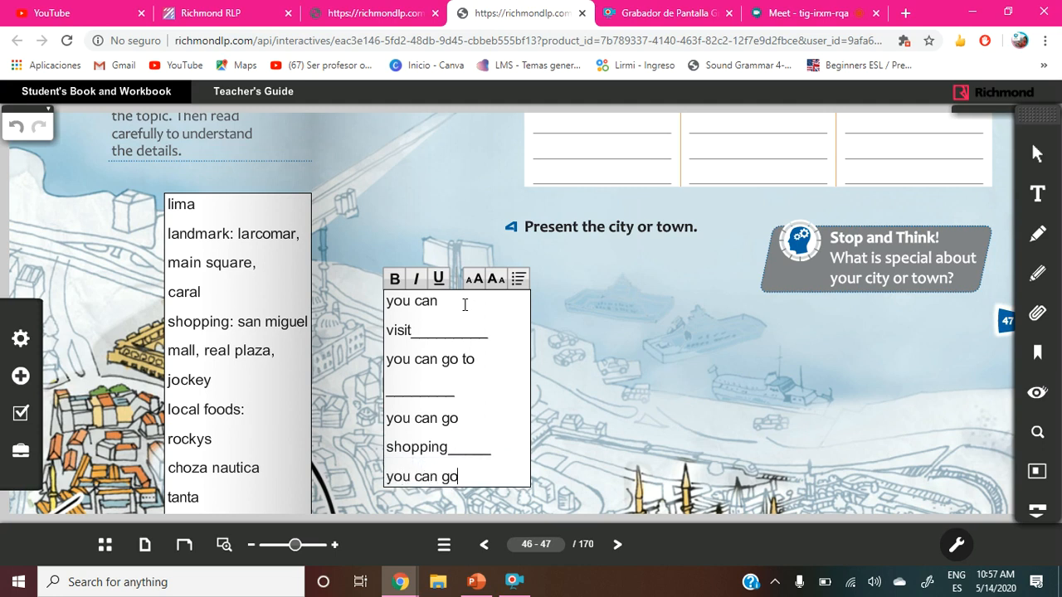
key("Backspace")
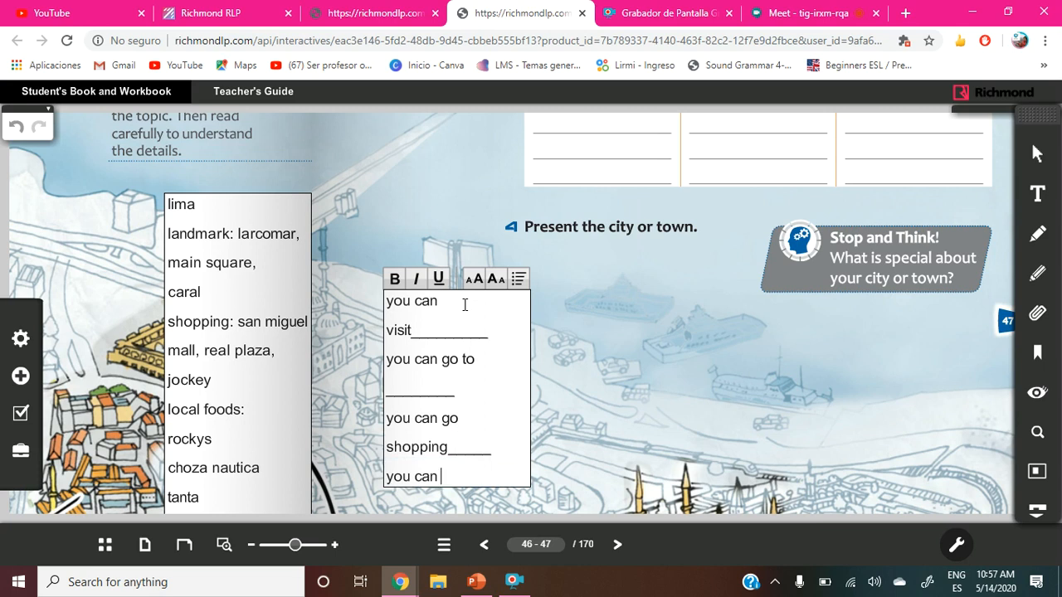
type("eat_")
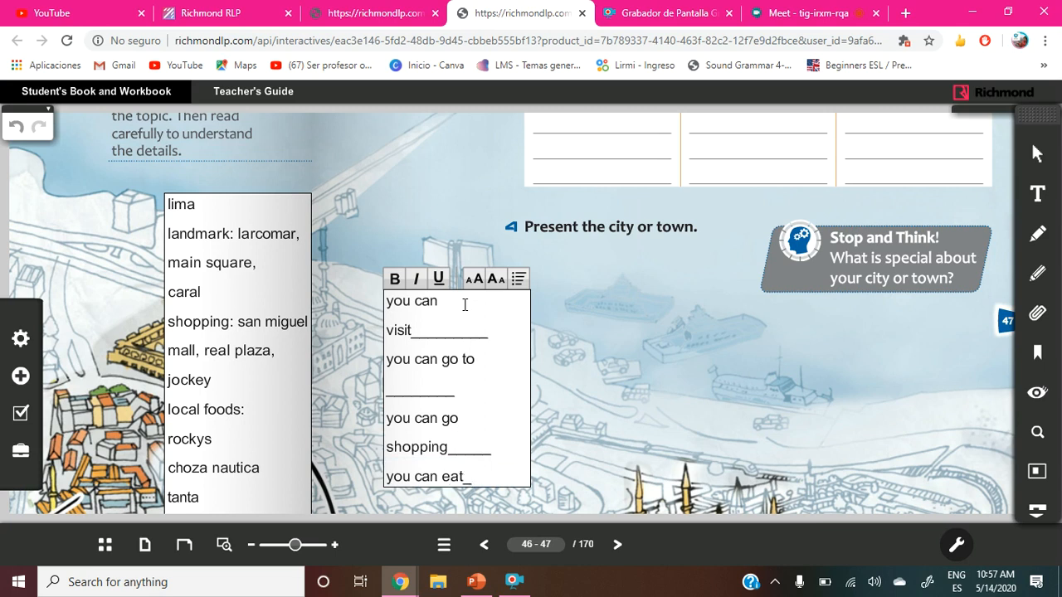
type("in")
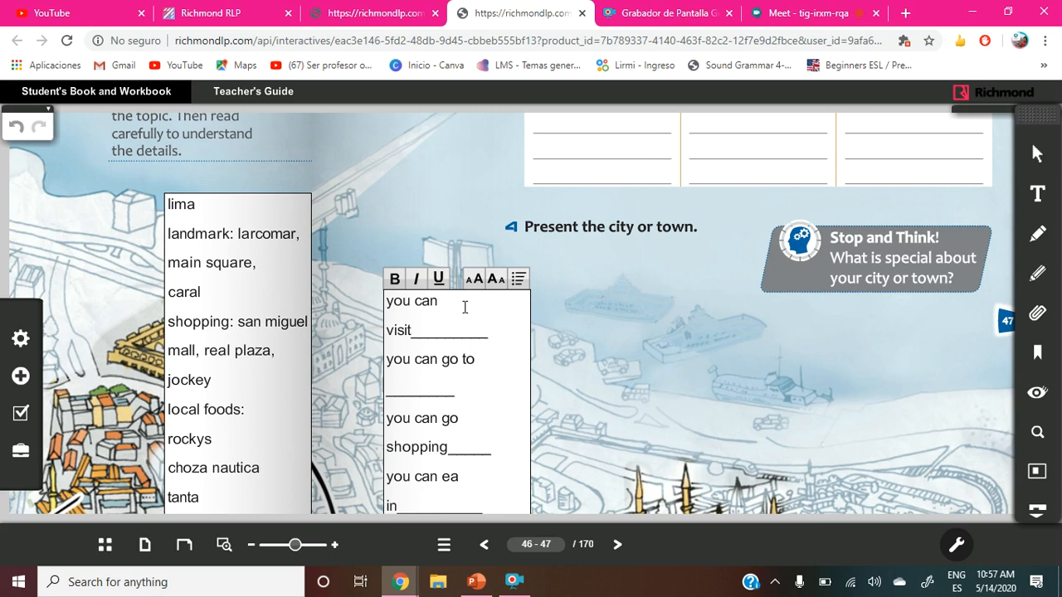
left_click(456, 507)
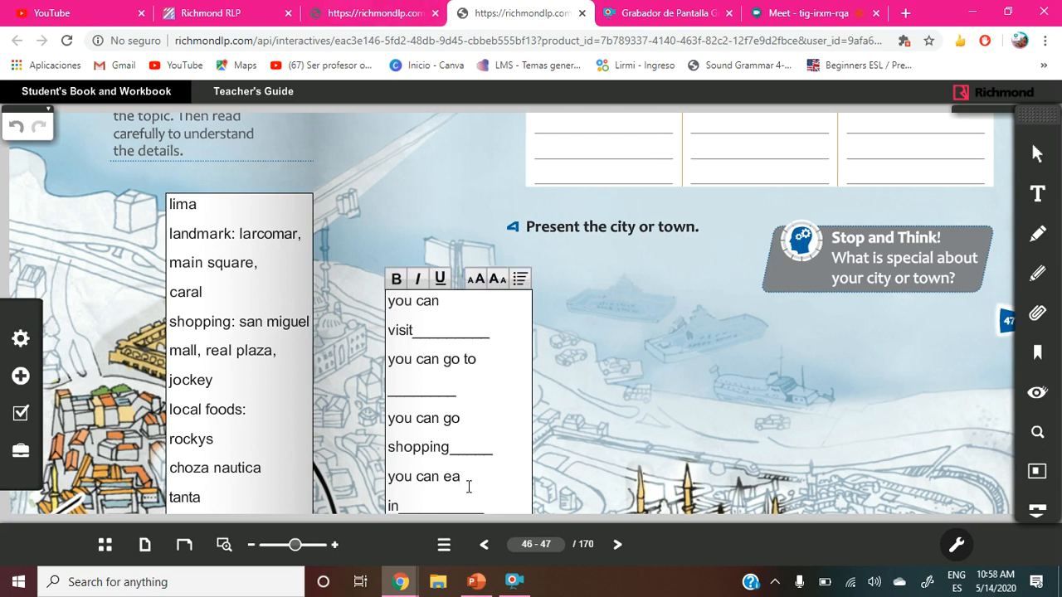
Type the missing 't' so the last line reads 'you can eat in'.
type("t")
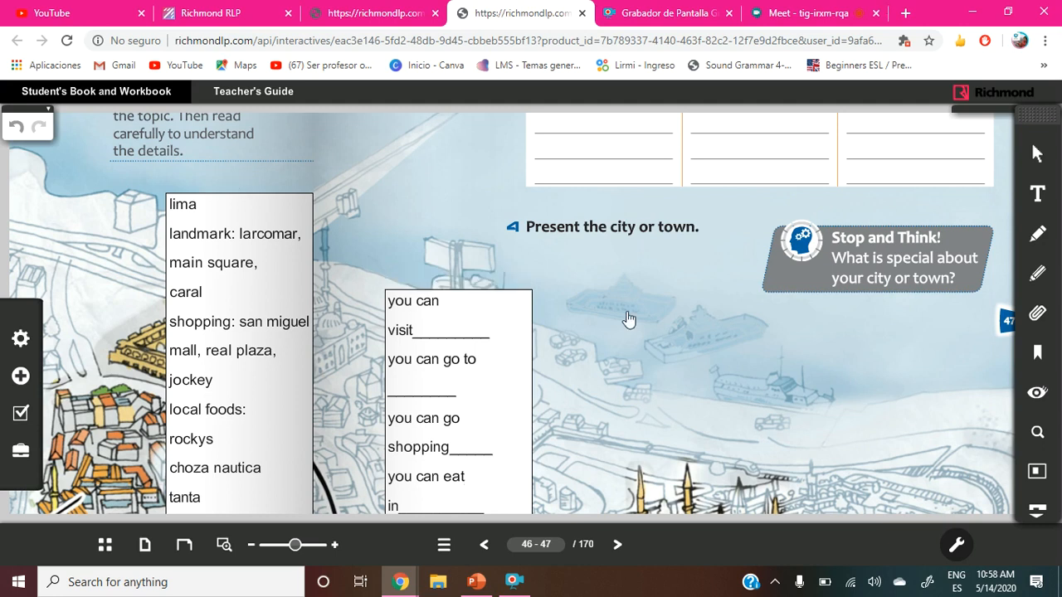
scroll("up", 3)
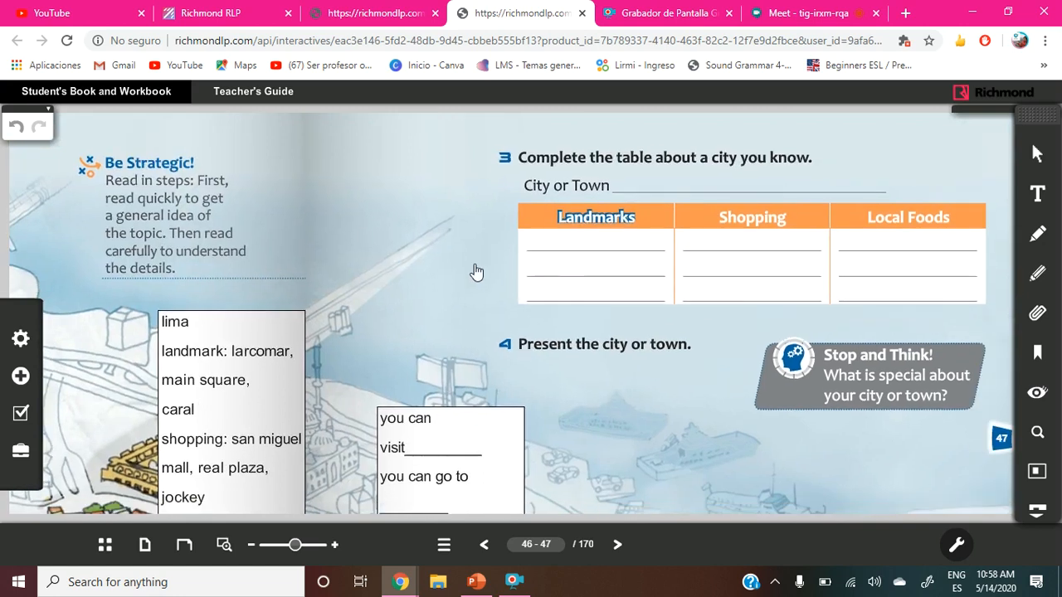
mouse_move(483, 323)
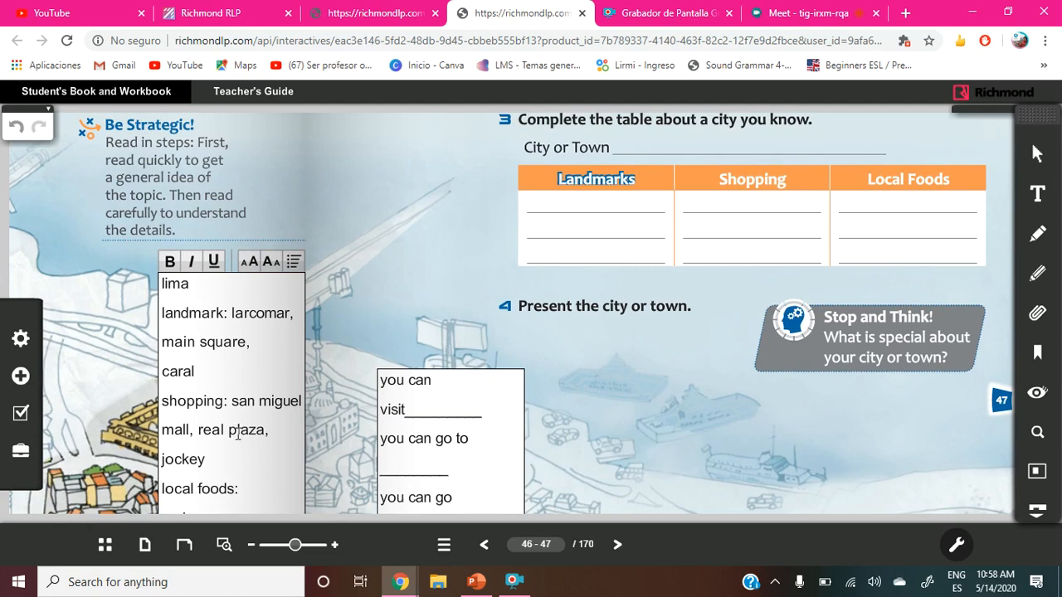
scroll("down", 3)
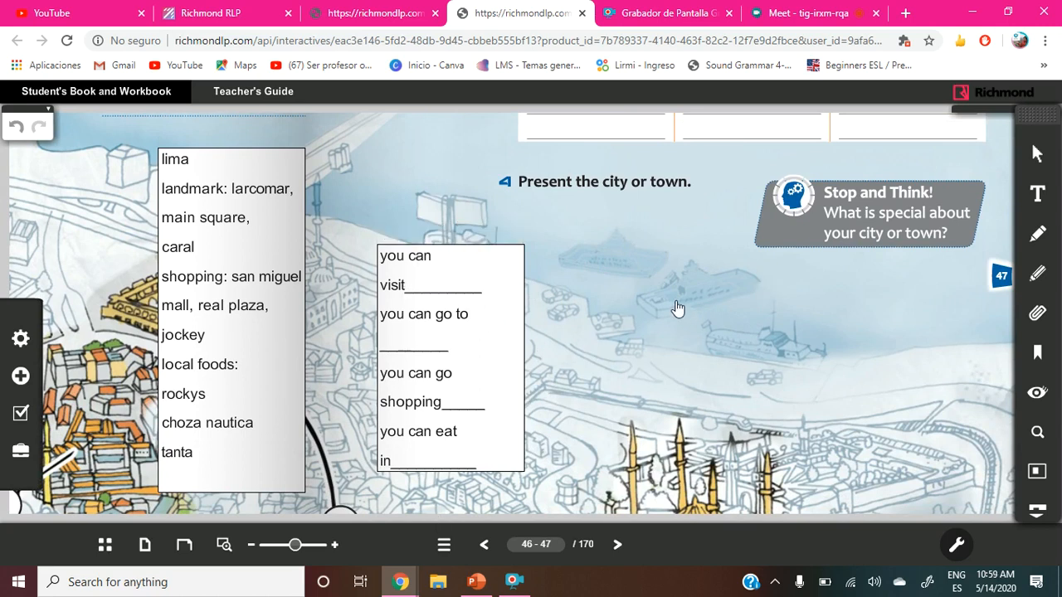
mouse_move(668, 324)
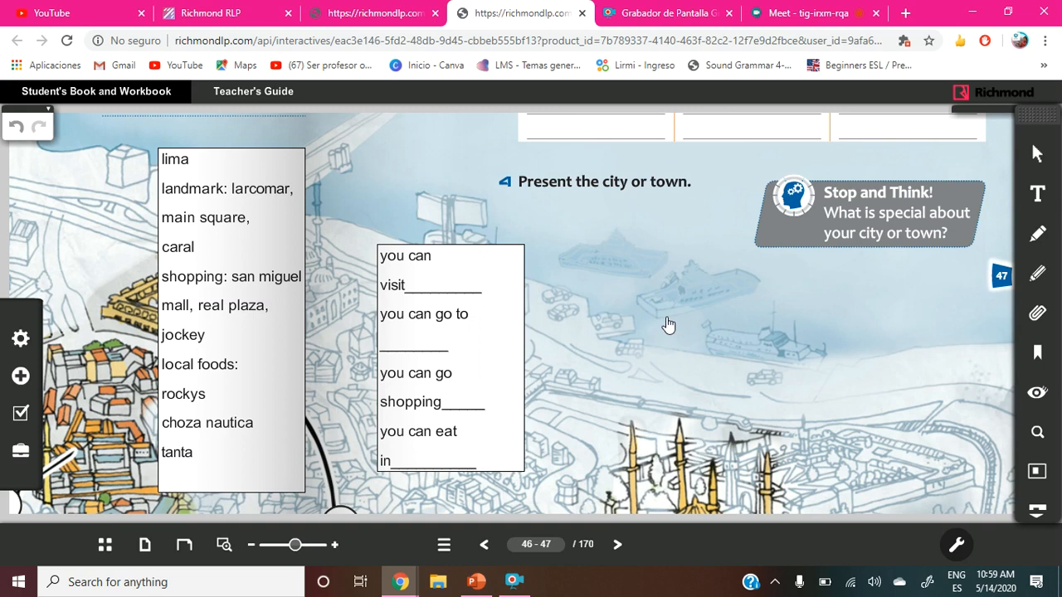
left_click(405, 255)
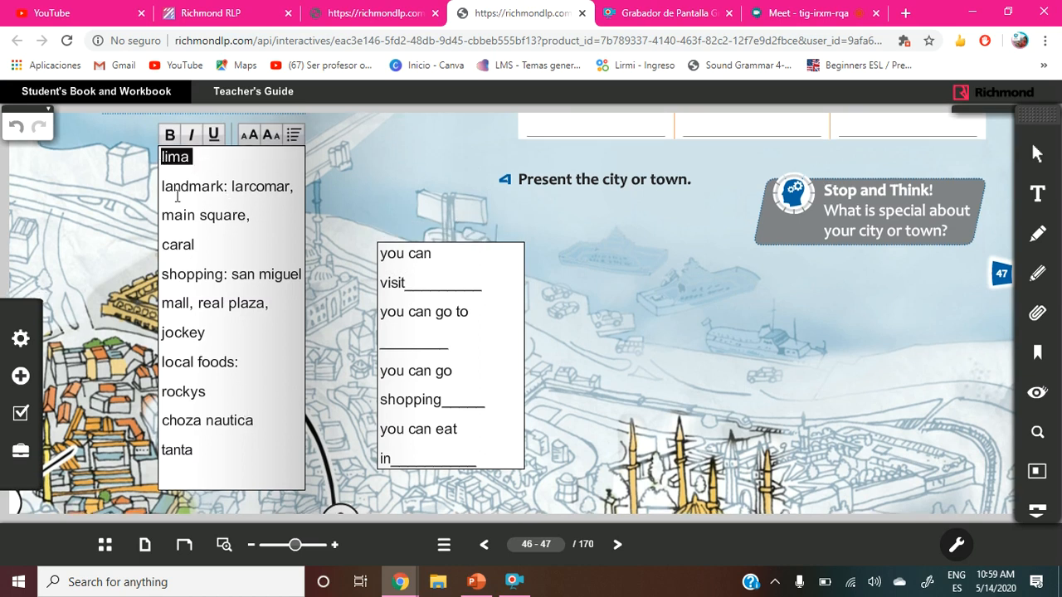
scroll("up", 3)
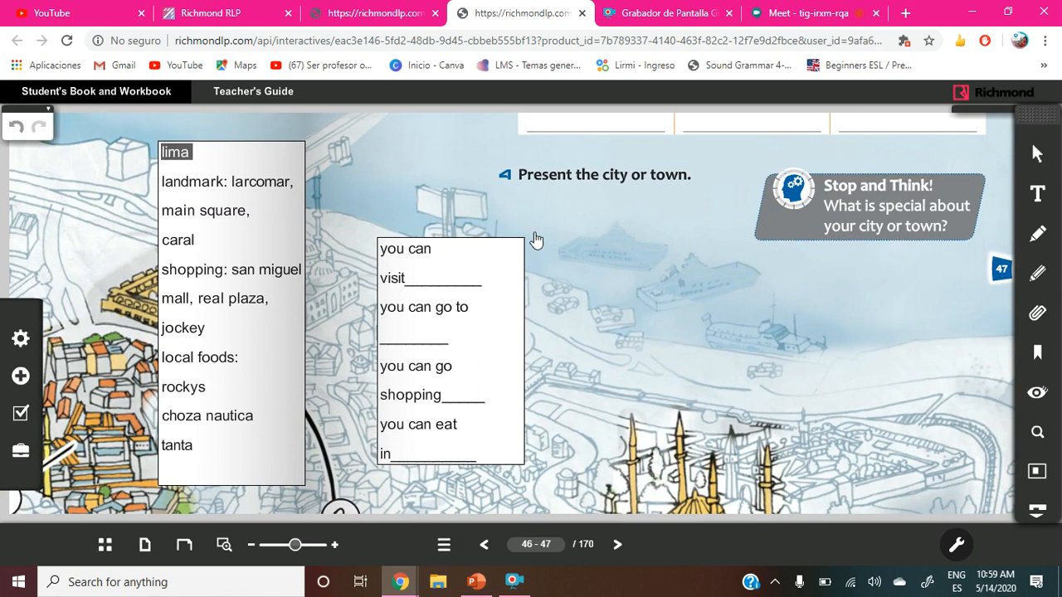
scroll("down", 3)
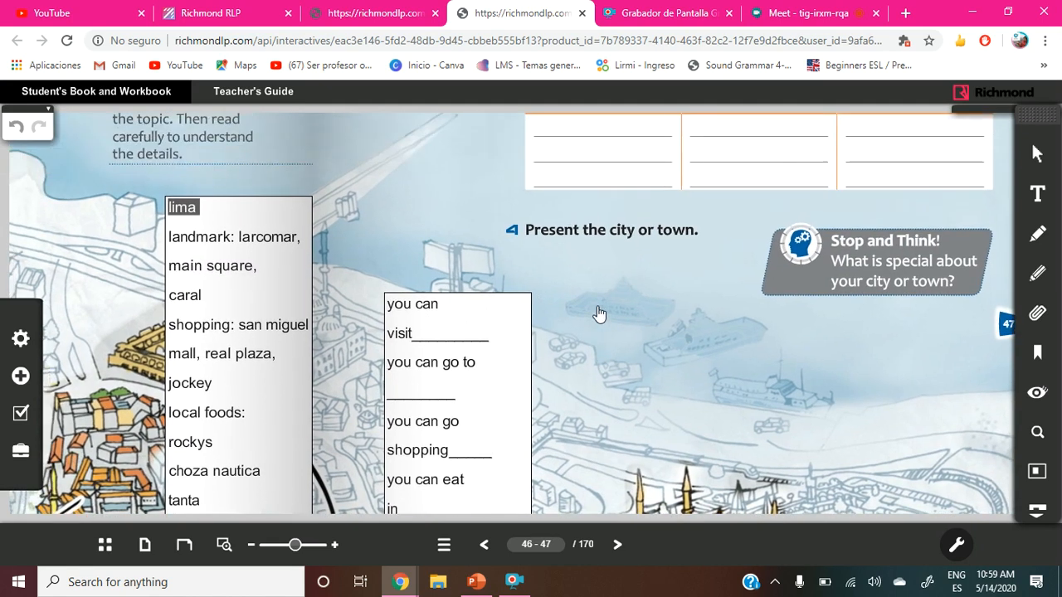
mouse_move(541, 238)
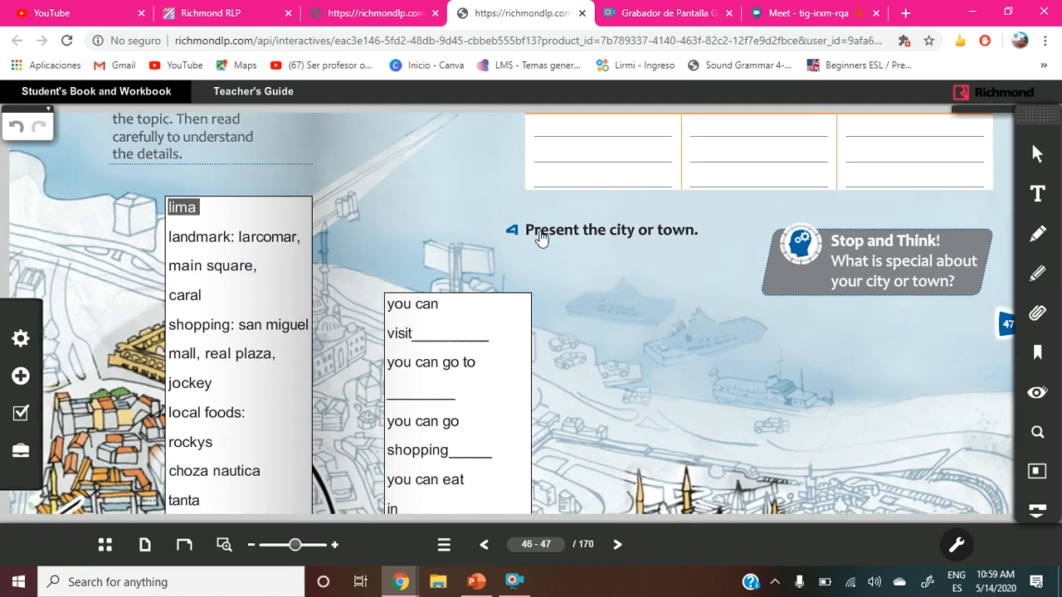
mouse_move(690, 263)
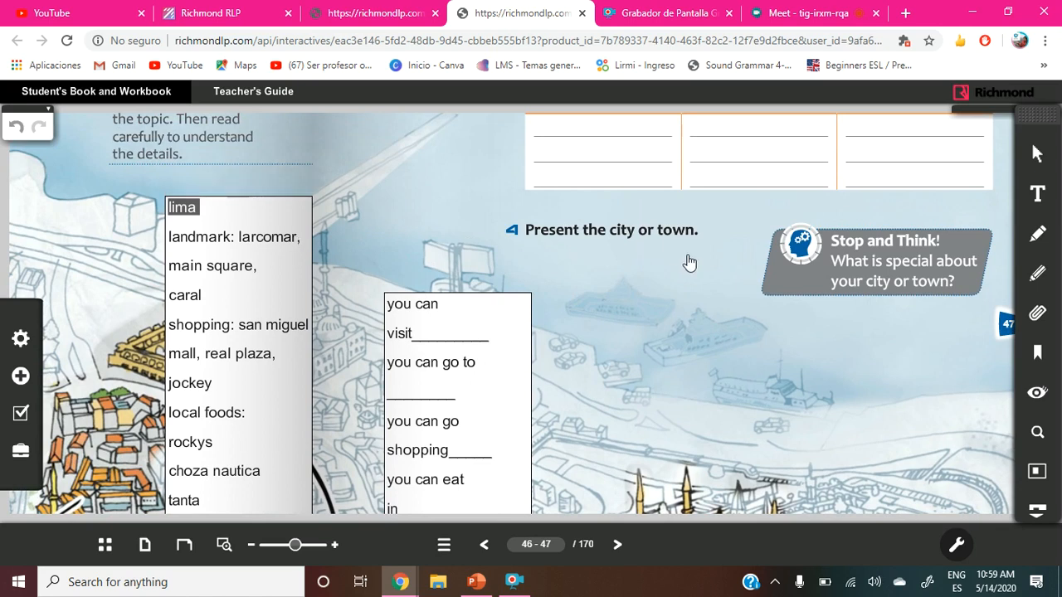
mouse_move(685, 365)
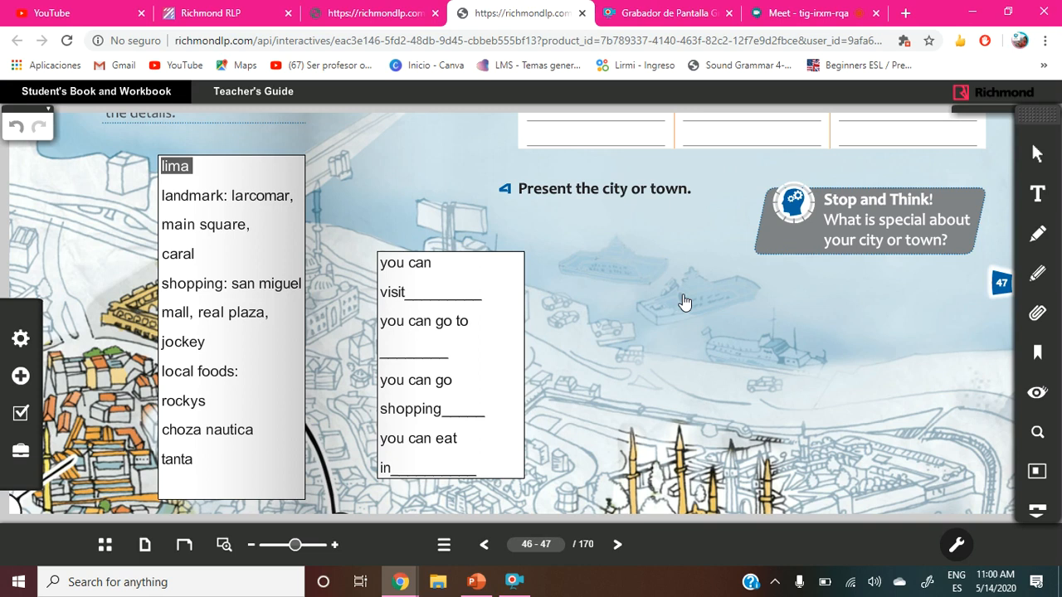
mouse_move(755, 479)
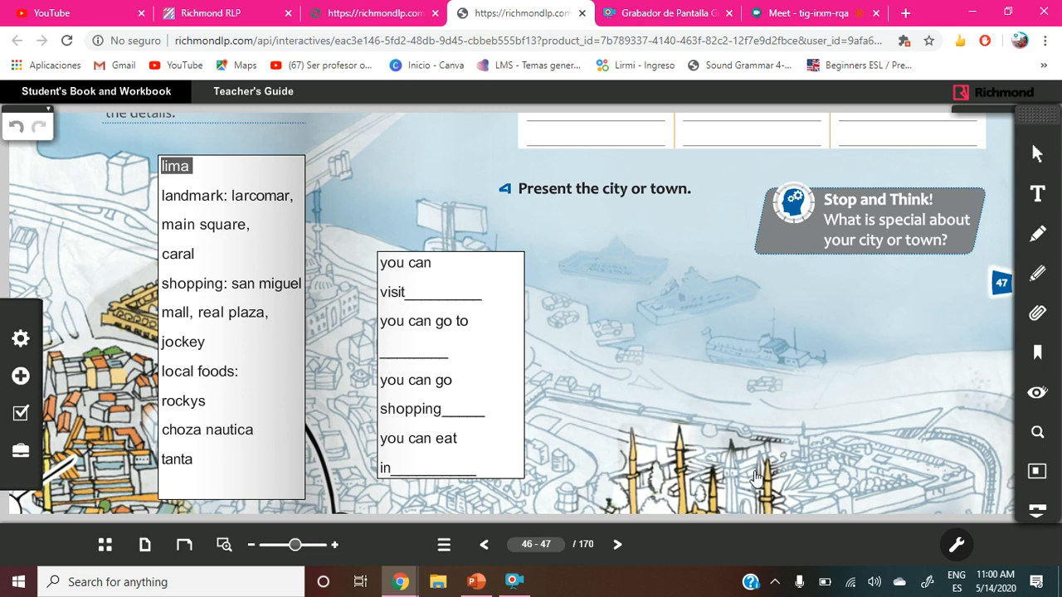
Select the 'you can' sentence box, scroll the Lima notes, then return to PowerPoint.
left_click(478, 343)
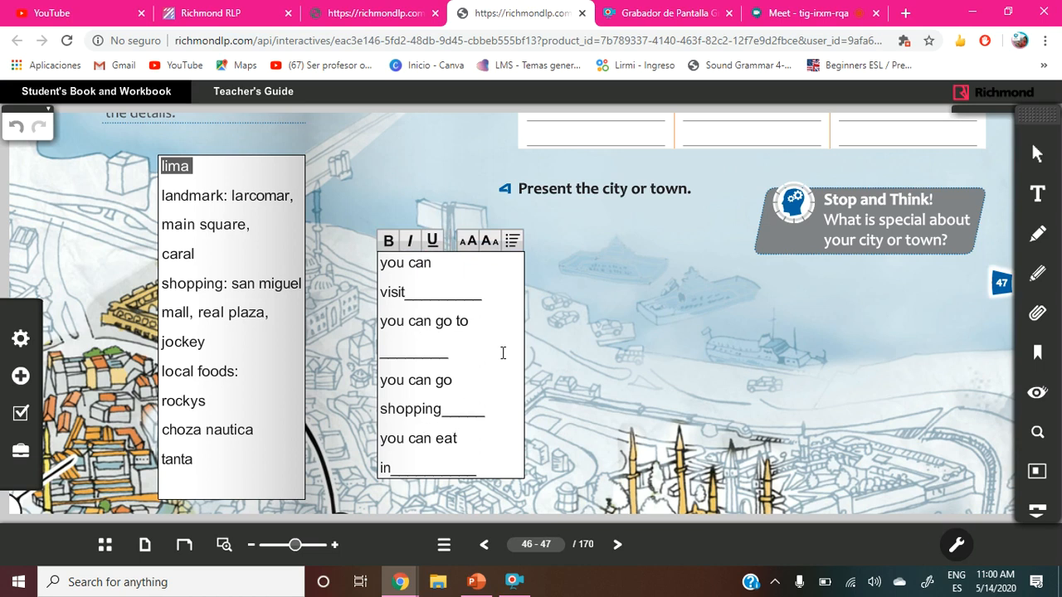
mouse_move(448, 416)
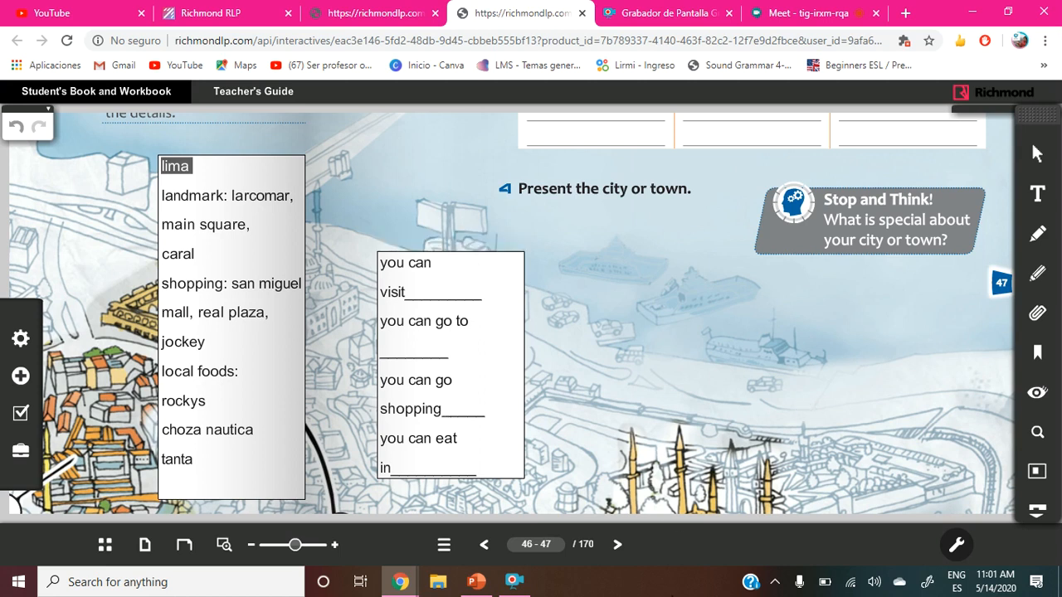
mouse_move(683, 487)
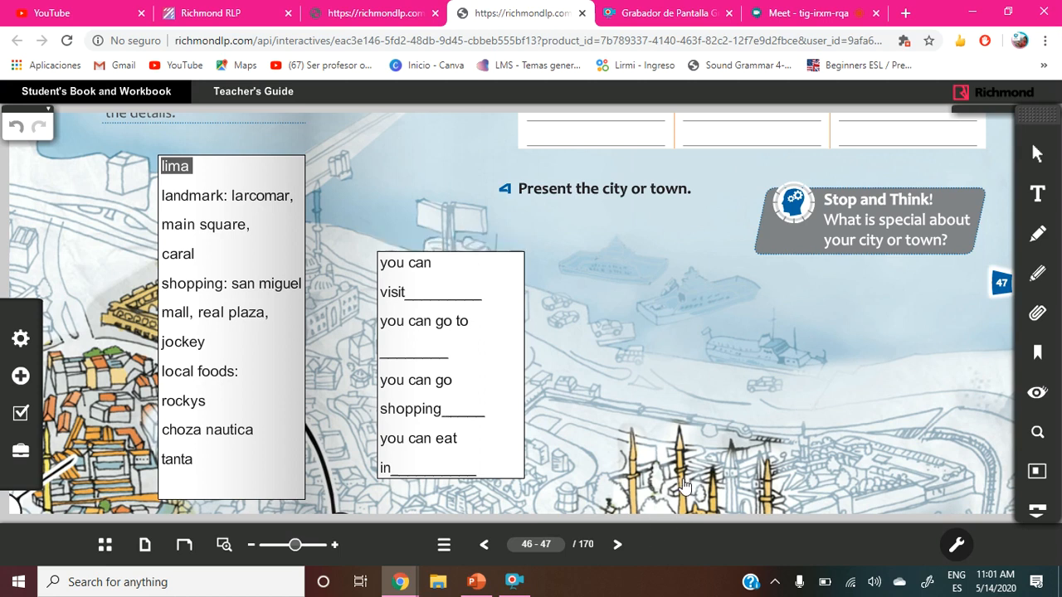
mouse_move(695, 488)
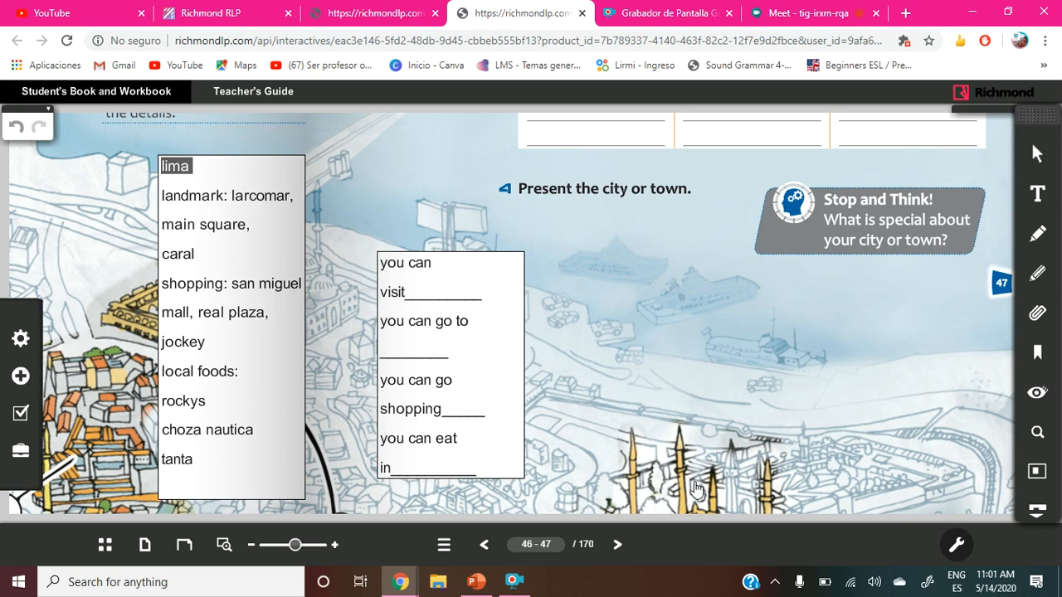
mouse_move(702, 492)
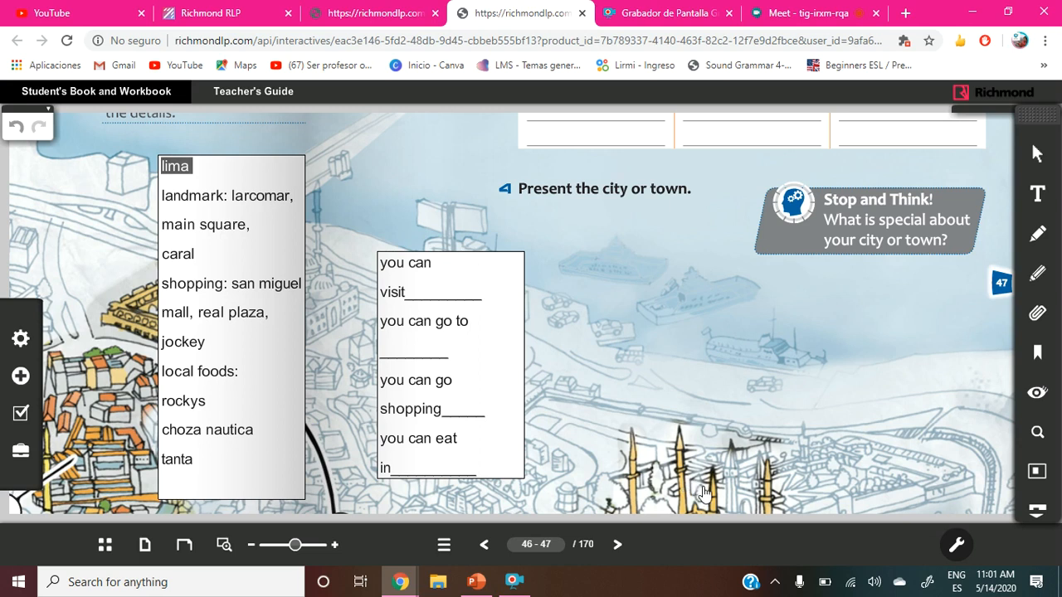
mouse_move(706, 496)
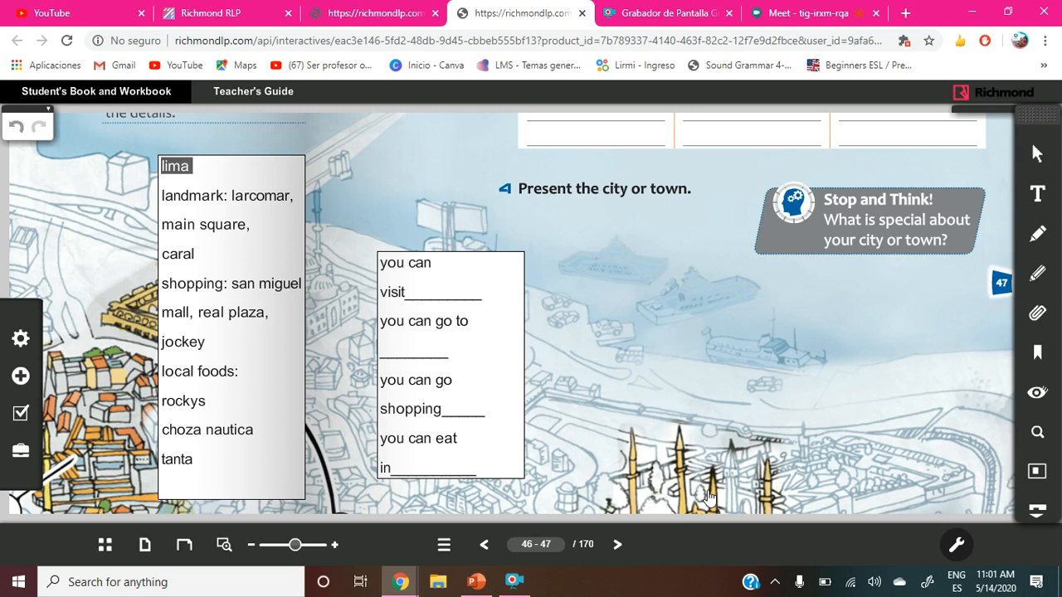
mouse_move(755, 461)
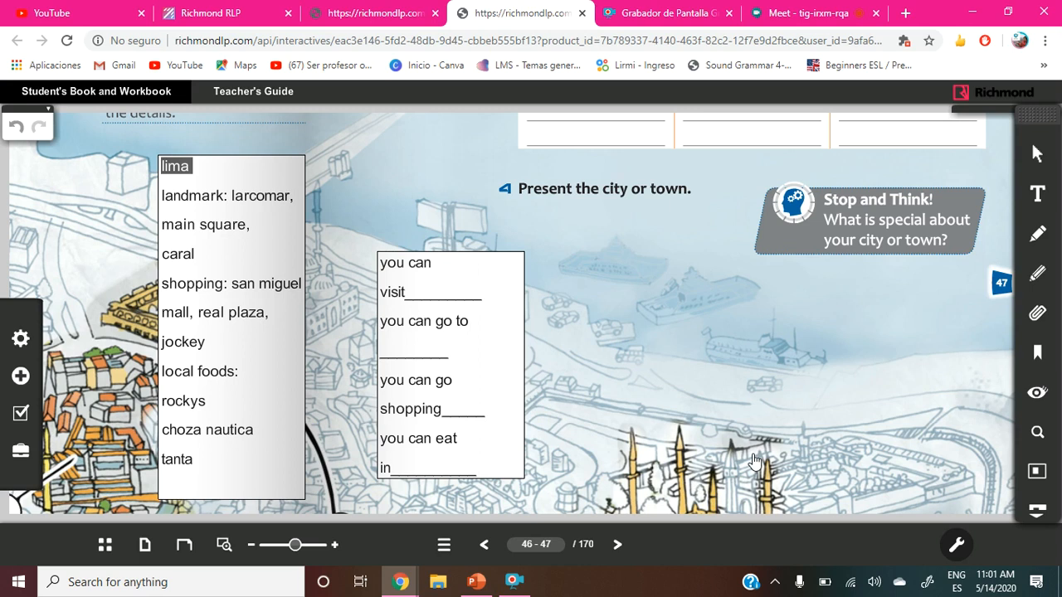
mouse_move(927, 515)
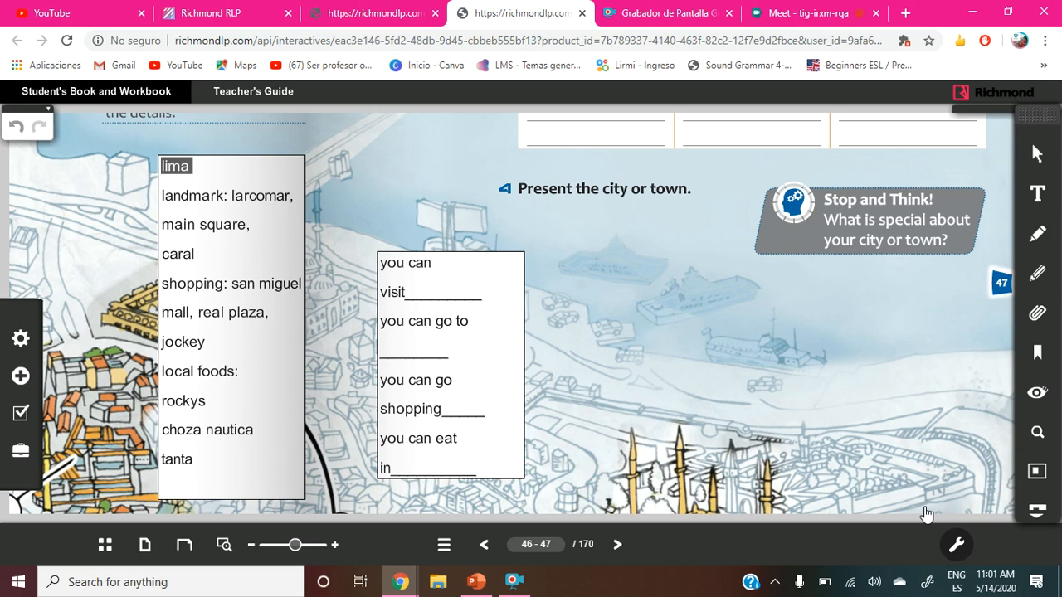
mouse_move(686, 454)
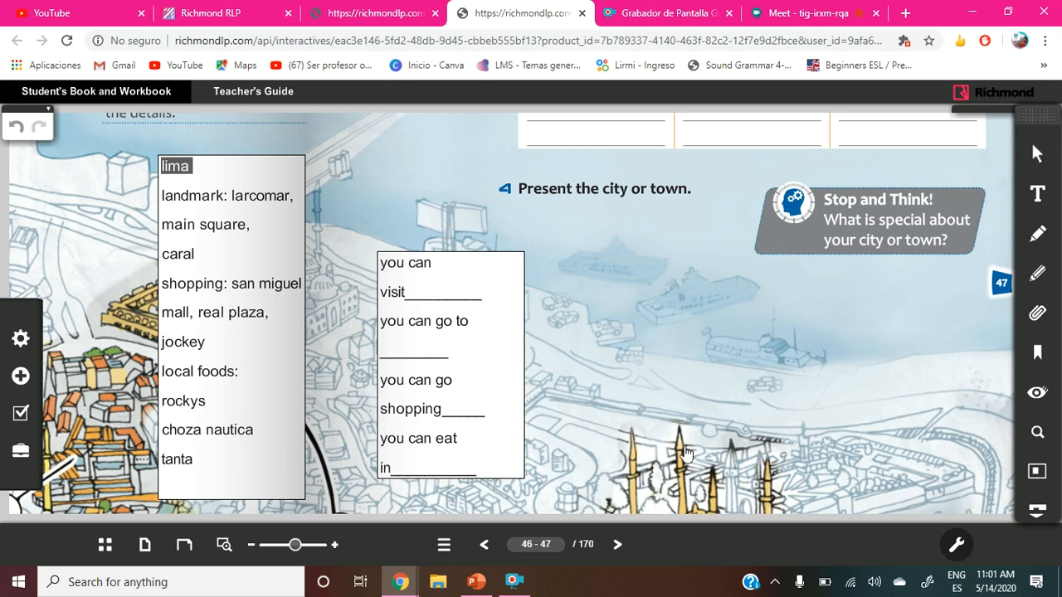
mouse_move(925, 405)
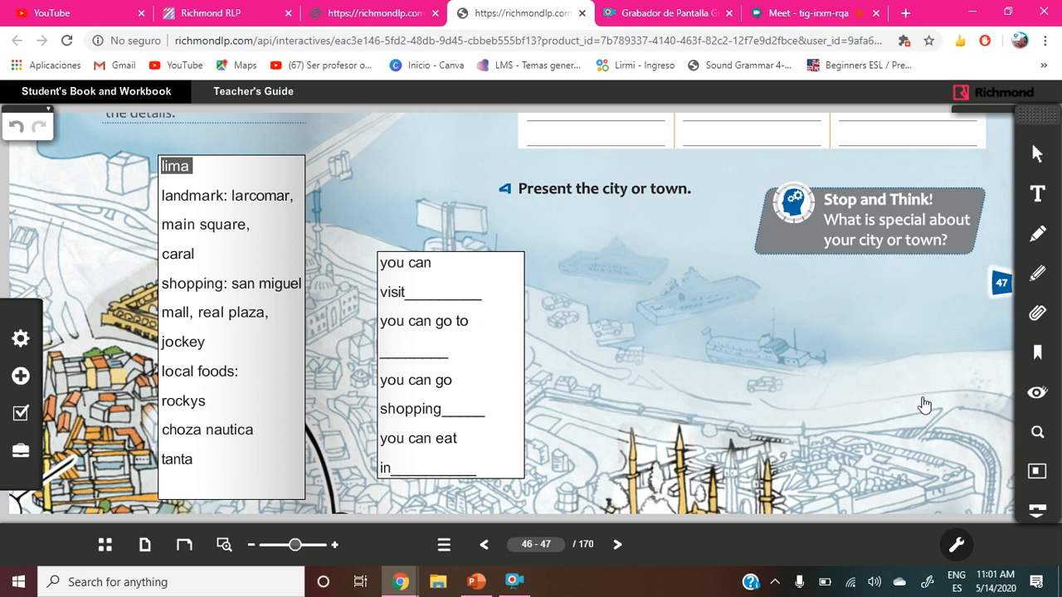
scroll("down", 3)
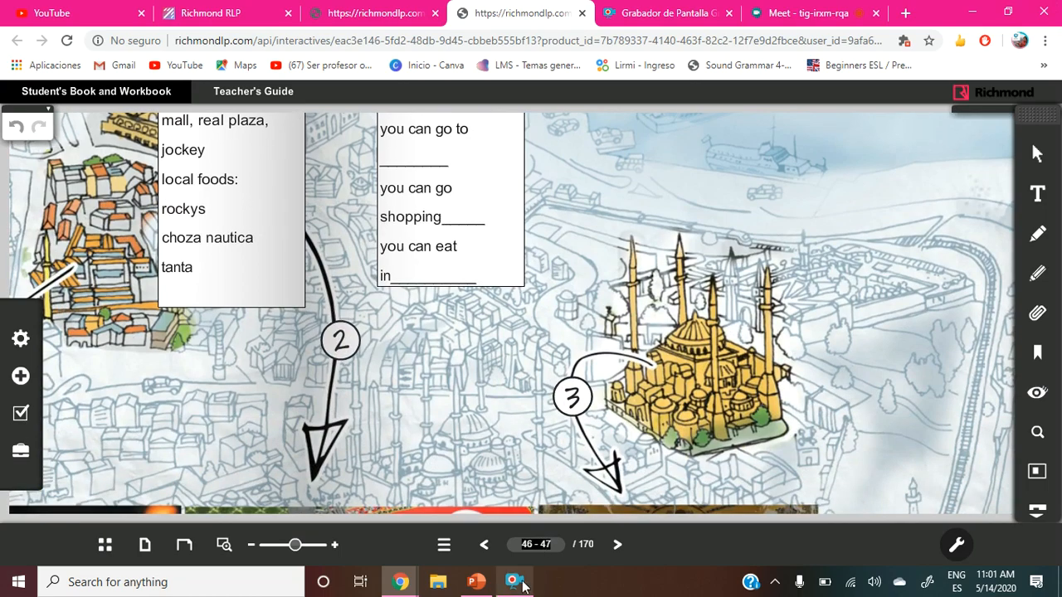
left_click(476, 582)
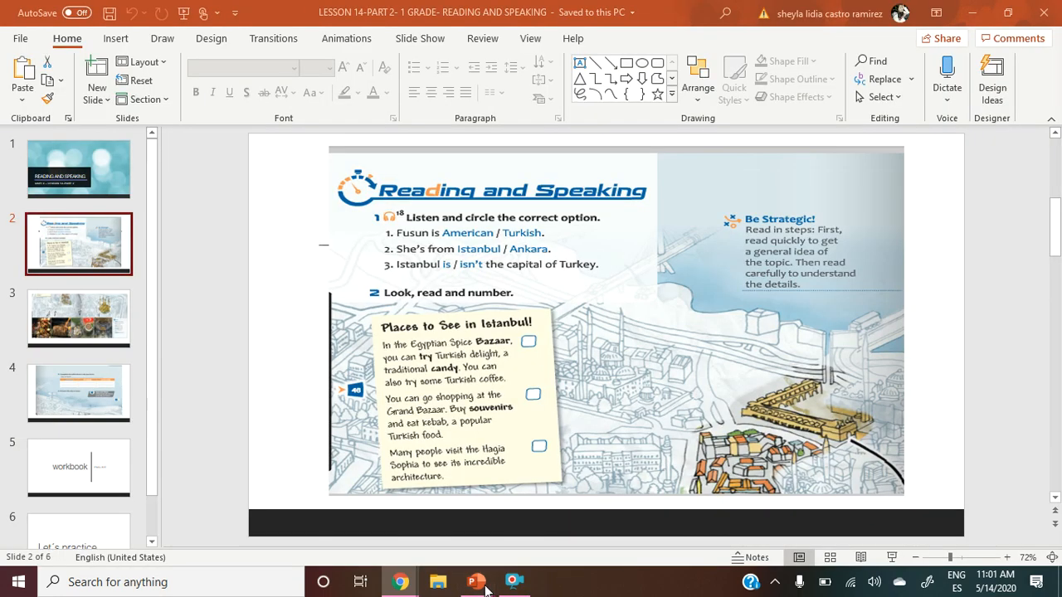
Show slide 5, the workbook slide pointing to page 137.
left_click(79, 467)
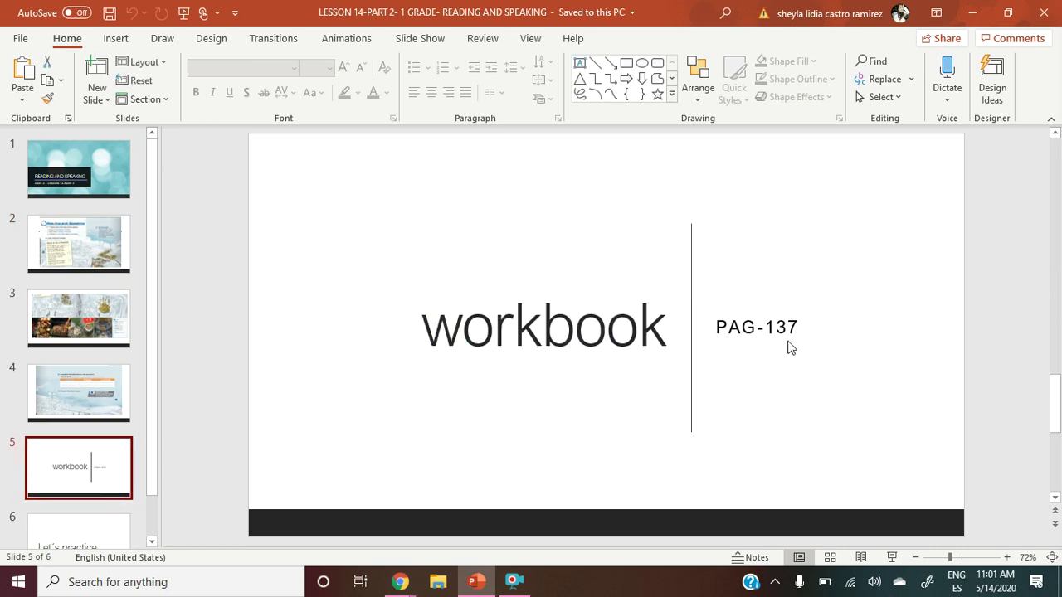
mouse_move(759, 363)
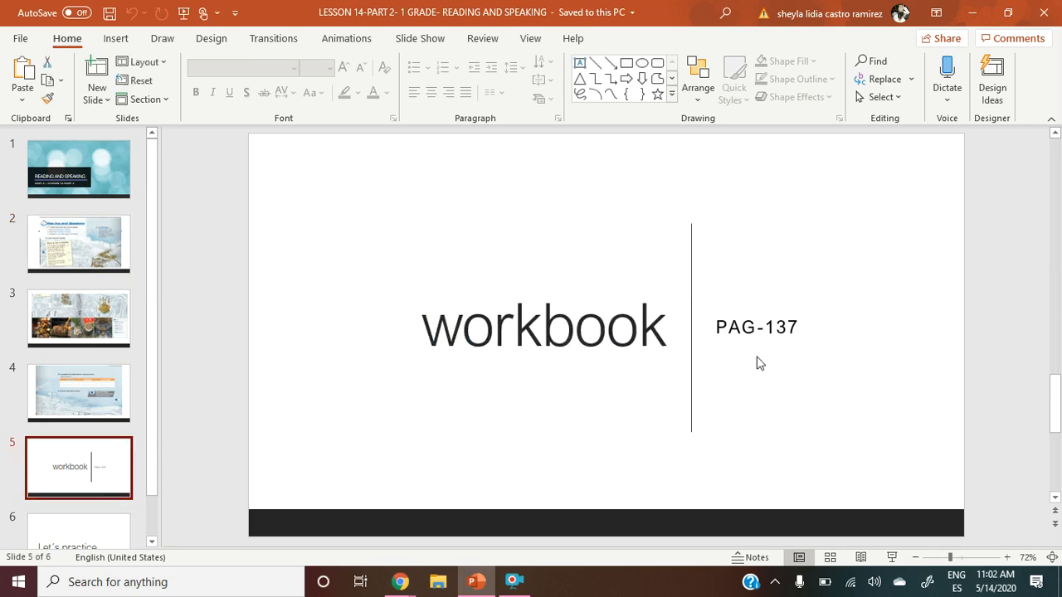
mouse_move(758, 384)
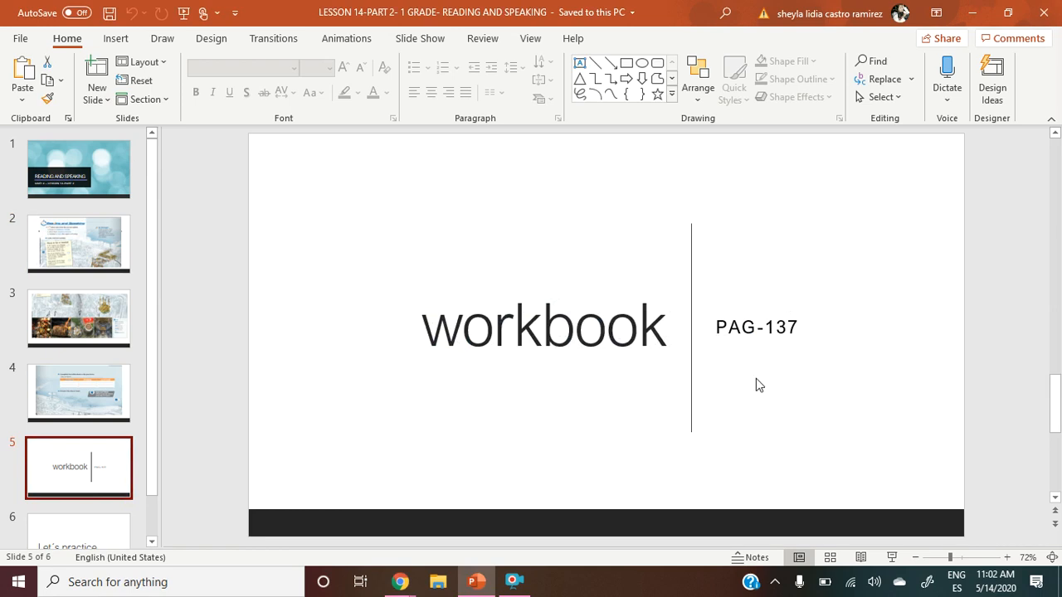
mouse_move(739, 354)
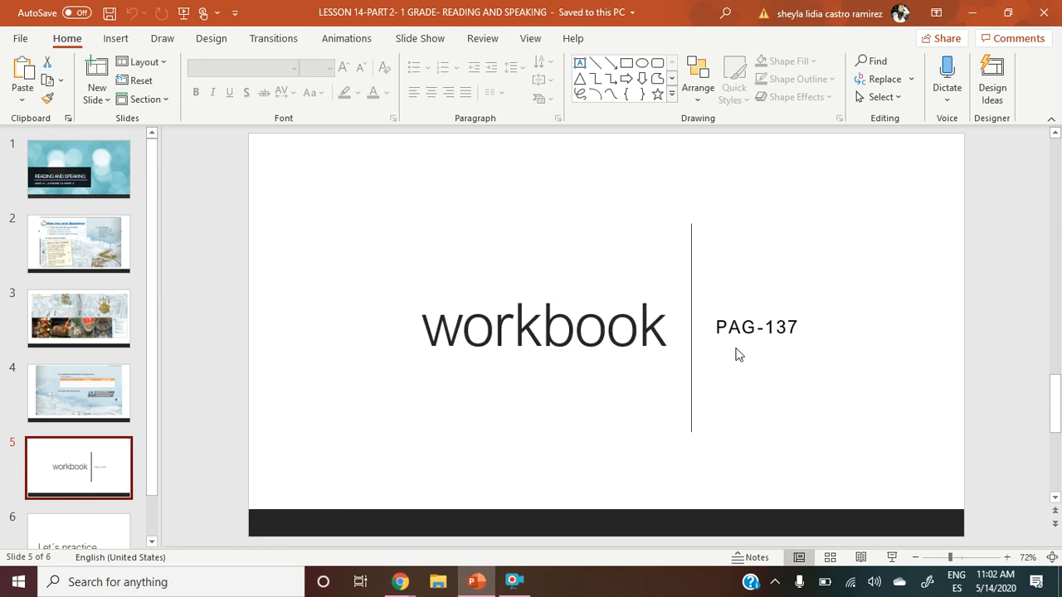
mouse_move(766, 362)
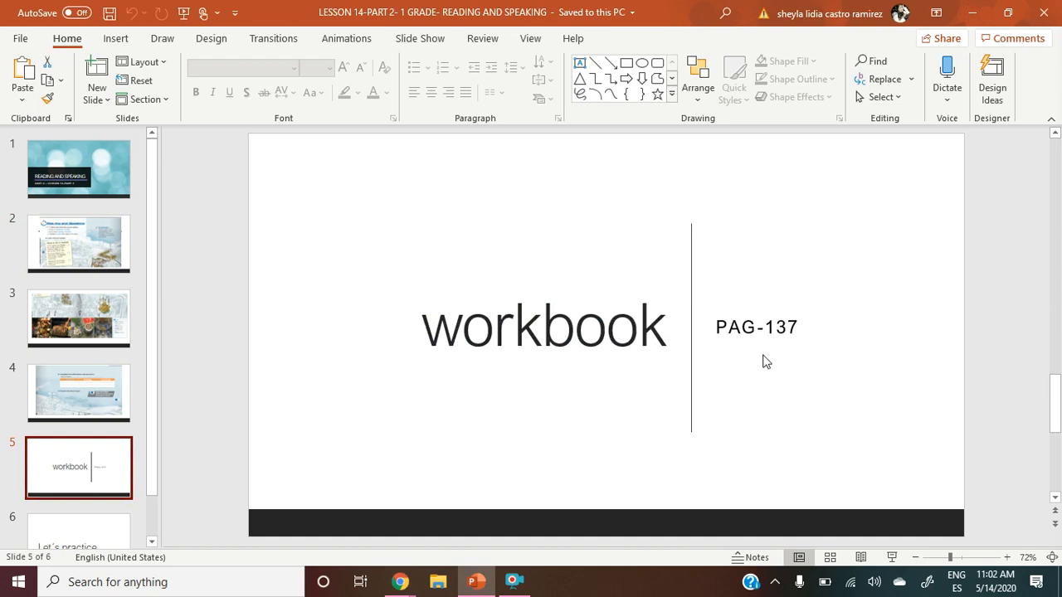
mouse_move(778, 371)
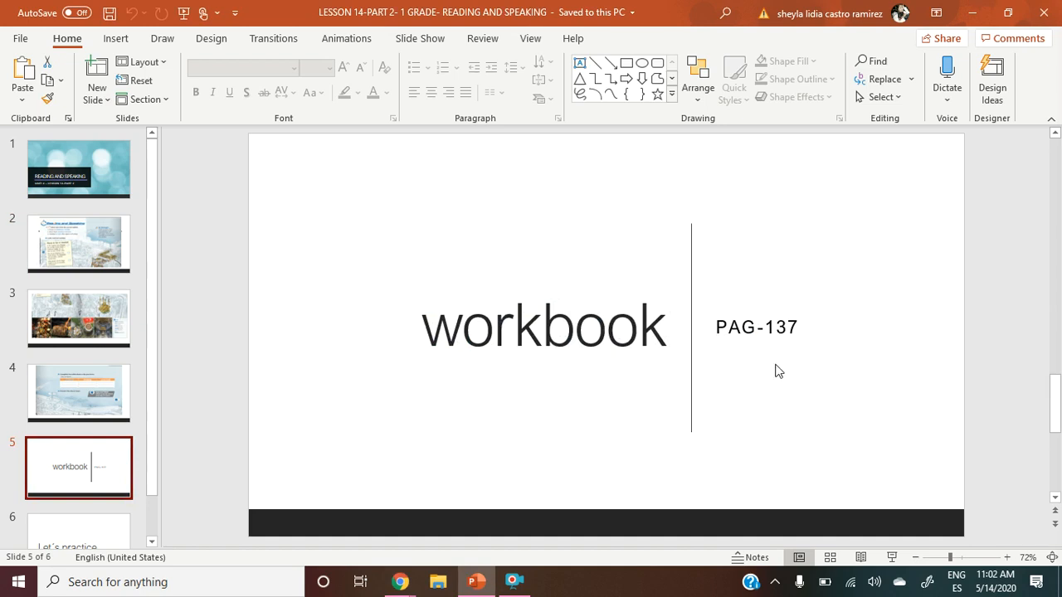
mouse_move(513, 580)
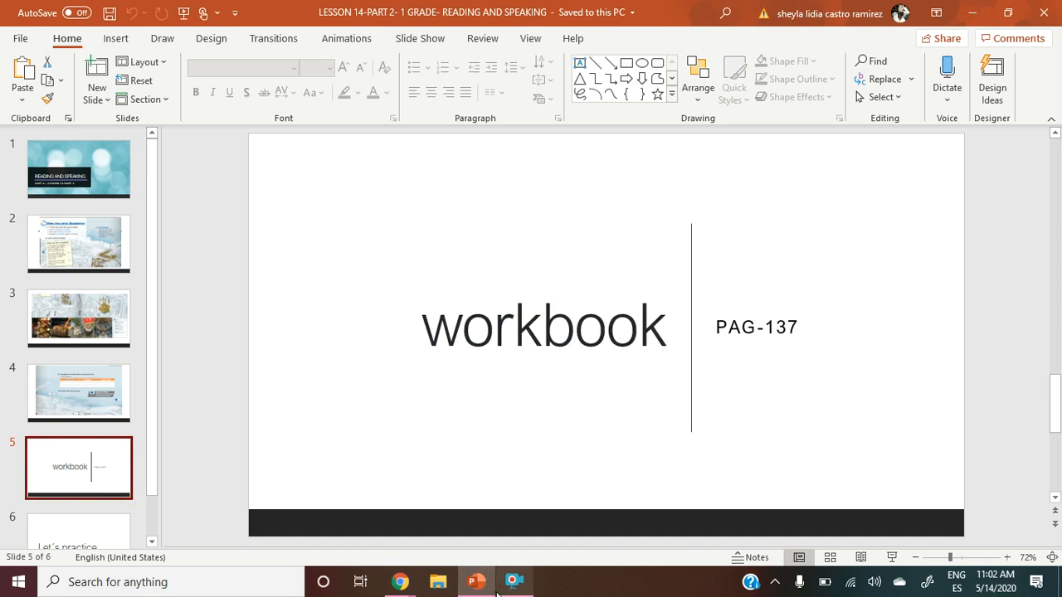
mouse_move(401, 581)
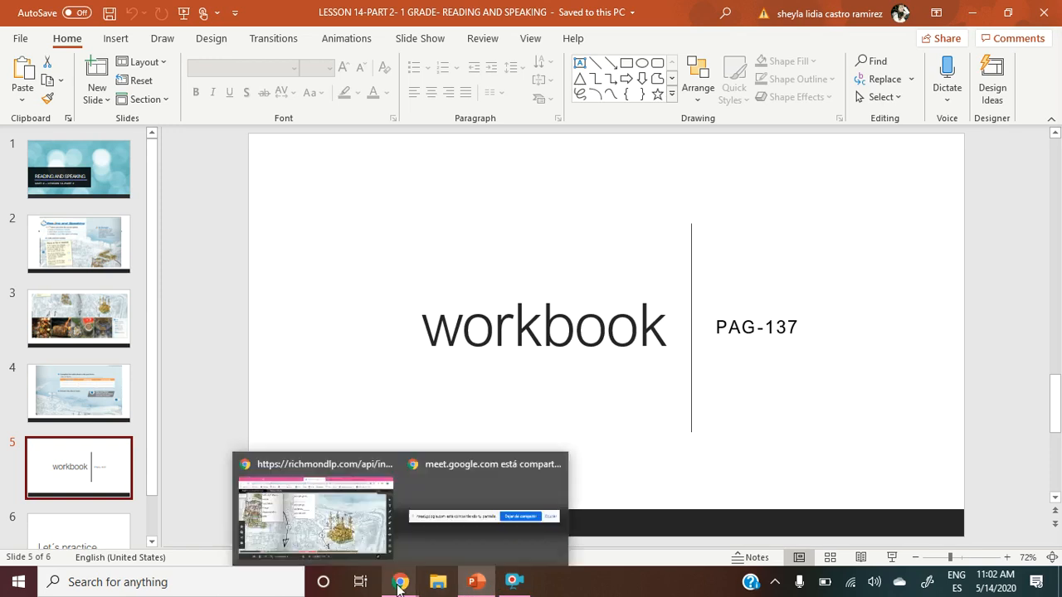
Return to the Richmond digital book tab in the browser.
left_click(315, 510)
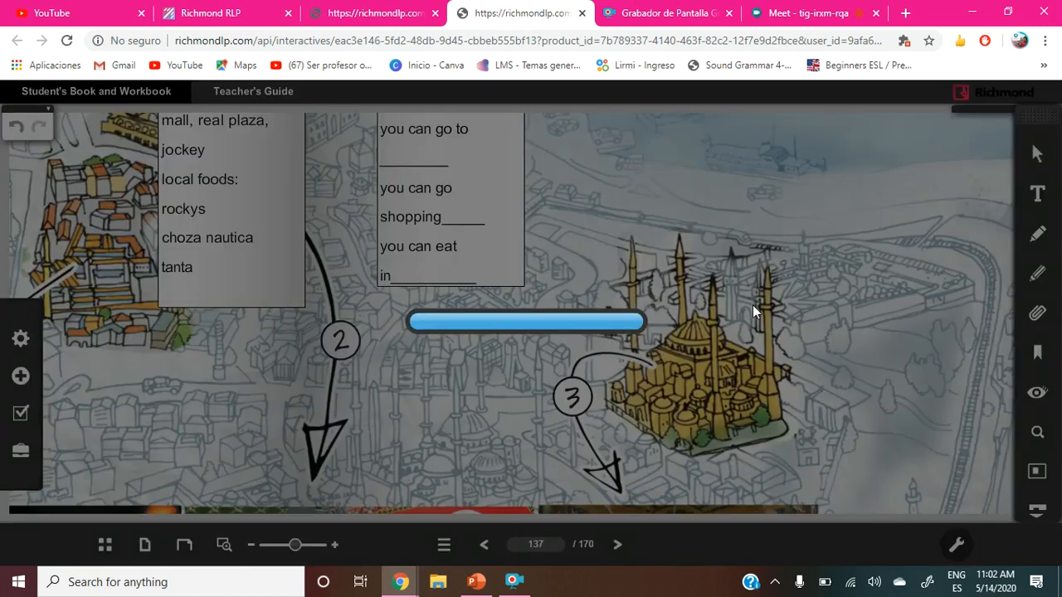
mouse_move(768, 314)
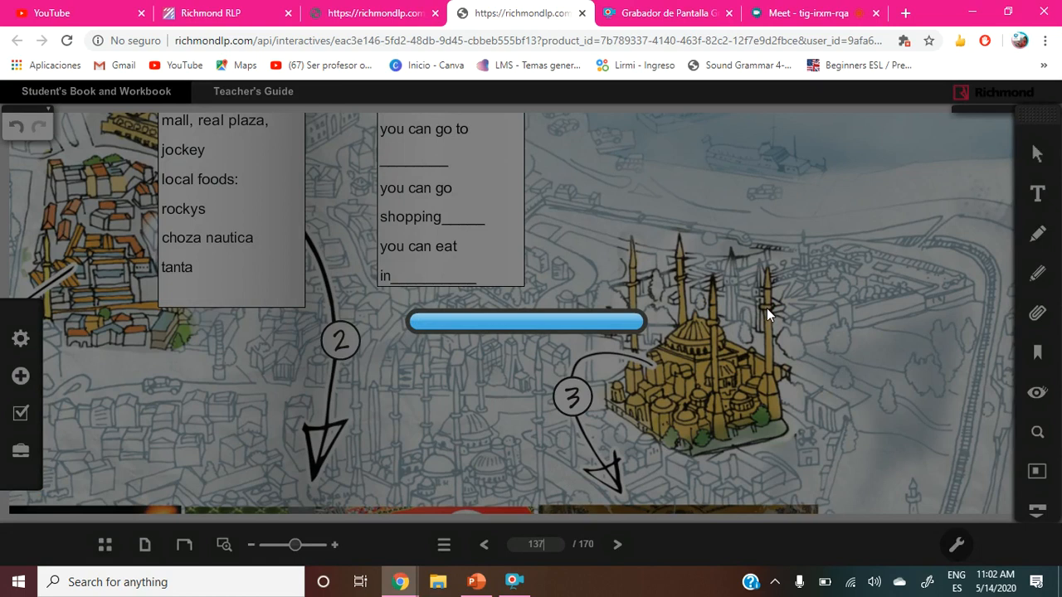
mouse_move(771, 322)
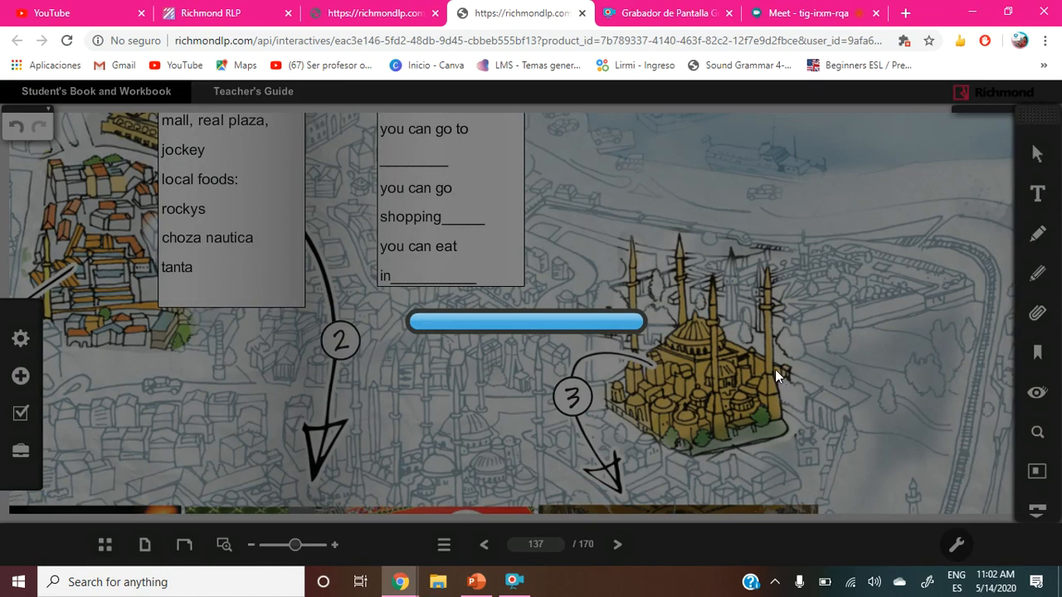
mouse_move(858, 10)
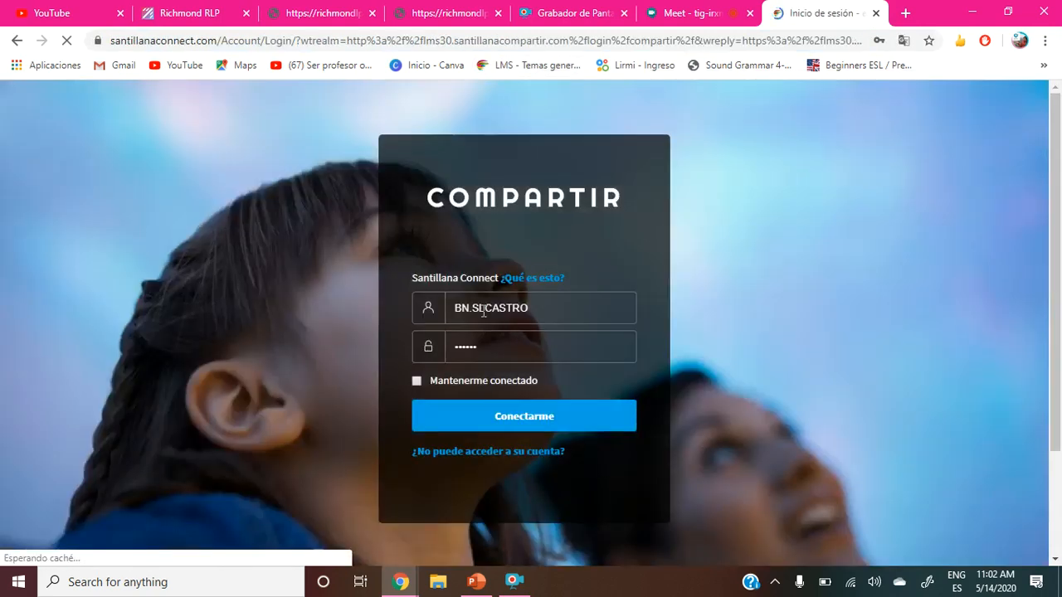
Tick the reCAPTCHA 'not a robot' check on the Santillana Compartir login page.
left_click(524, 415)
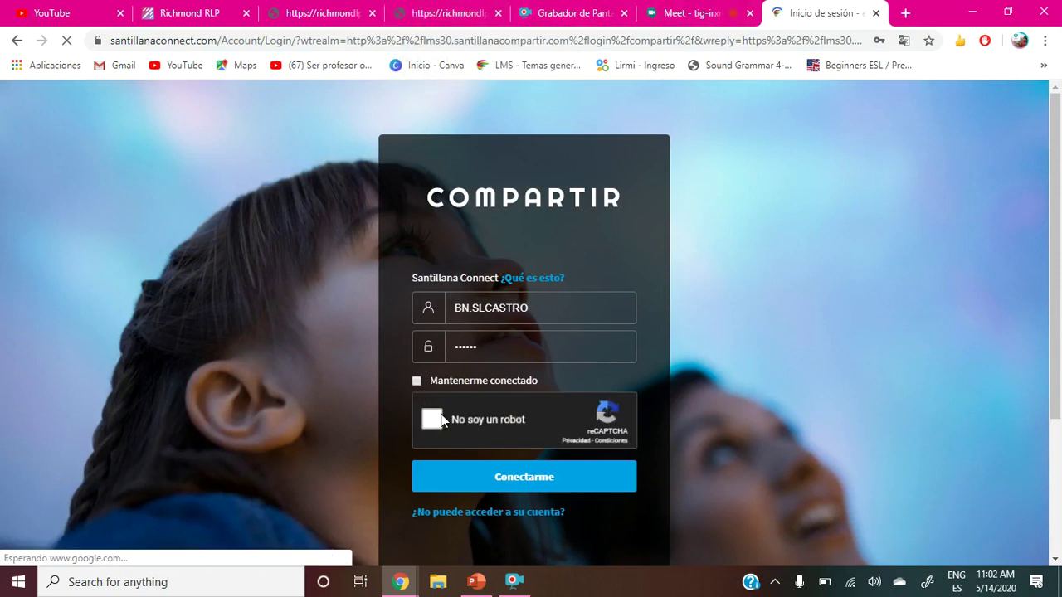
left_click(432, 419)
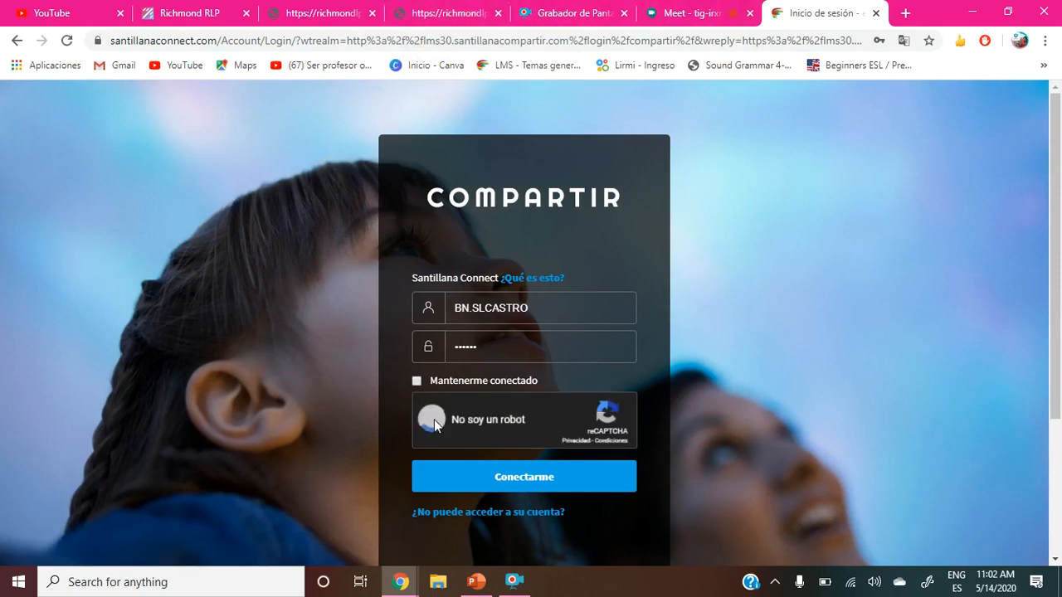
mouse_move(448, 13)
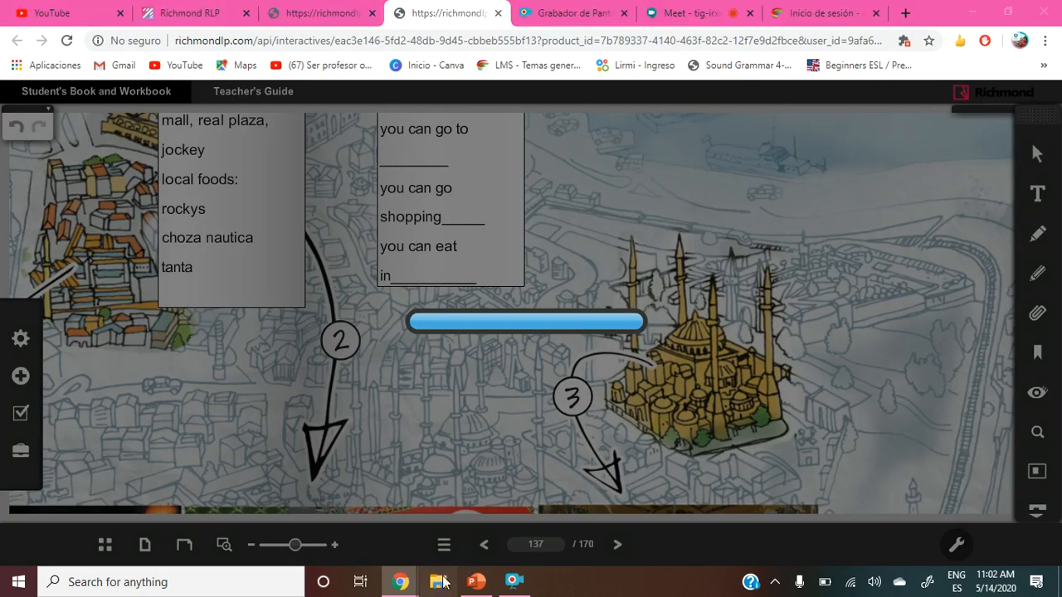
Launch File Explorer, enter 1ERO SEC.BN, and open LESSON 14-PART 2-1ERO - BOOK.
left_click(438, 582)
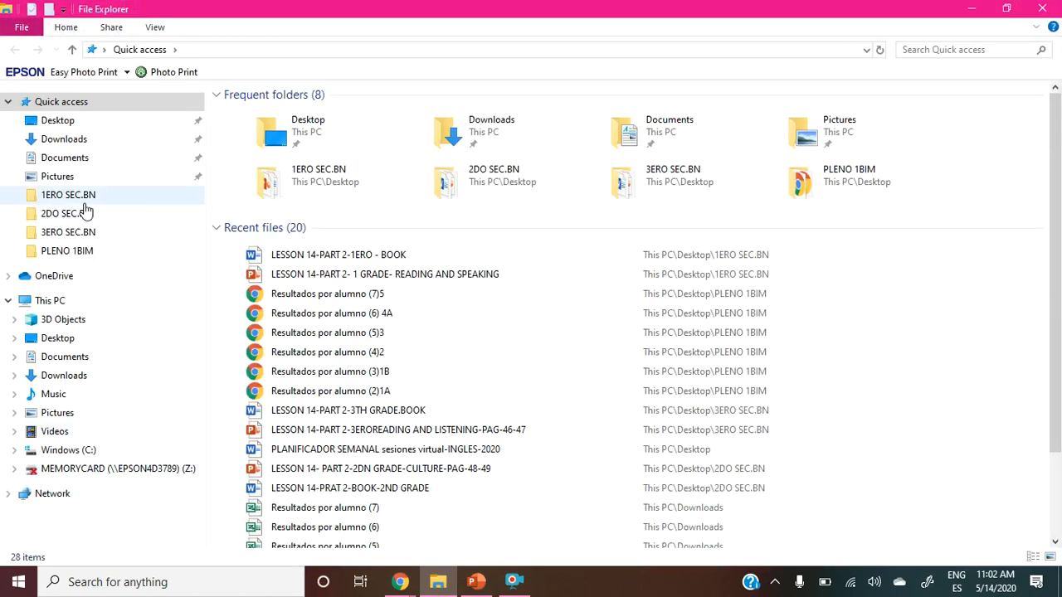
double_click(68, 194)
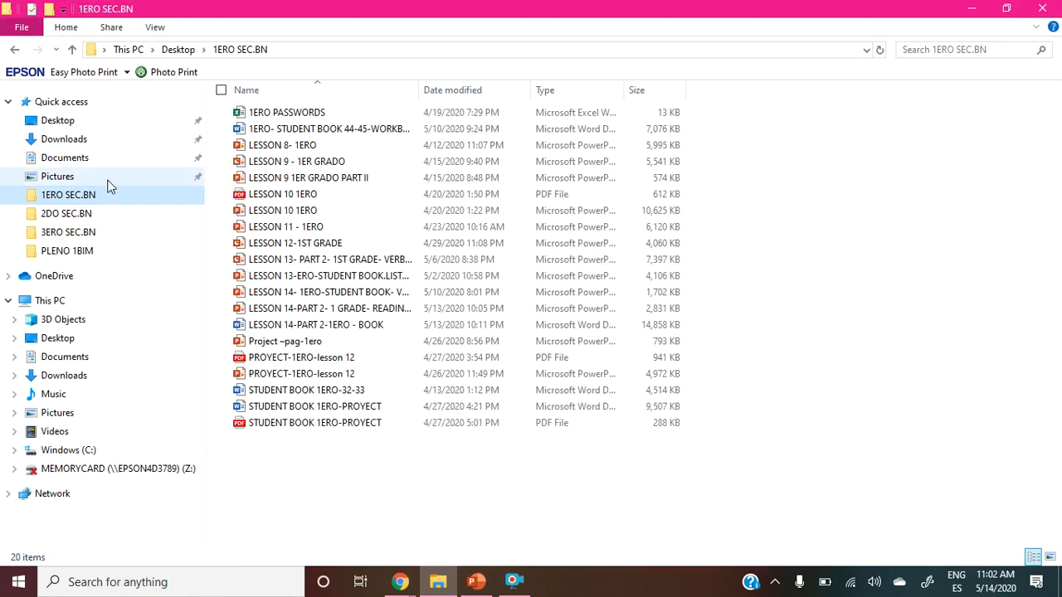
mouse_move(315, 325)
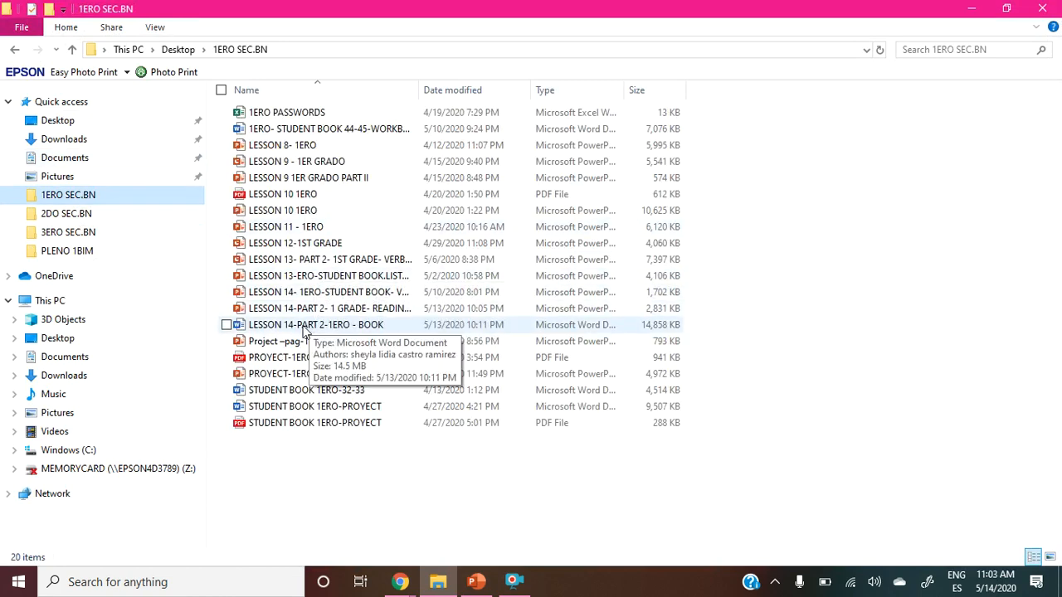
left_click(315, 325)
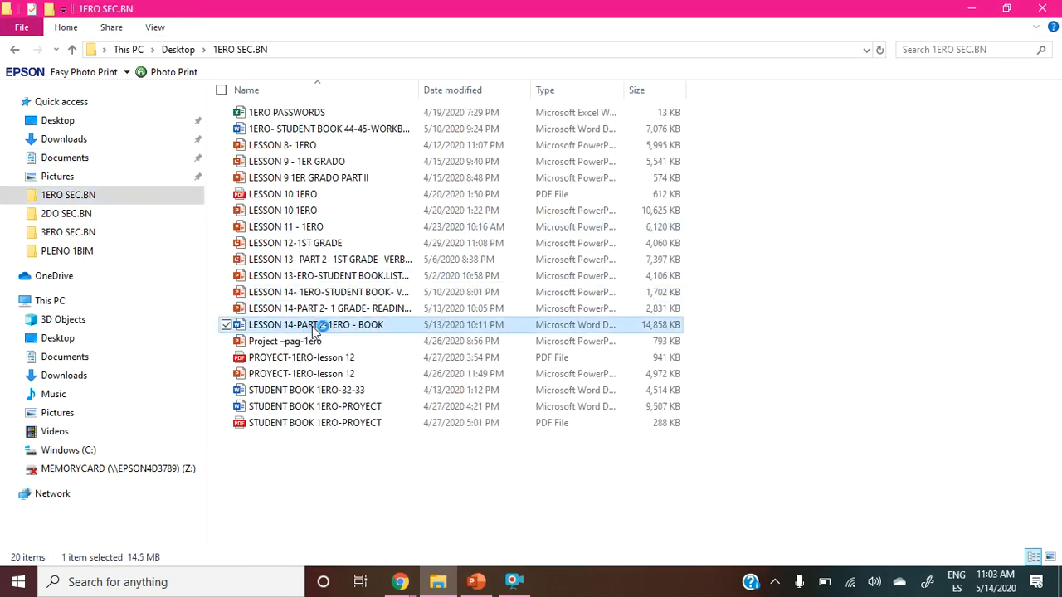
double_click(315, 324)
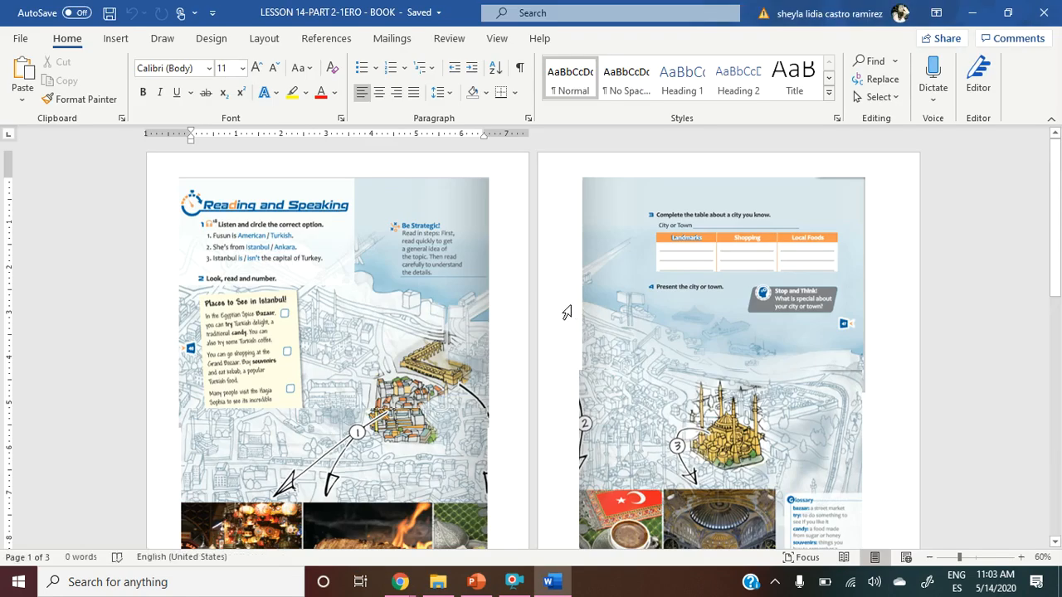
mouse_move(836, 279)
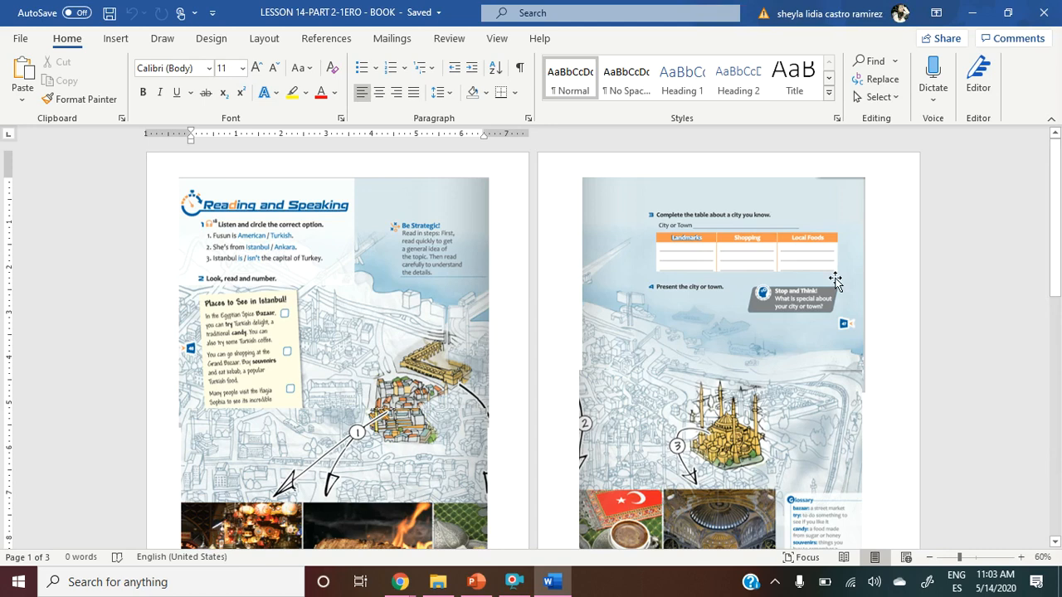
Zoom the Patara reading on page 3 to 150%, then switch to PowerPoint.
scroll("down", 3)
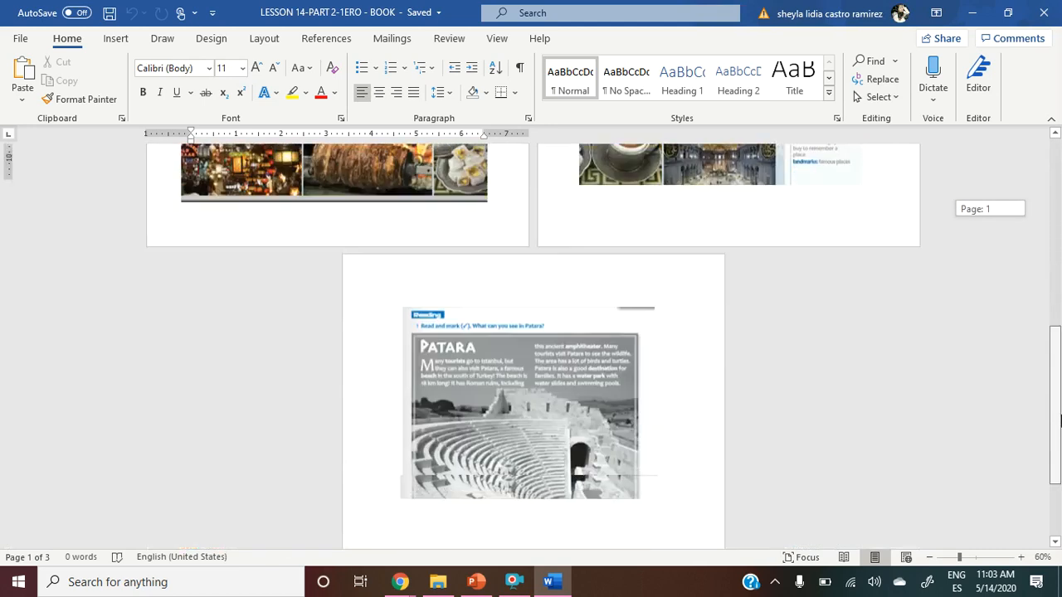
scroll("down", 3)
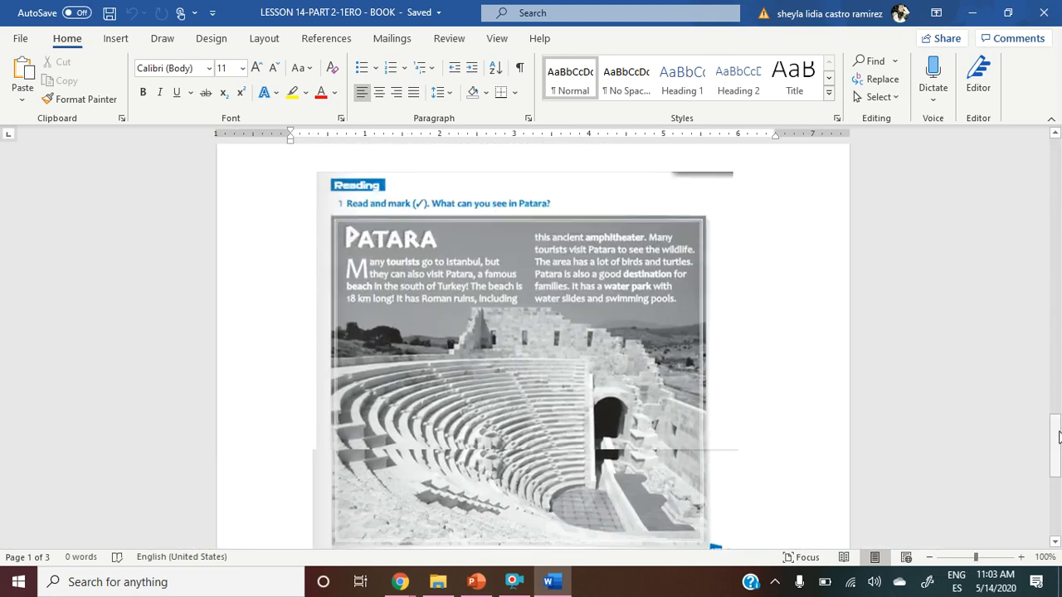
left_click(1022, 557)
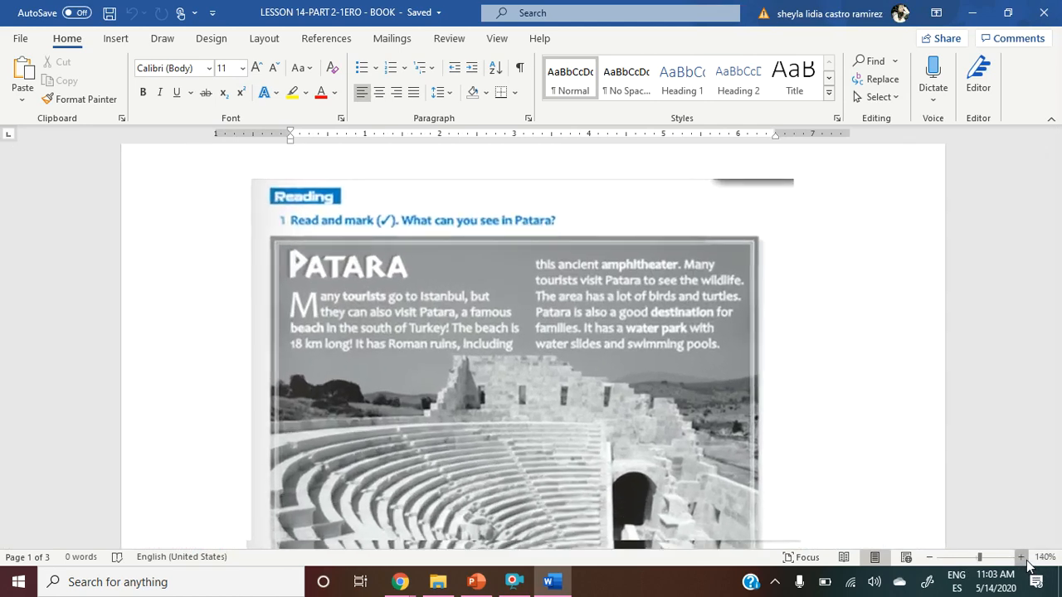
left_click(1022, 557)
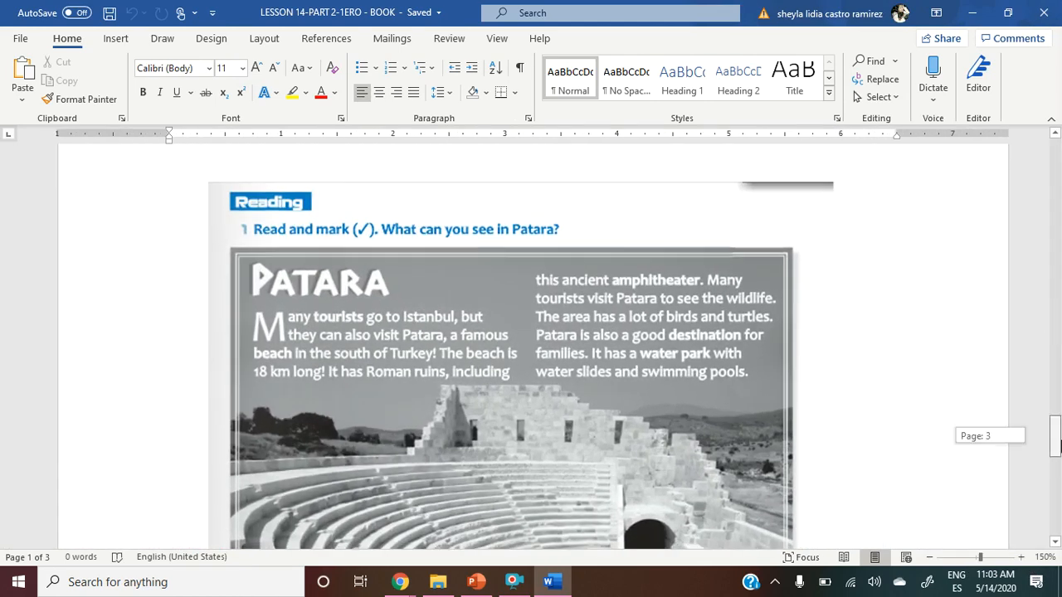
scroll("up", 3)
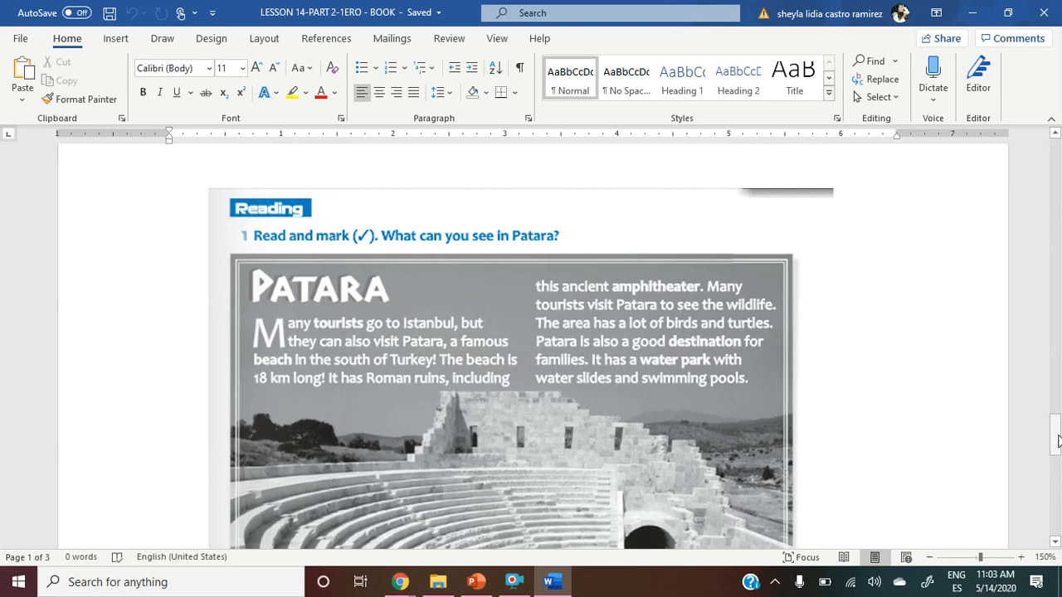
left_click(475, 581)
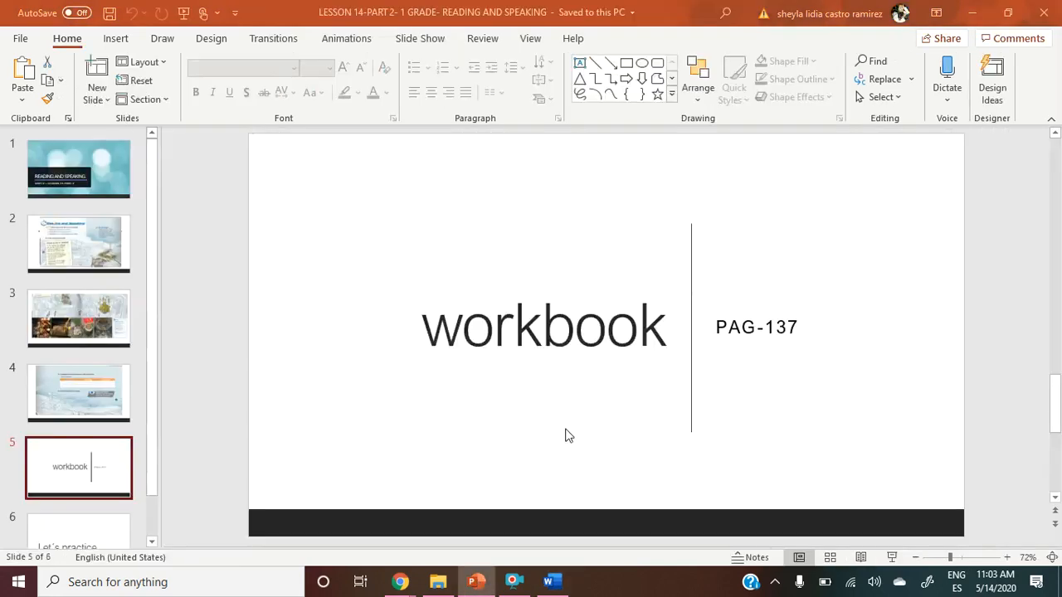
mouse_move(765, 362)
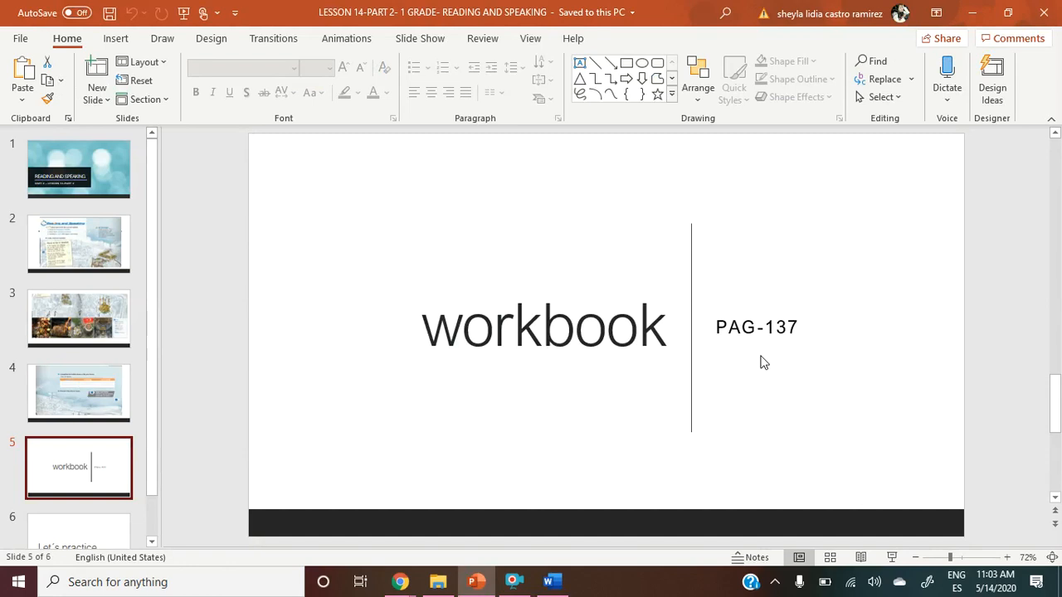
mouse_move(741, 375)
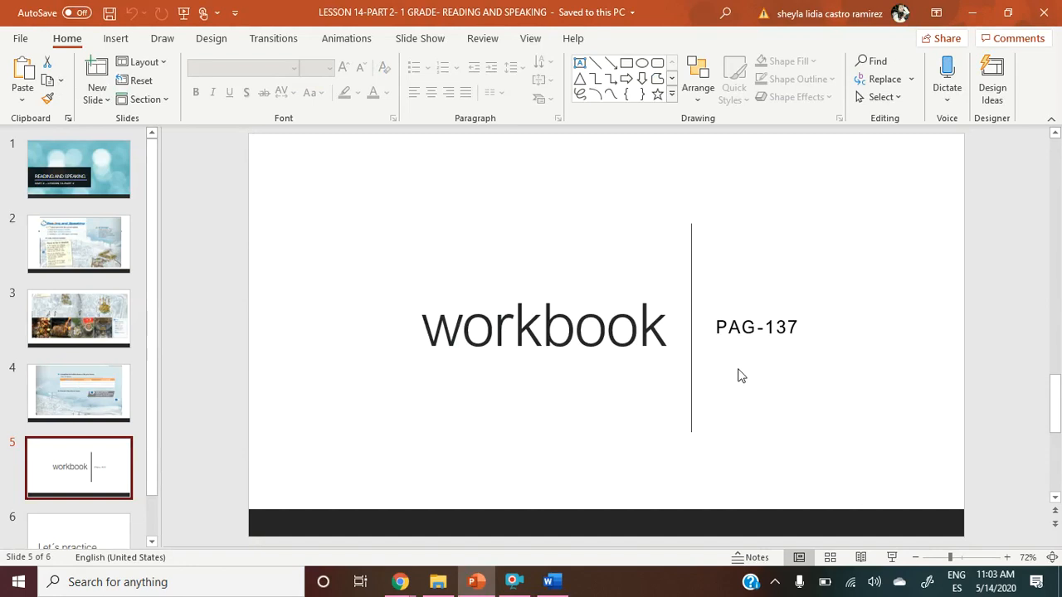
mouse_move(748, 347)
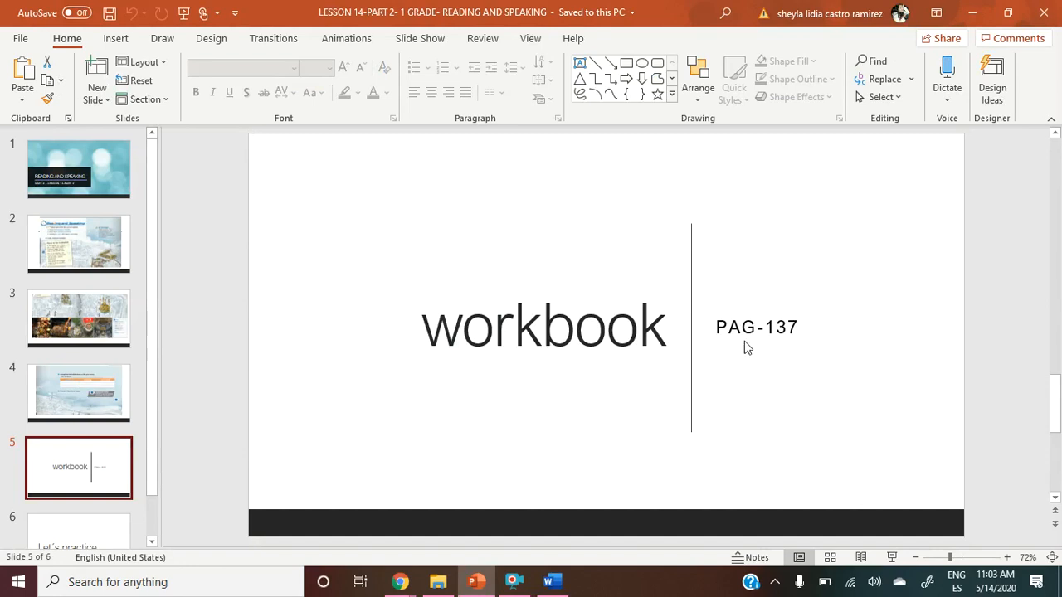
mouse_move(758, 286)
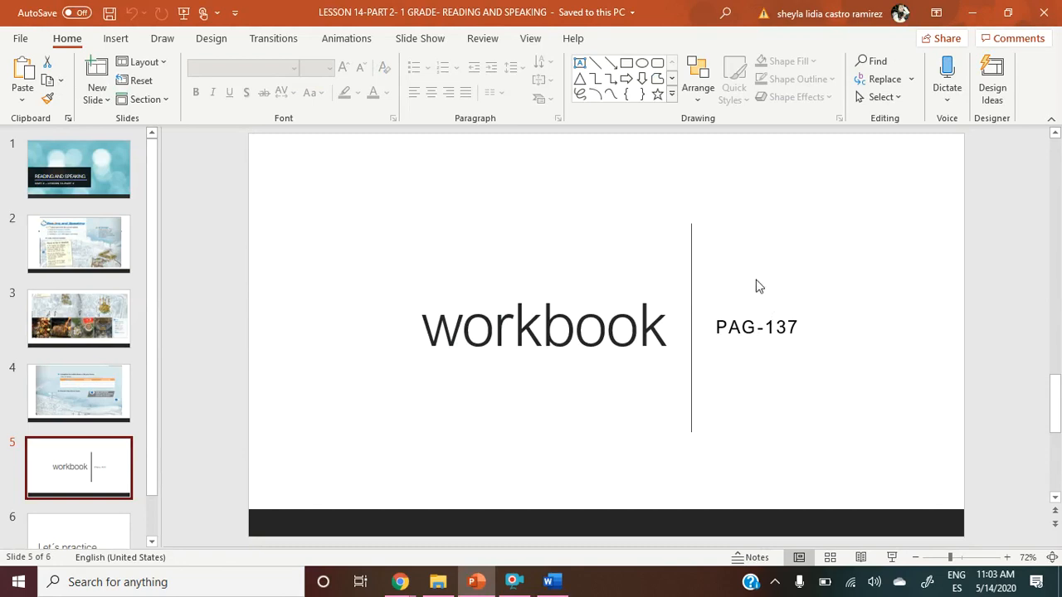
mouse_move(805, 320)
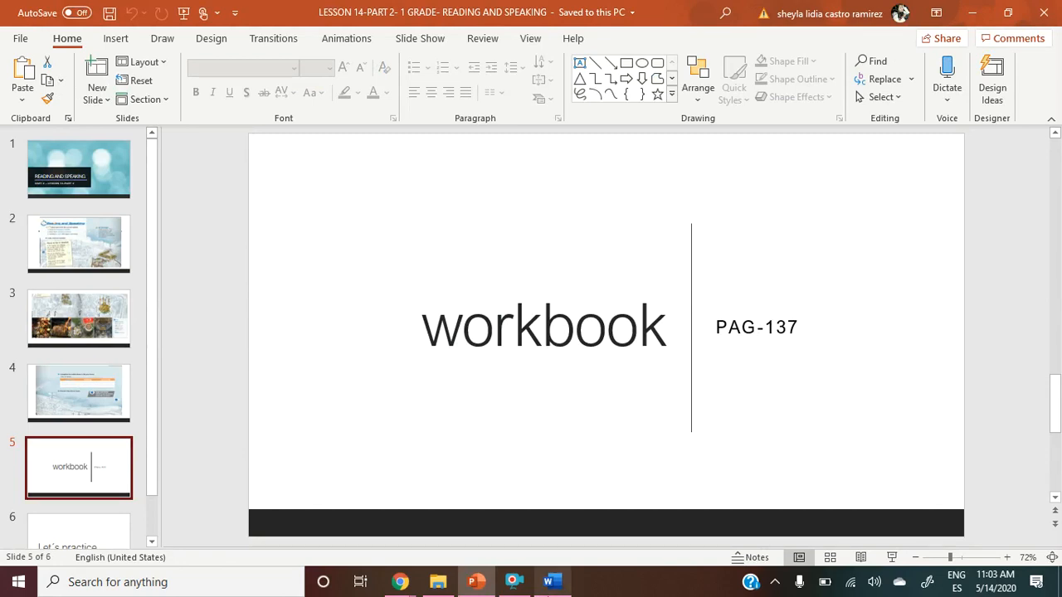
Switch back to the Word document with the enlarged Patara reading.
left_click(551, 582)
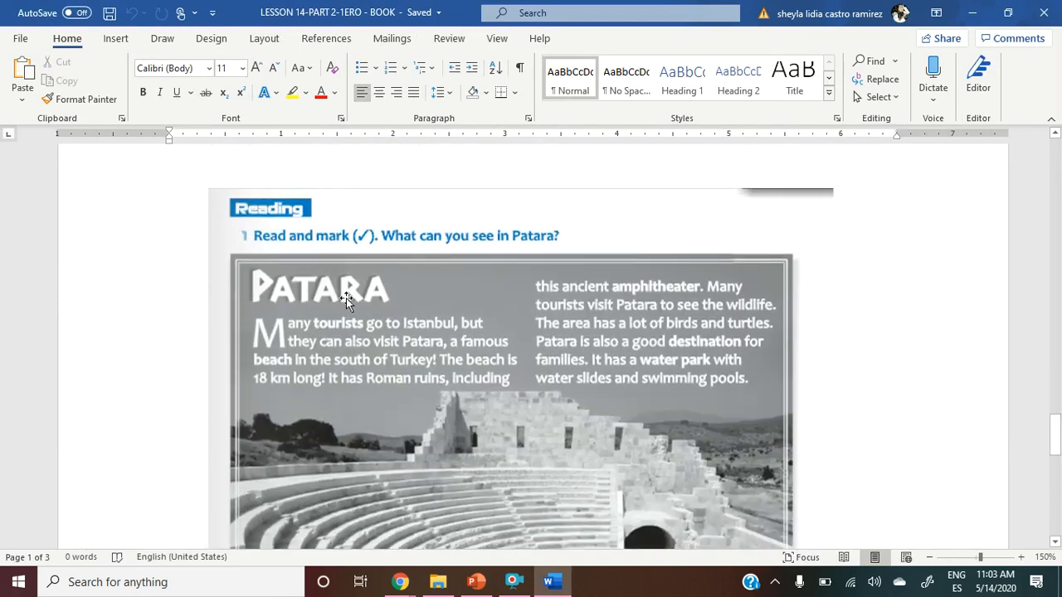
mouse_move(398, 241)
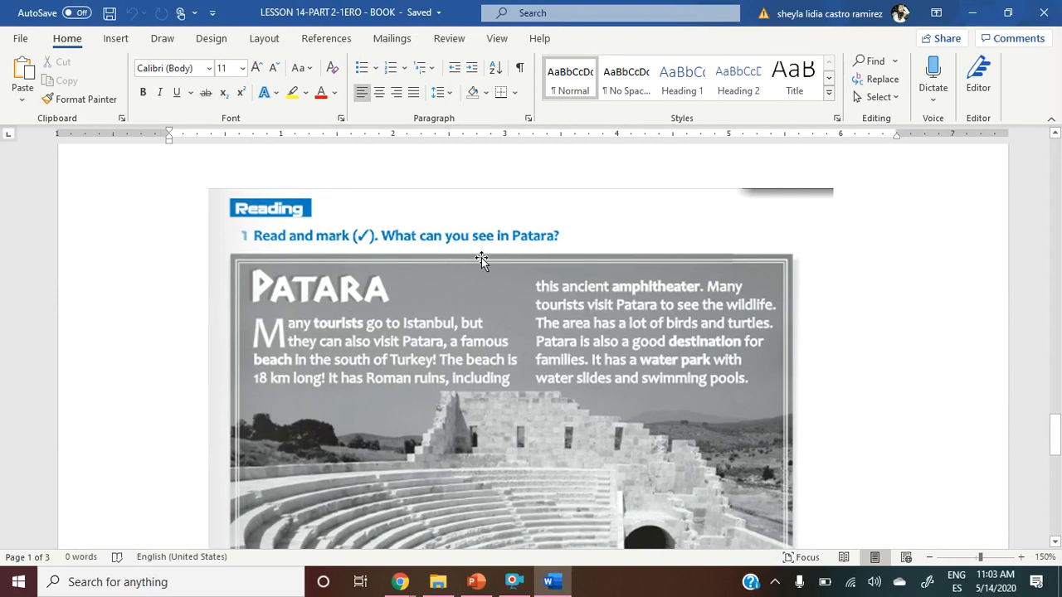
mouse_move(307, 341)
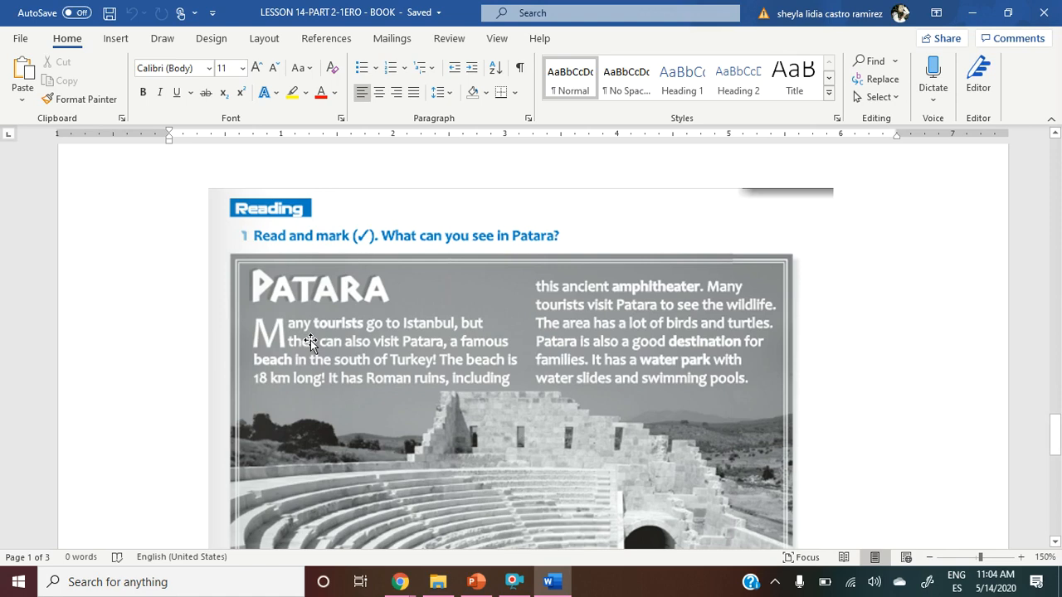
mouse_move(544, 371)
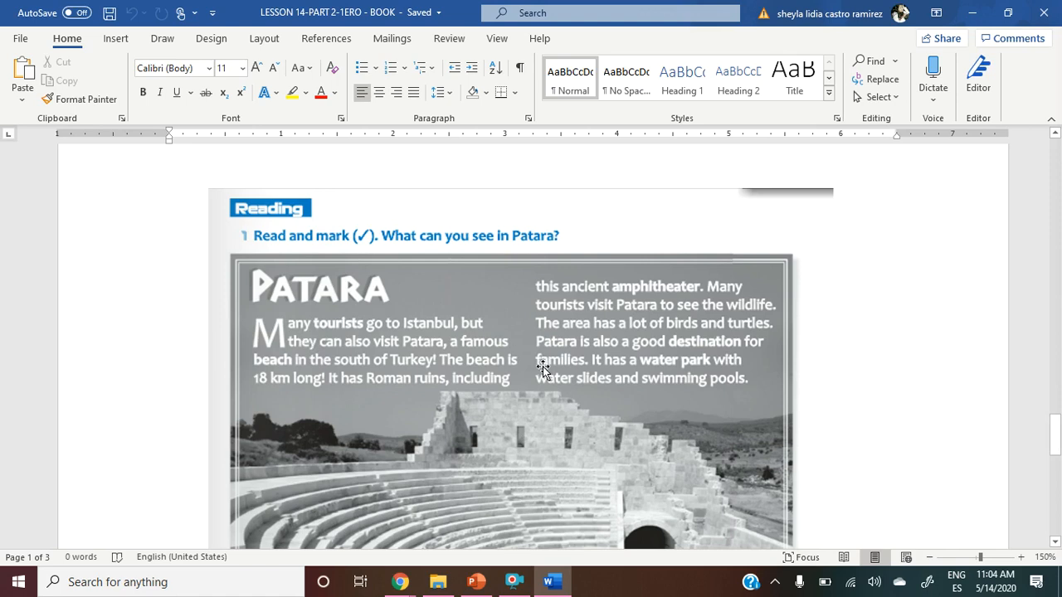
mouse_move(297, 318)
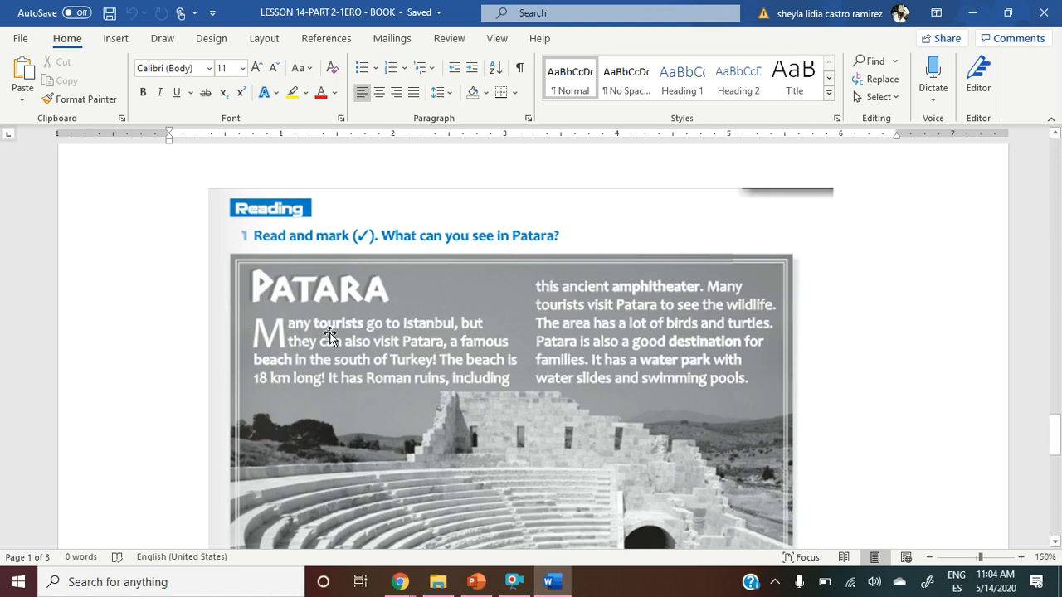
mouse_move(446, 322)
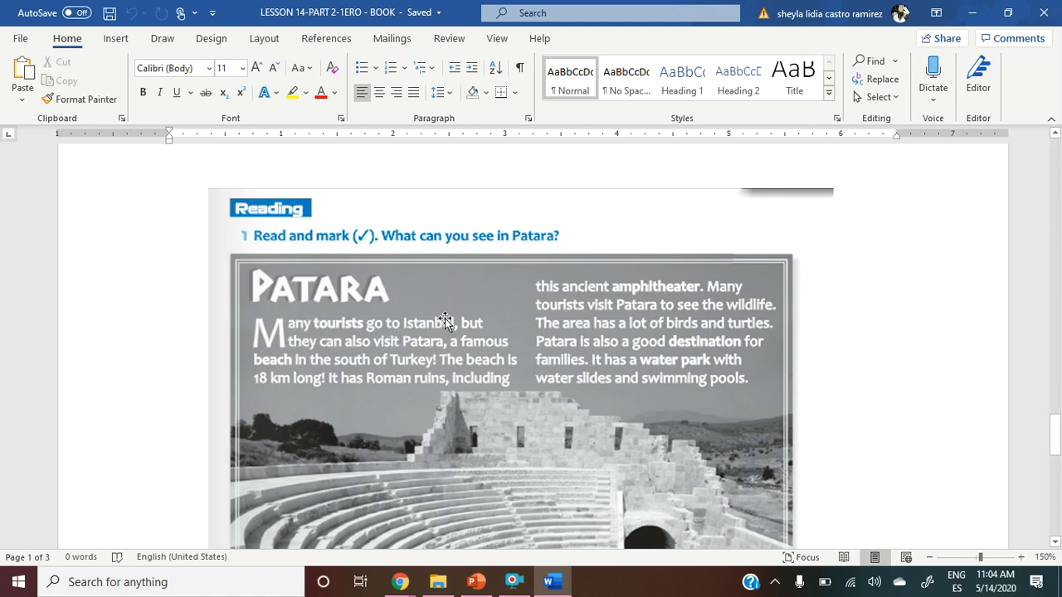
mouse_move(367, 354)
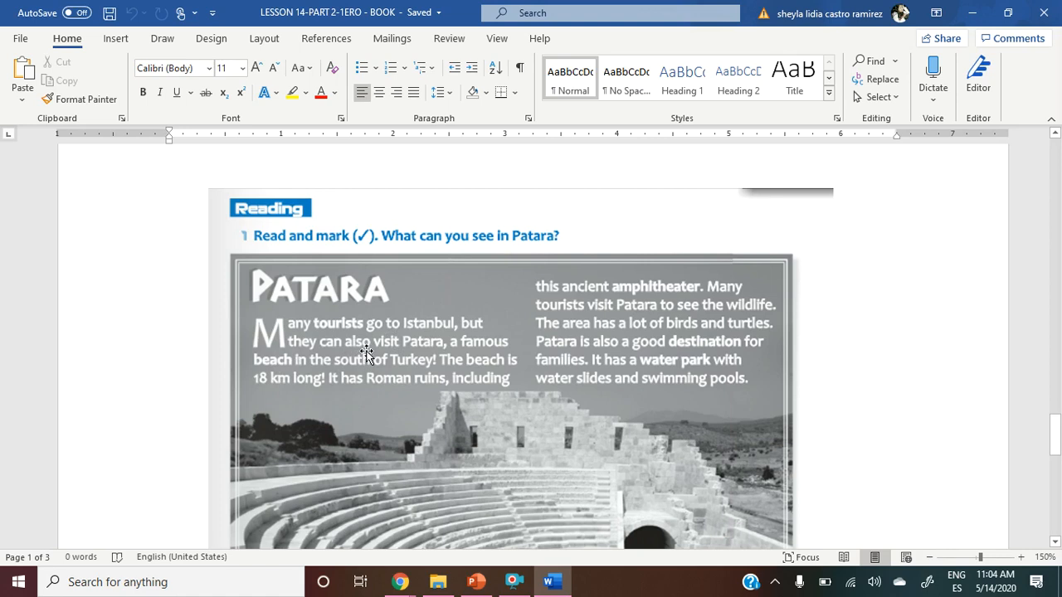
mouse_move(464, 342)
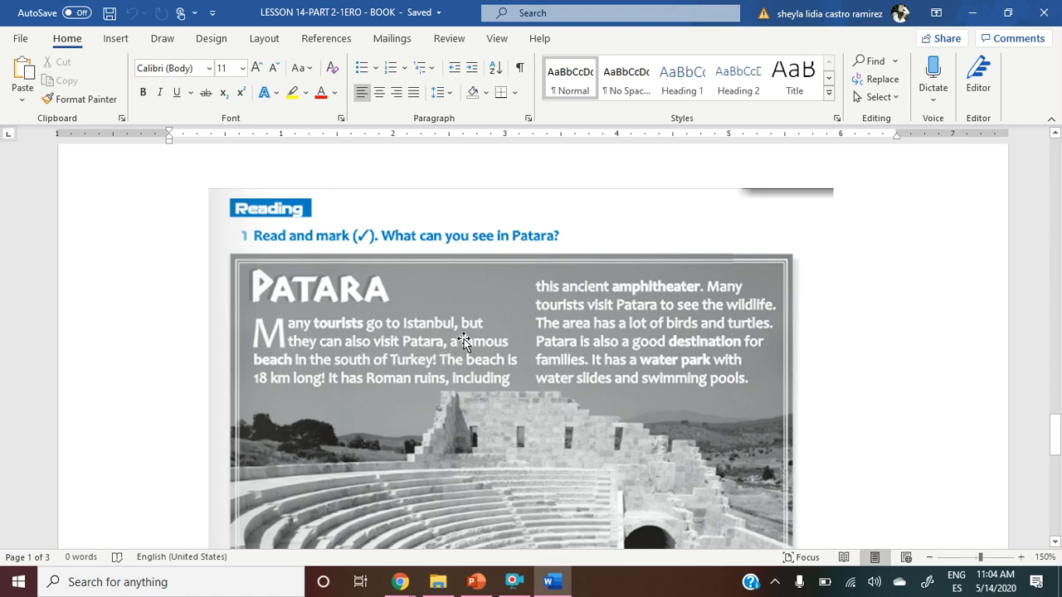
mouse_move(326, 372)
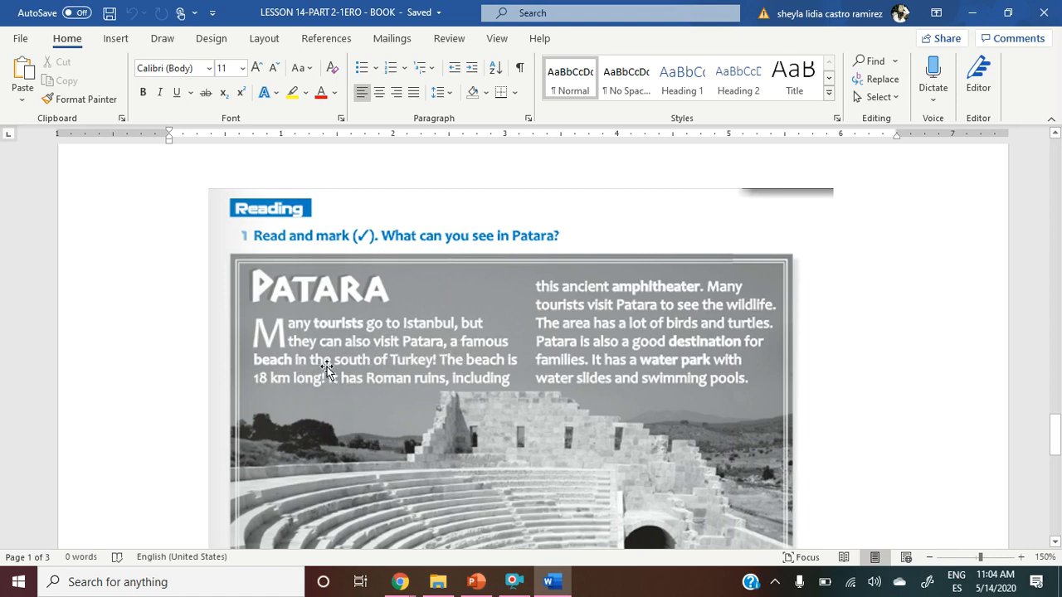
mouse_move(425, 377)
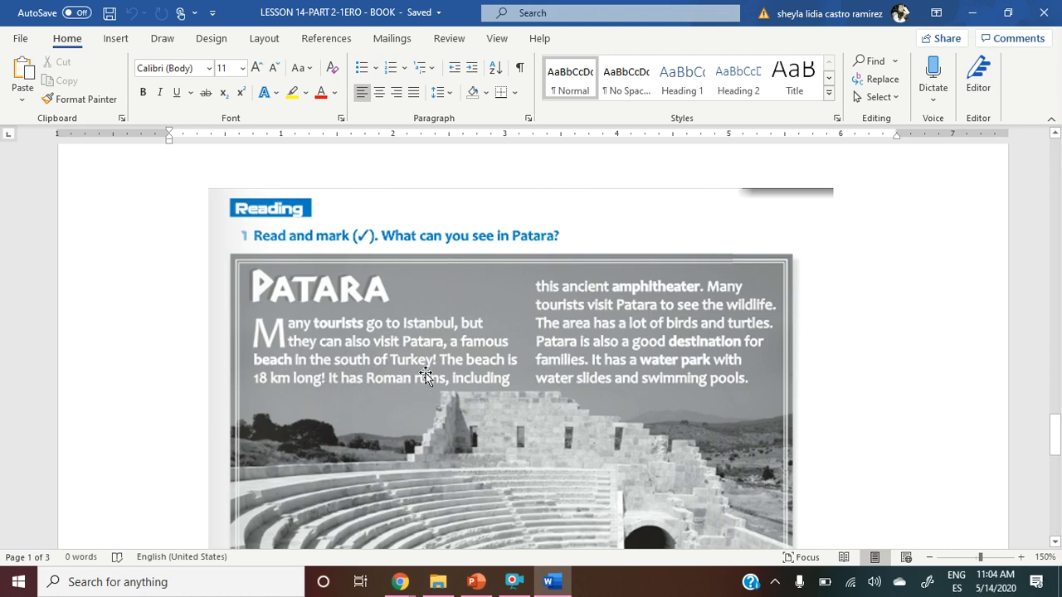
mouse_move(252, 401)
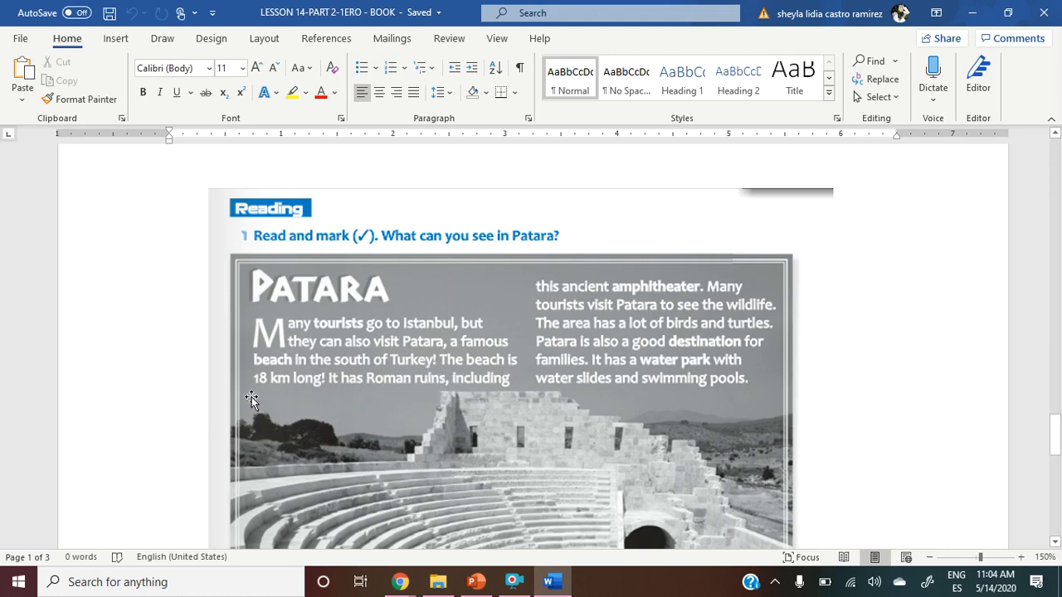
mouse_move(326, 397)
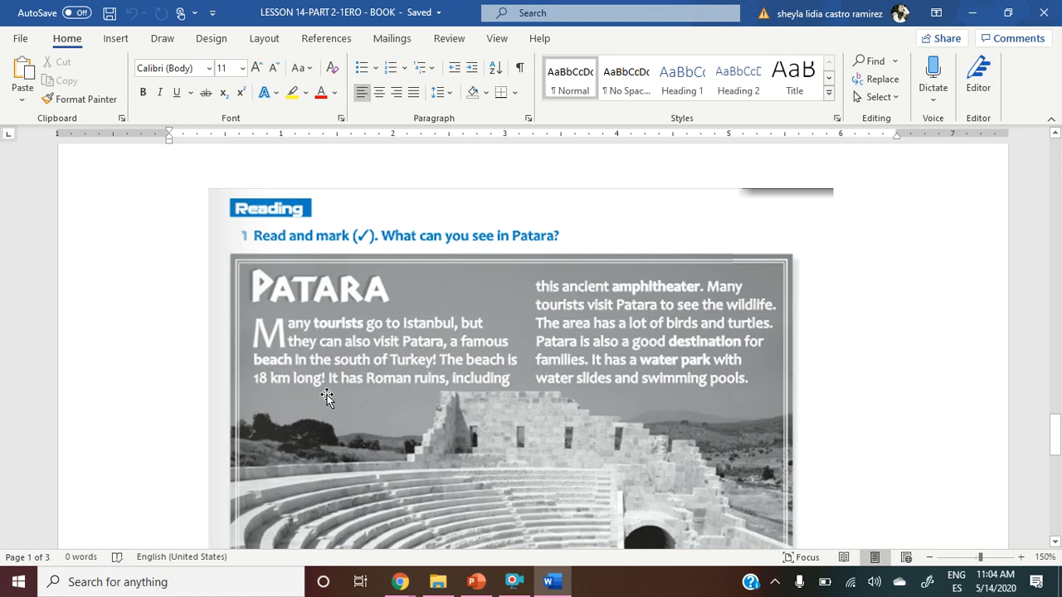
mouse_move(415, 390)
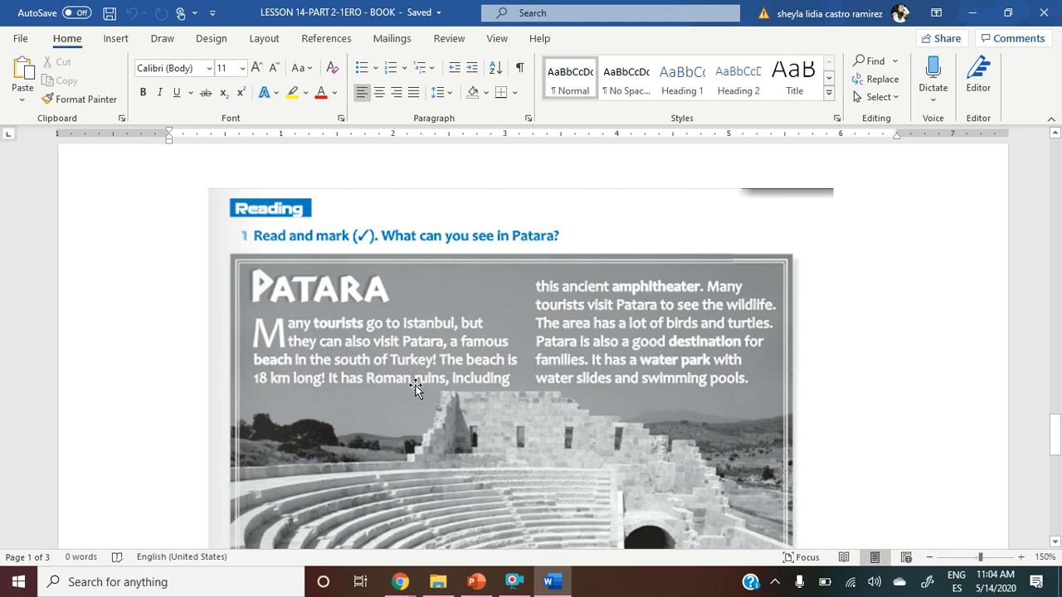
mouse_move(556, 296)
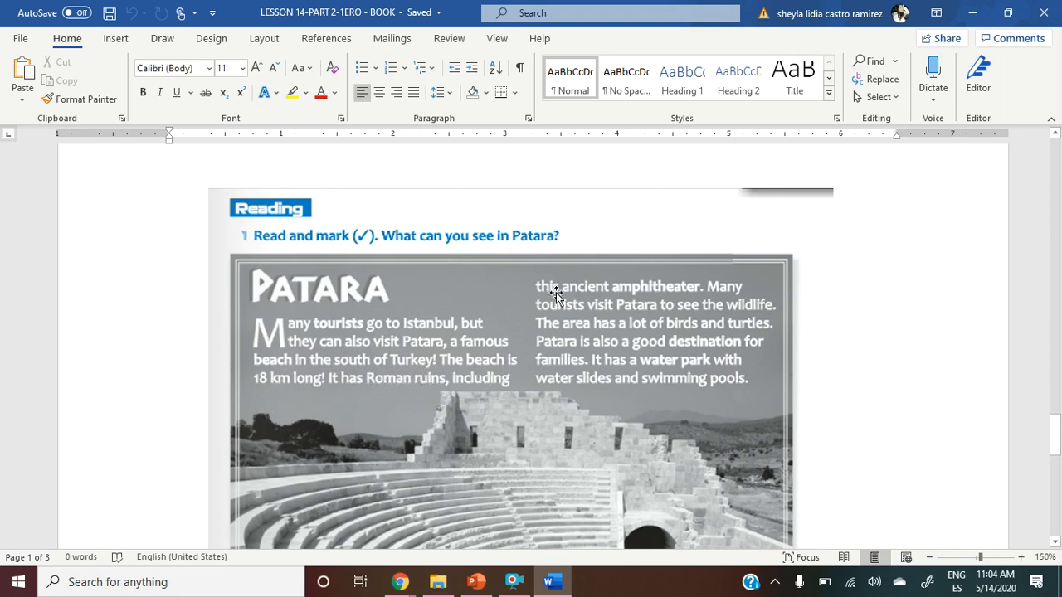
mouse_move(618, 301)
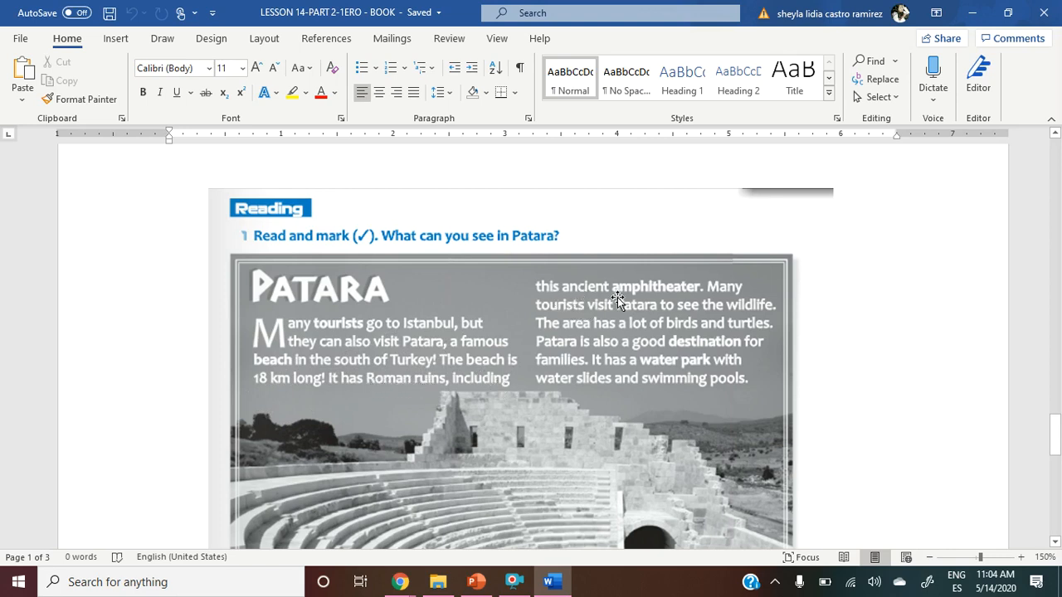
mouse_move(670, 297)
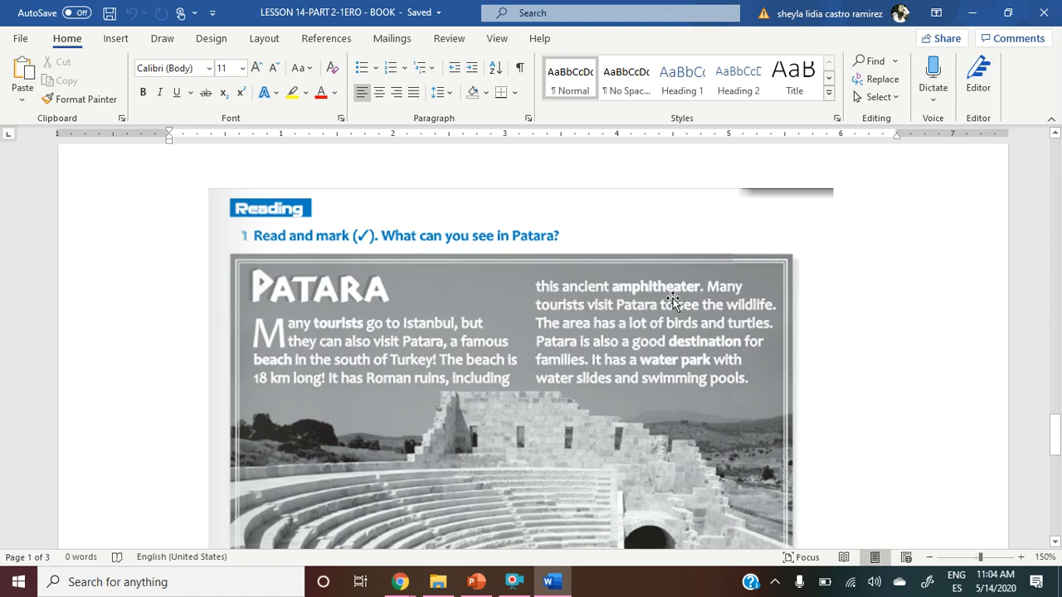
mouse_move(610, 324)
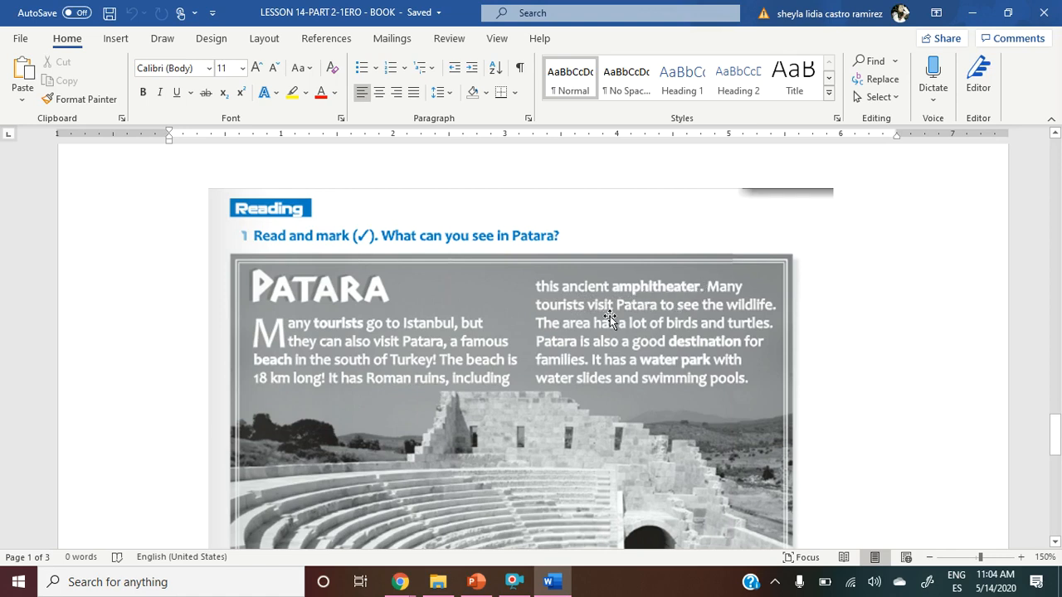
mouse_move(726, 311)
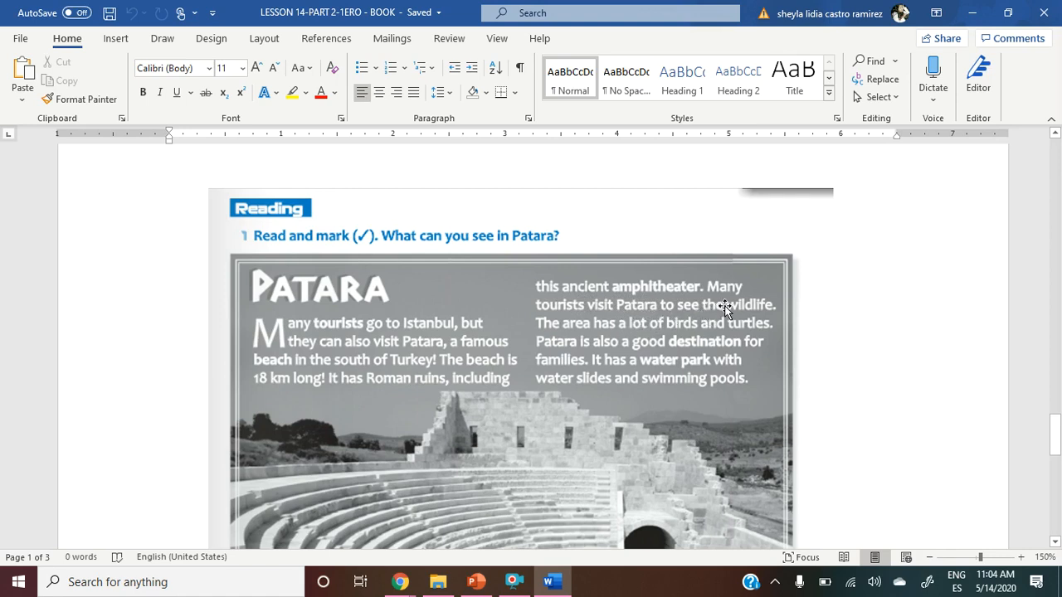
mouse_move(575, 351)
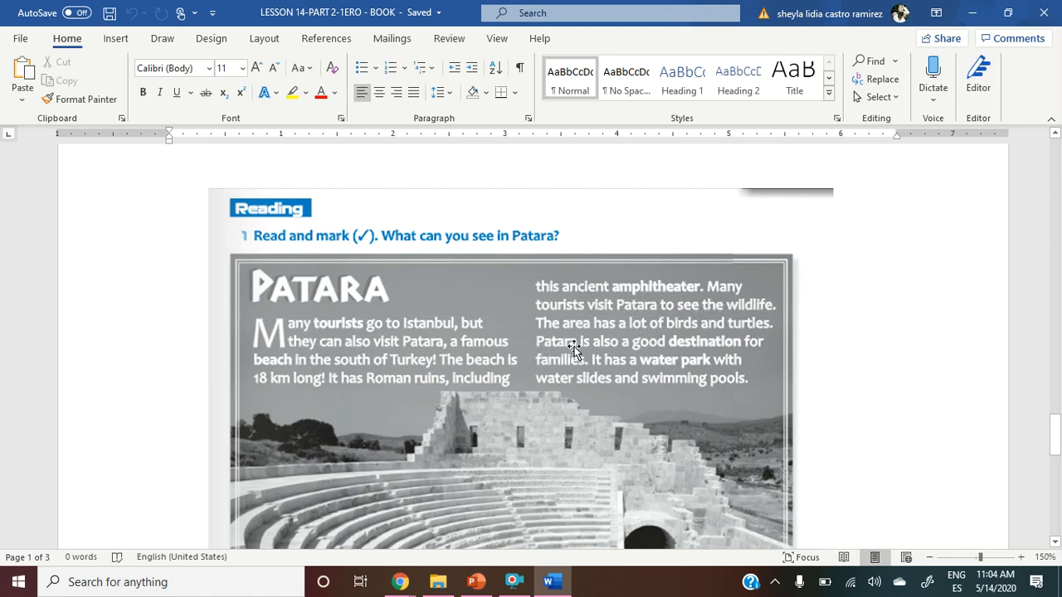
mouse_move(714, 337)
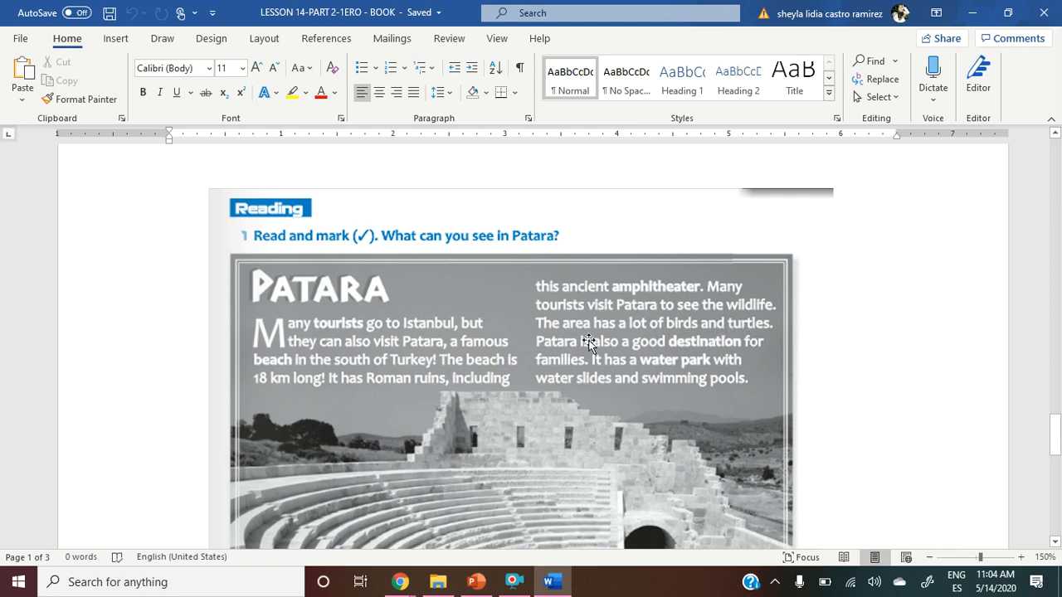
mouse_move(678, 354)
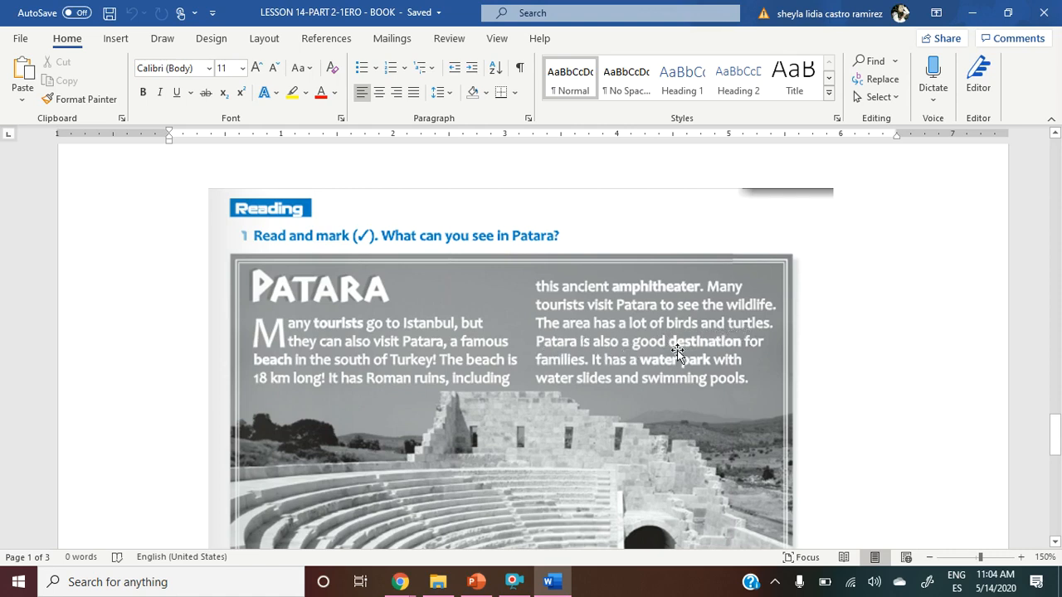
mouse_move(564, 375)
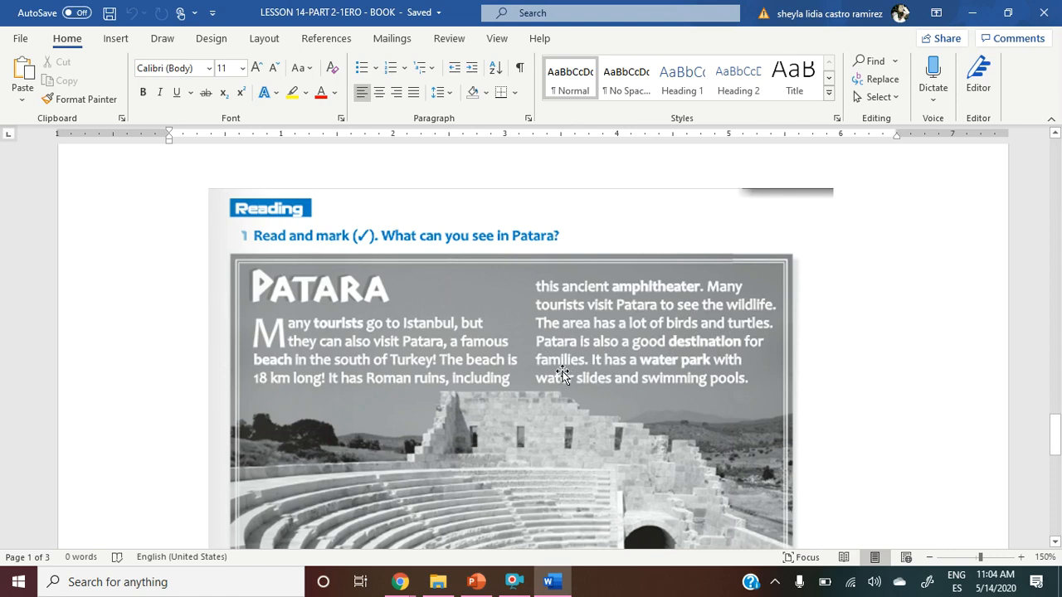
mouse_move(649, 377)
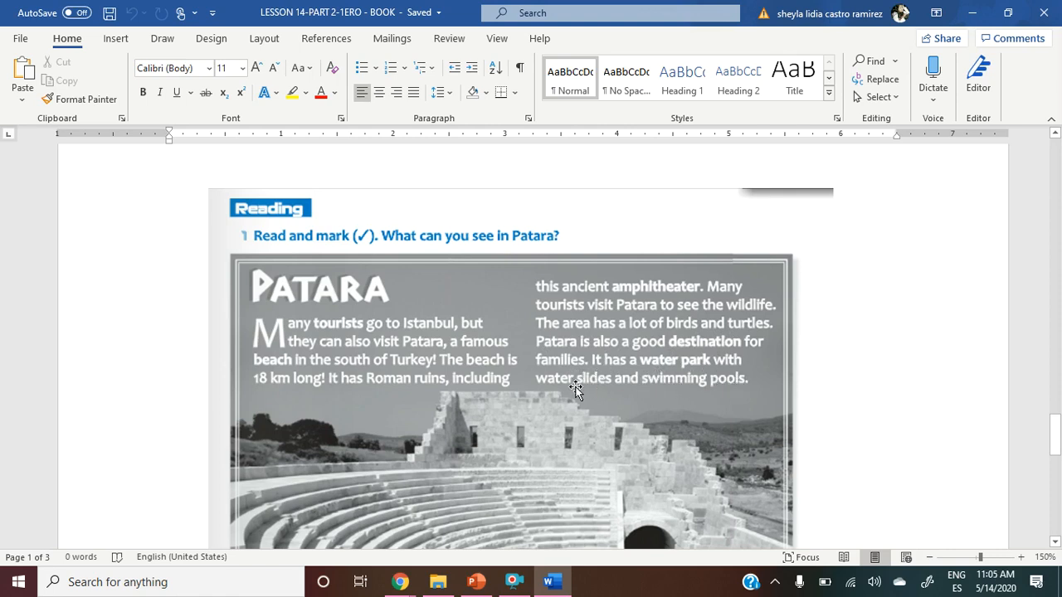
mouse_move(729, 382)
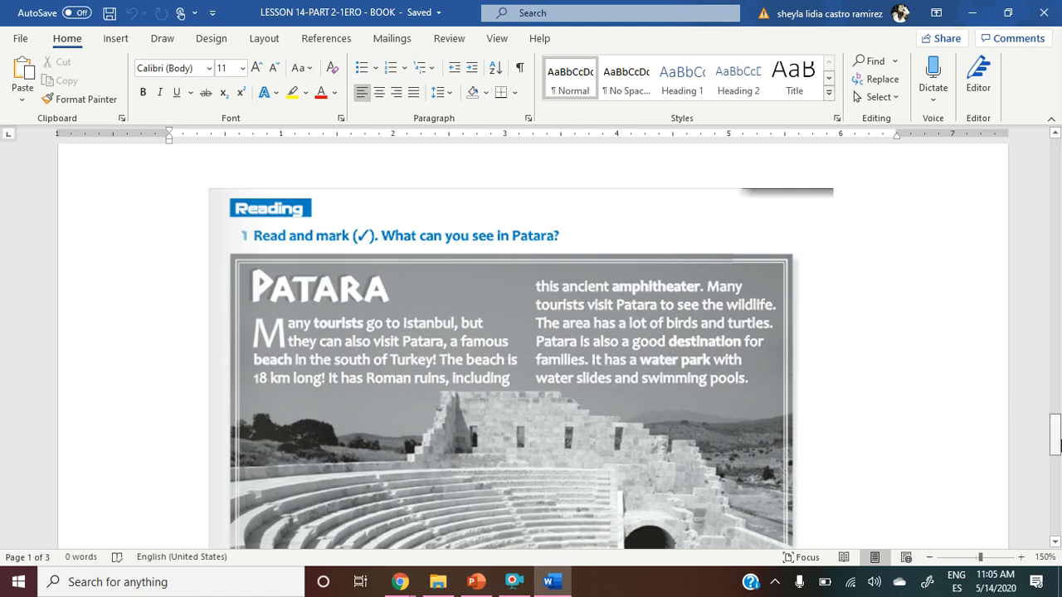
Scroll the Patara reading down to the tick-box list, True/False exercise and glossary.
scroll("down", 3)
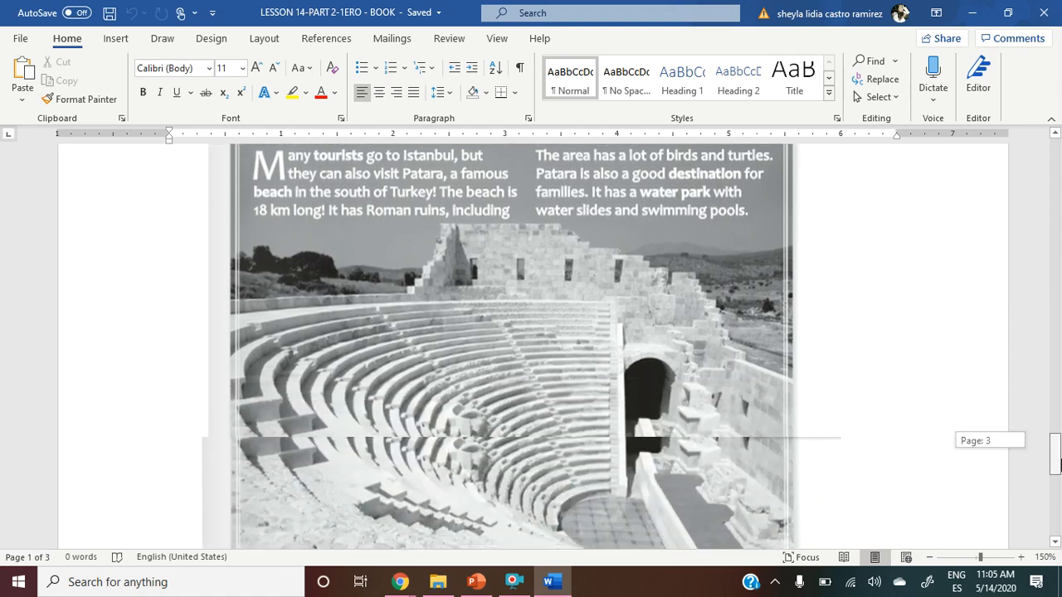
scroll("down", 3)
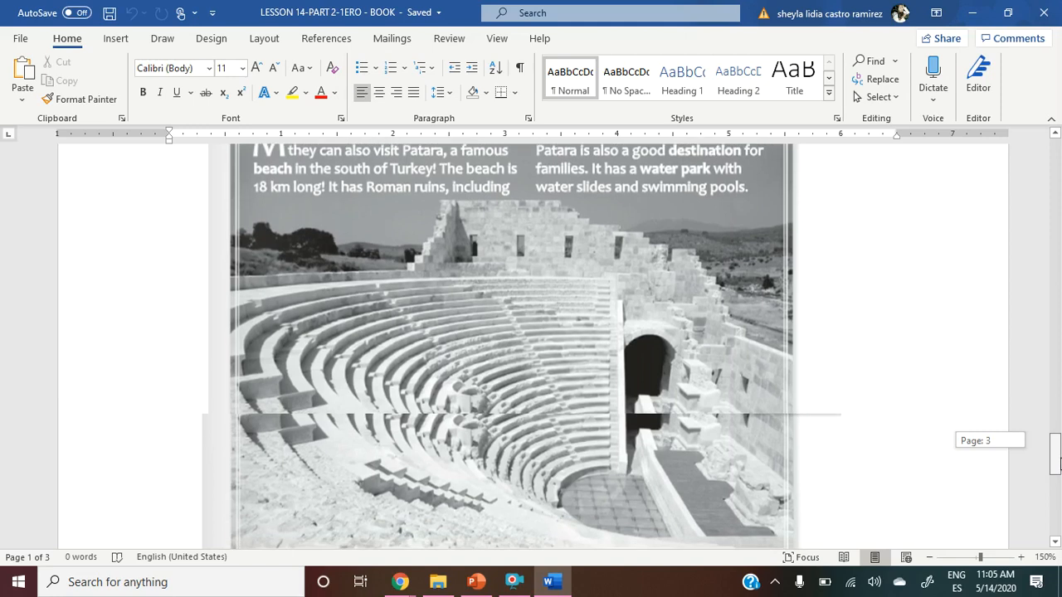
scroll("up", 3)
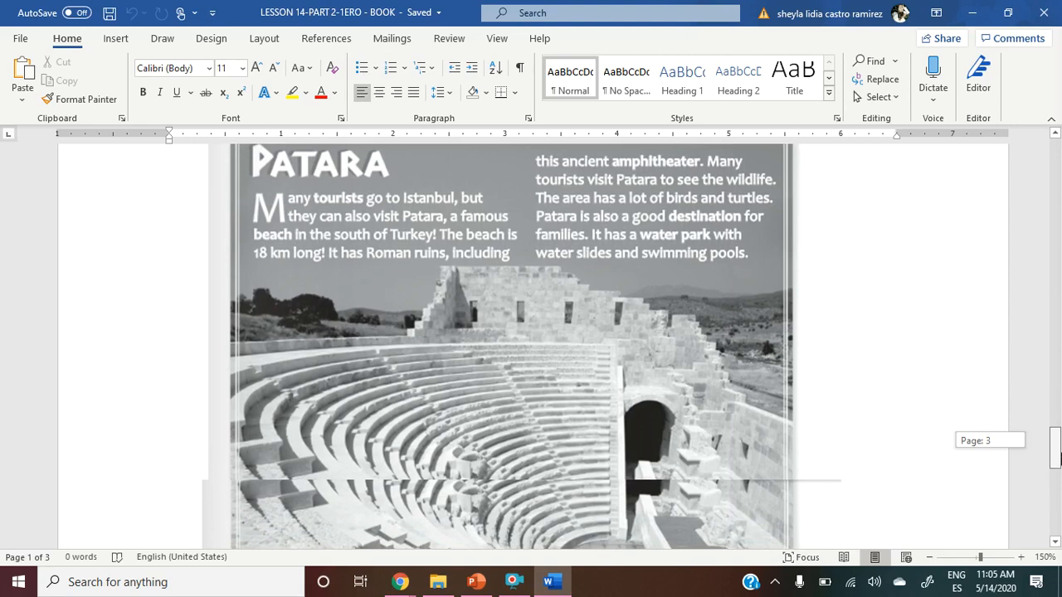
scroll("down", 3)
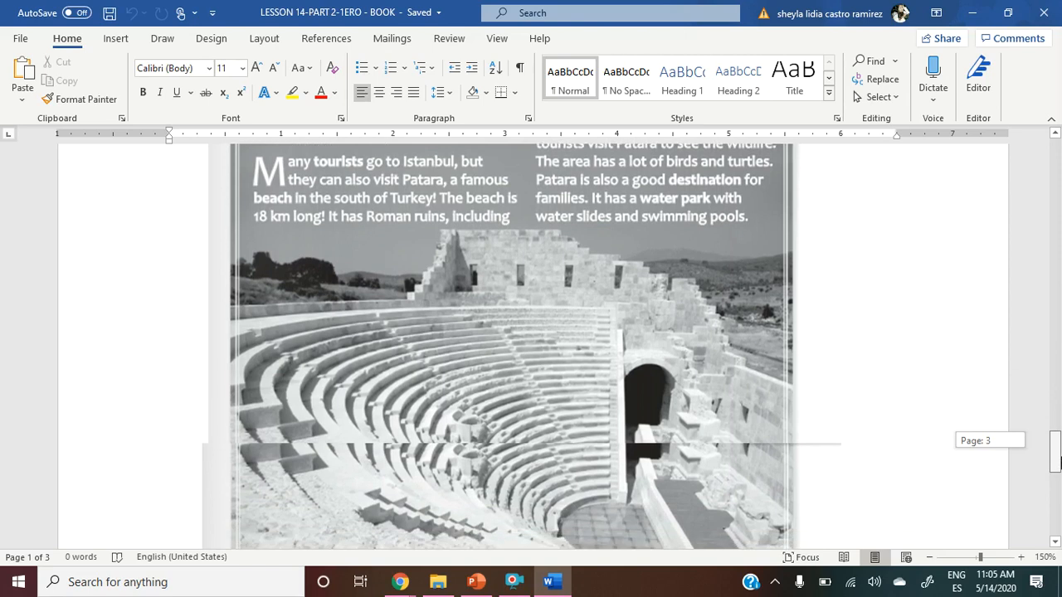
scroll("down", 3)
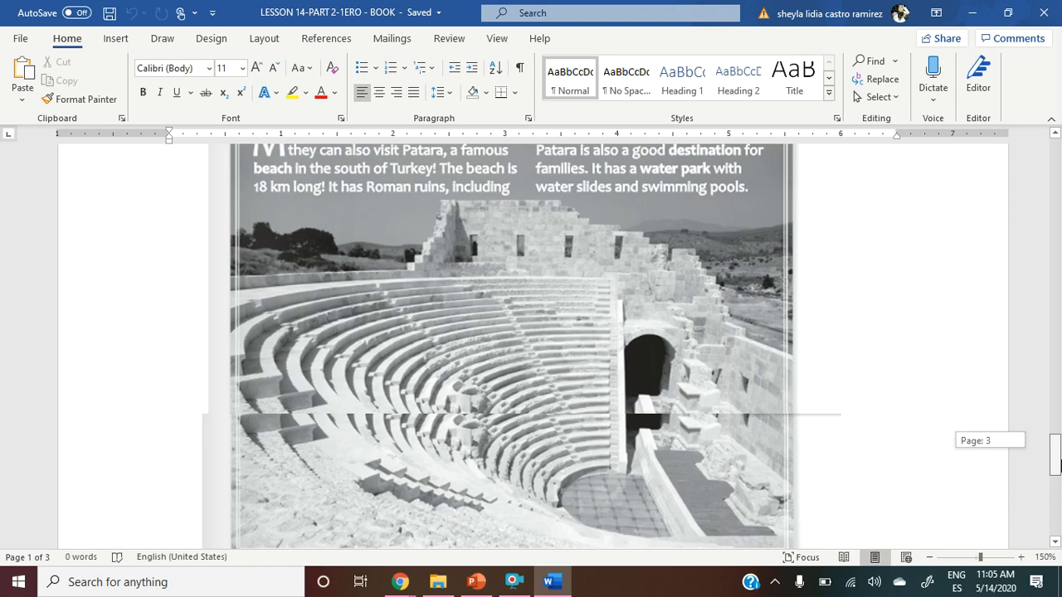
scroll("down", 3)
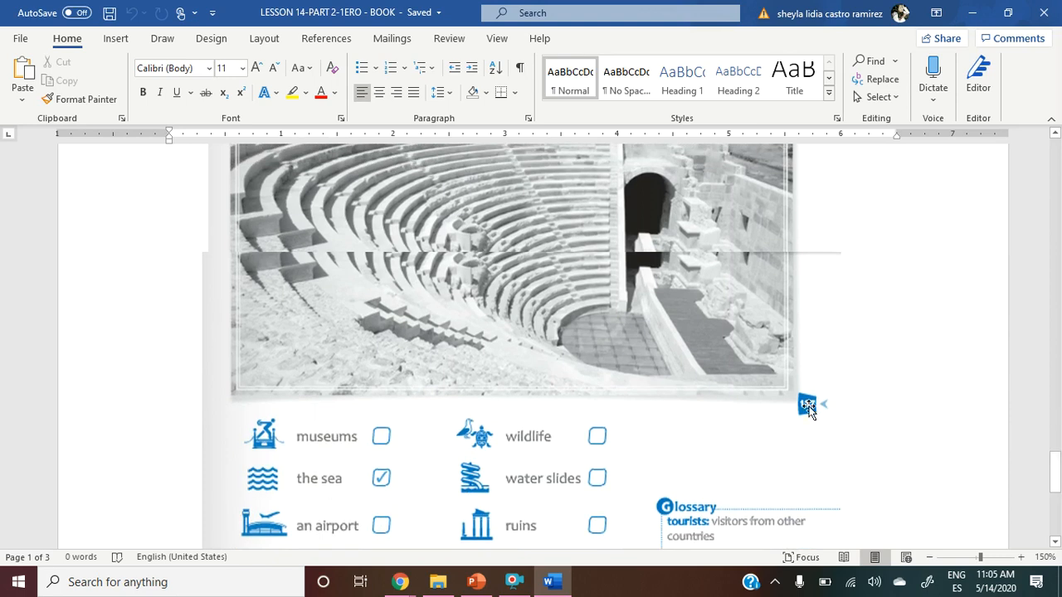
scroll("down", 3)
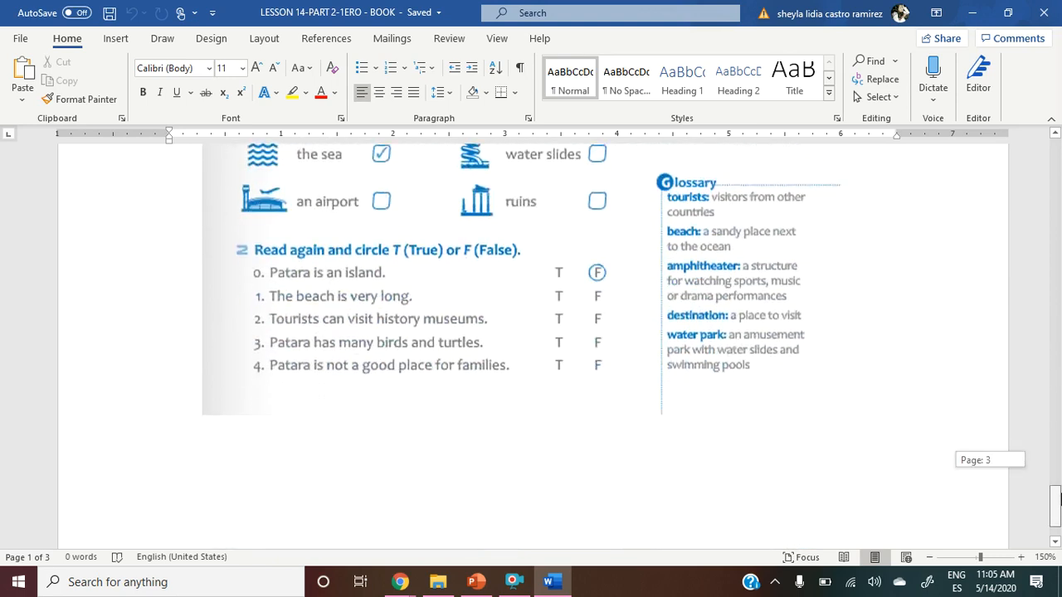
scroll("up", 3)
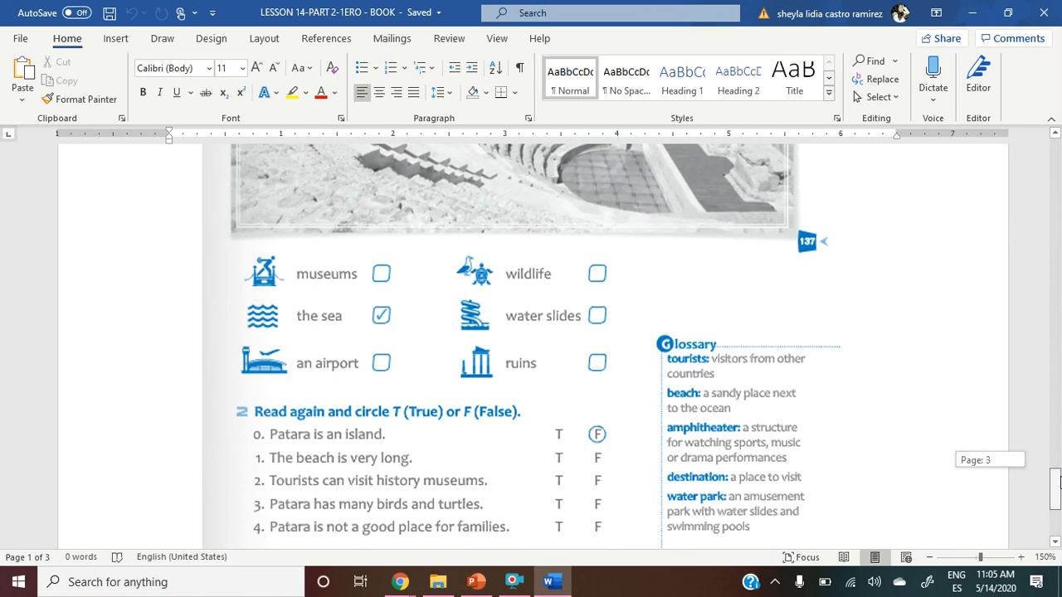
mouse_move(1053, 477)
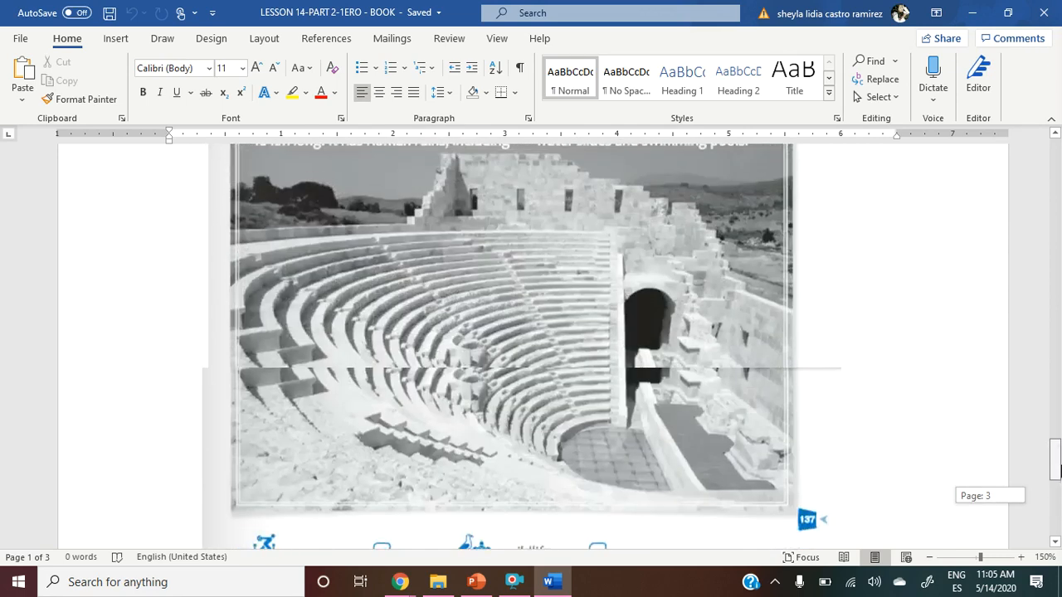
scroll("up", 3)
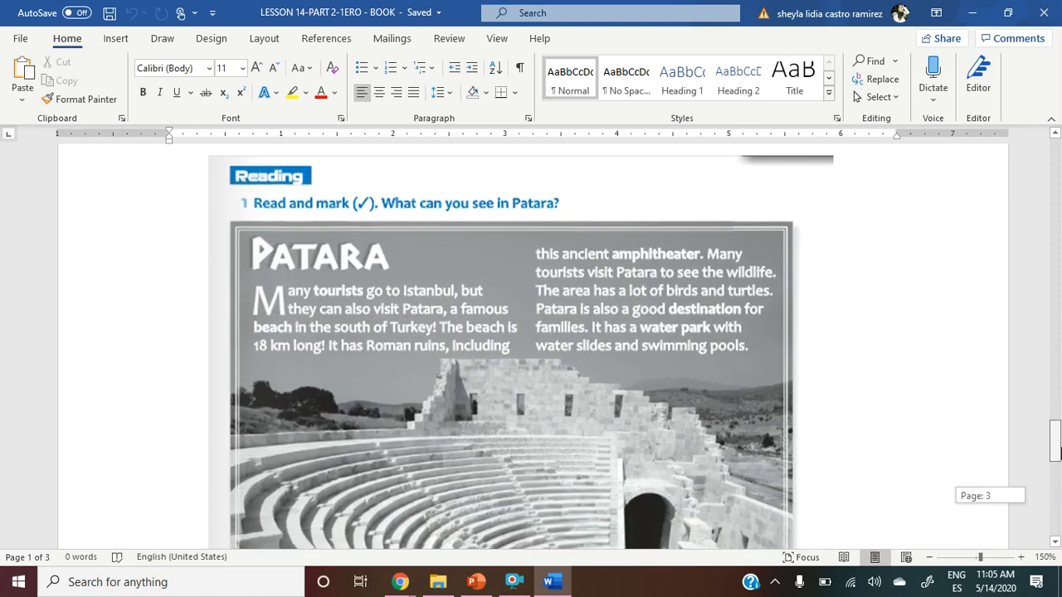
scroll("down", 3)
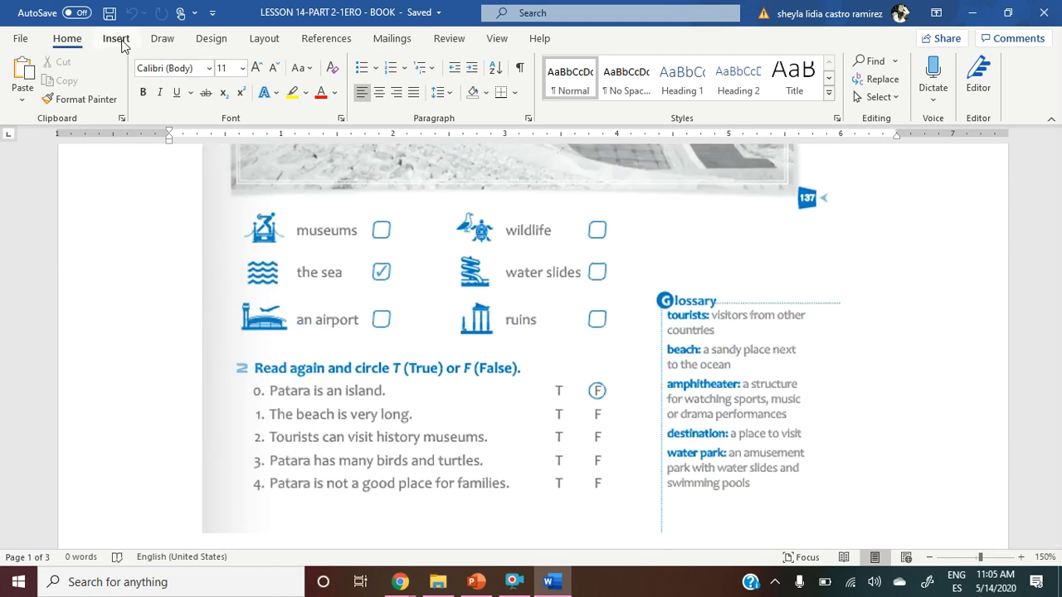
Insert a straight line shape and draw a tick over the museums box.
left_click(115, 38)
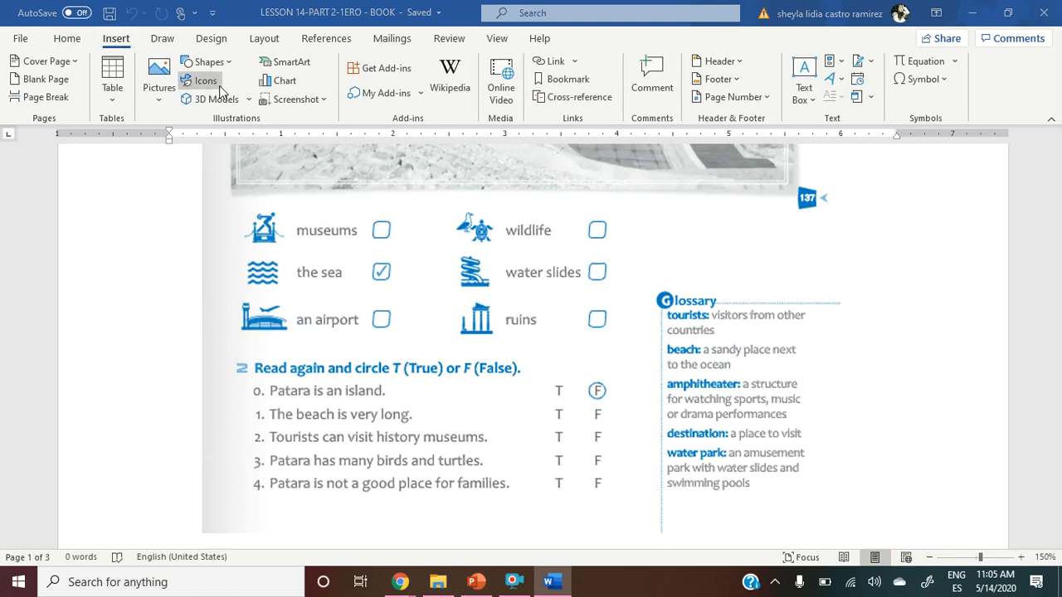
left_click(204, 80)
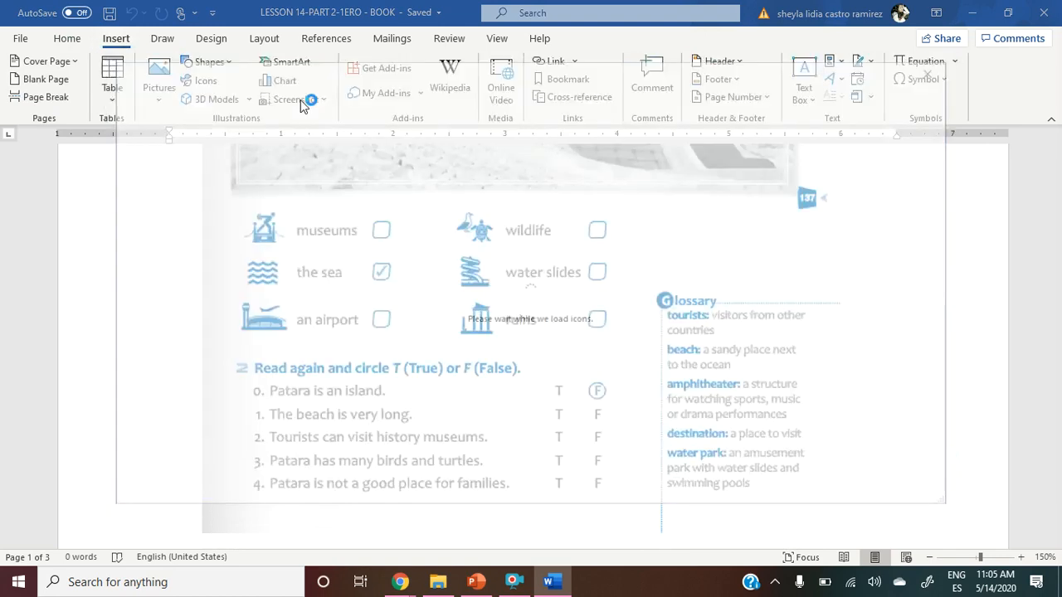
left_click(206, 61)
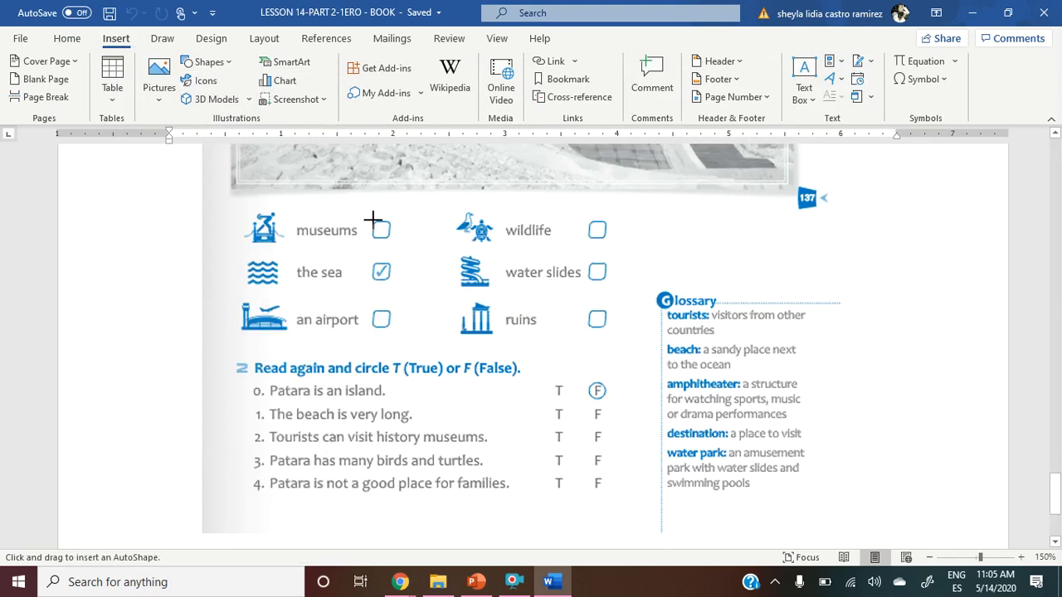
mouse_move(370, 218)
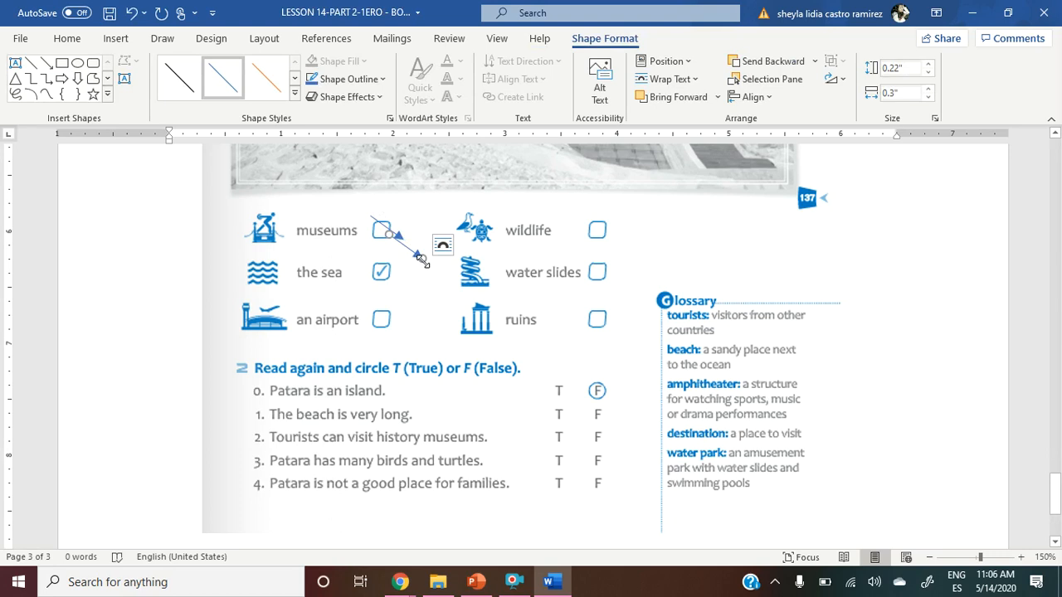
left_click_drag(424, 261, 423, 219)
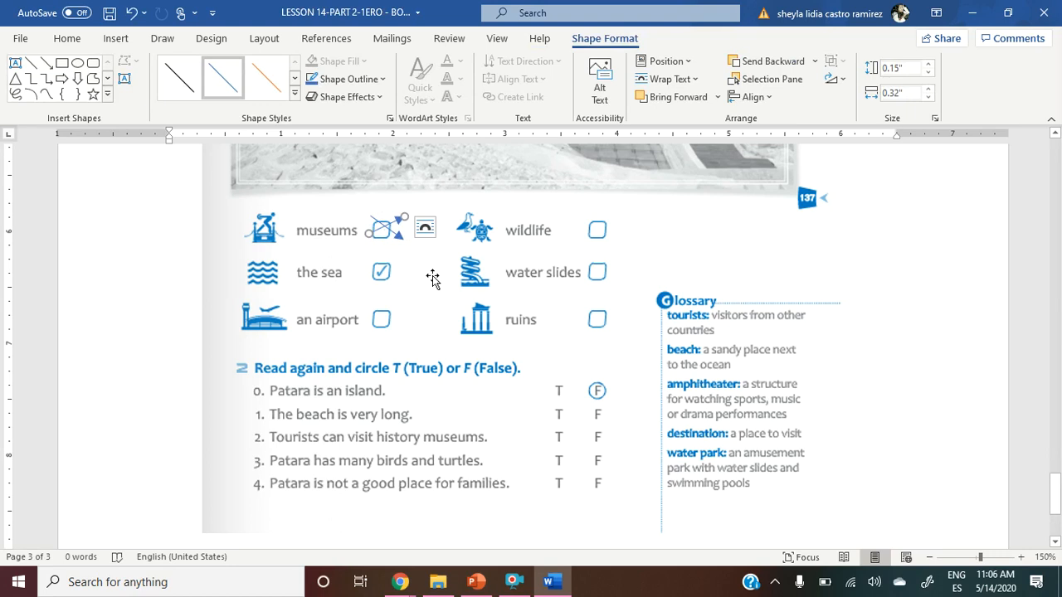
mouse_move(340, 172)
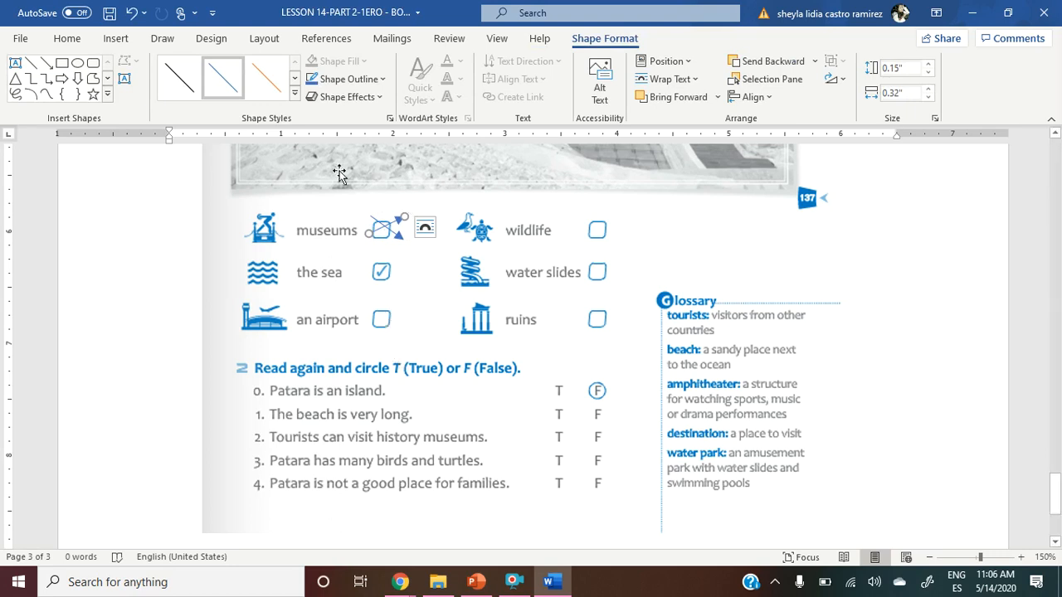
mouse_move(533, 241)
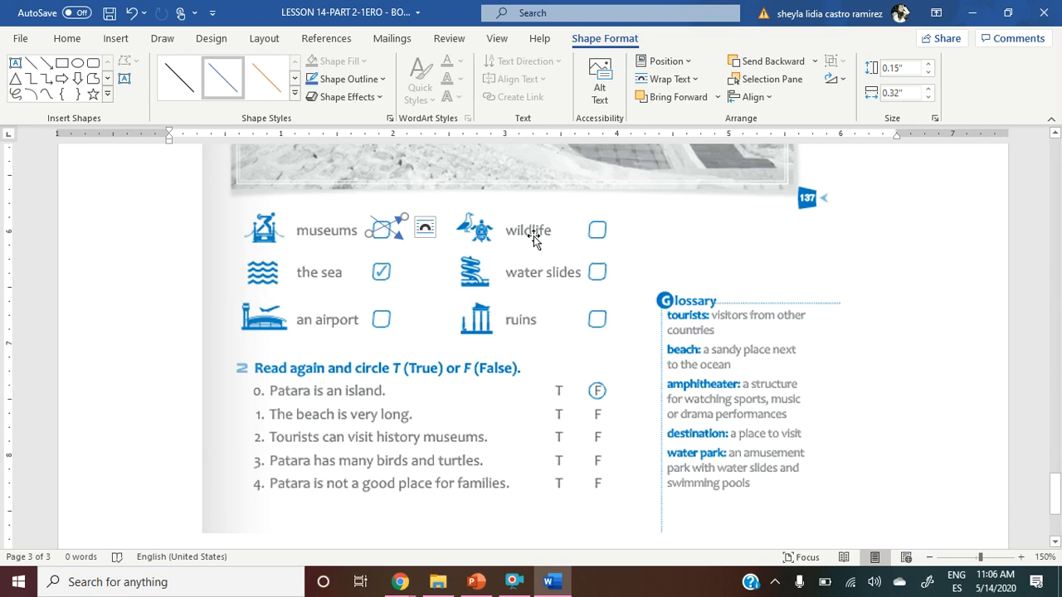
mouse_move(535, 247)
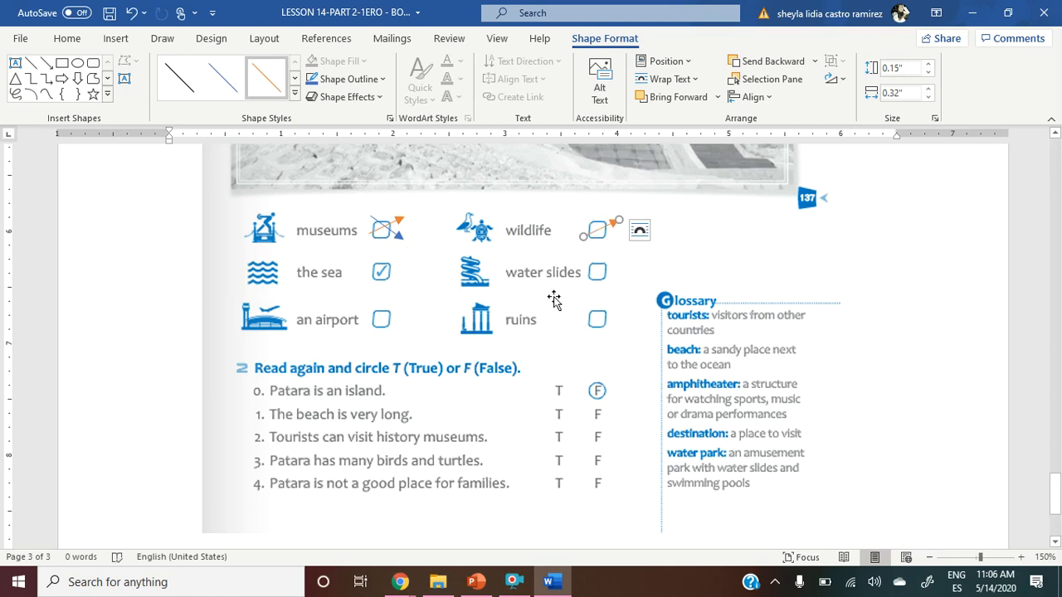
mouse_move(571, 309)
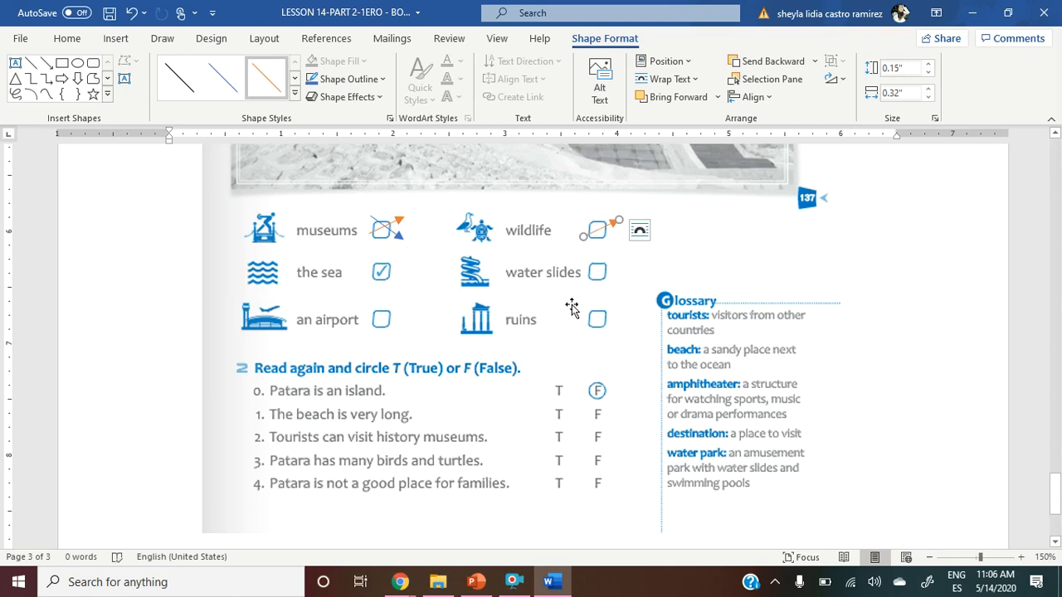
mouse_move(435, 222)
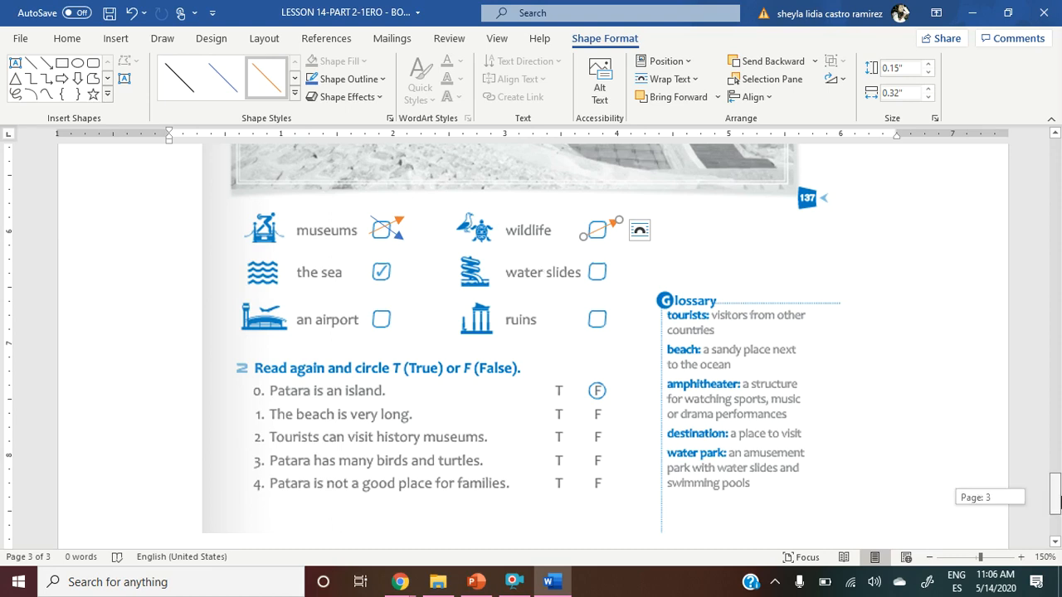
Reread the Patara passage and draw a tick line over the wildlife box.
scroll("up", 3)
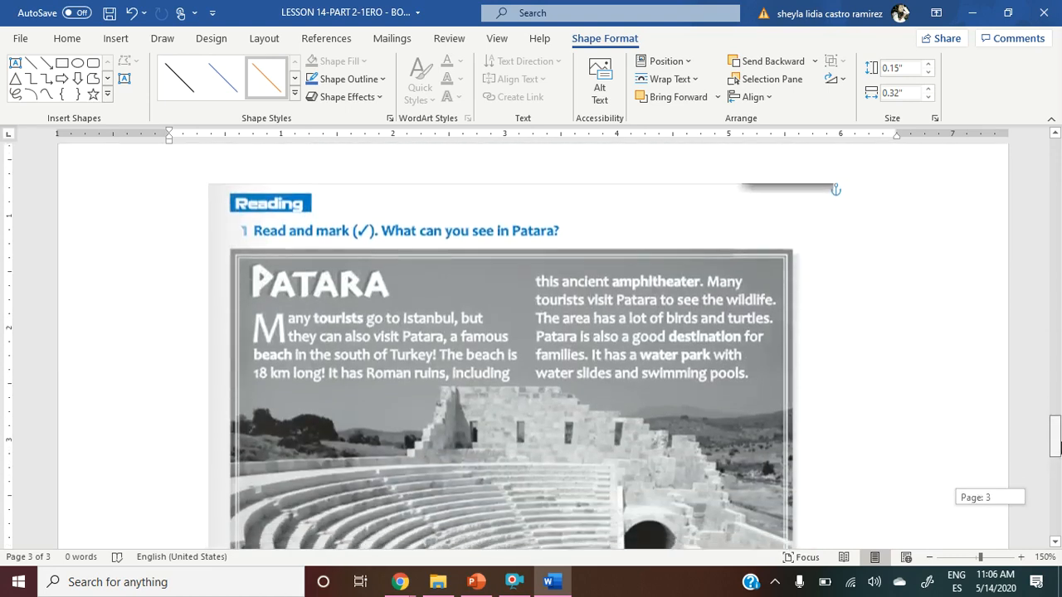
scroll("down", 3)
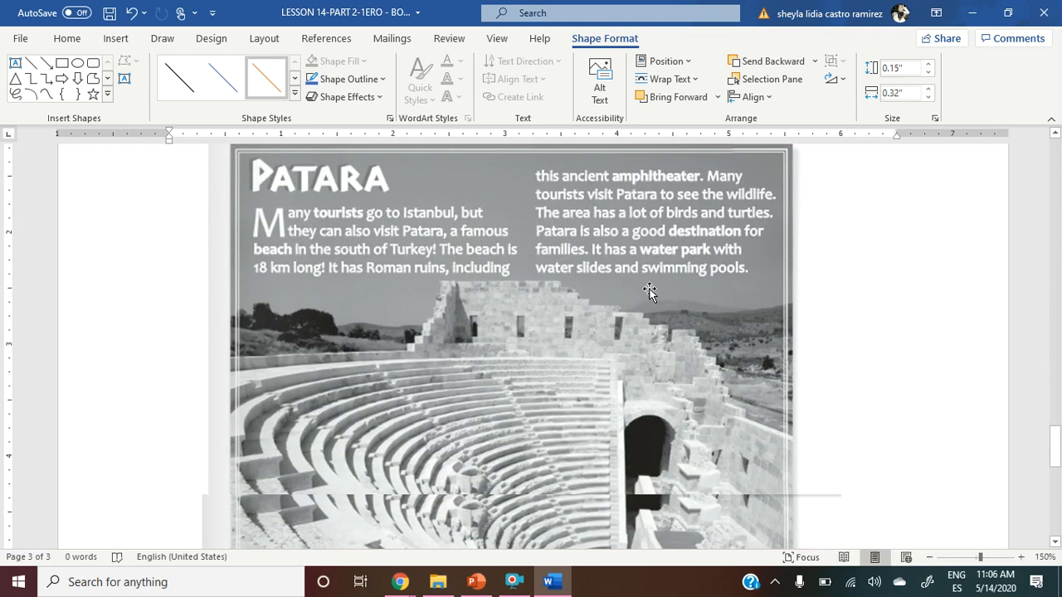
mouse_move(731, 207)
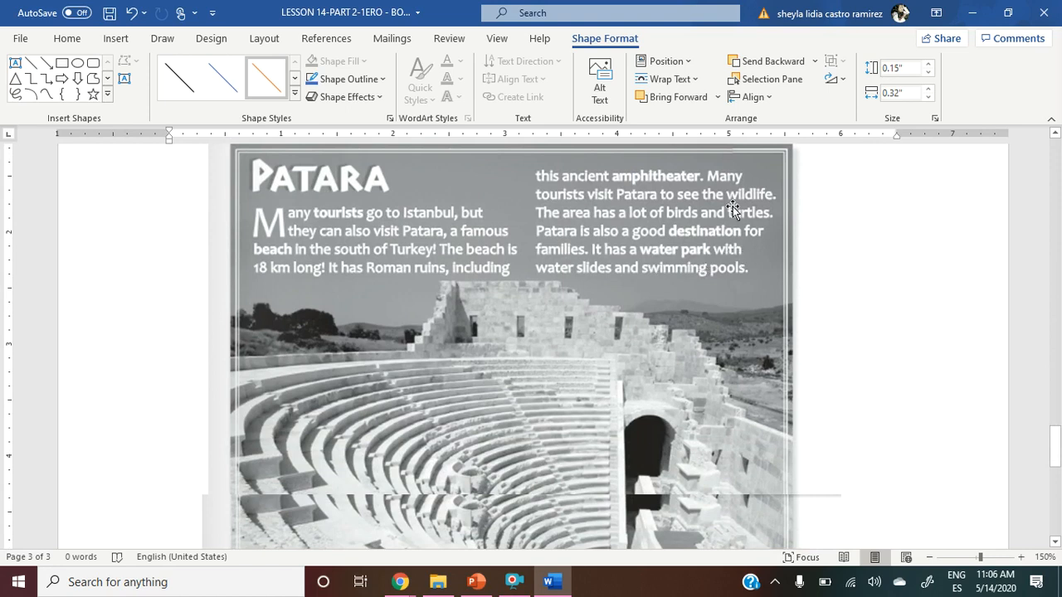
mouse_move(651, 287)
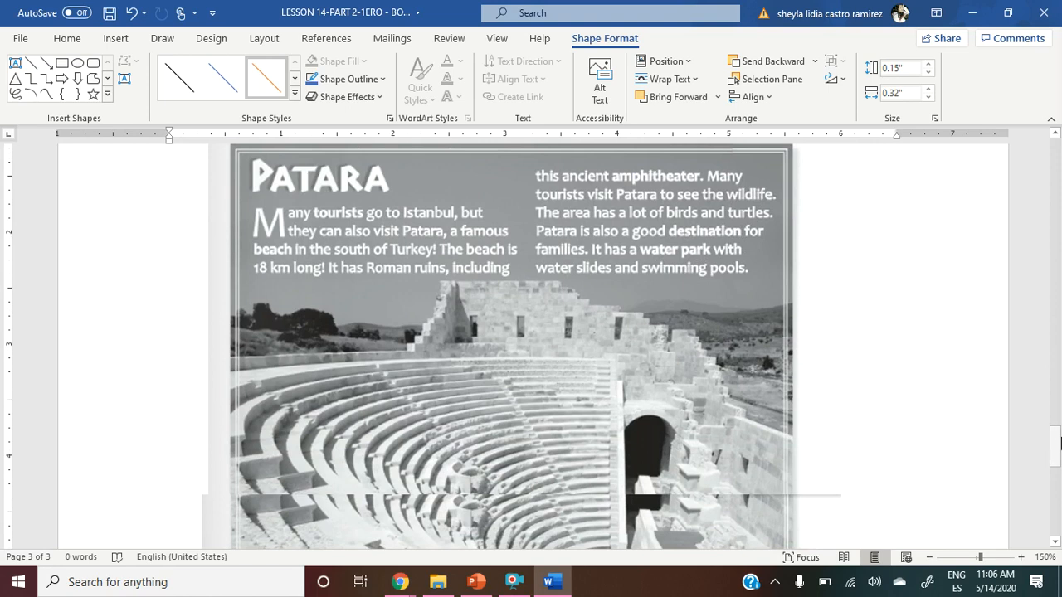
scroll("down", 3)
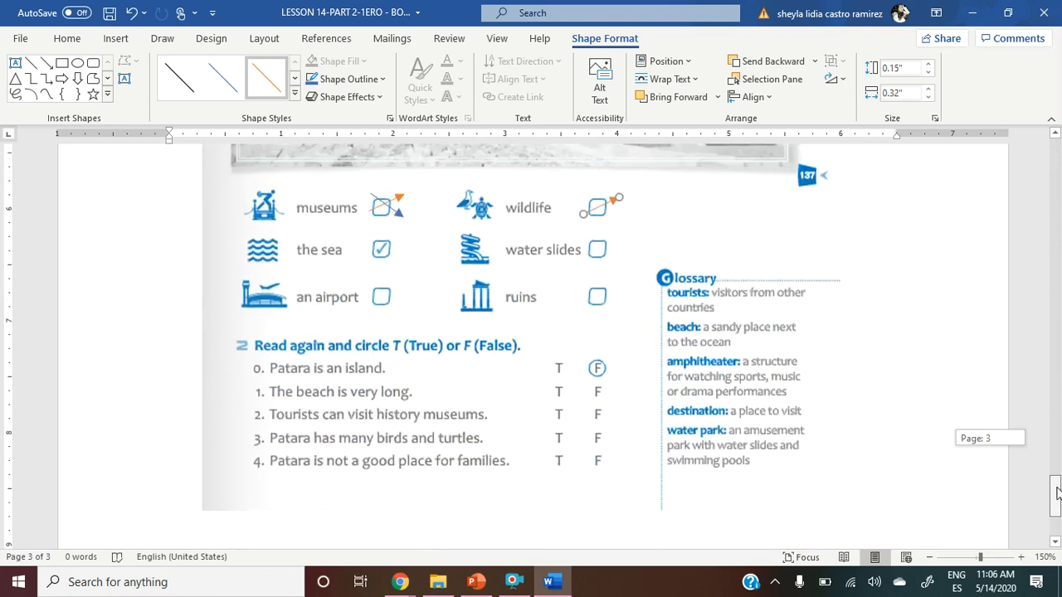
scroll("up", 3)
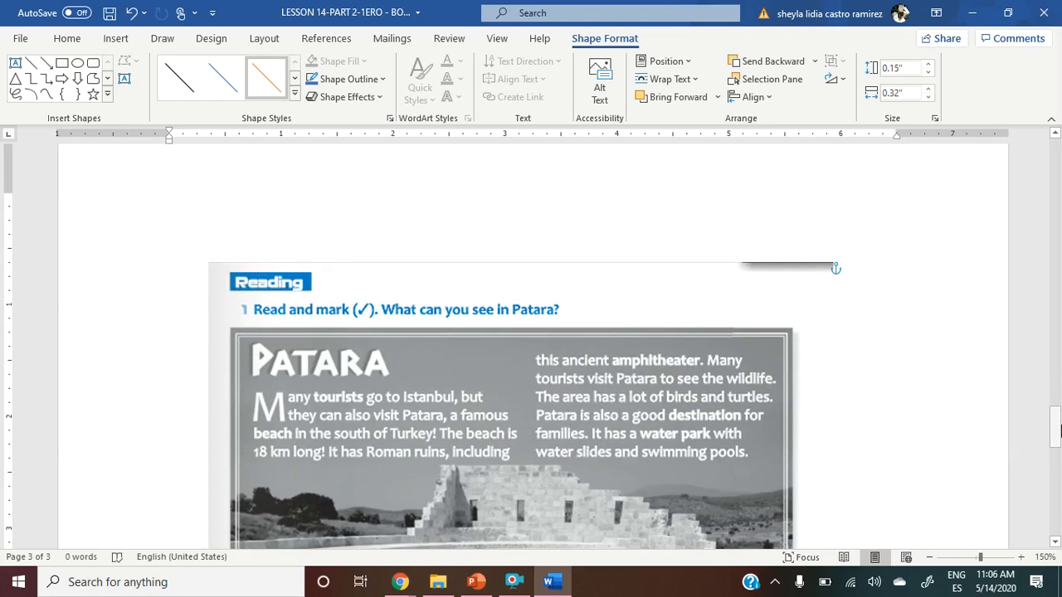
scroll("down", 3)
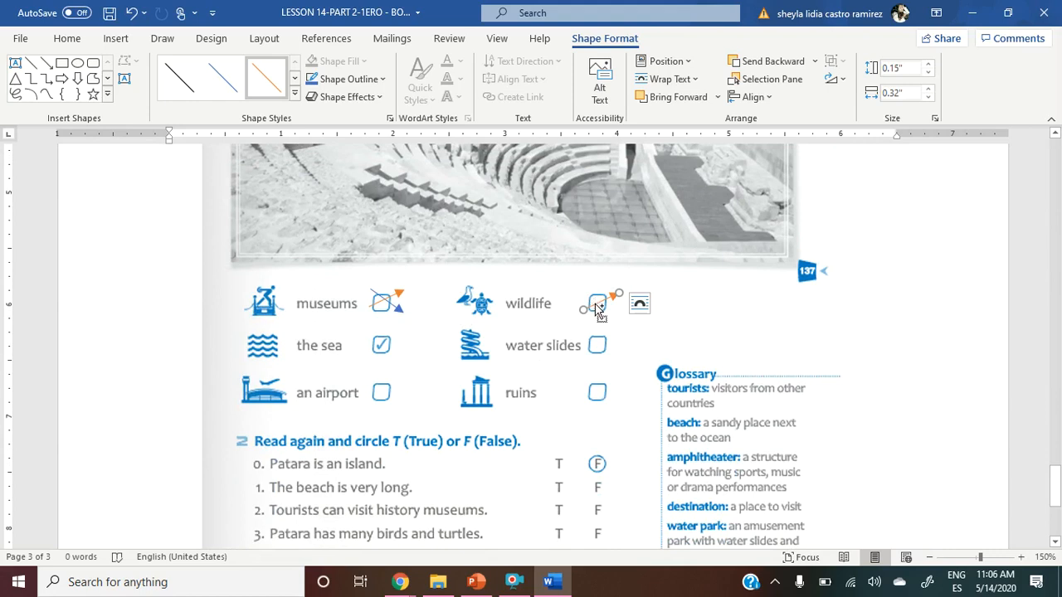
left_click_drag(598, 307, 622, 336)
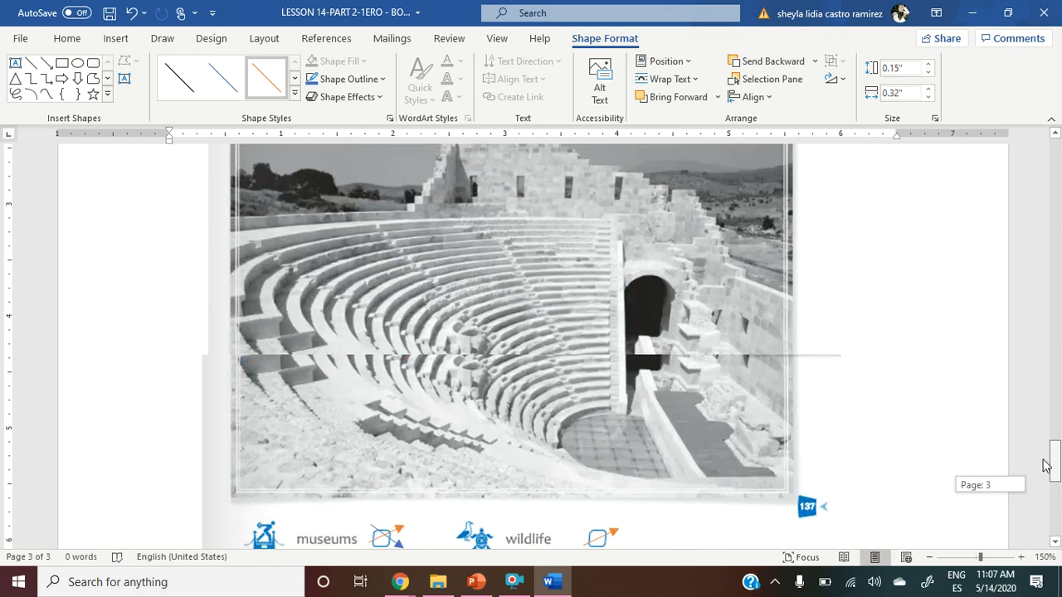
scroll("down", 3)
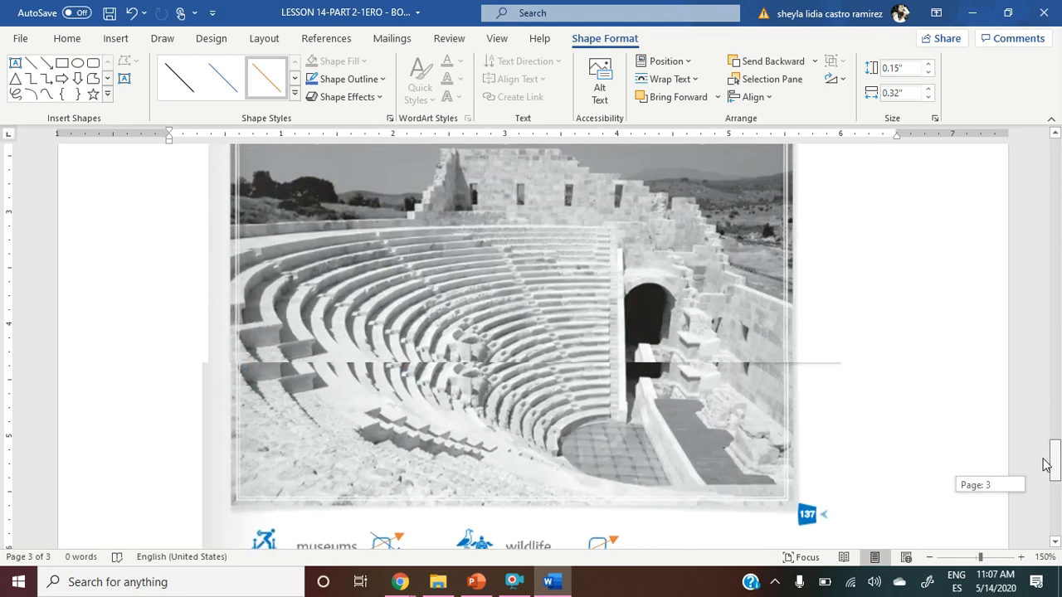
scroll("up", 3)
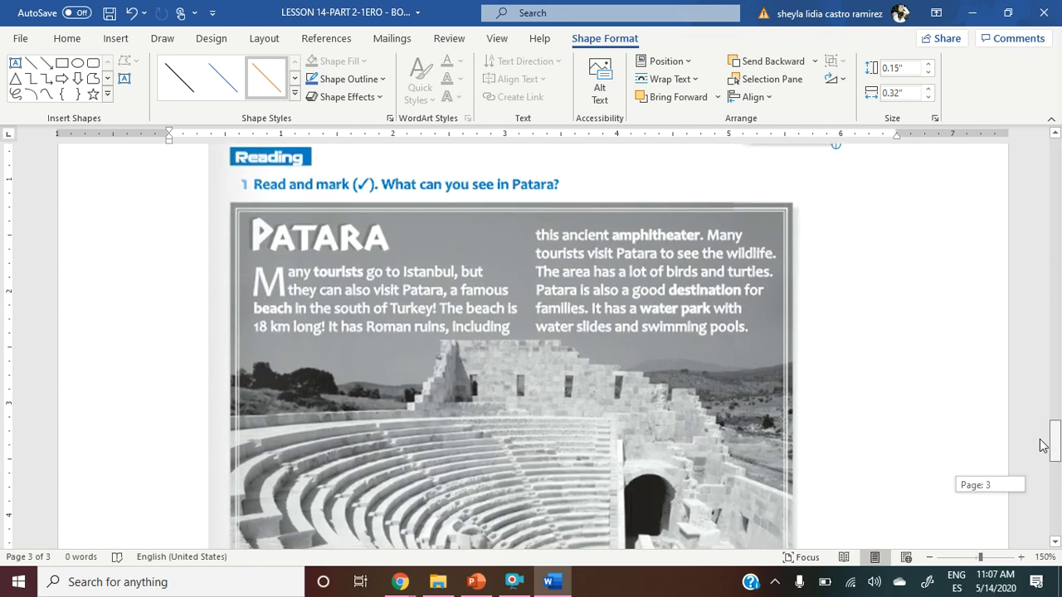
scroll("down", 3)
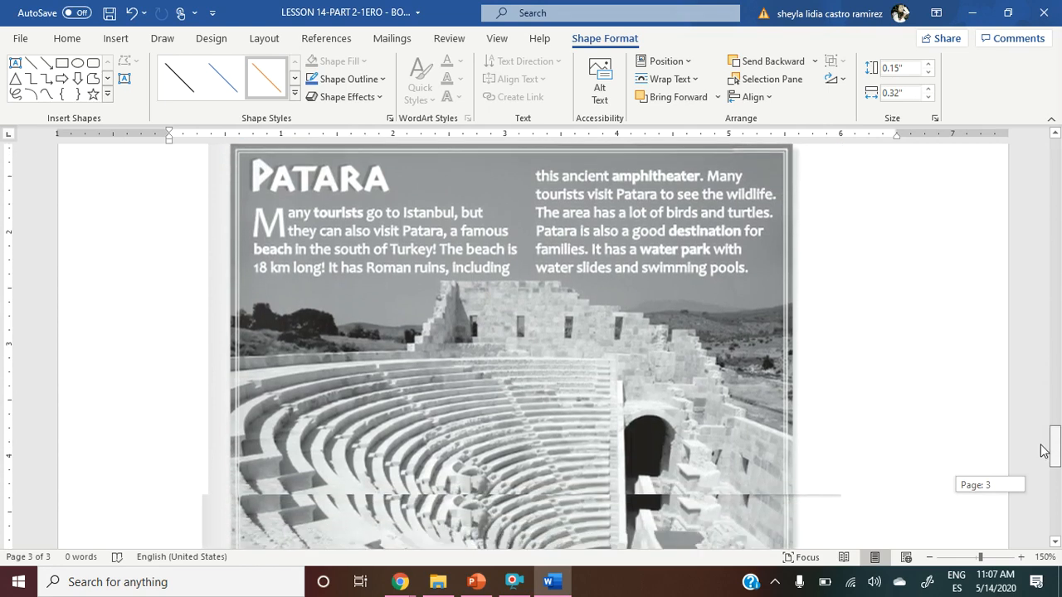
scroll("down", 3)
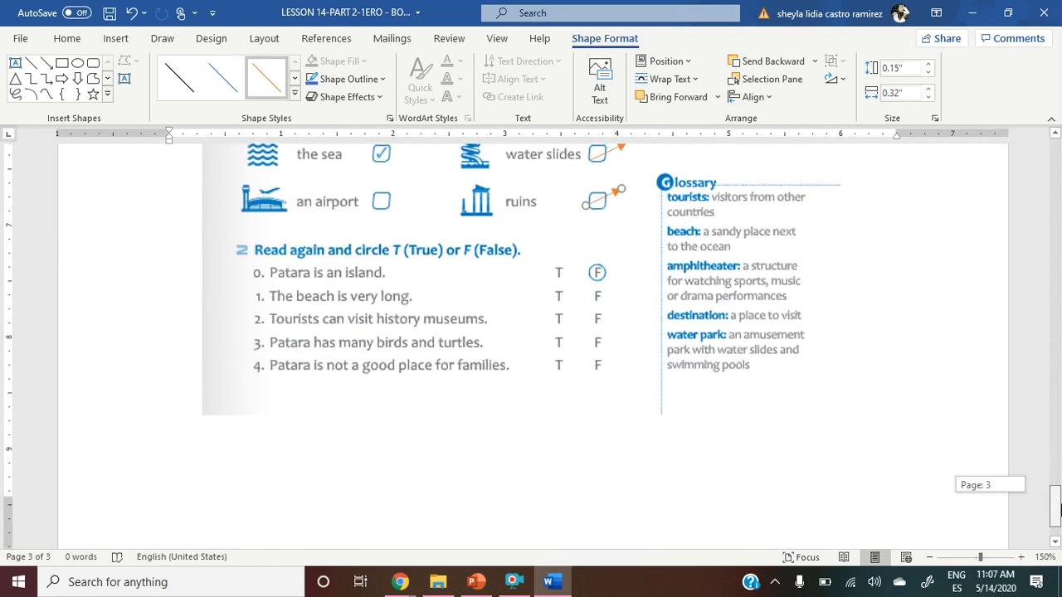
Pick the Oval tool from Shape Format's Insert Shapes for the True/False exercise.
scroll("up", 3)
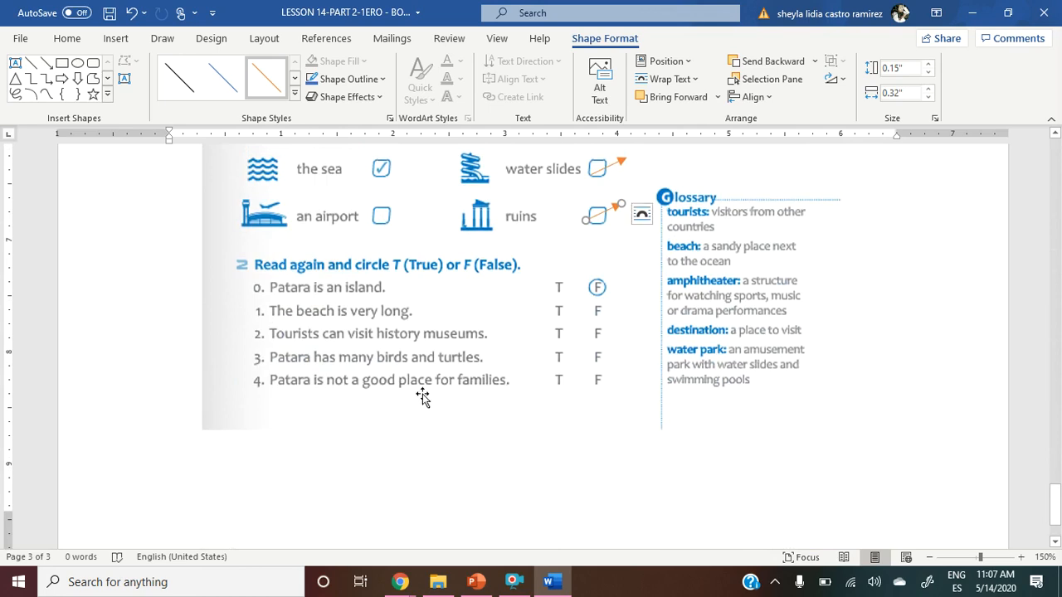
mouse_move(487, 292)
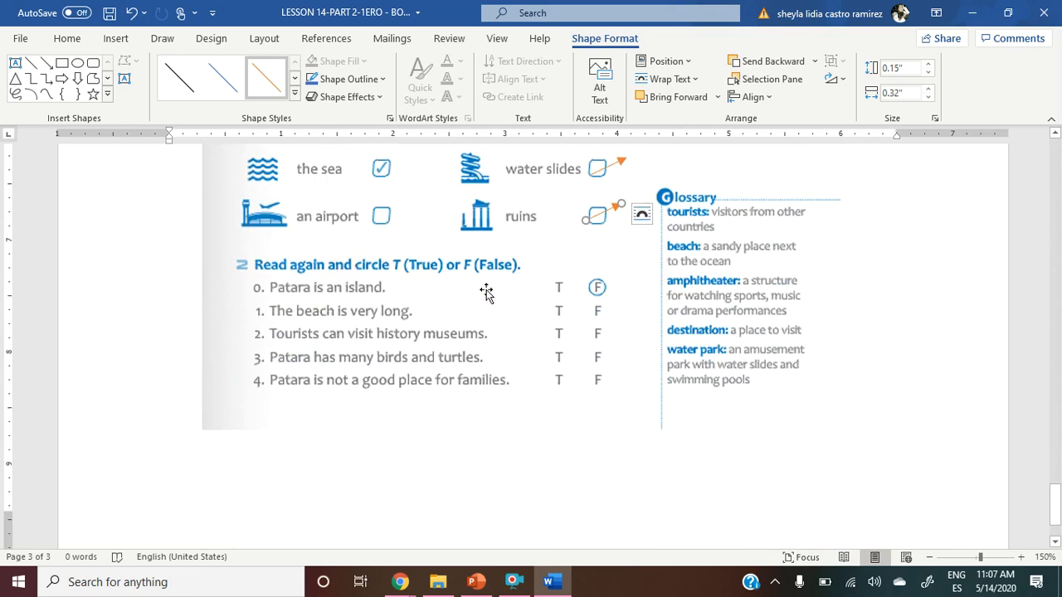
mouse_move(494, 292)
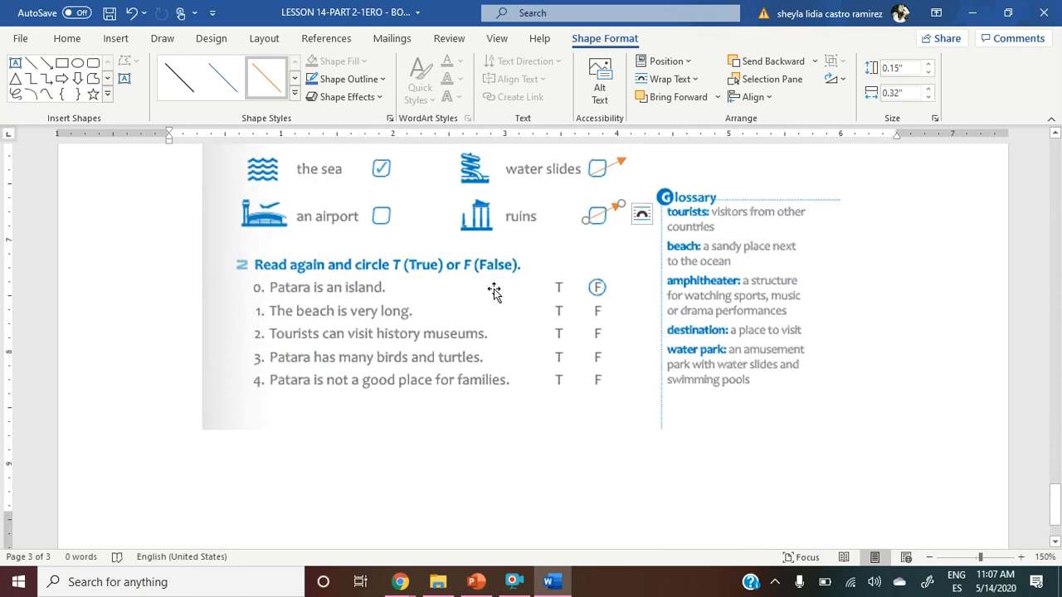
mouse_move(499, 299)
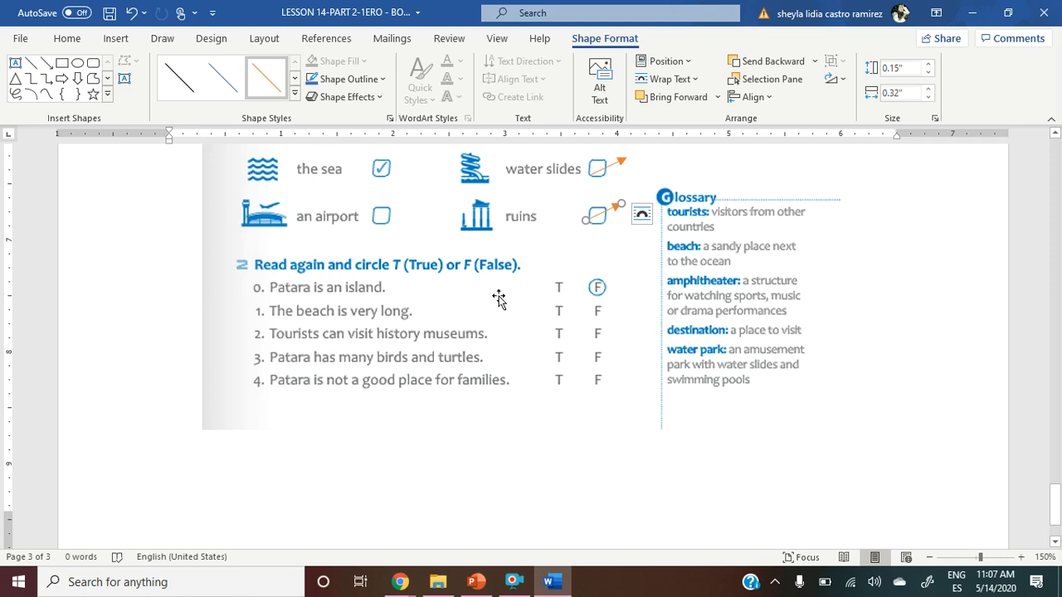
mouse_move(338, 314)
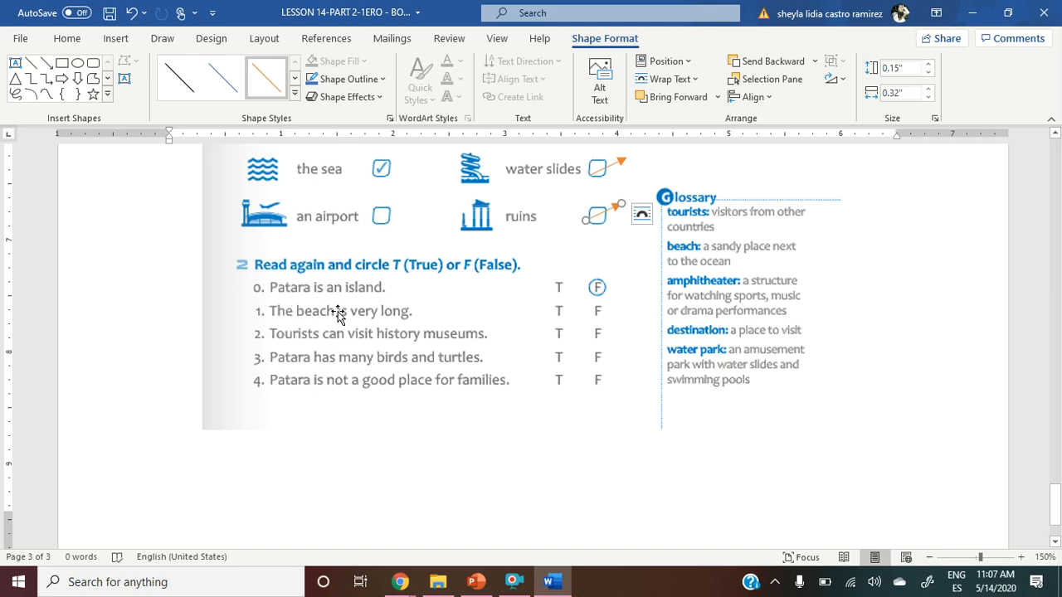
mouse_move(383, 310)
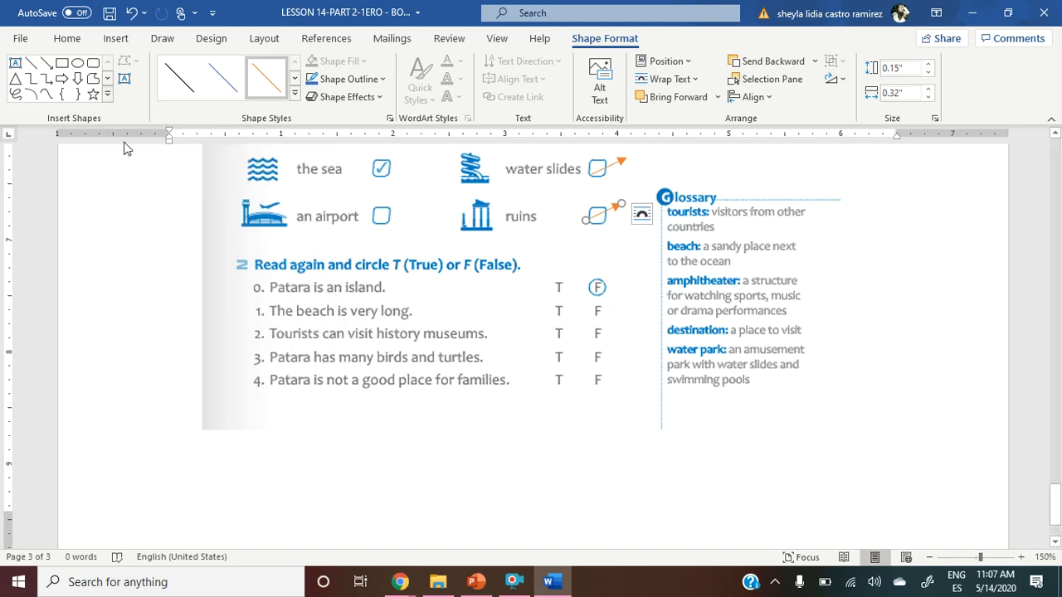
left_click(107, 93)
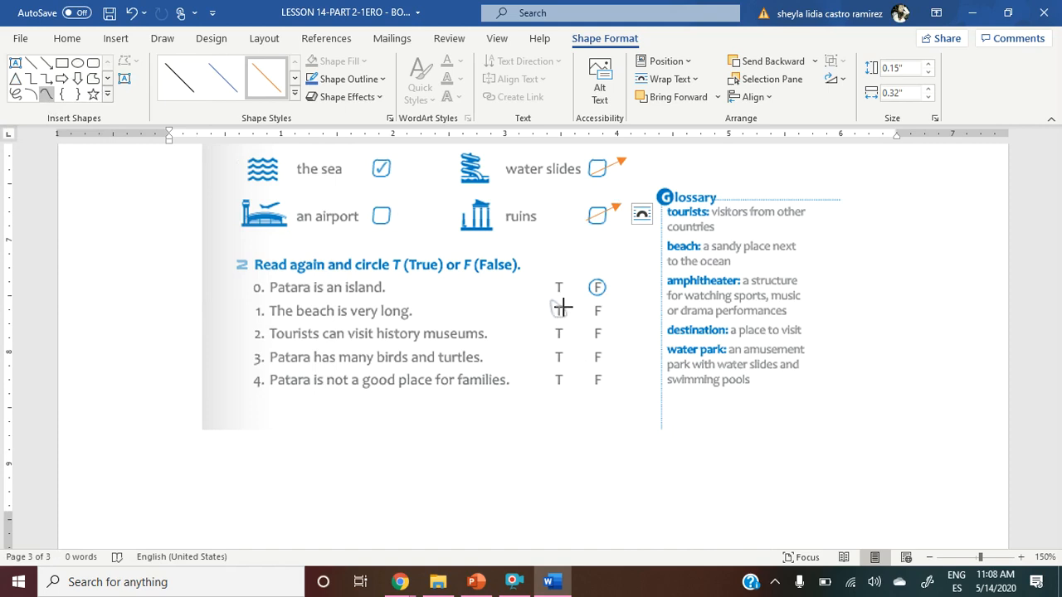
Circle T for items 1, 3 and 4 and F for item 2 with small blue ovals.
left_click(560, 309)
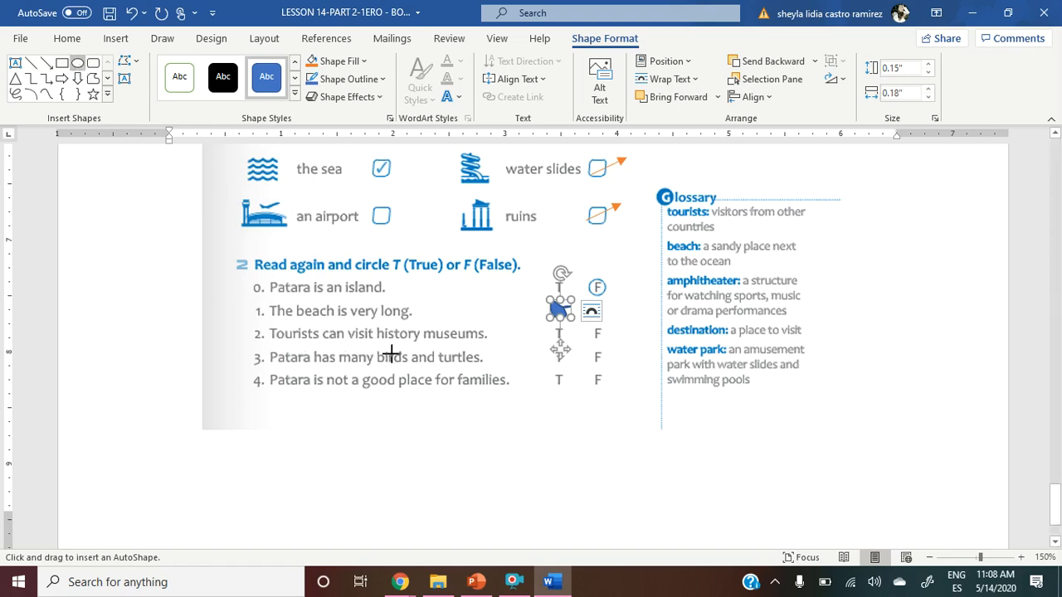
mouse_move(628, 361)
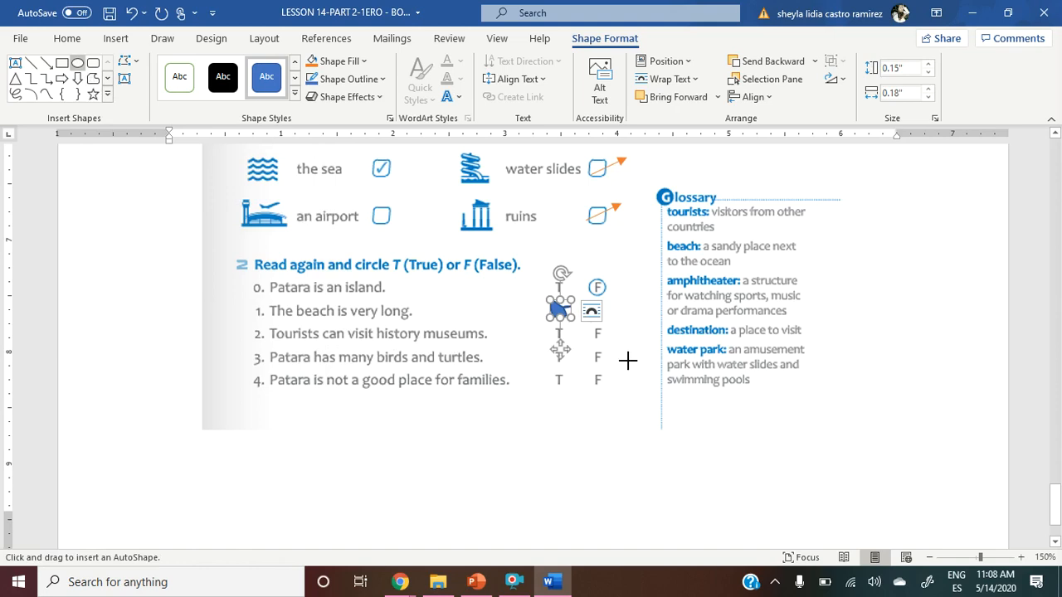
mouse_move(600, 328)
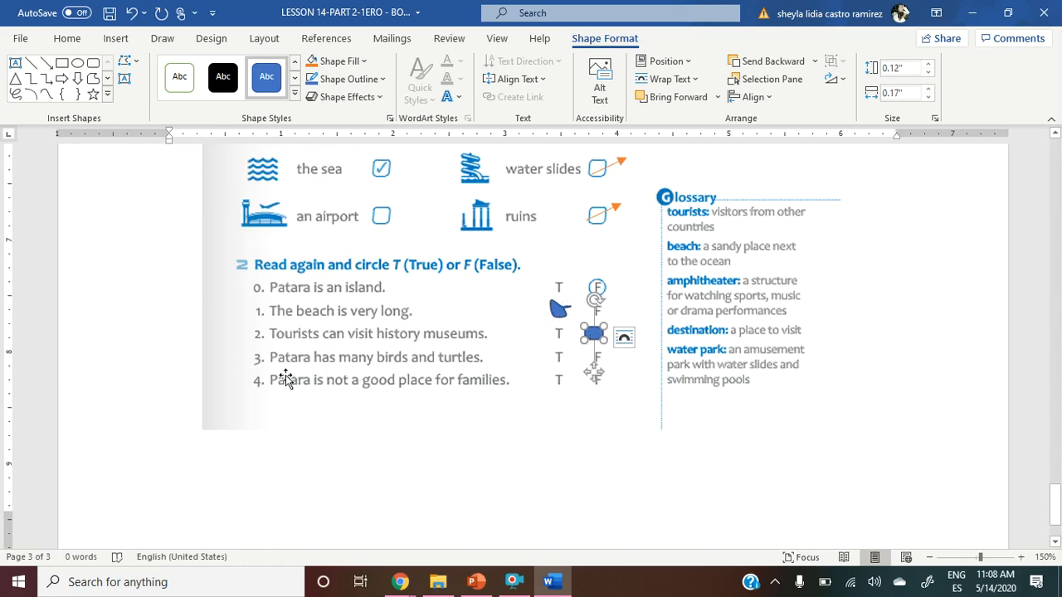
mouse_move(431, 366)
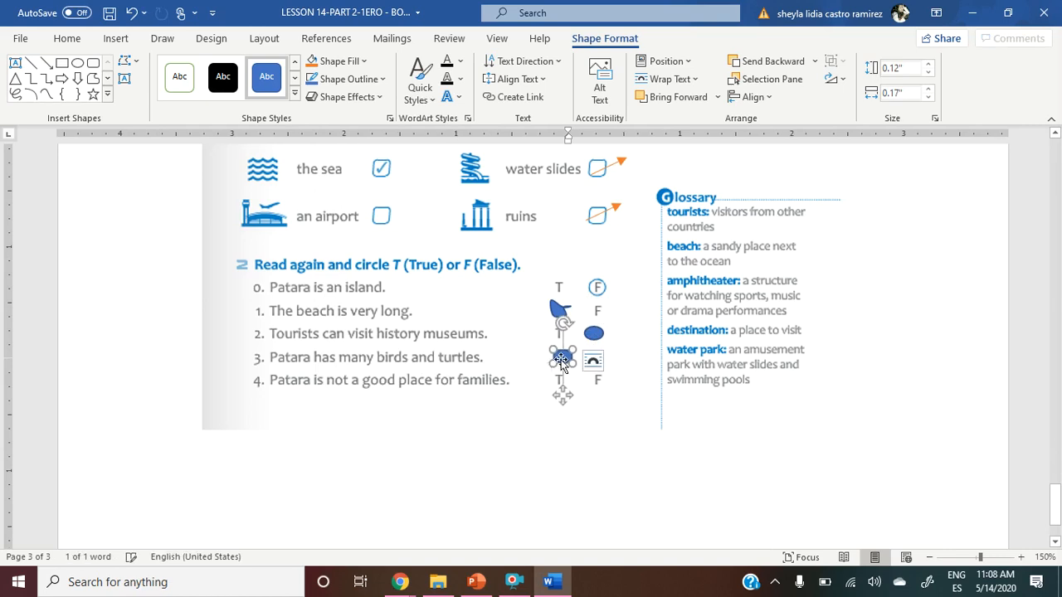
mouse_move(594, 361)
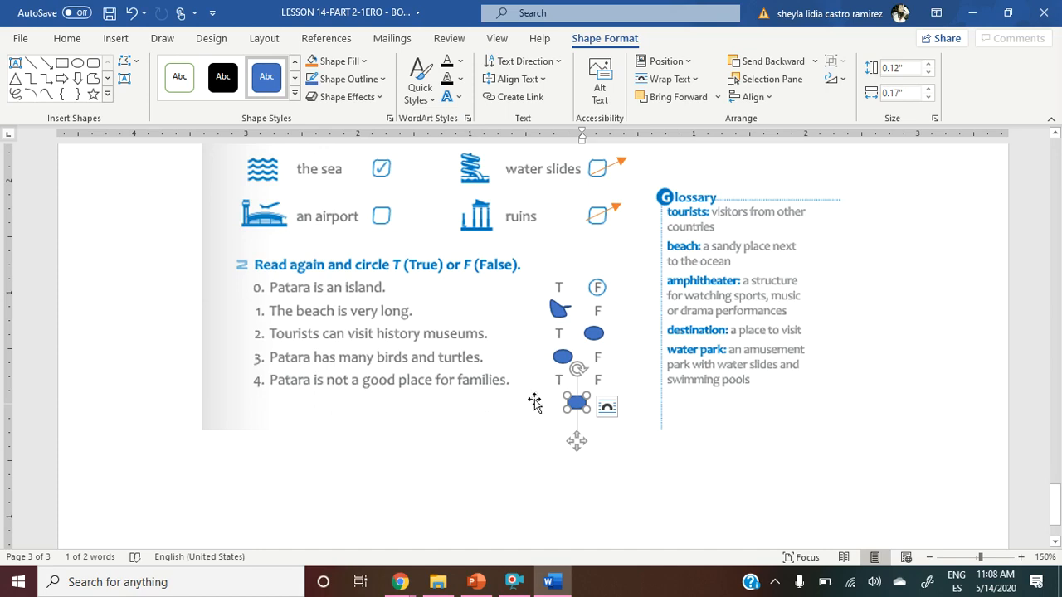
mouse_move(549, 408)
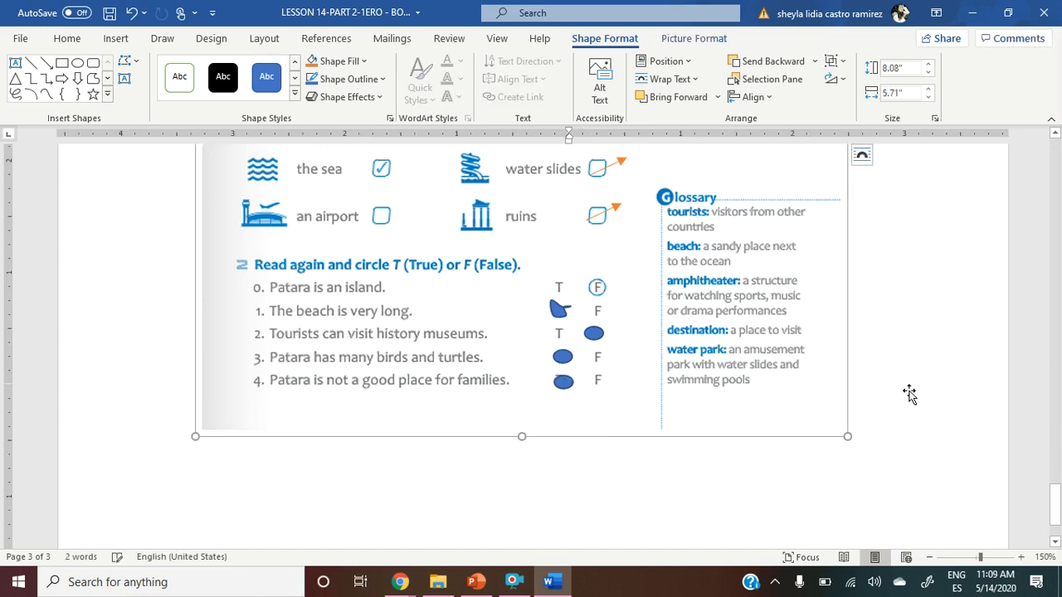
mouse_move(679, 507)
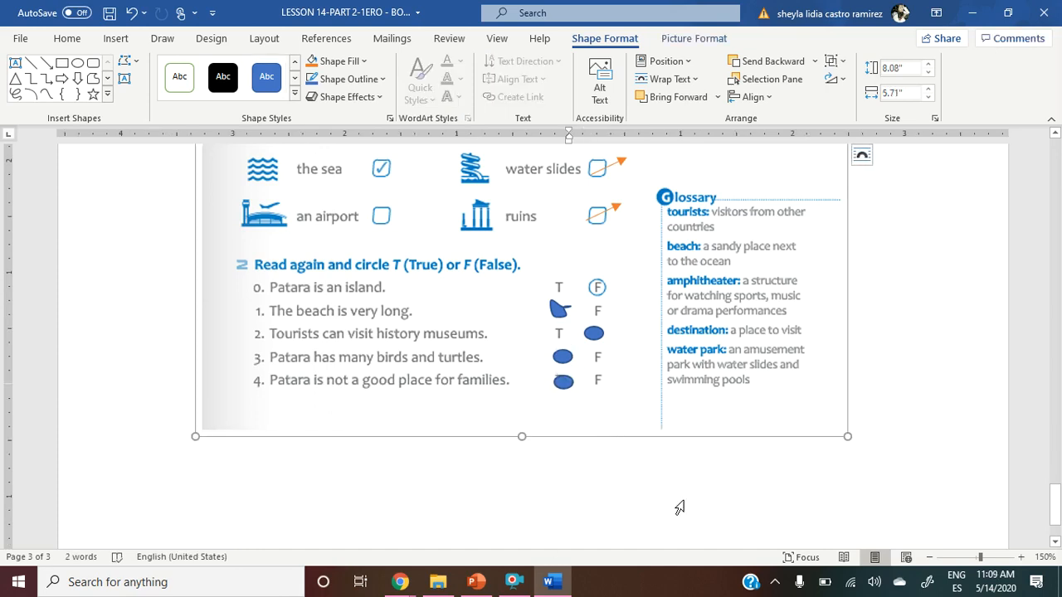
left_click(475, 580)
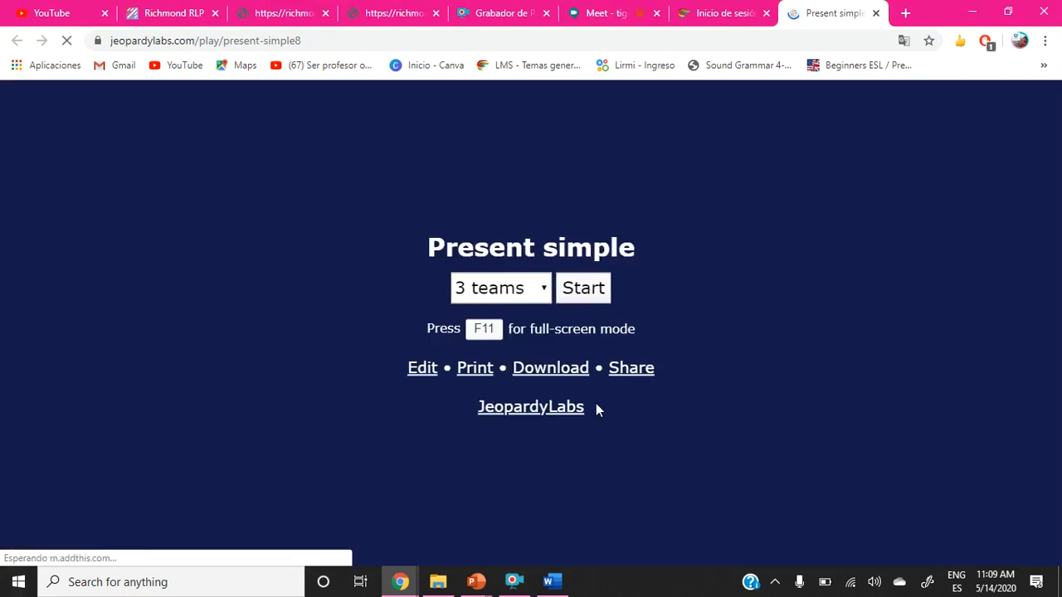
Start the Present simple game and reveal 'misses' for the writing 500 clue 'miss'.
left_click(498, 288)
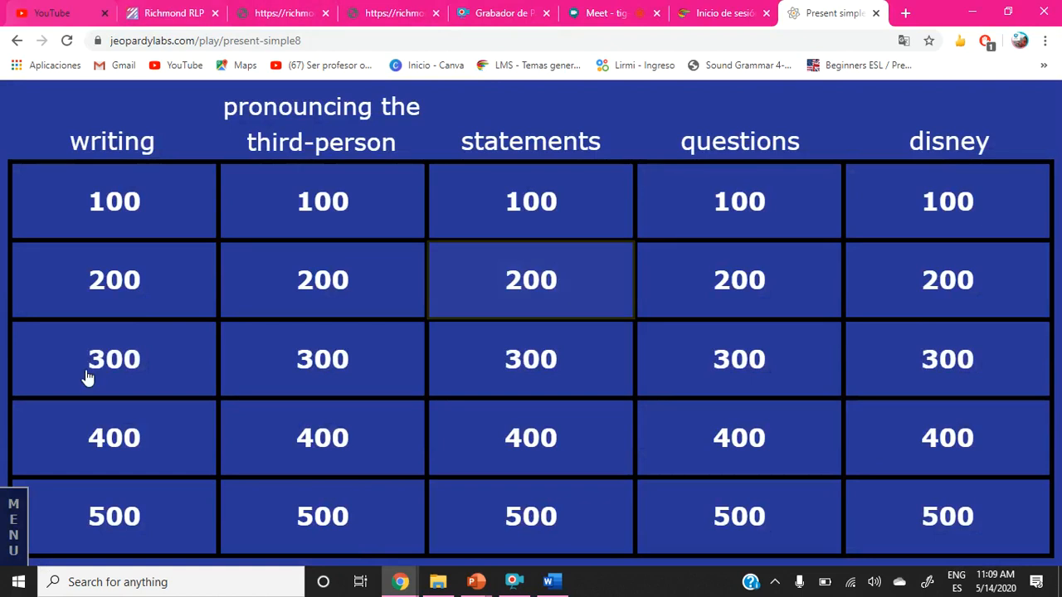
mouse_move(113, 516)
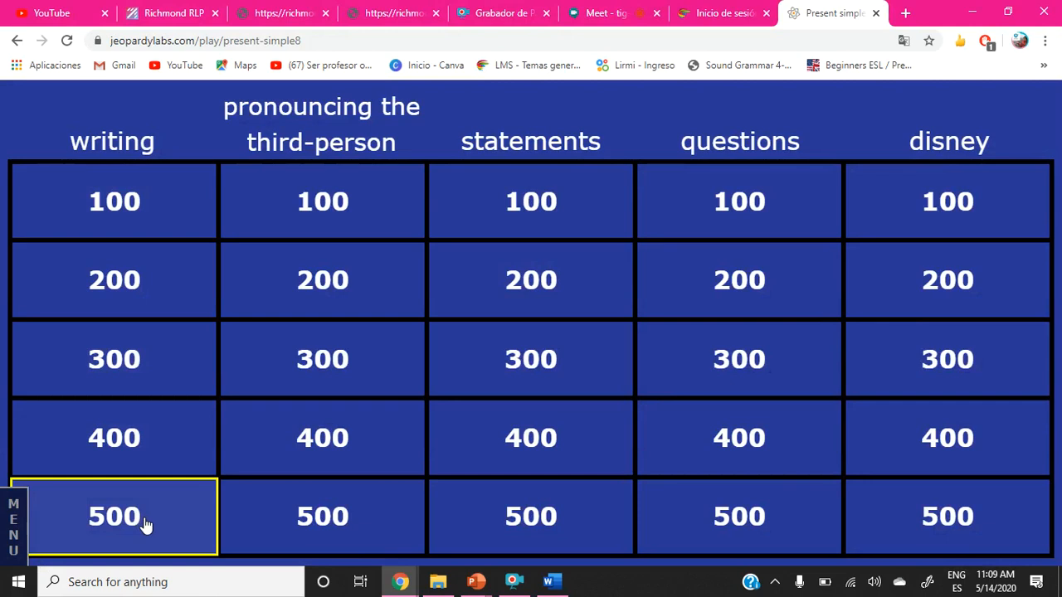
mouse_move(139, 448)
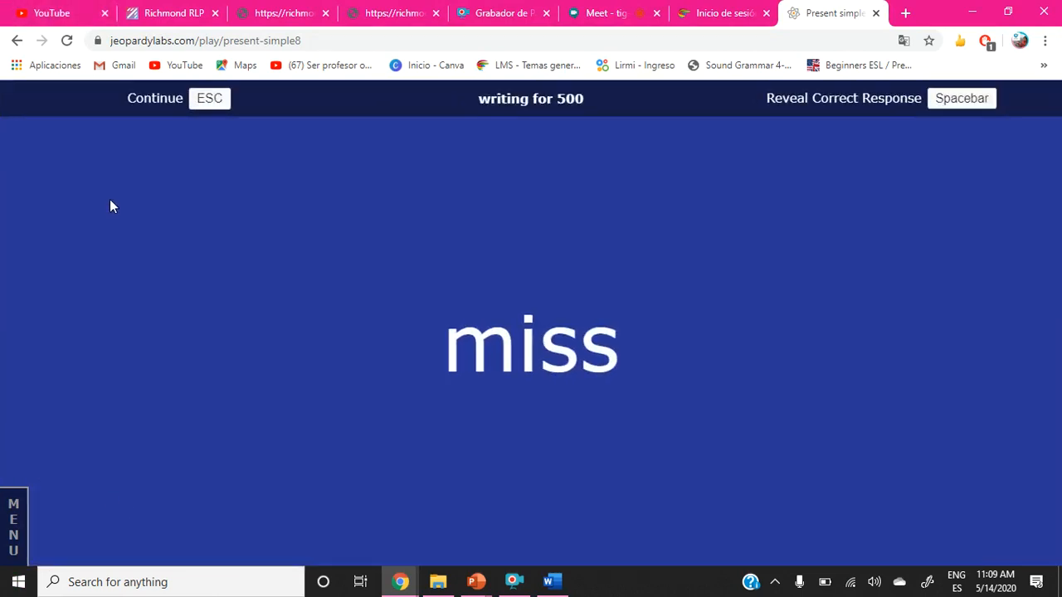
mouse_move(75, 260)
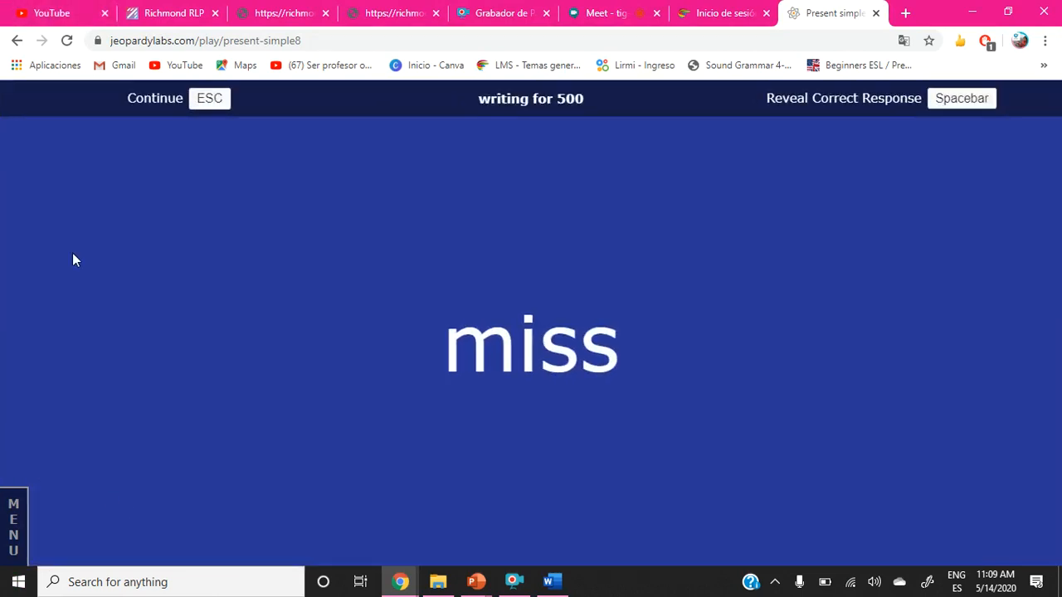
mouse_move(497, 388)
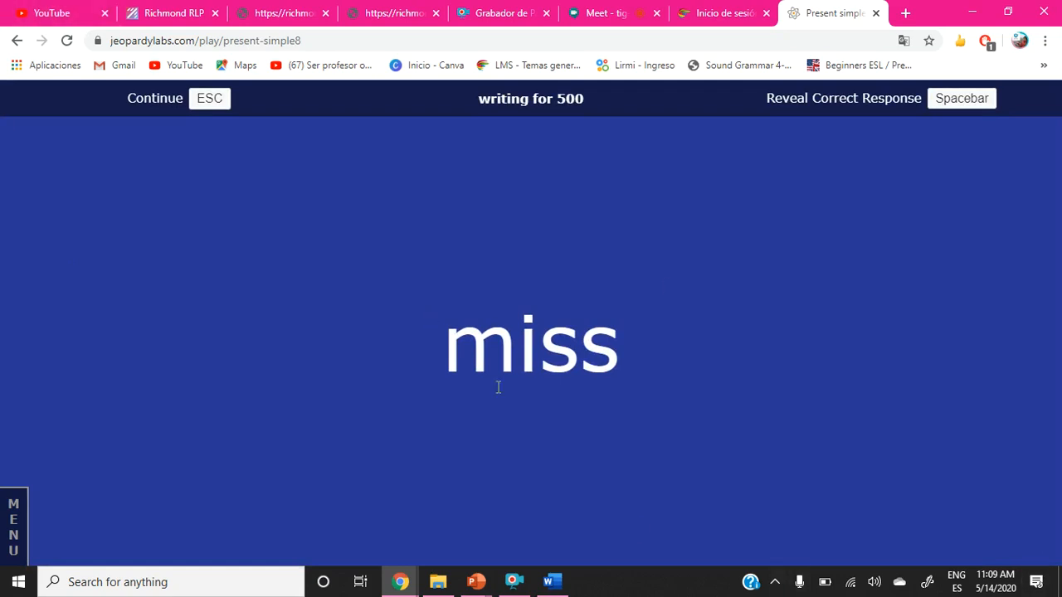
mouse_move(454, 351)
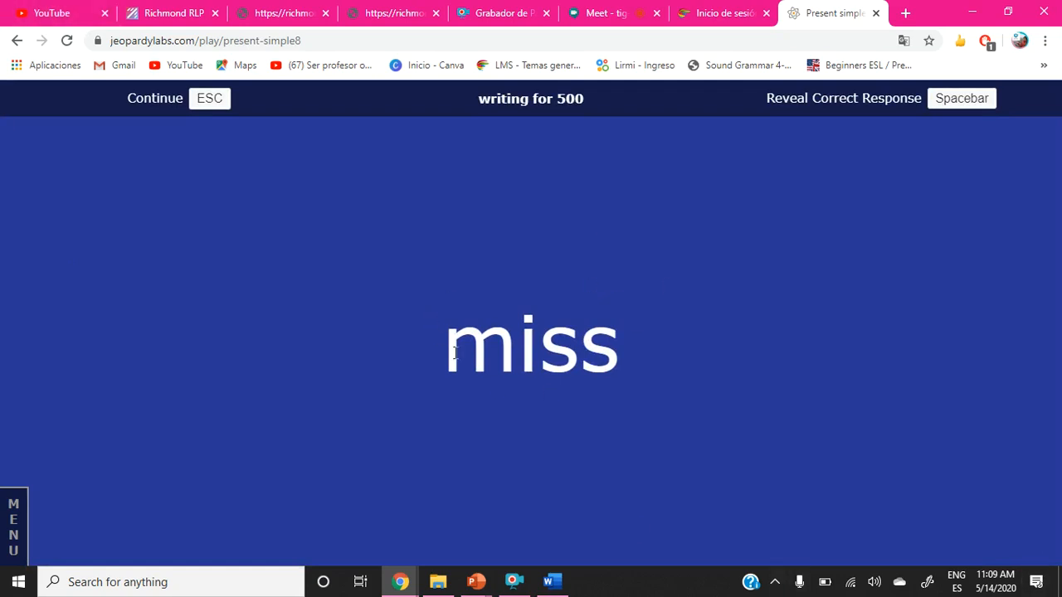
mouse_move(743, 333)
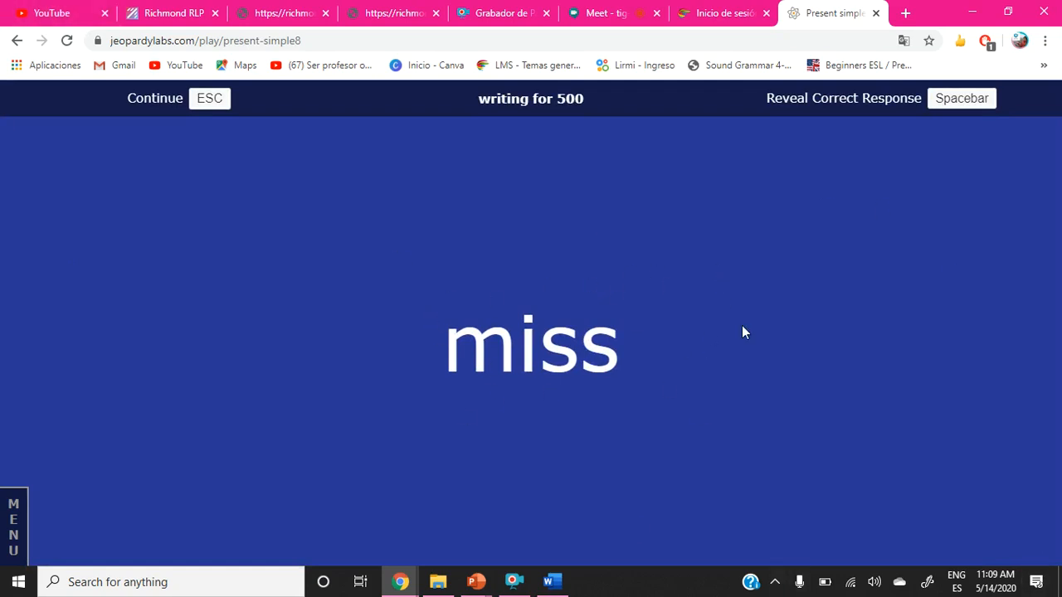
left_click(843, 98)
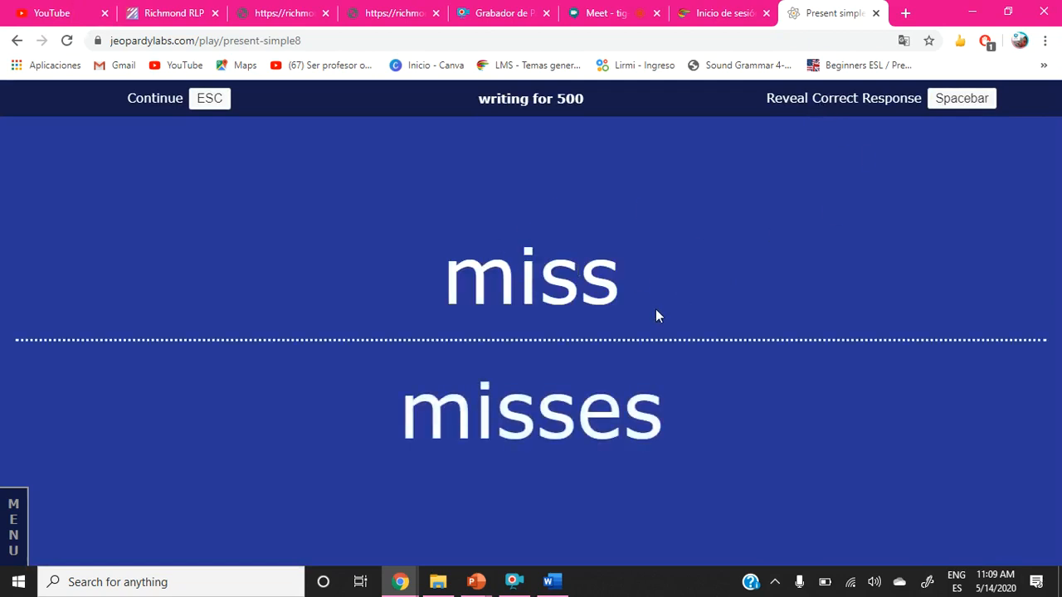
mouse_move(437, 282)
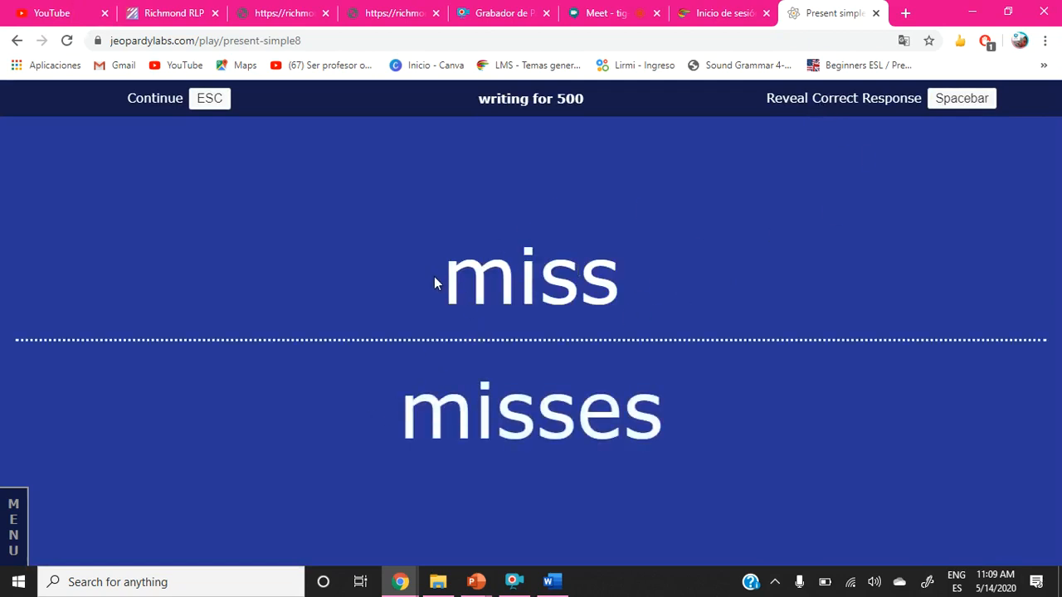
mouse_move(581, 352)
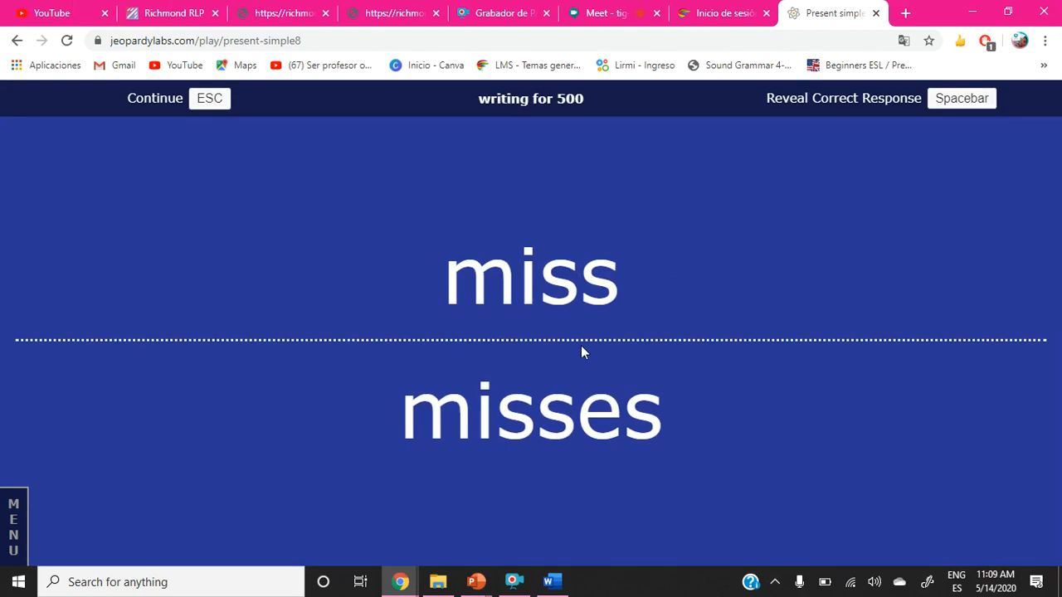
mouse_move(613, 331)
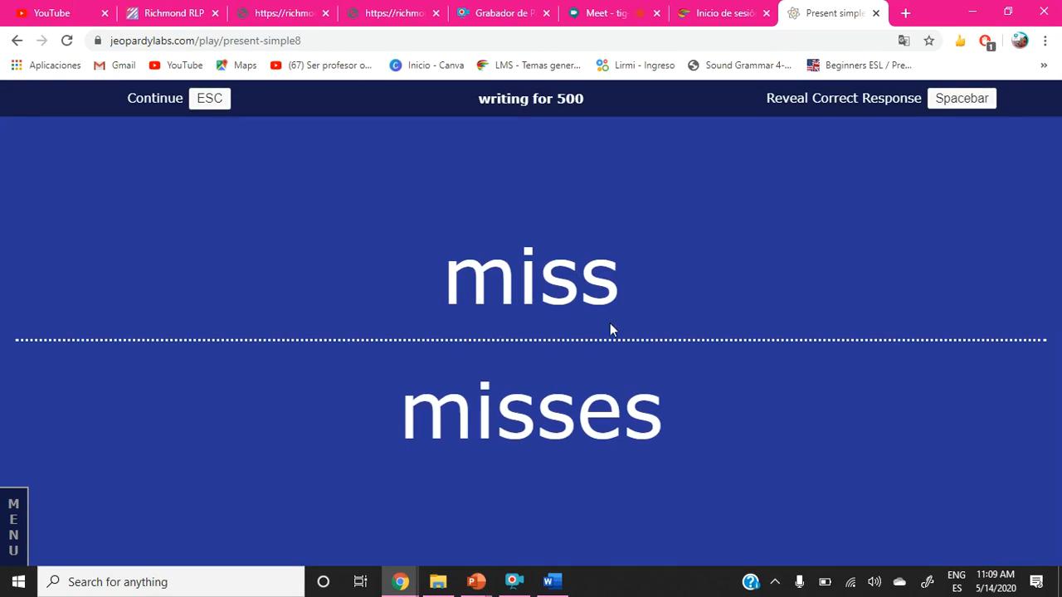
mouse_move(471, 288)
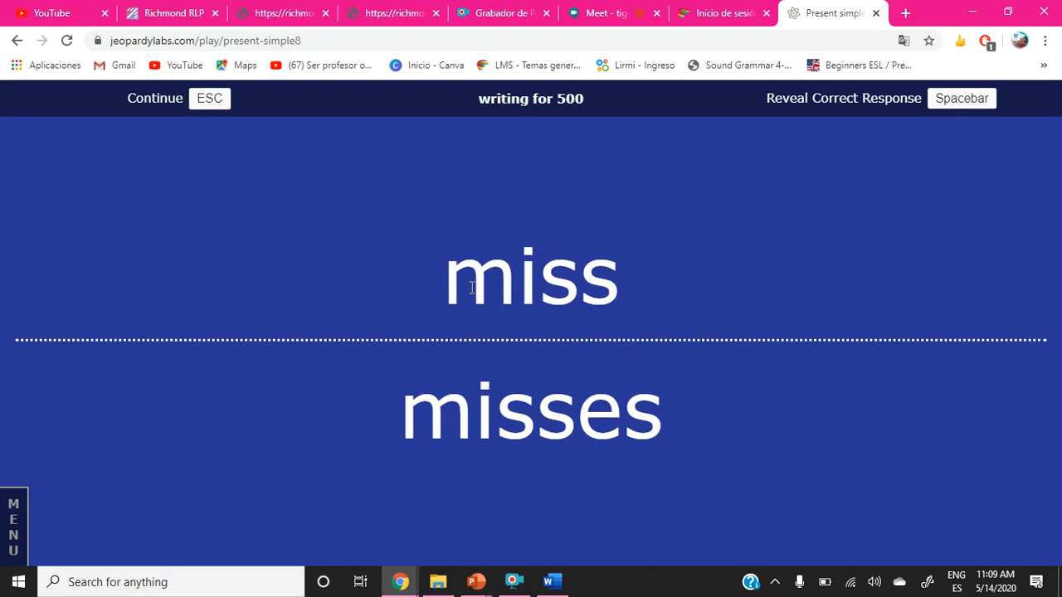
mouse_move(528, 287)
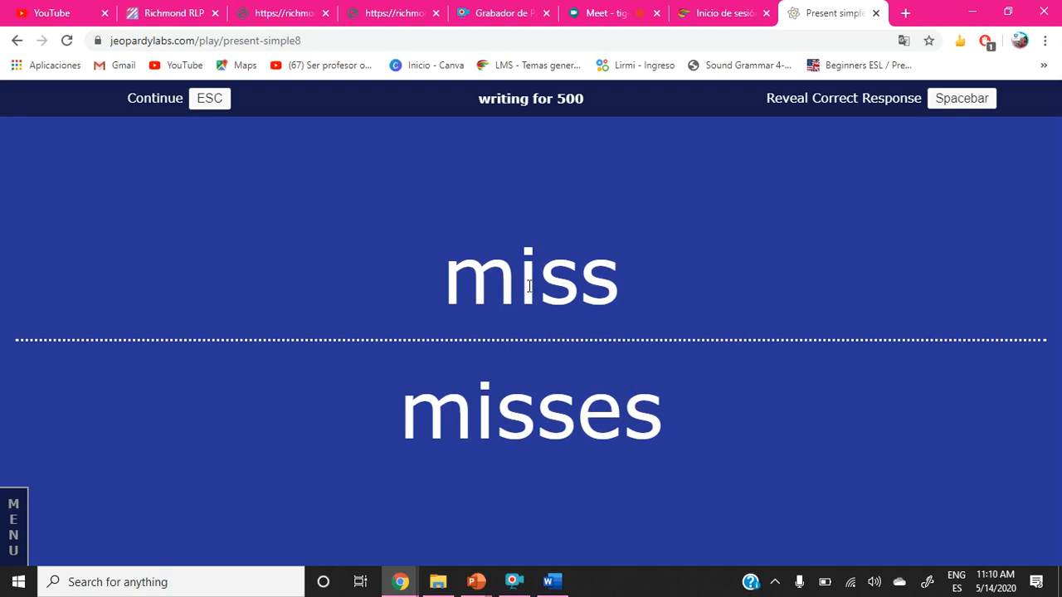
mouse_move(464, 308)
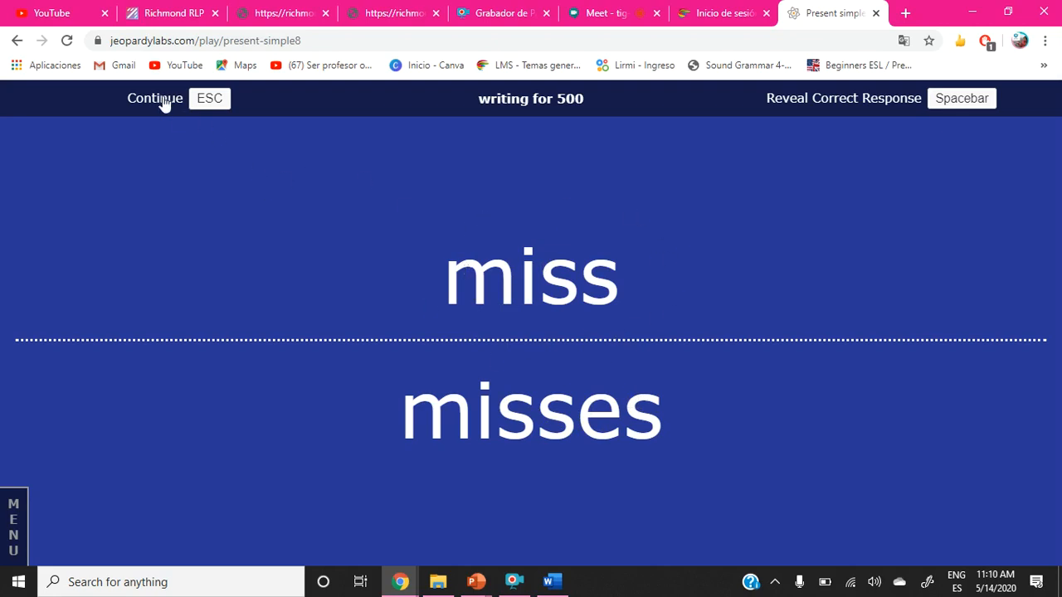
Play the writing 400 clue 'study', reveal 'studies', and return to the board.
left_click(154, 98)
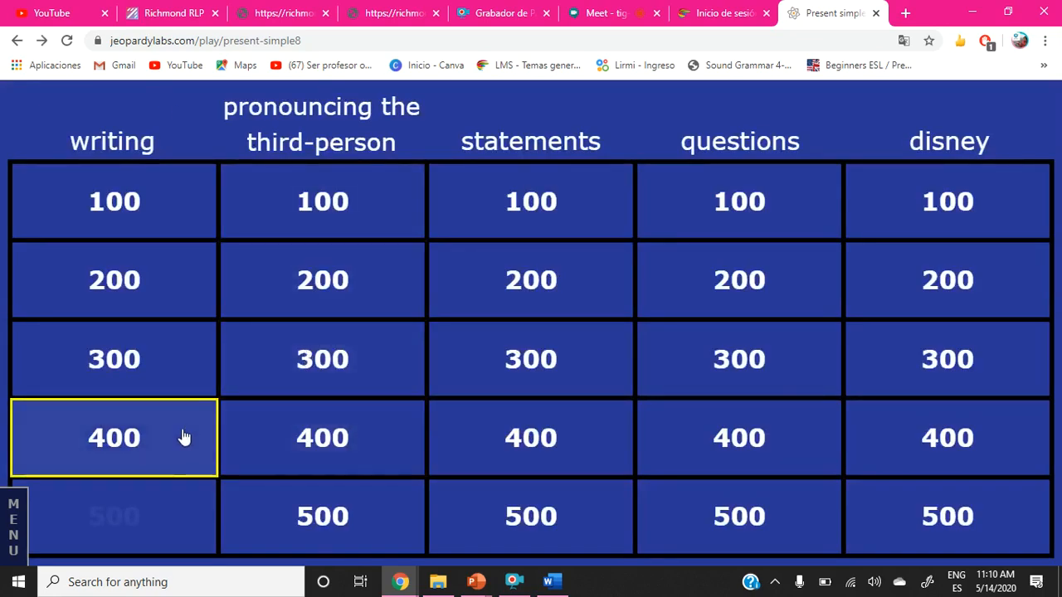
mouse_move(155, 373)
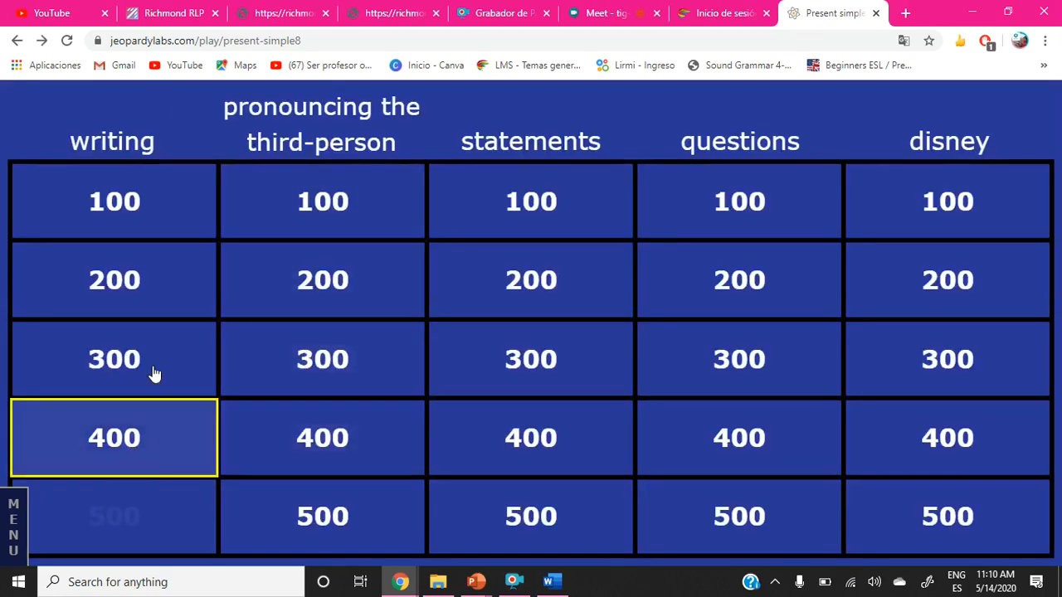
mouse_move(133, 448)
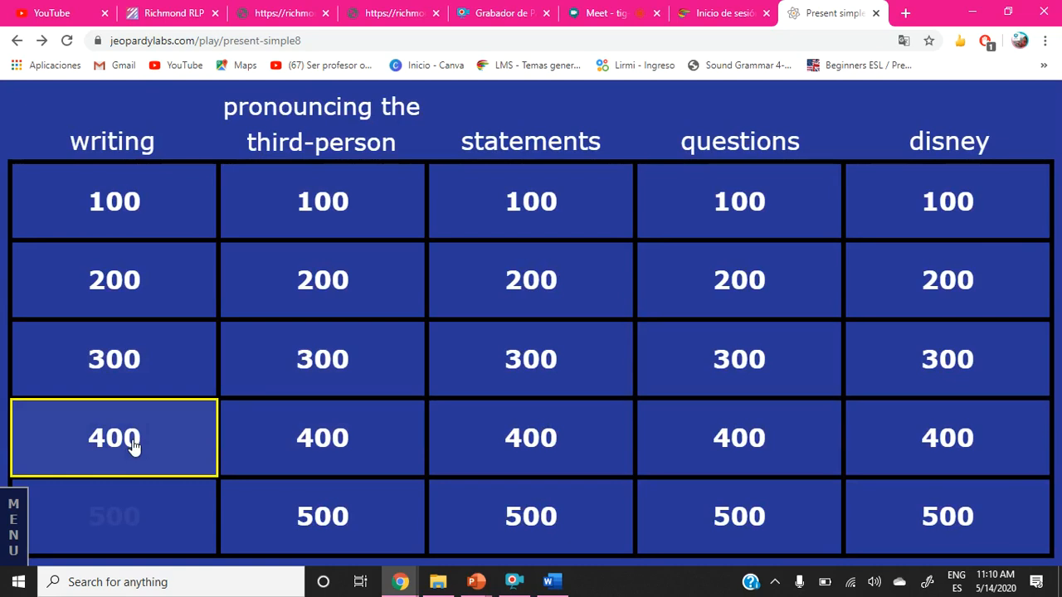
left_click(114, 437)
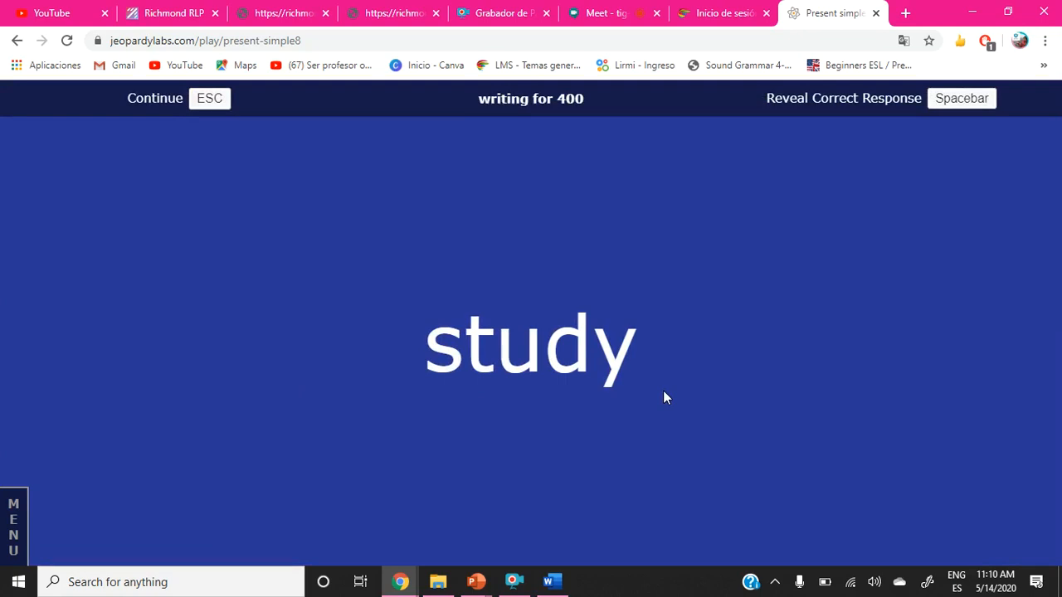
mouse_move(694, 364)
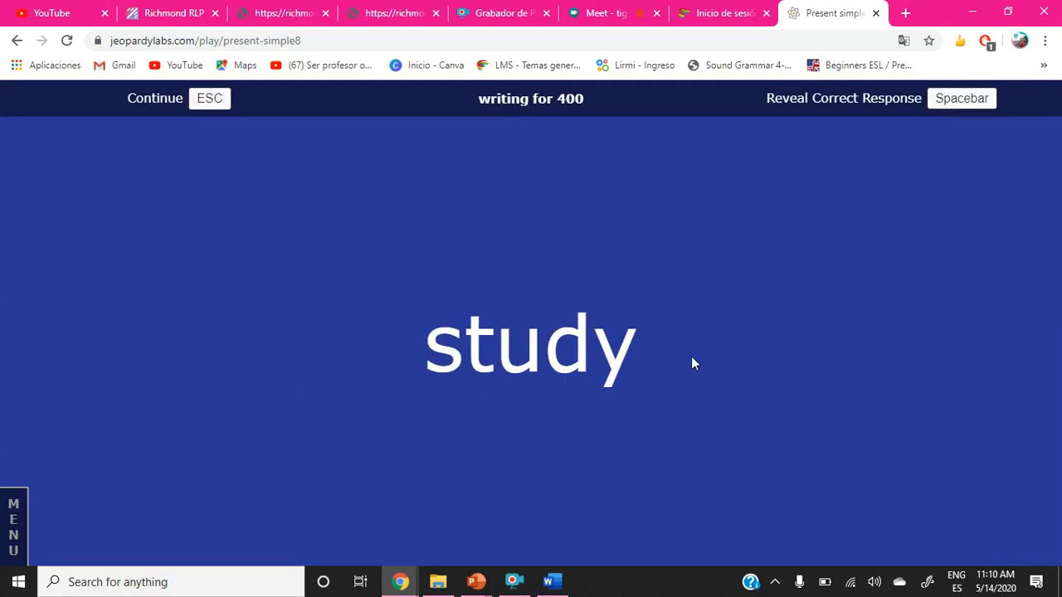
mouse_move(820, 106)
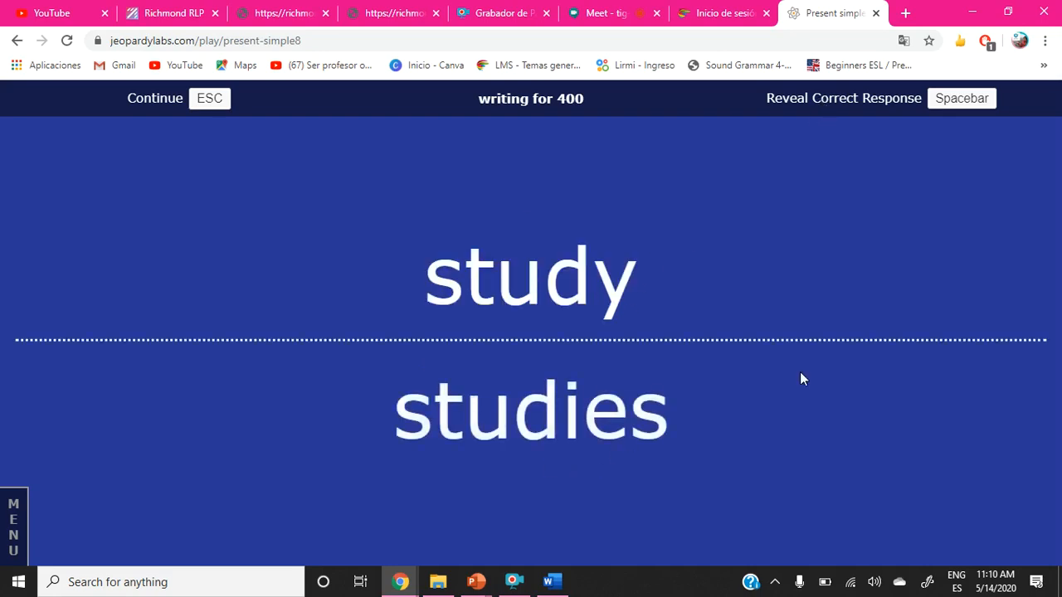
mouse_move(140, 113)
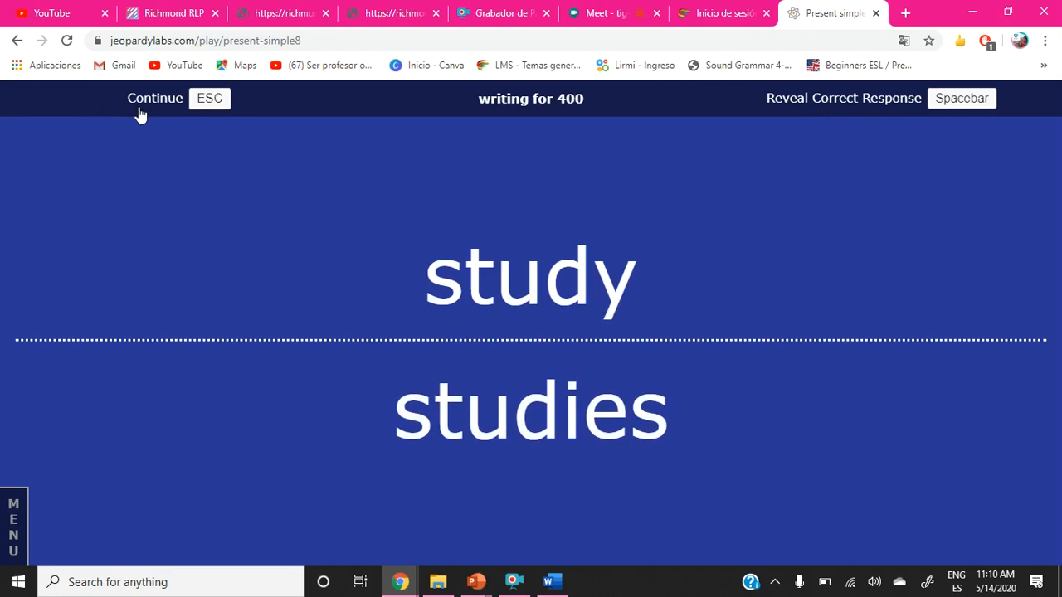
left_click(155, 98)
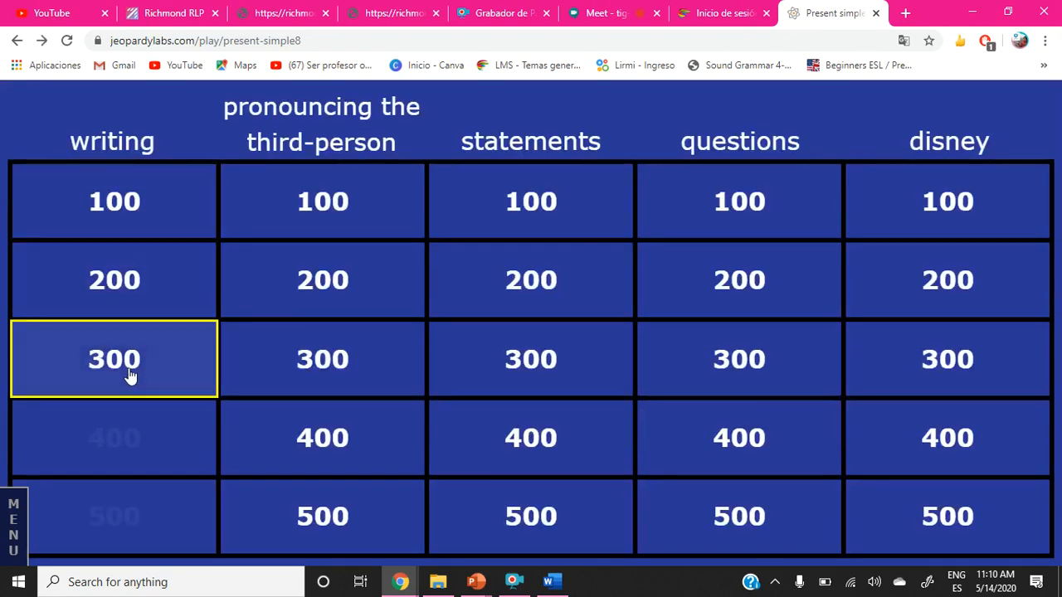
Answer writing 300 'dance' with 'dances', then bring up the writing 200 clue 'have'.
left_click(113, 360)
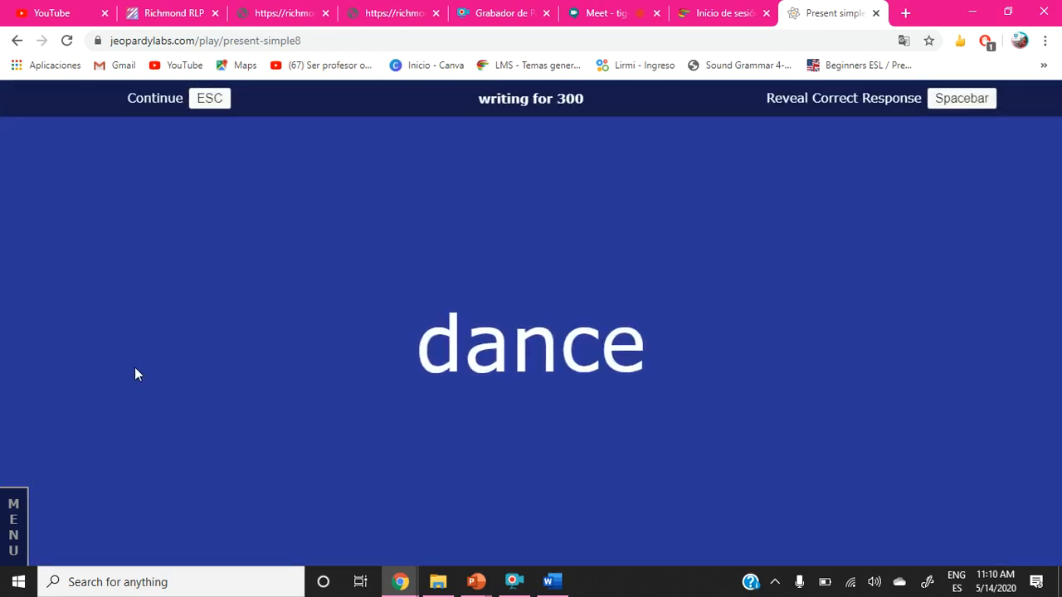
mouse_move(839, 320)
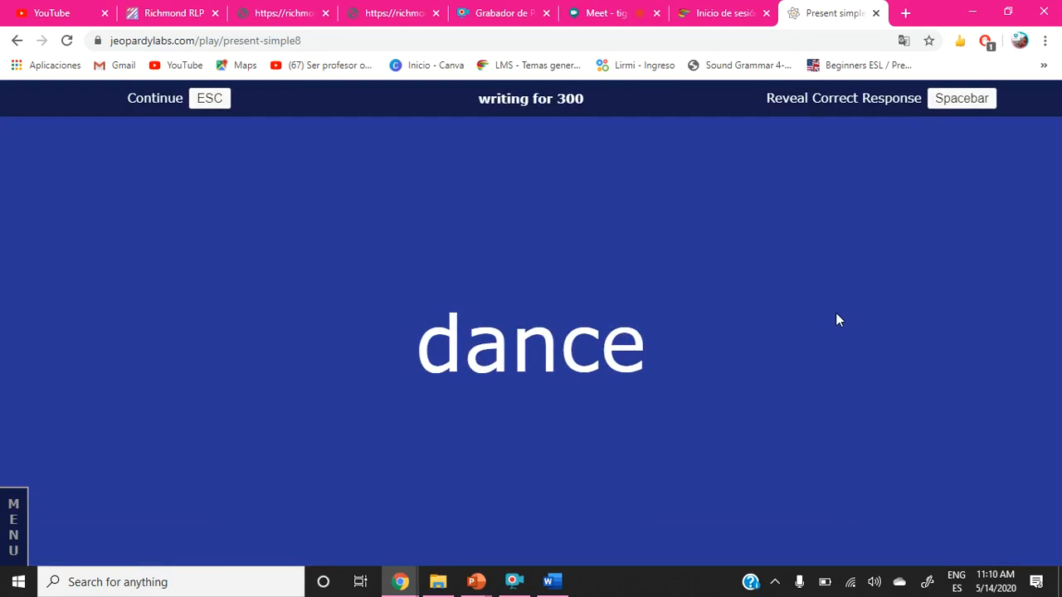
mouse_move(849, 194)
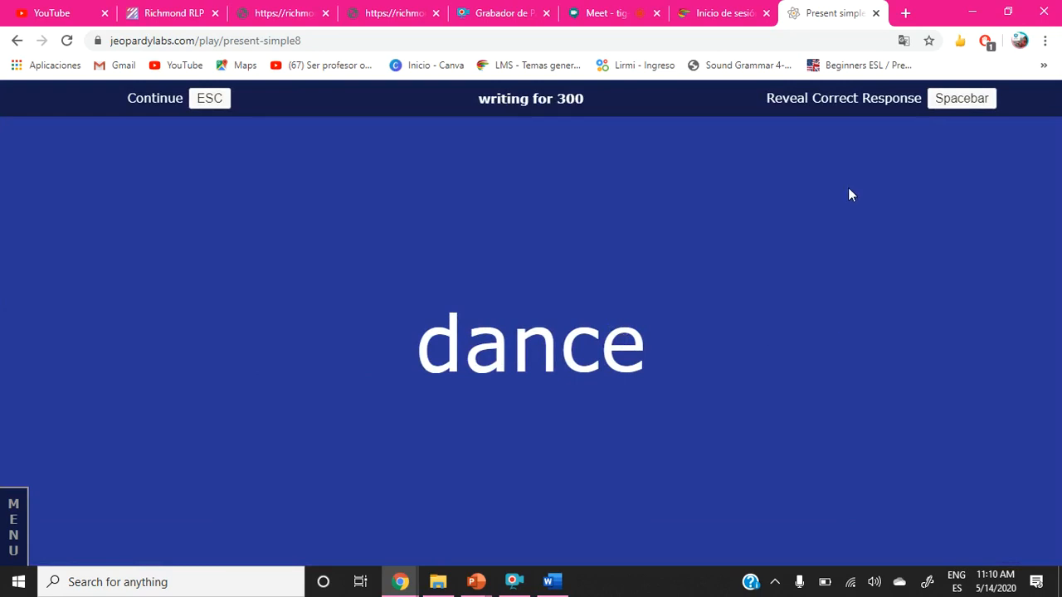
mouse_move(832, 114)
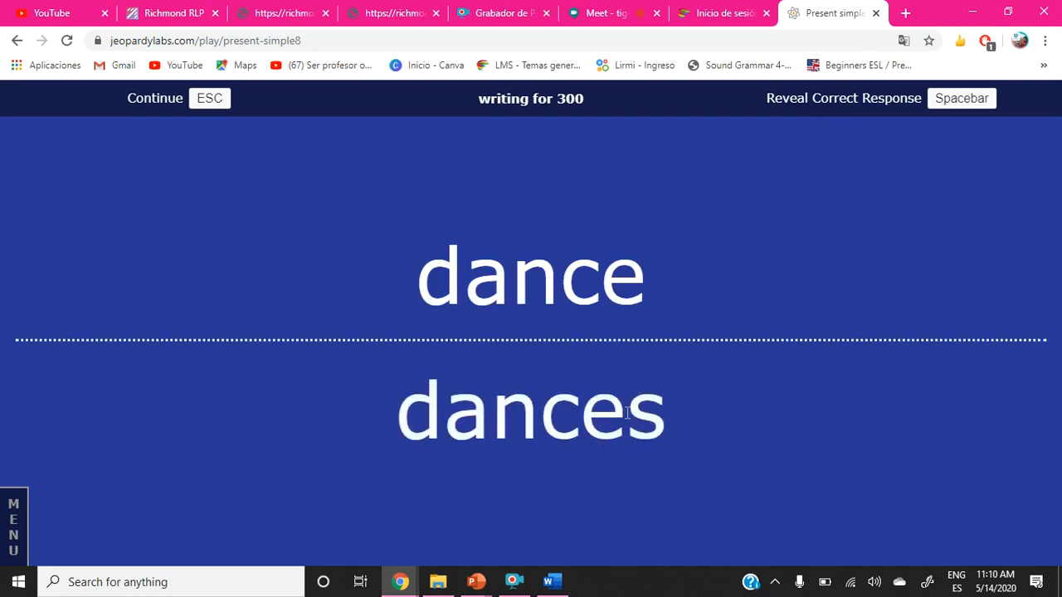
mouse_move(641, 310)
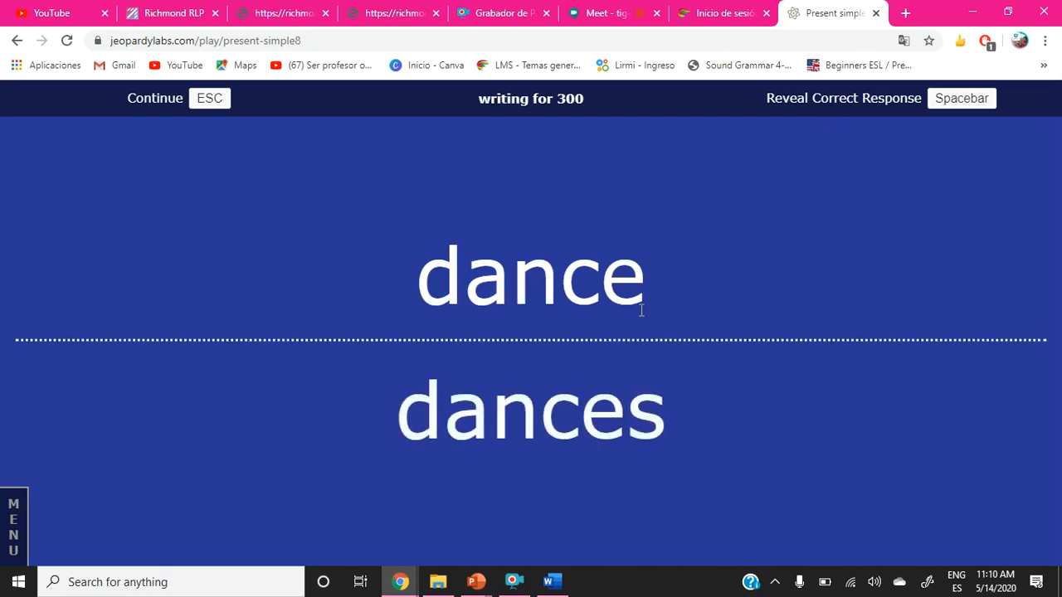
mouse_move(571, 351)
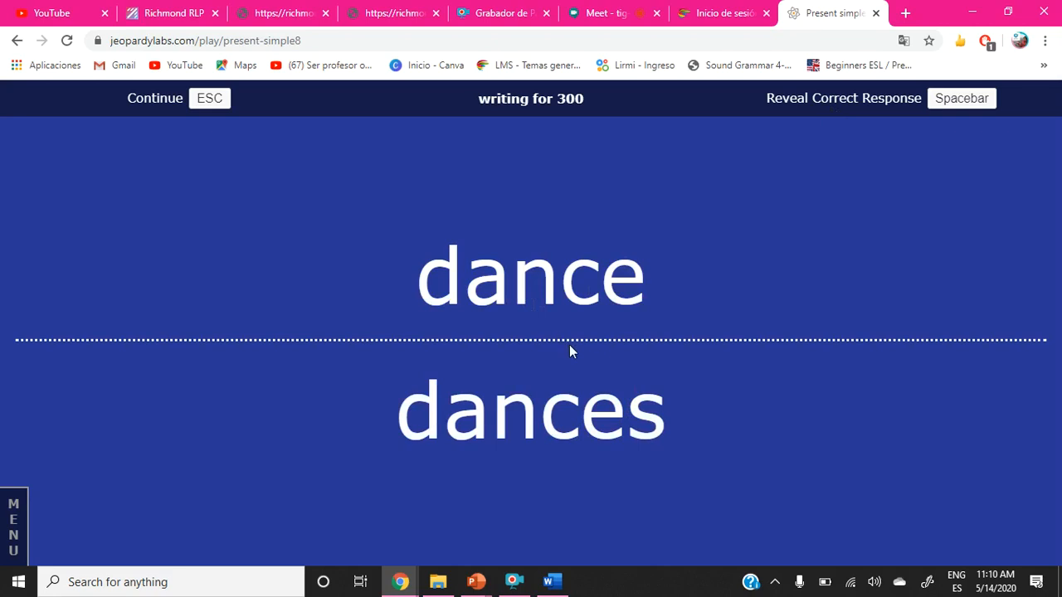
mouse_move(206, 216)
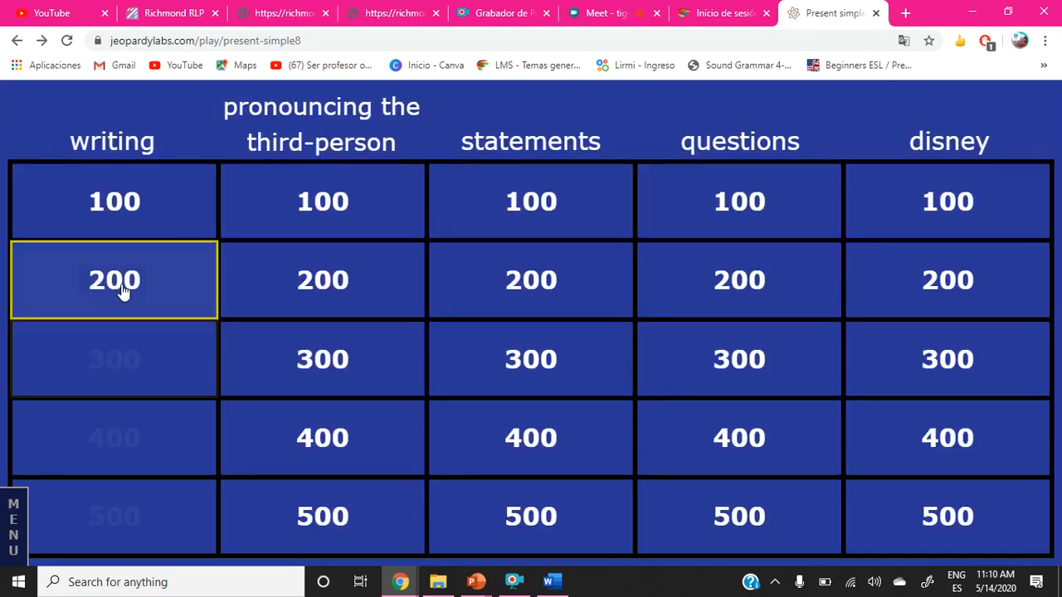
left_click(114, 280)
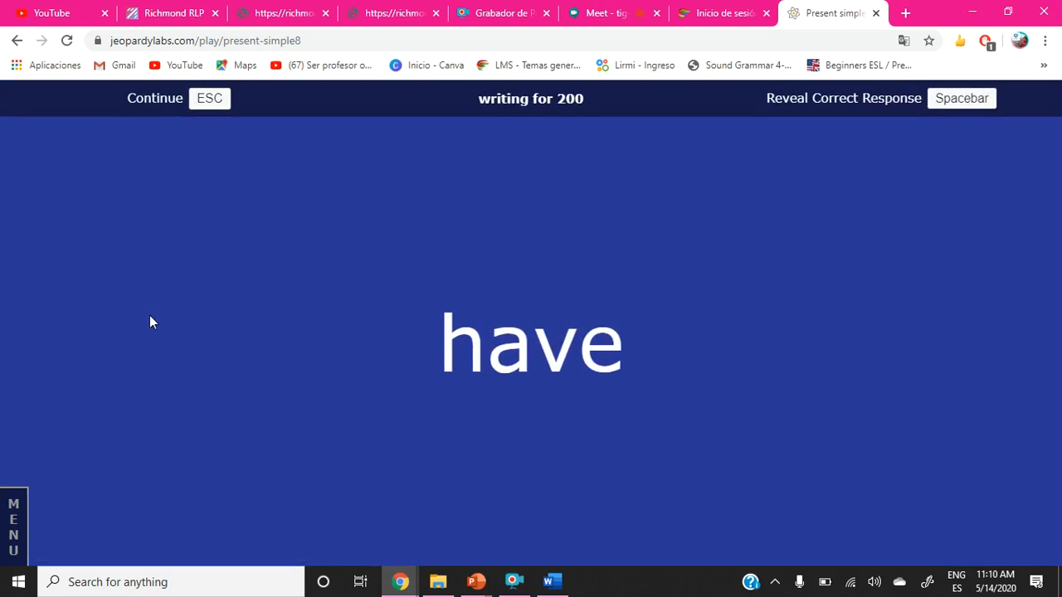
mouse_move(12, 527)
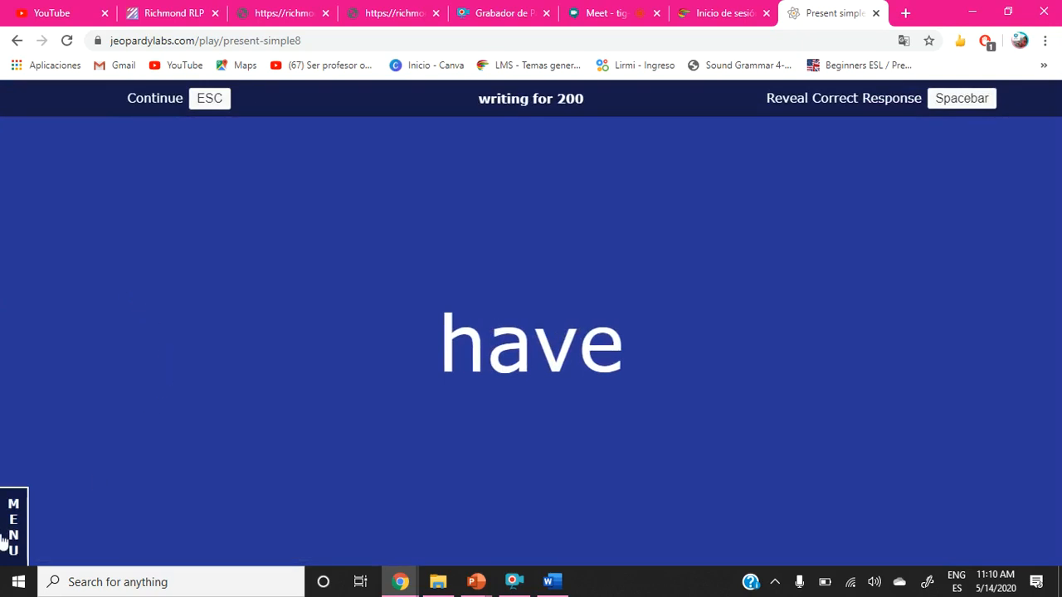
mouse_move(848, 106)
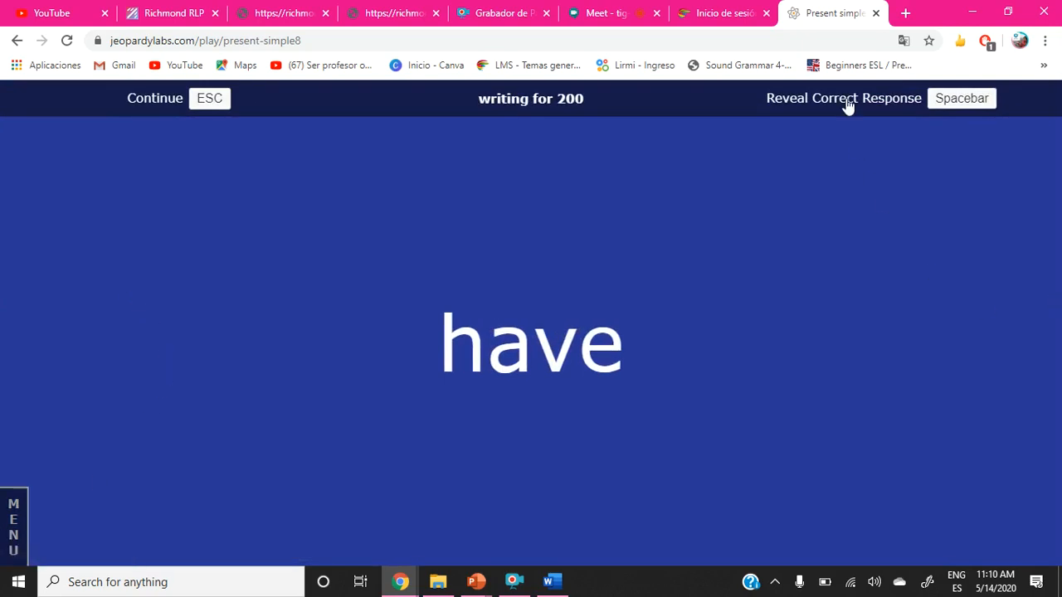
mouse_move(861, 196)
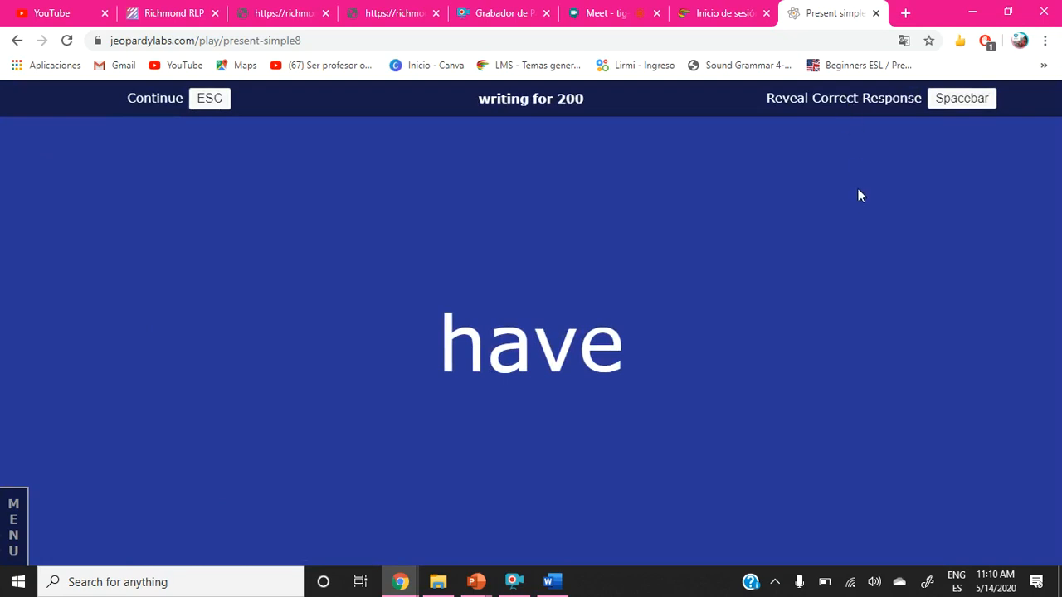
mouse_move(863, 211)
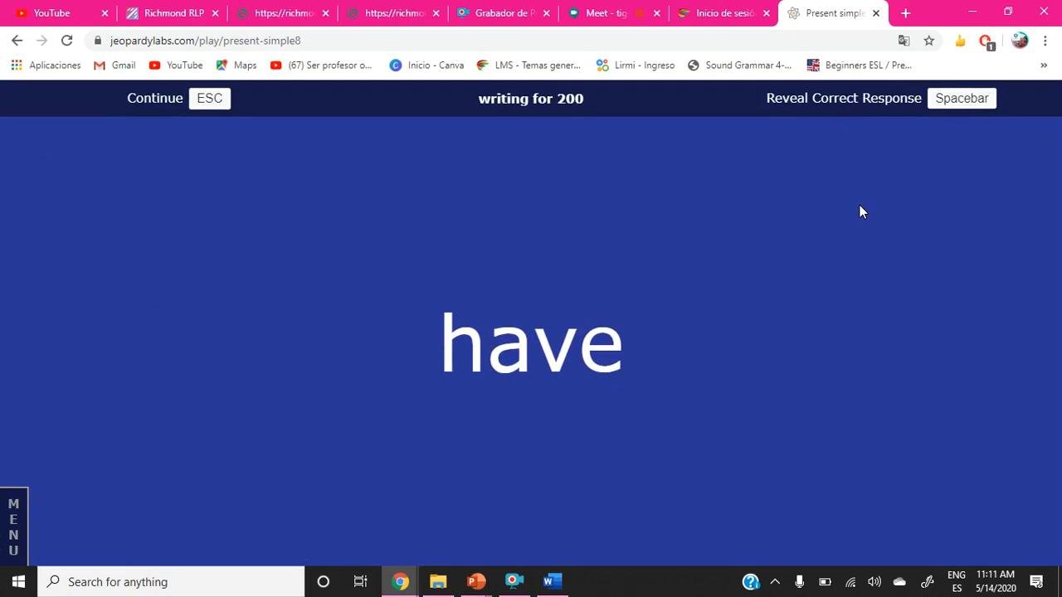
mouse_move(599, 309)
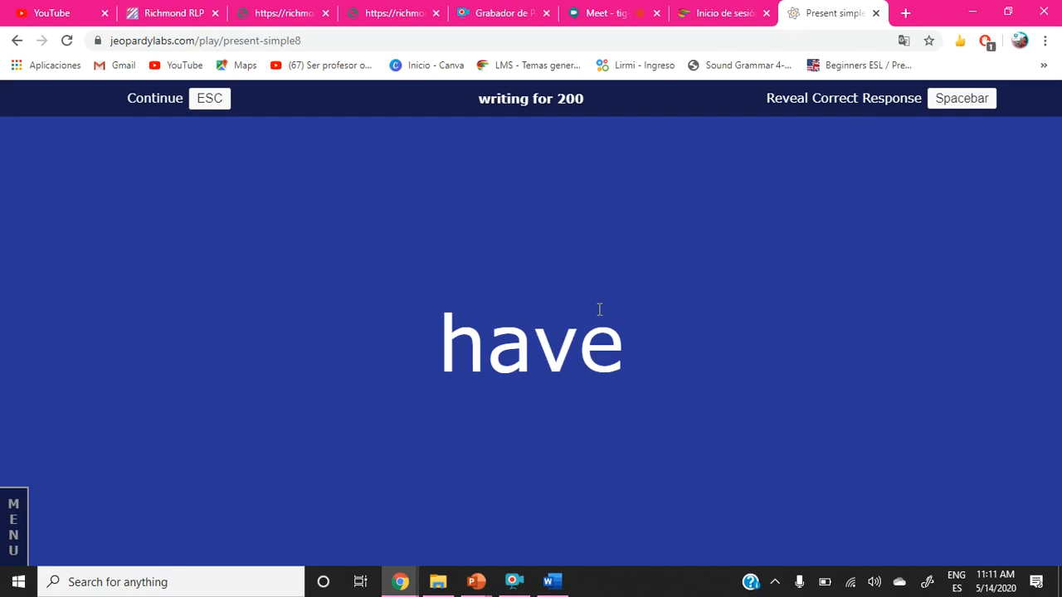
mouse_move(856, 117)
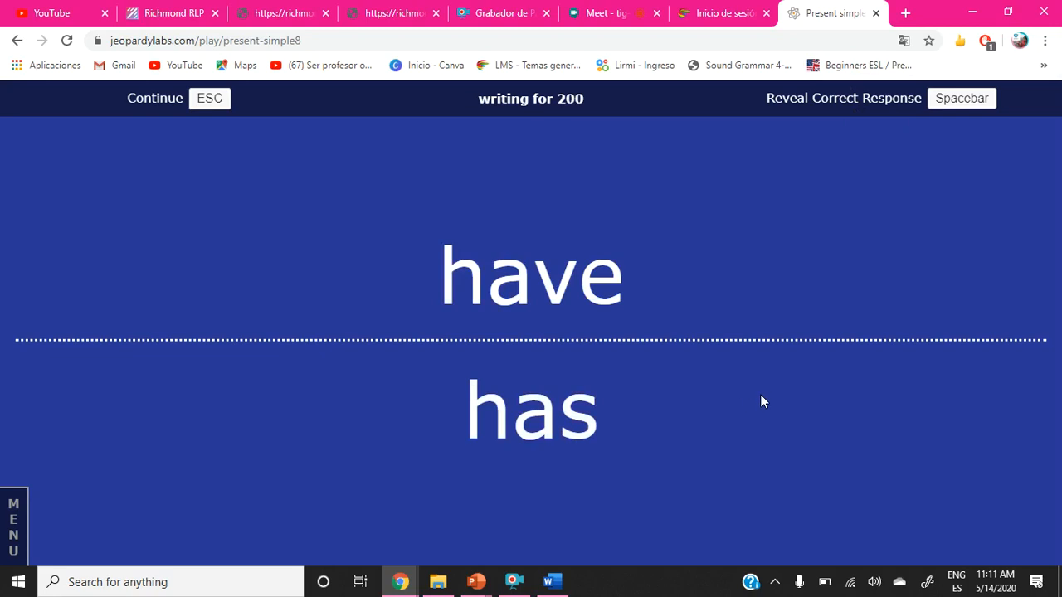
mouse_move(759, 217)
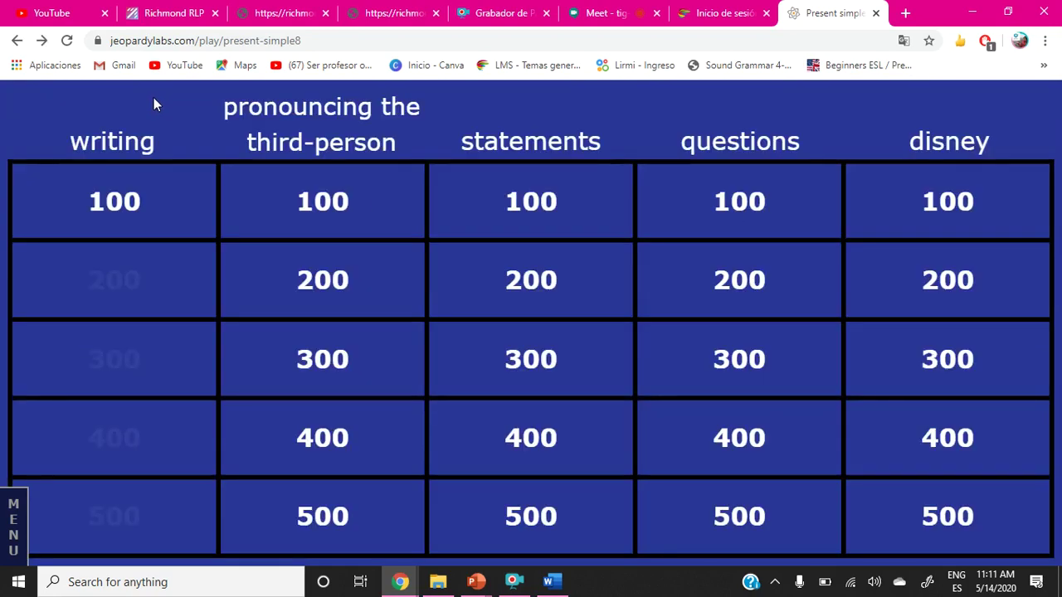
Reveal 'has' for the writing 200 clue and go back to the board.
left_click(530, 201)
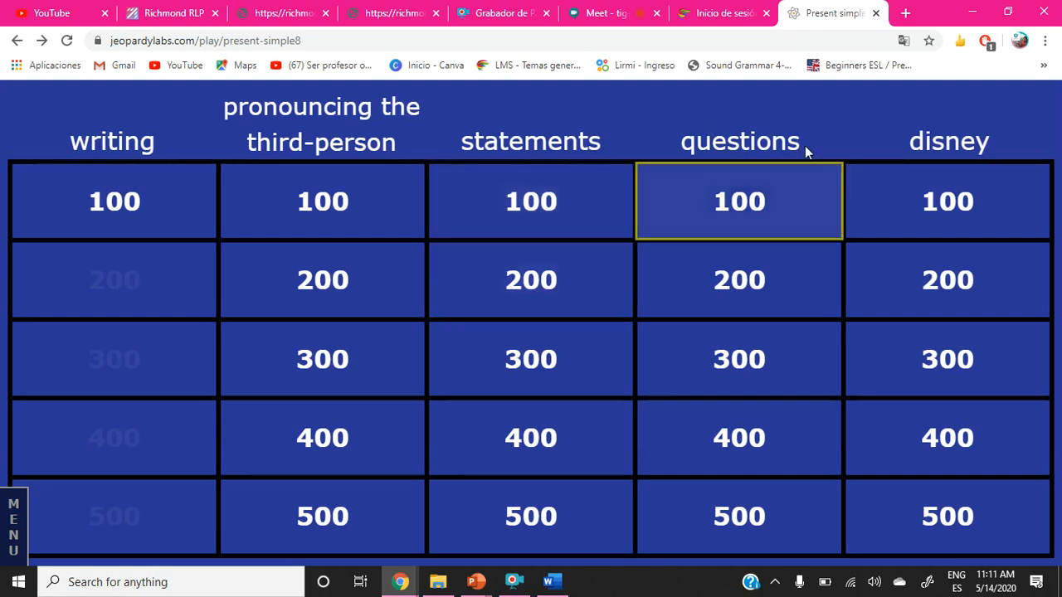
Play questions 100 ('Do you like ethnic food?'), then open the questions 200 jazz-clubs clue.
left_click(739, 201)
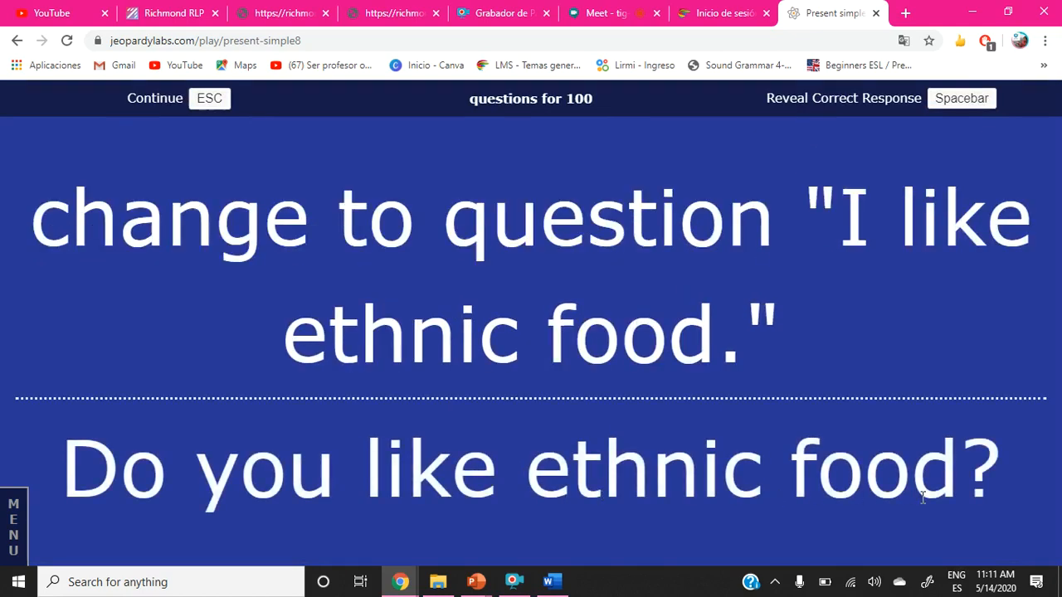
mouse_move(954, 384)
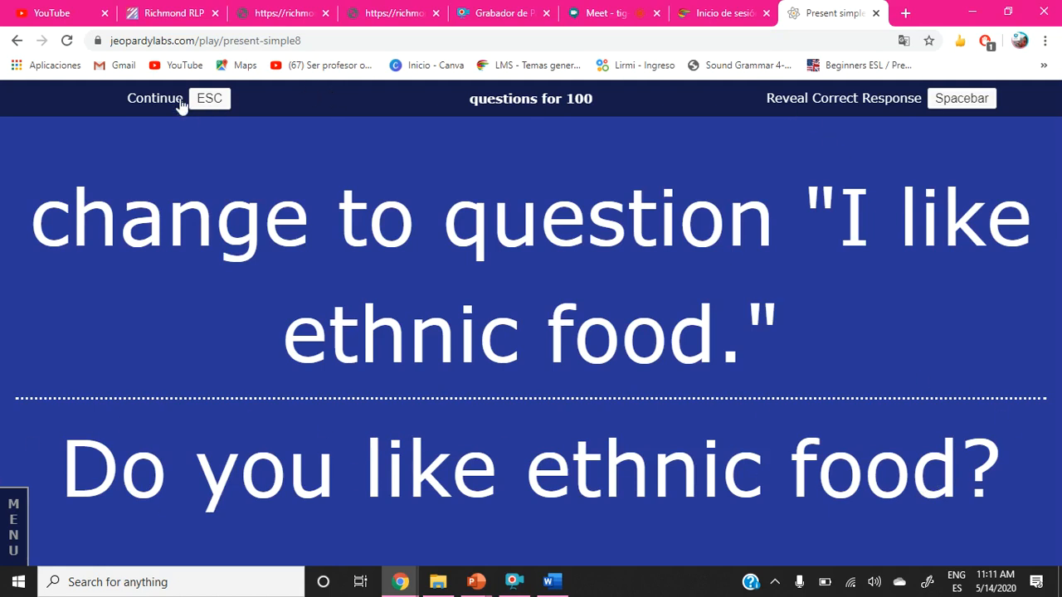
left_click(156, 98)
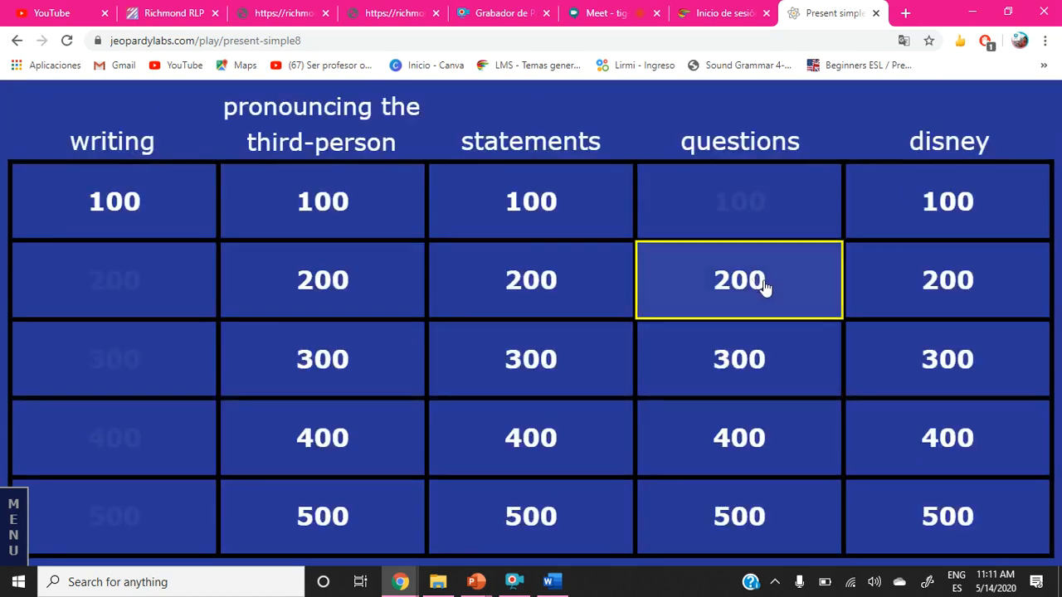
left_click(738, 279)
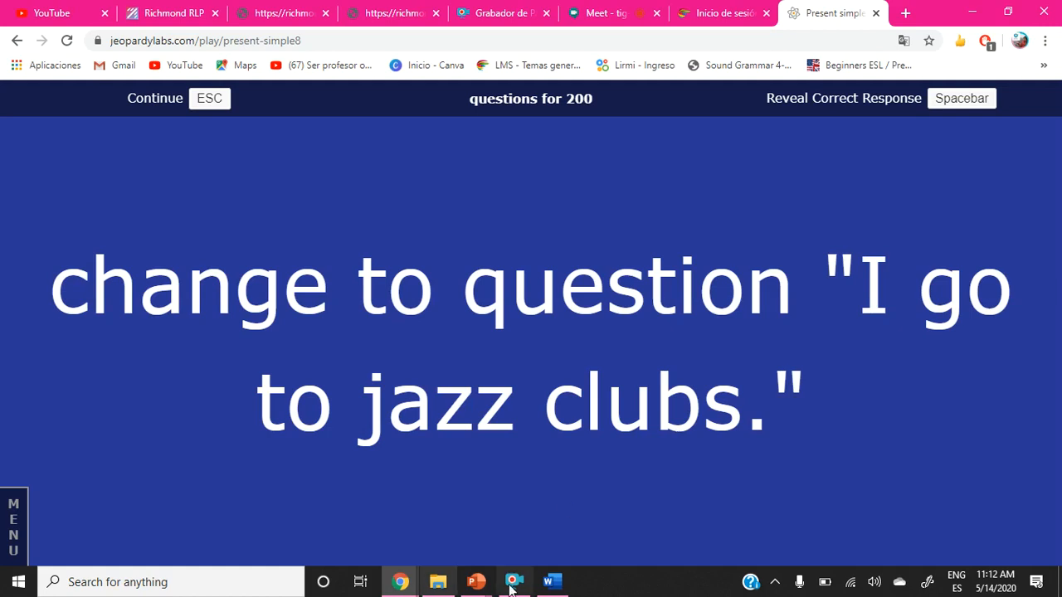
mouse_move(646, 137)
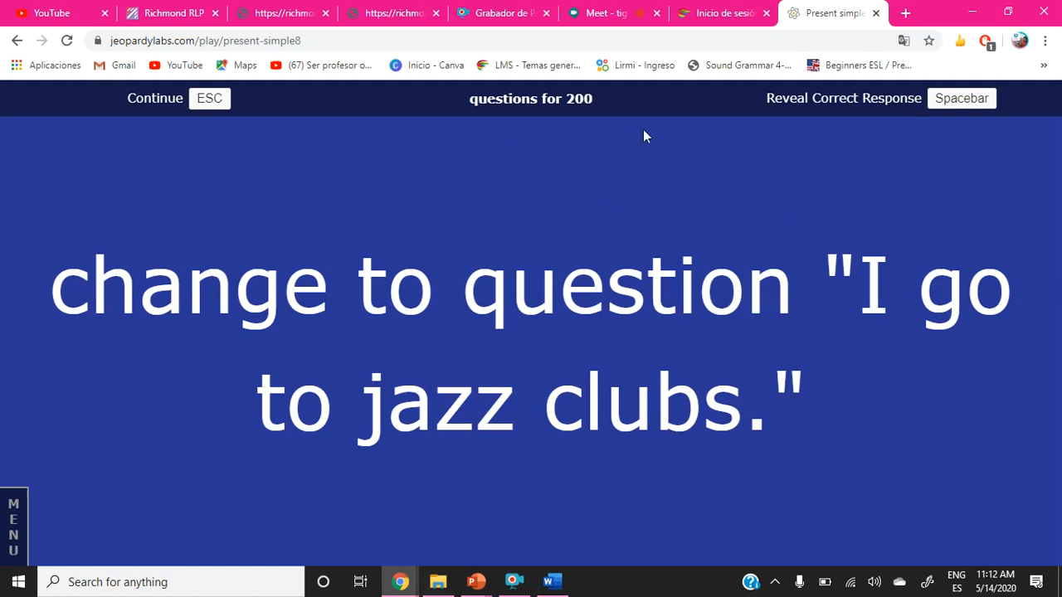
mouse_move(833, 107)
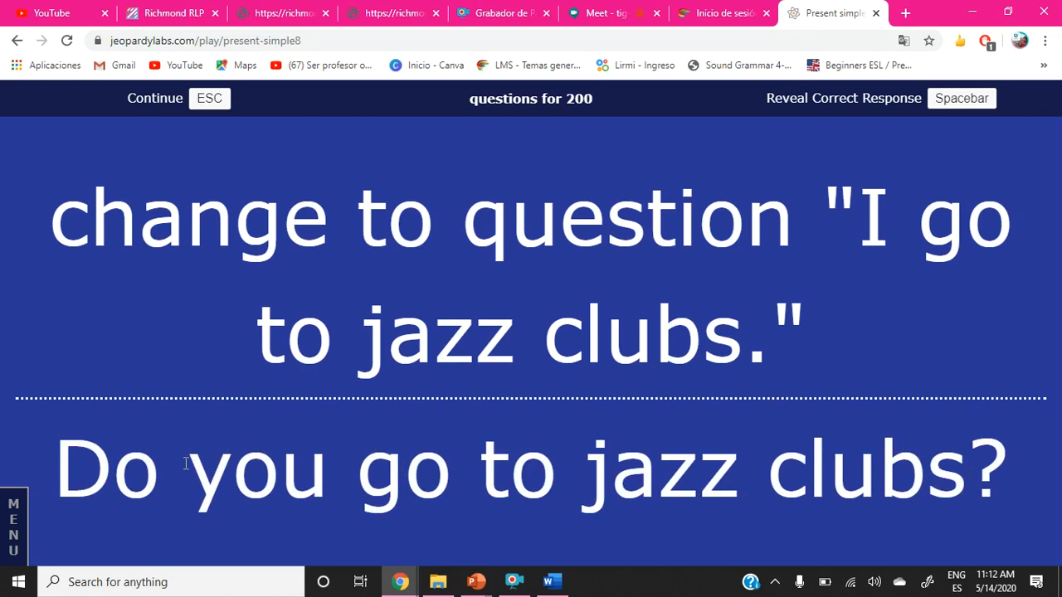
mouse_move(240, 448)
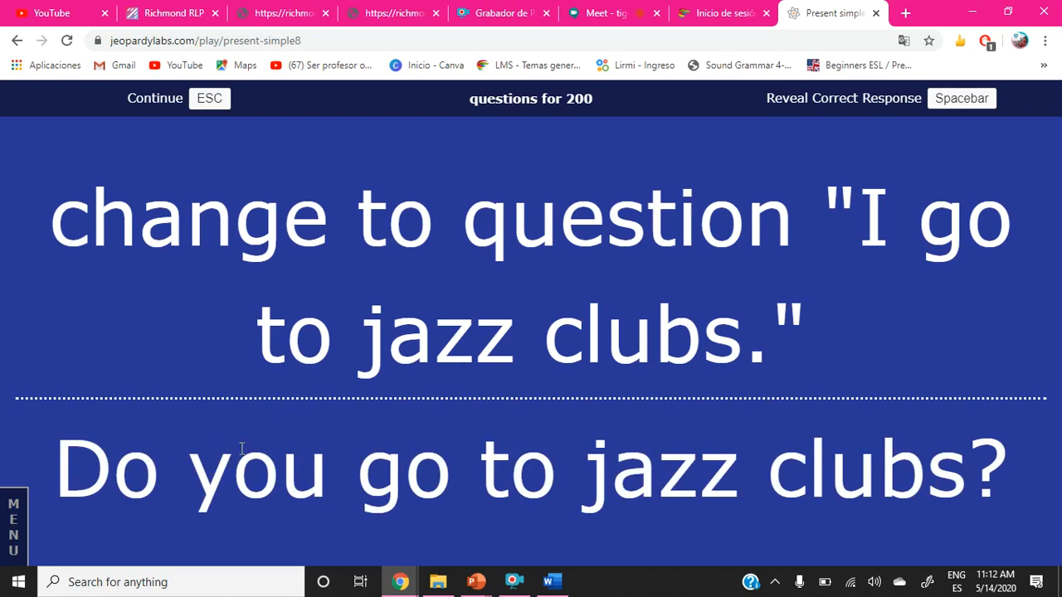
mouse_move(337, 420)
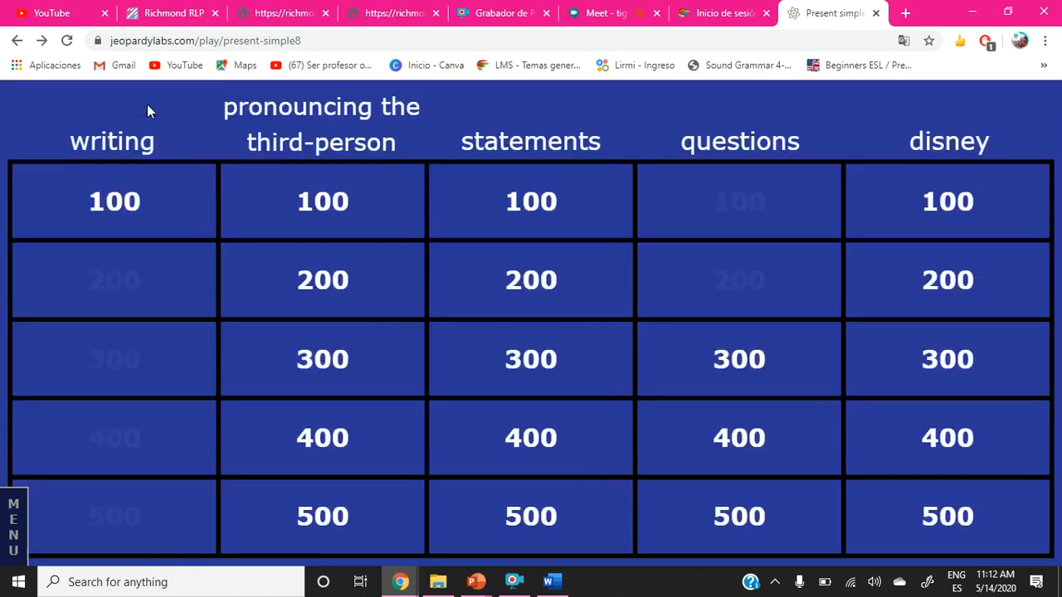
Finish questions 300 on exercising, then open questions 400 revealing 'Does classical music relax you?'.
left_click(739, 359)
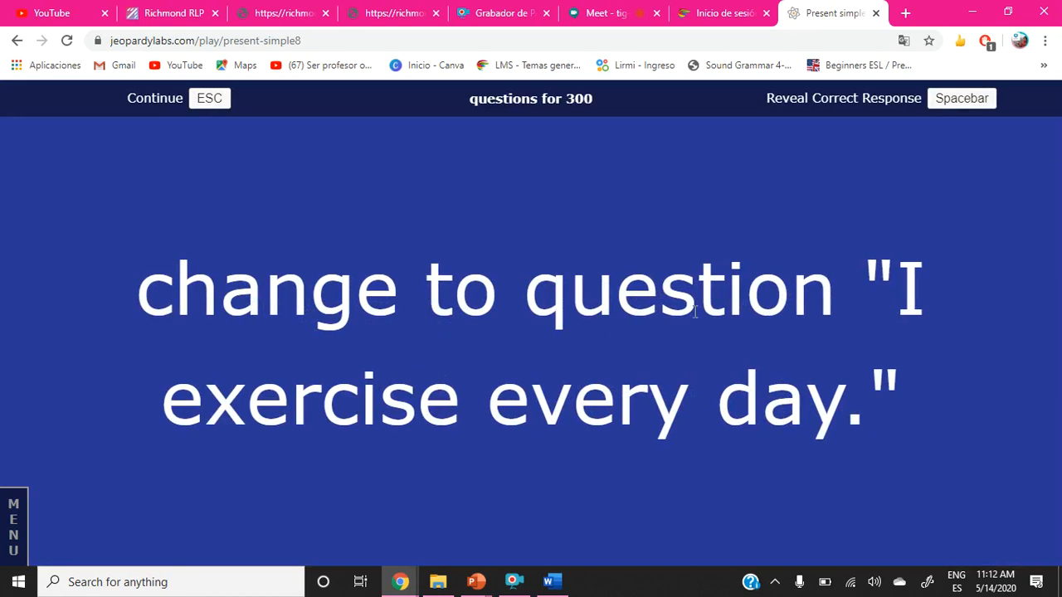
mouse_move(837, 424)
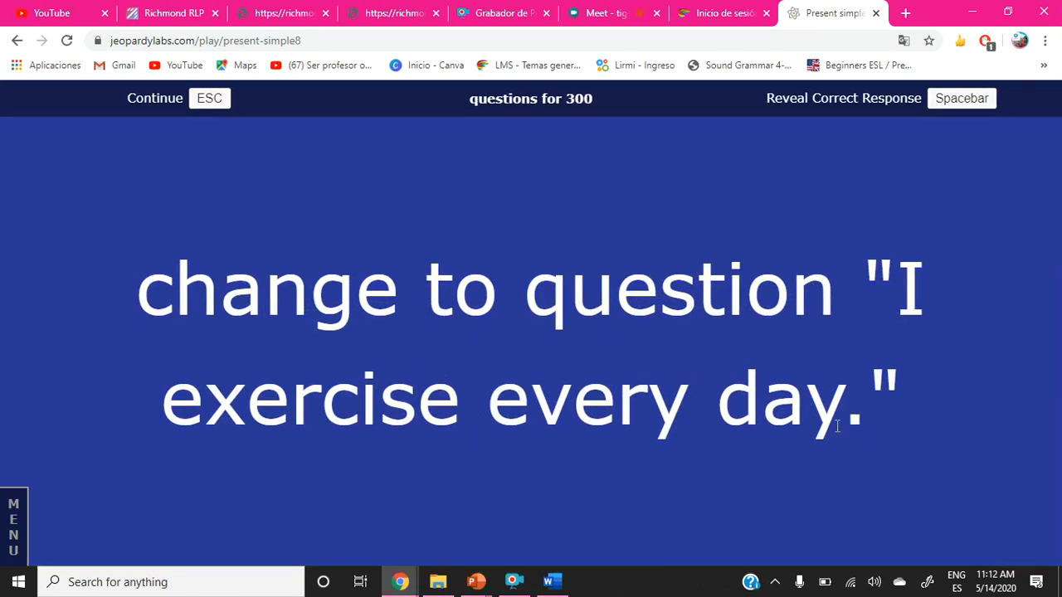
mouse_move(900, 402)
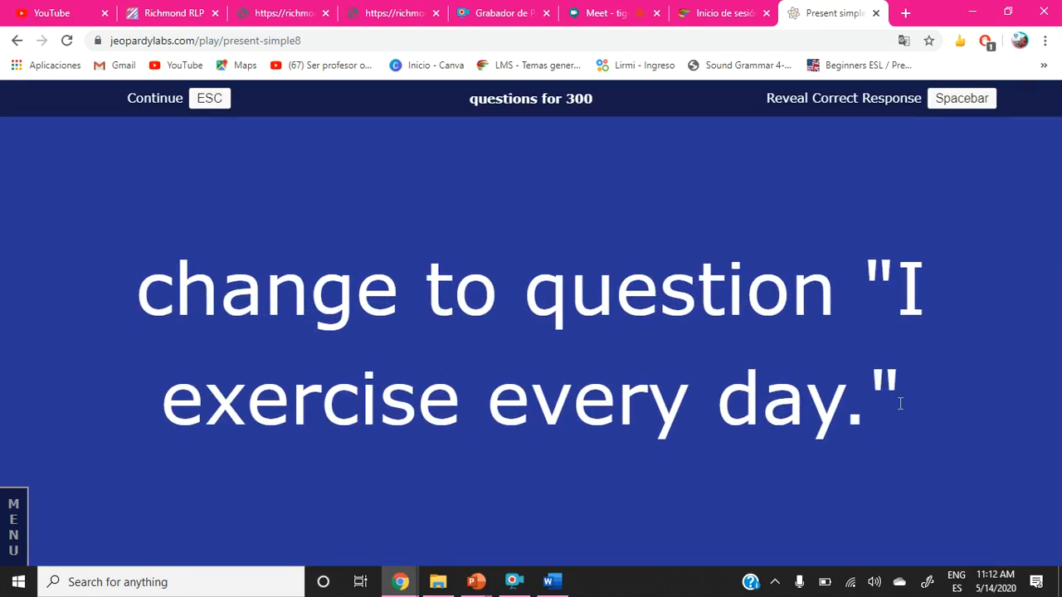
mouse_move(440, 213)
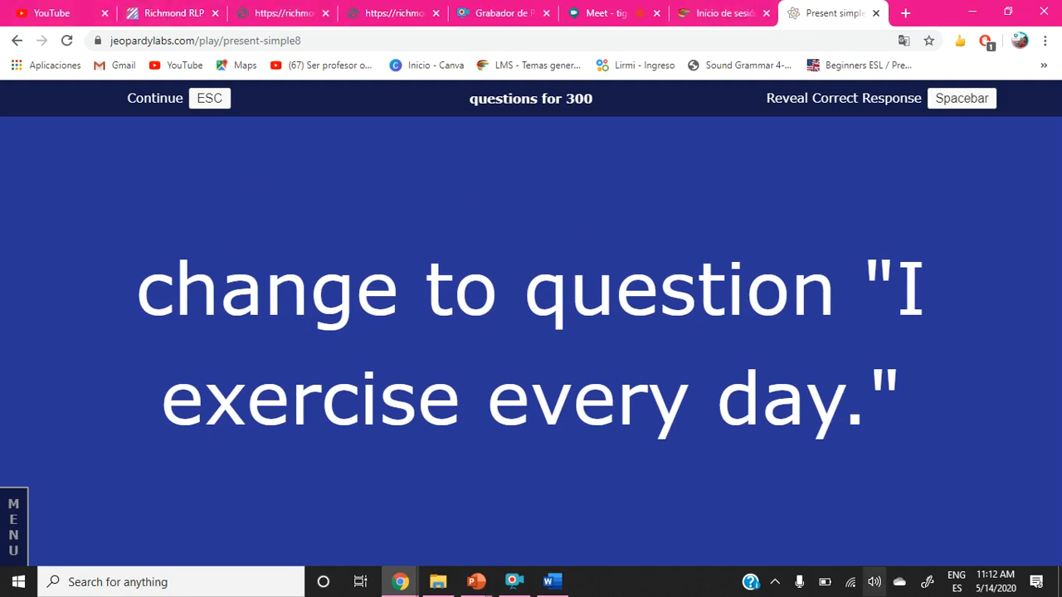
mouse_move(866, 462)
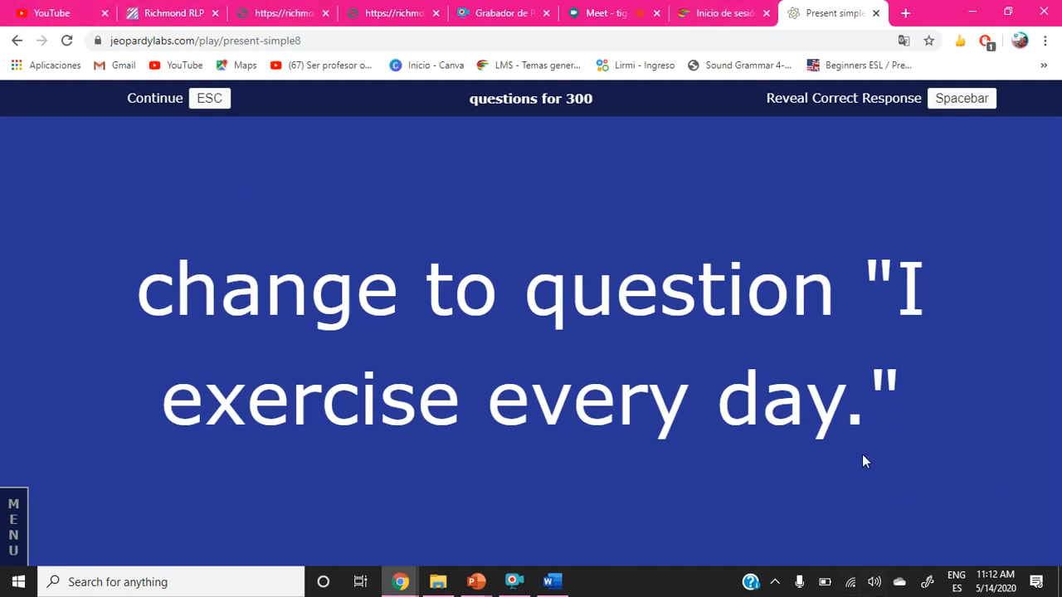
mouse_move(883, 460)
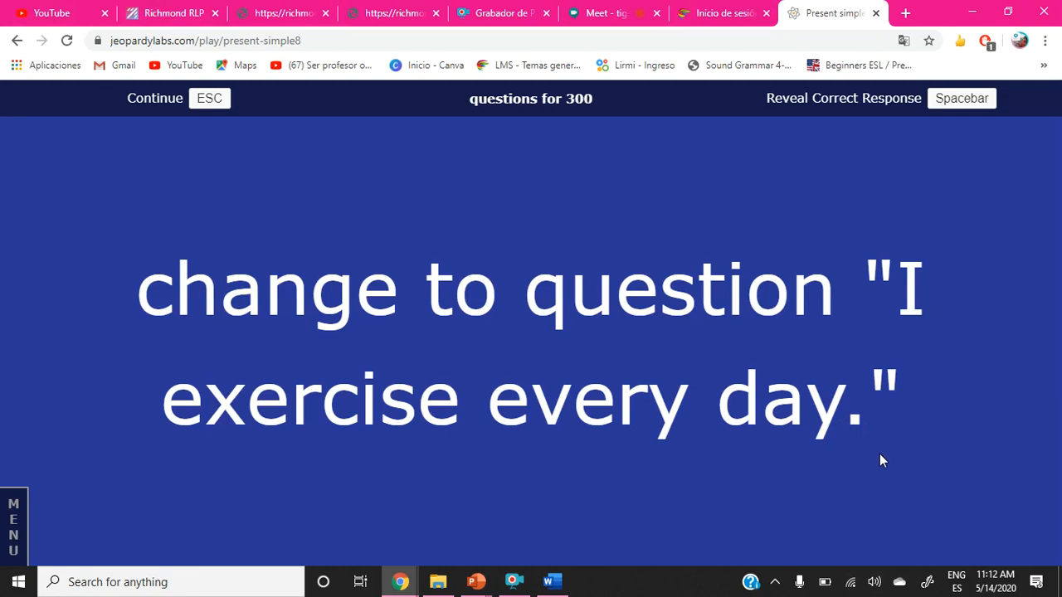
mouse_move(893, 453)
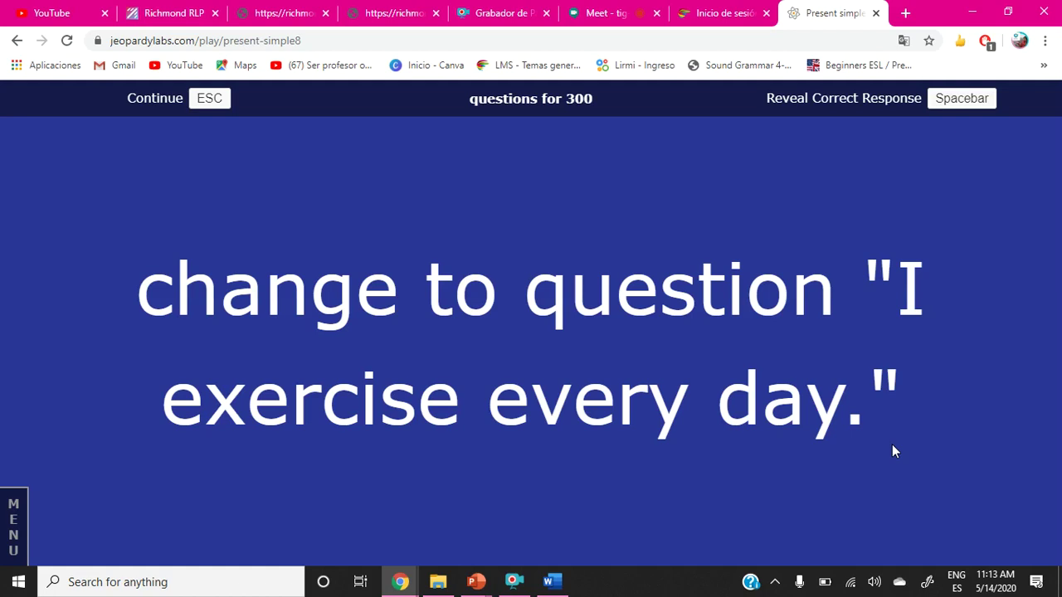
mouse_move(1032, 14)
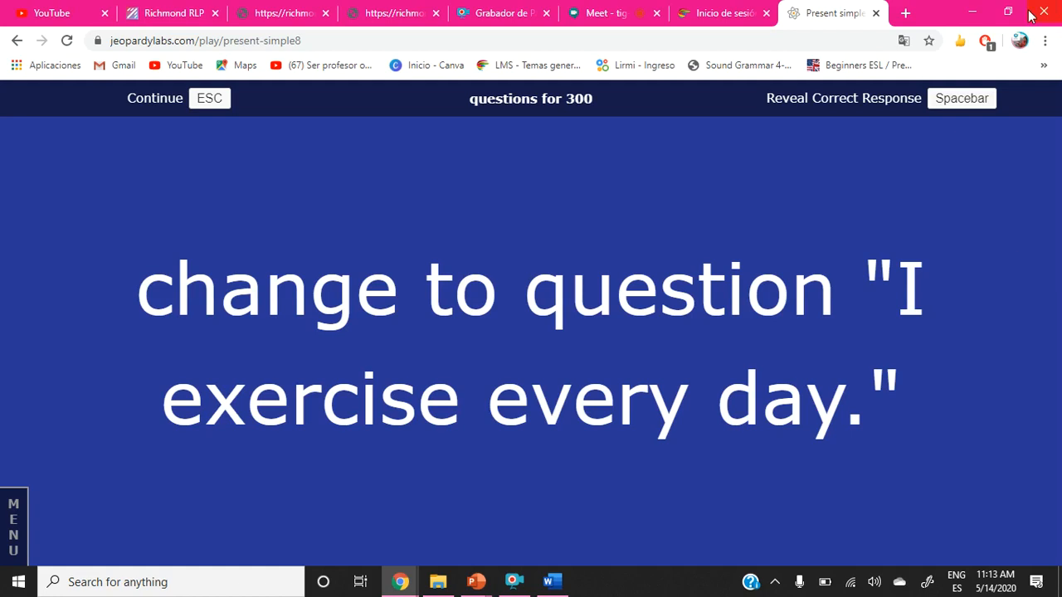
mouse_move(889, 115)
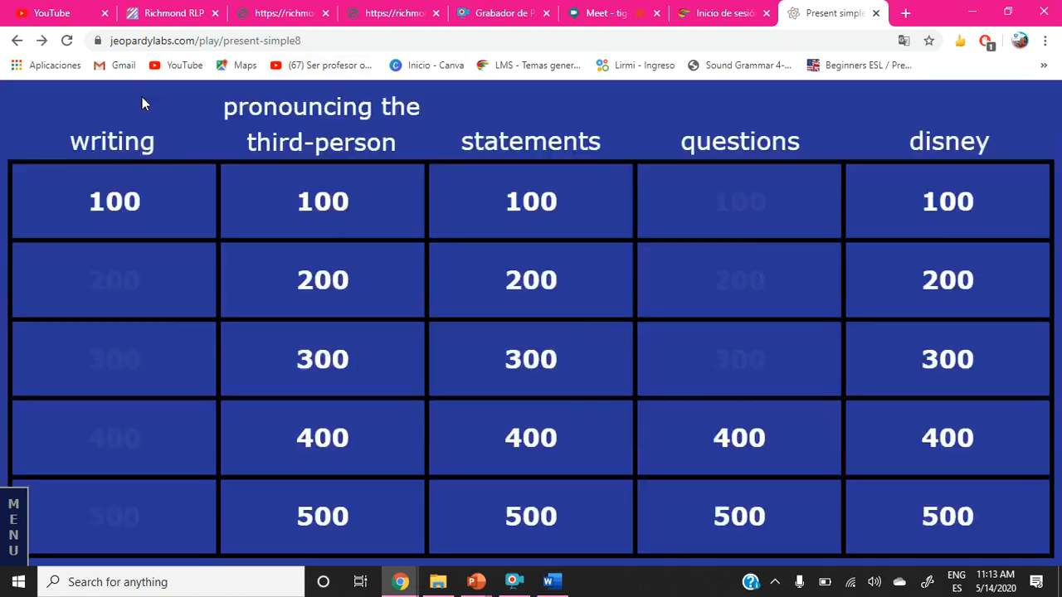
left_click(738, 438)
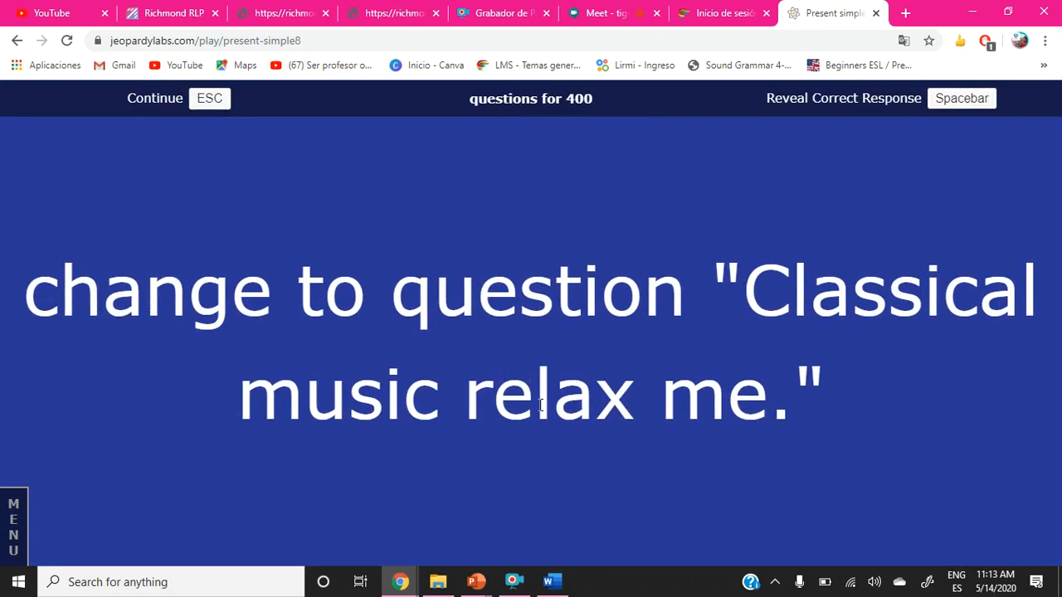
mouse_move(895, 365)
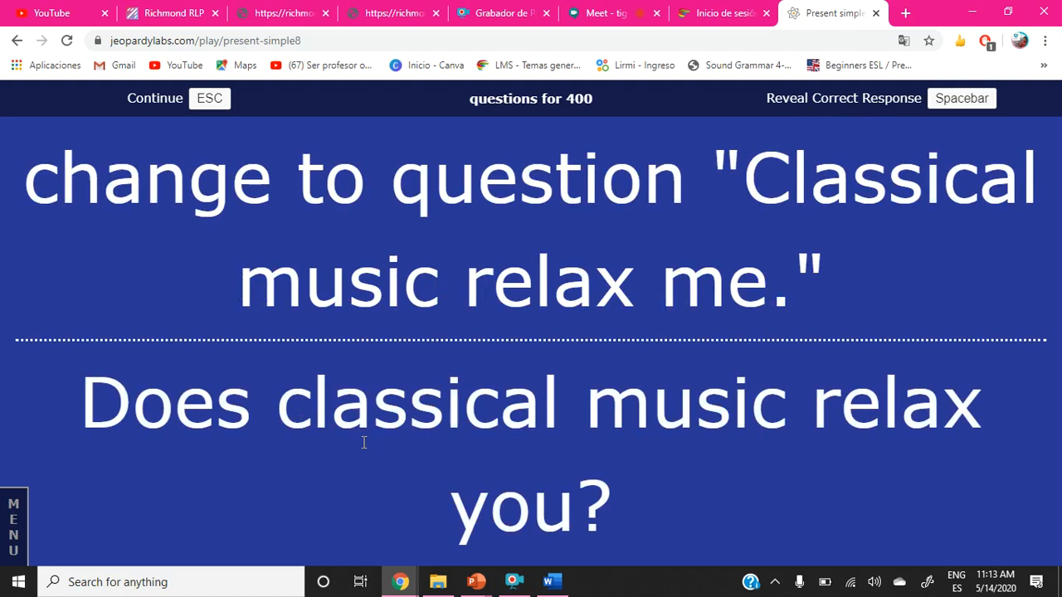
mouse_move(344, 452)
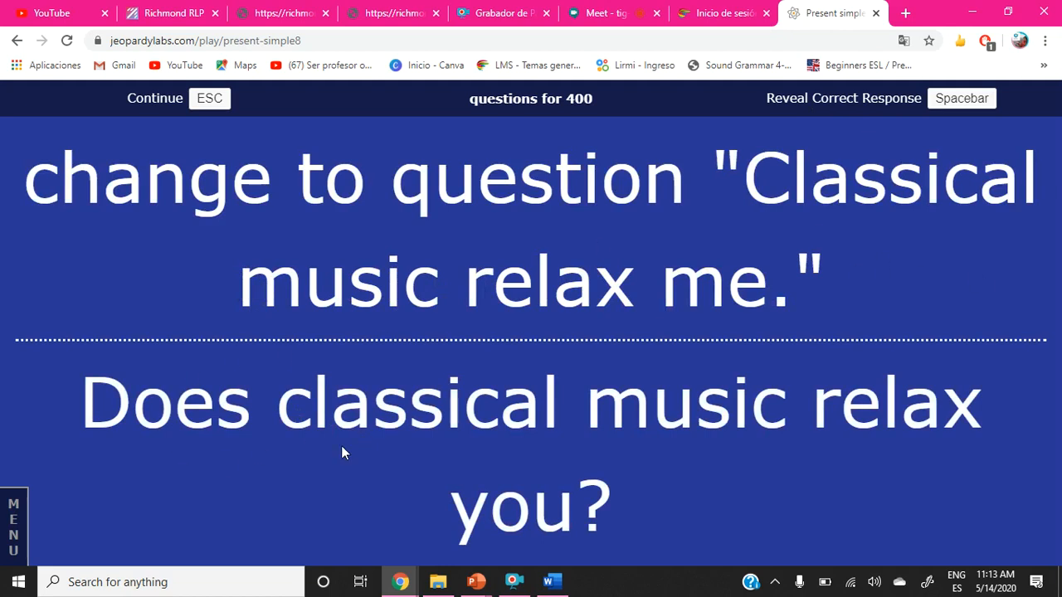
mouse_move(534, 467)
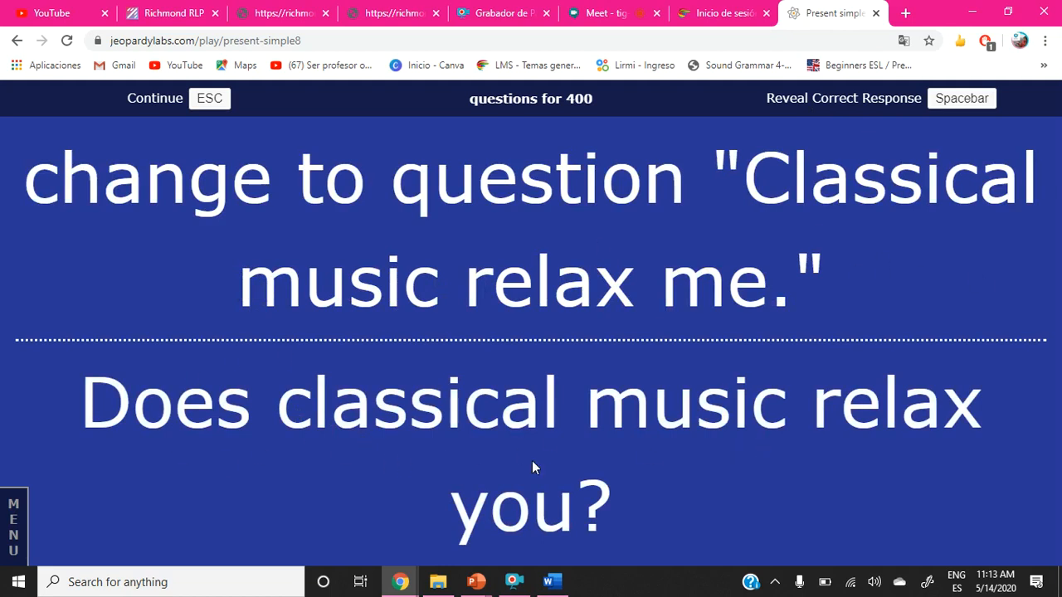
mouse_move(646, 240)
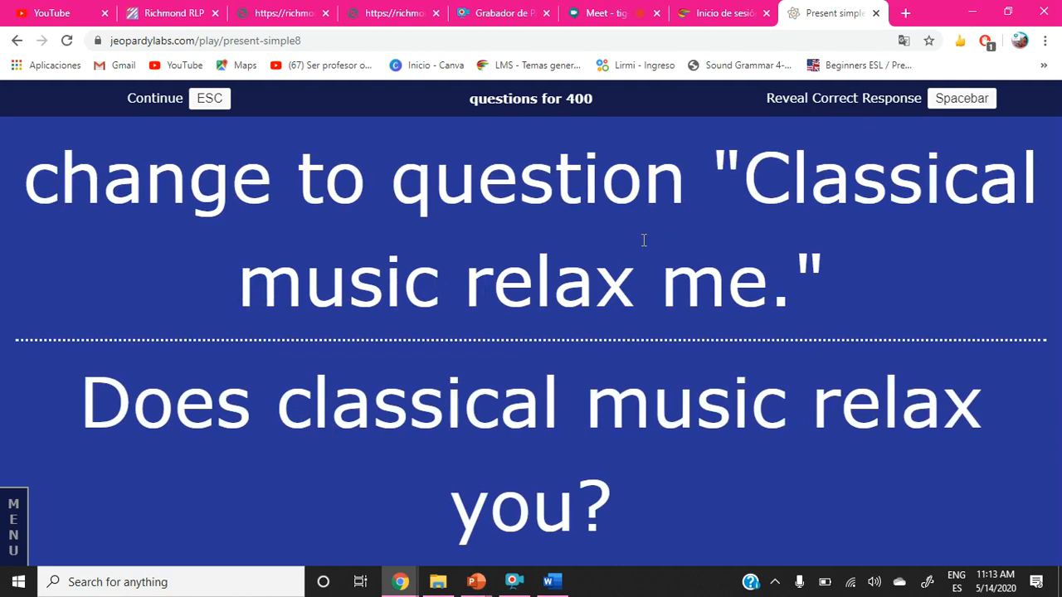
mouse_move(608, 118)
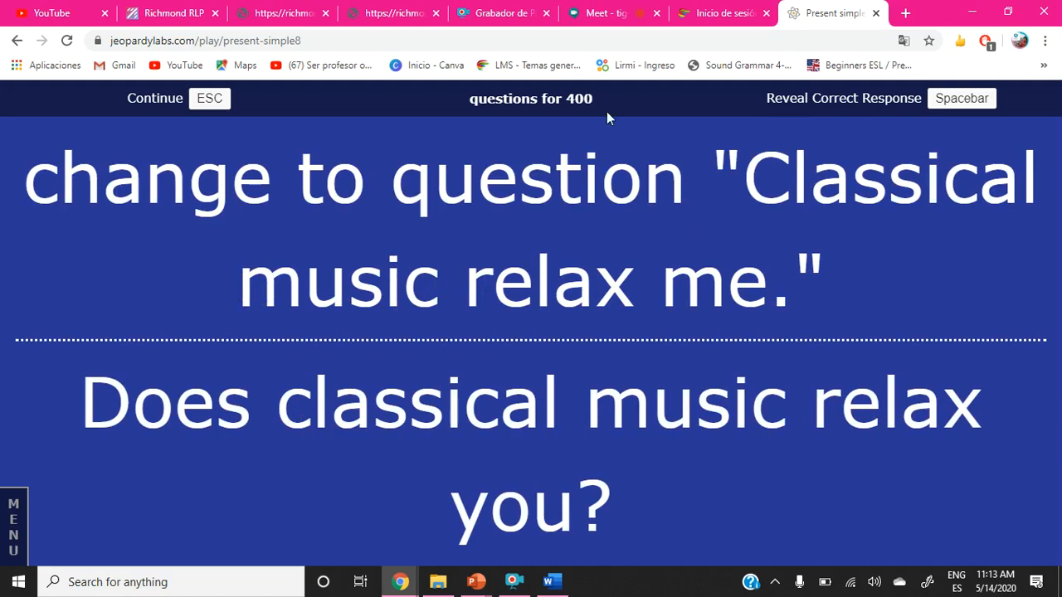
Play the questions 500 clue ('Does science interest you?') and return to the board.
left_click(155, 98)
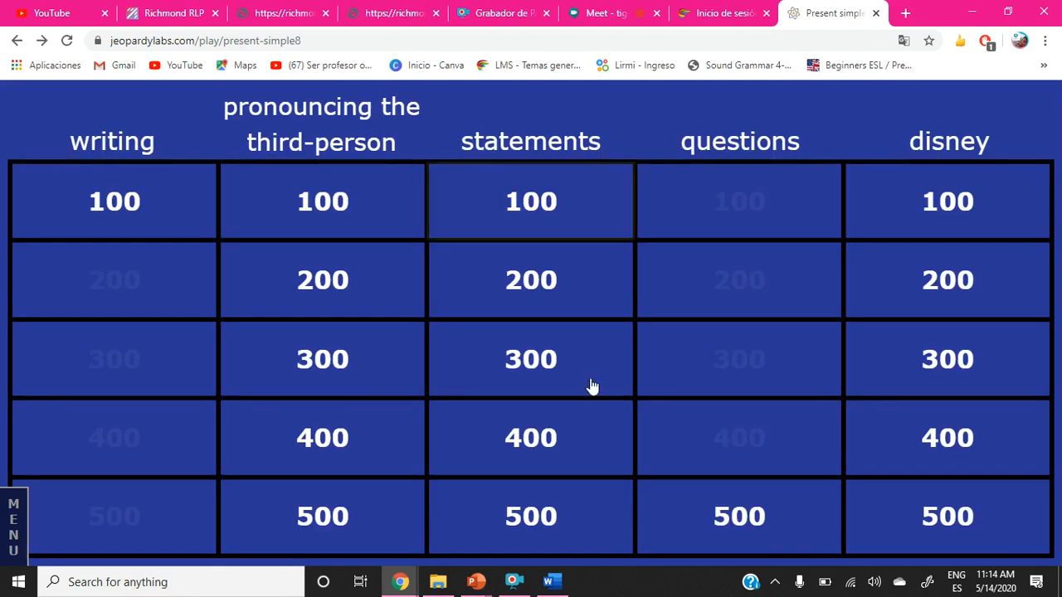
left_click(738, 516)
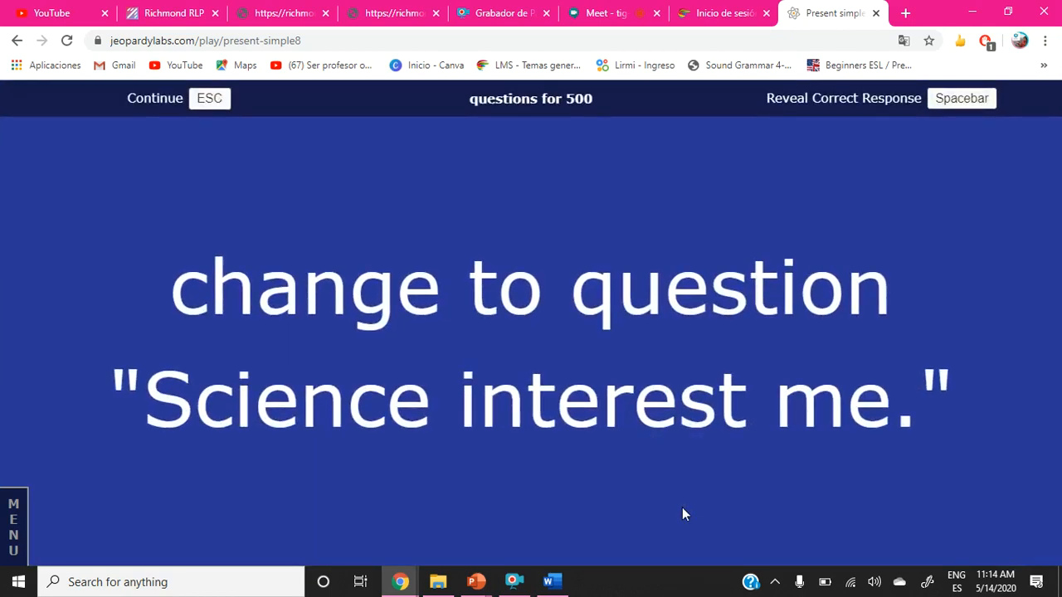
mouse_move(569, 454)
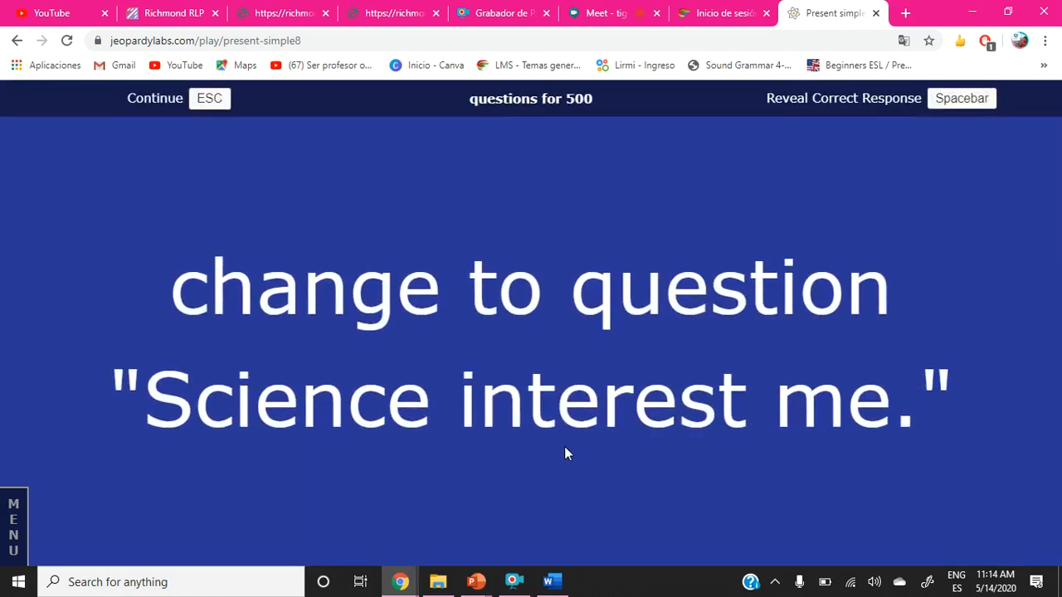
mouse_move(577, 461)
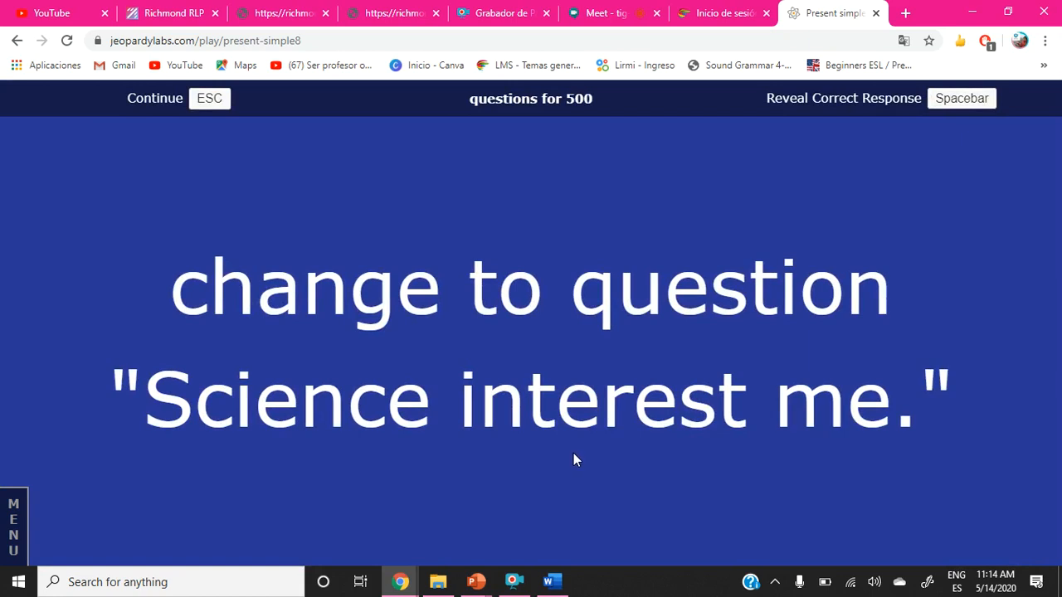
mouse_move(570, 454)
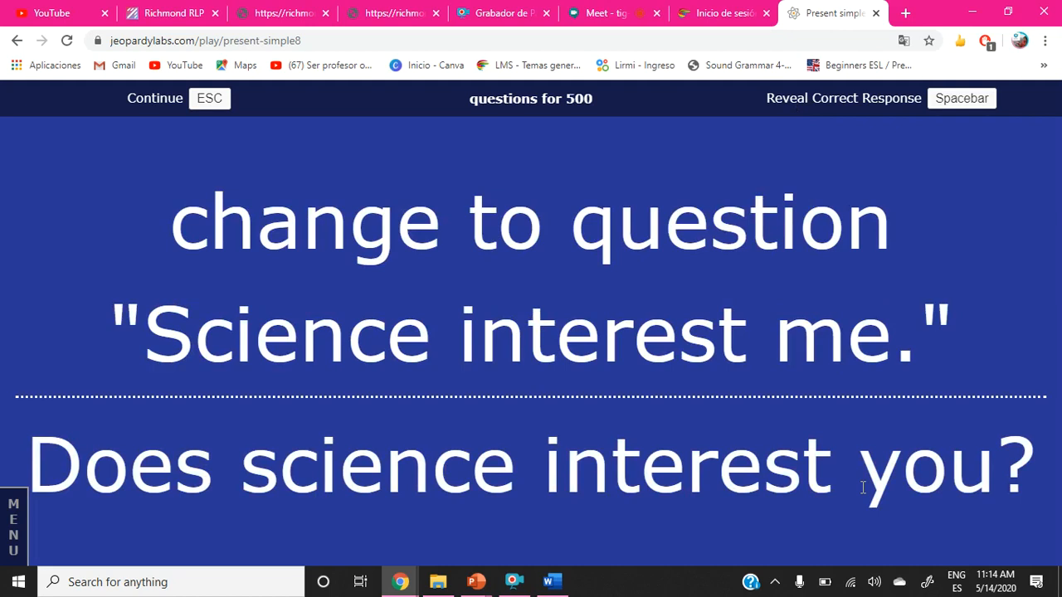
mouse_move(255, 487)
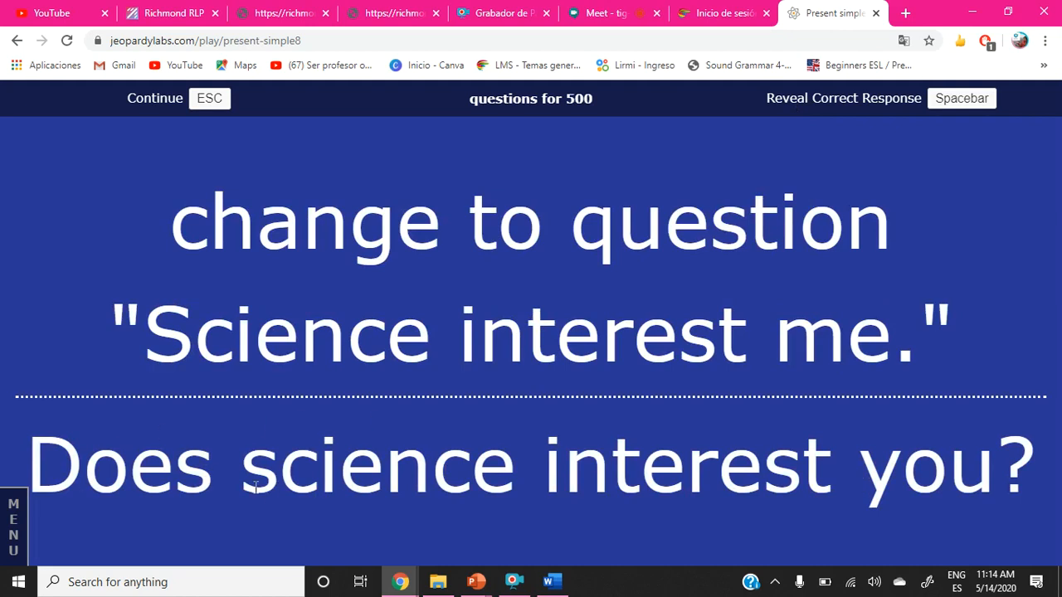
mouse_move(121, 437)
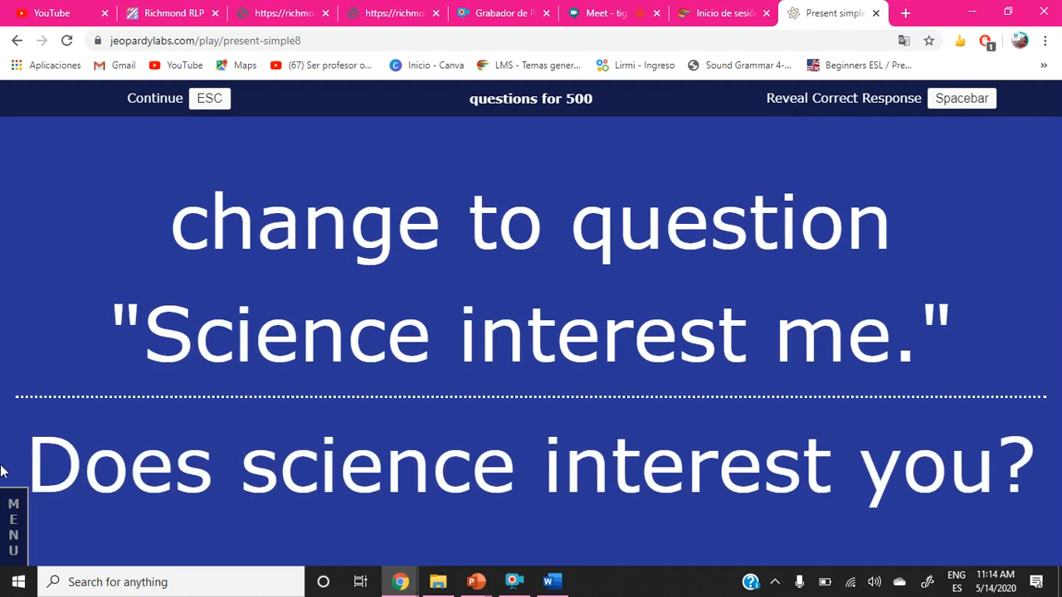
mouse_move(174, 484)
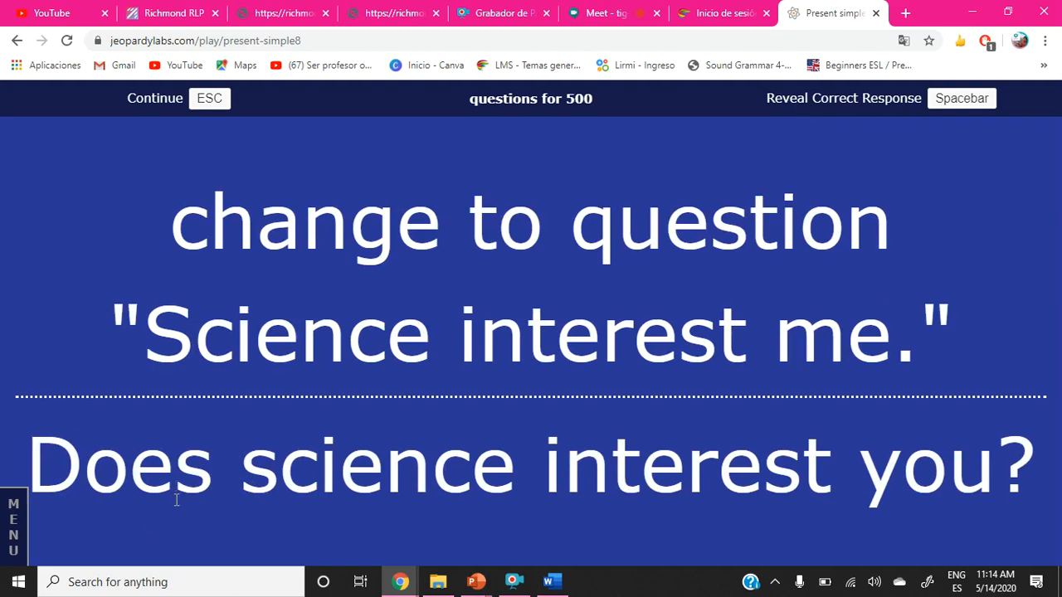
mouse_move(185, 523)
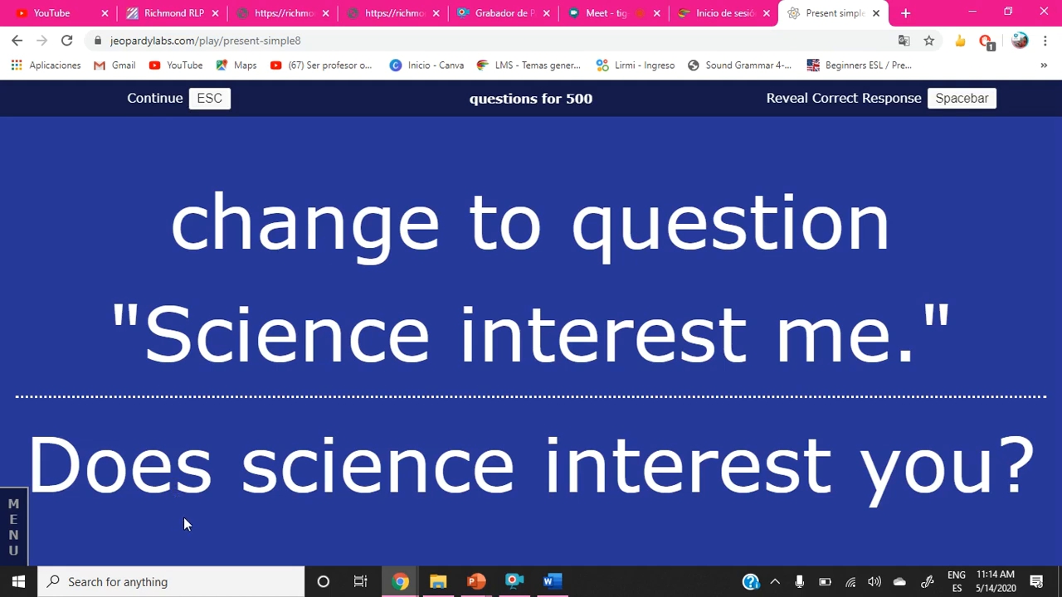
mouse_move(166, 115)
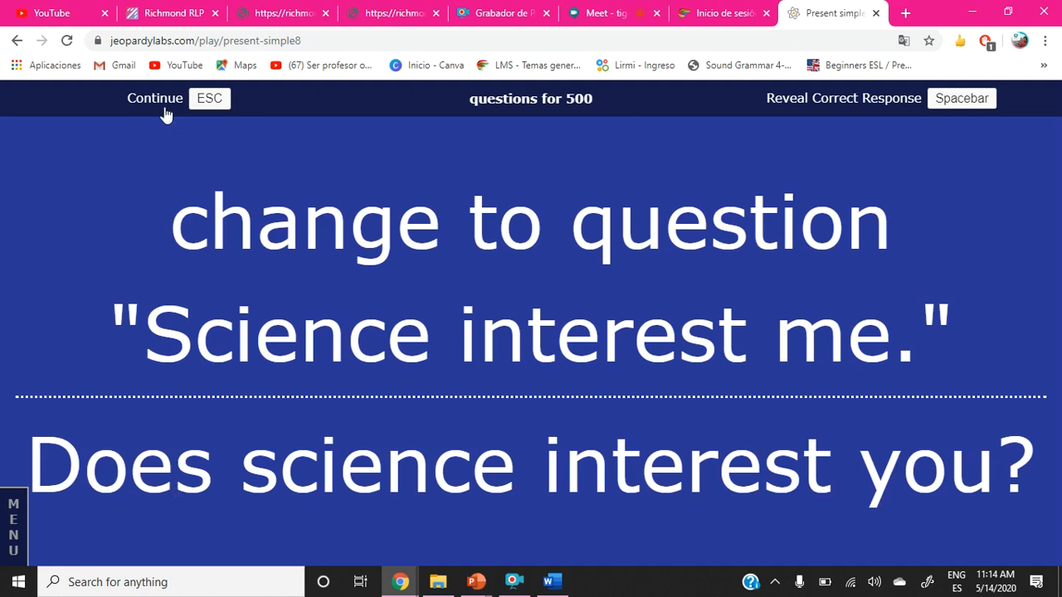
left_click(155, 98)
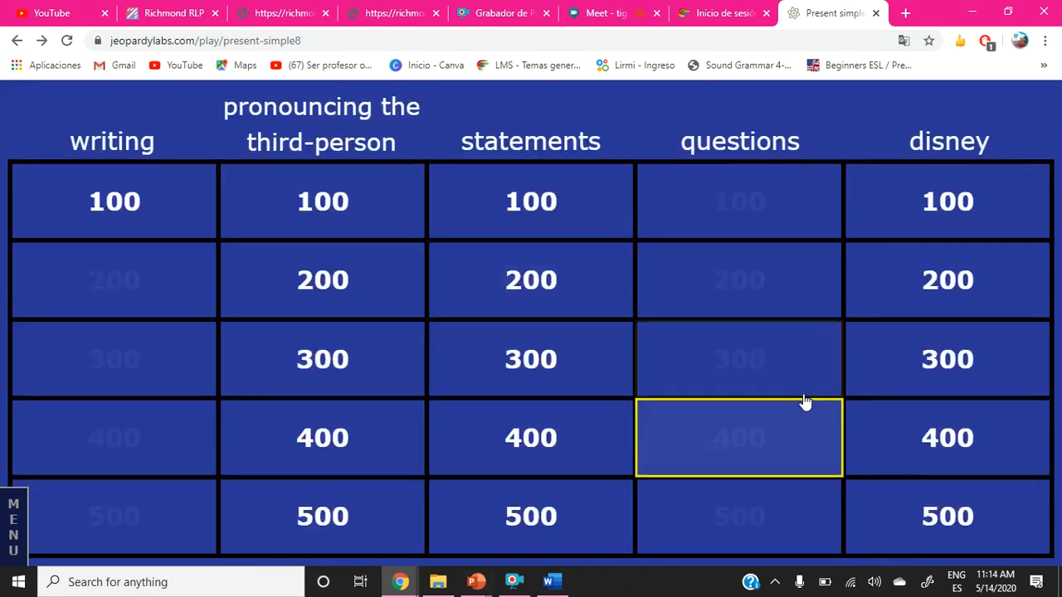
Play the disney 100 and 200 clues, revealing each answer.
left_click(947, 201)
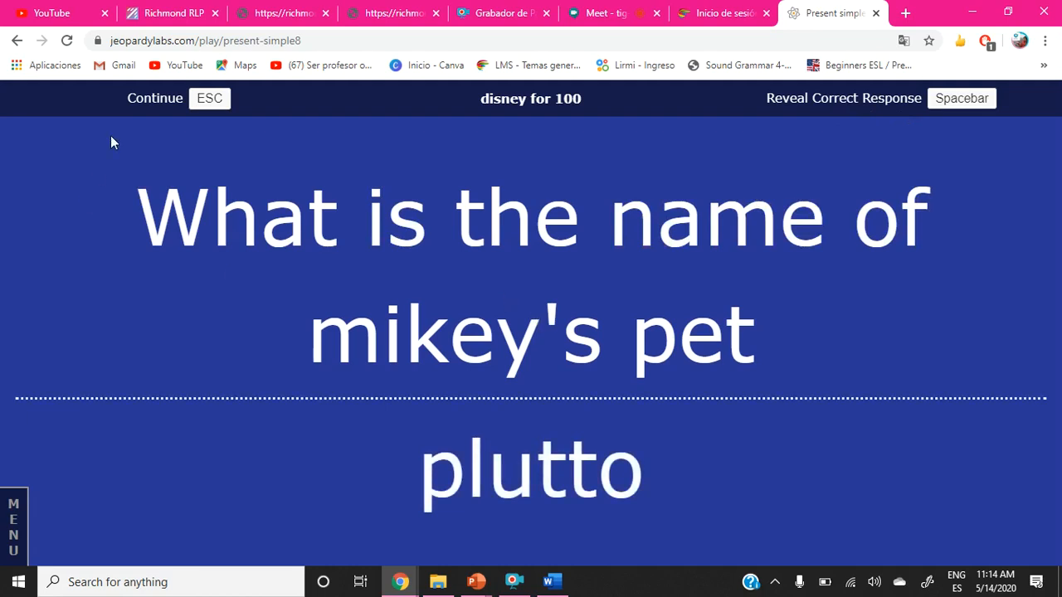
left_click(155, 98)
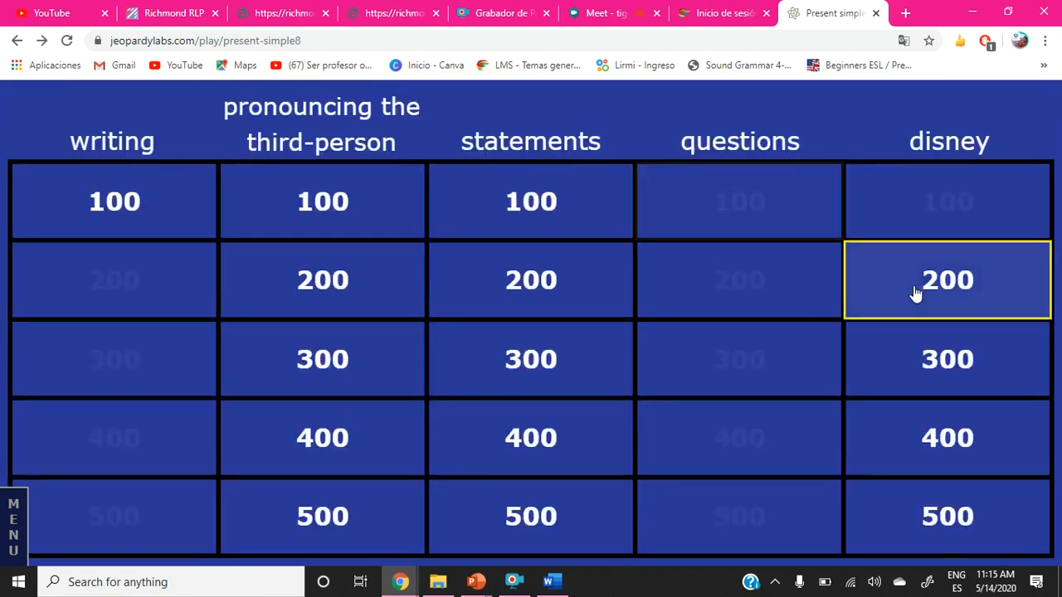
left_click(947, 280)
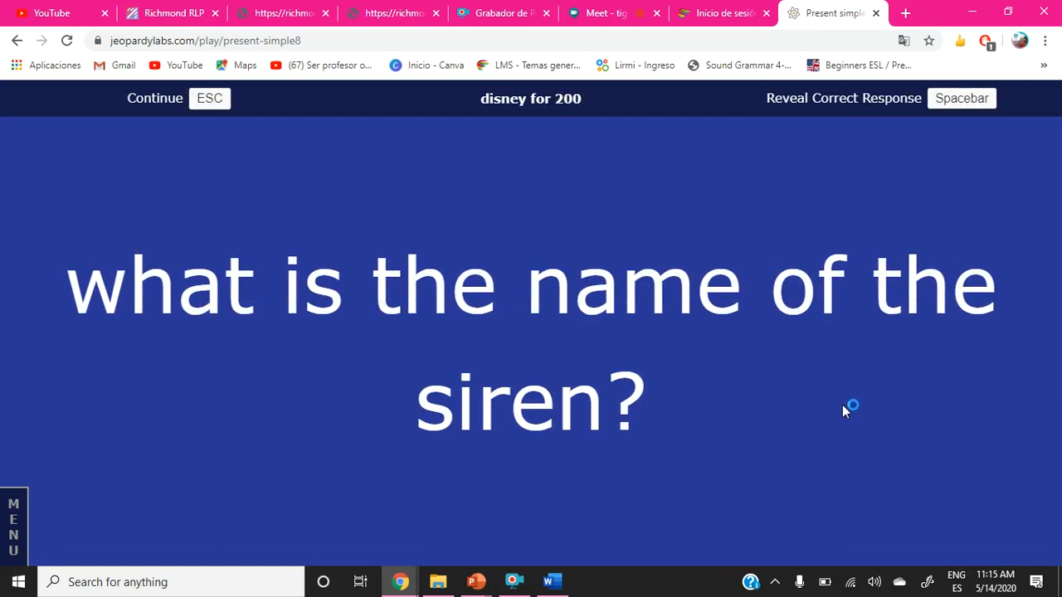
mouse_move(811, 415)
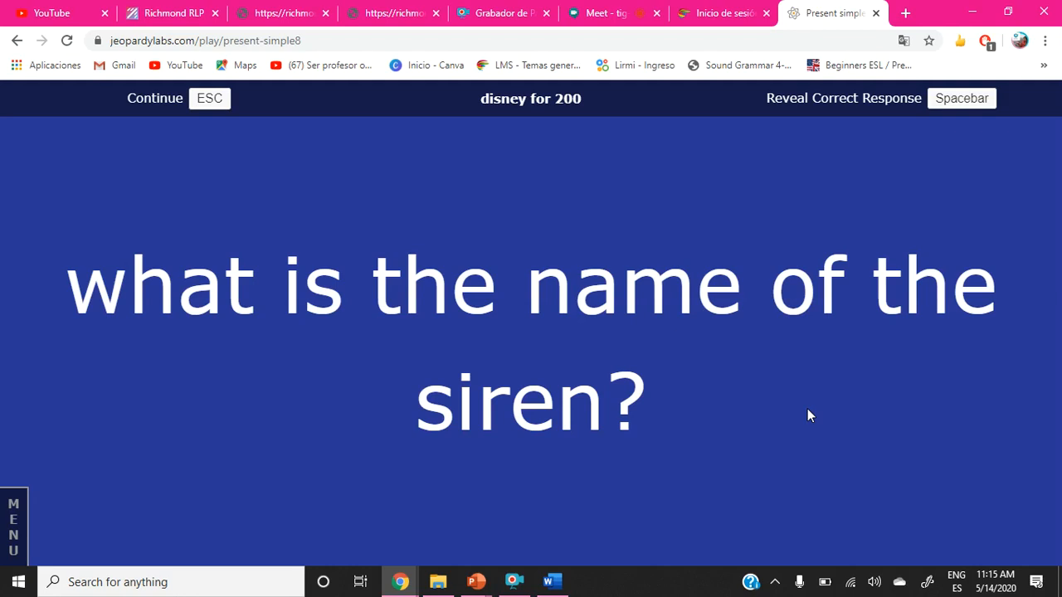
mouse_move(864, 110)
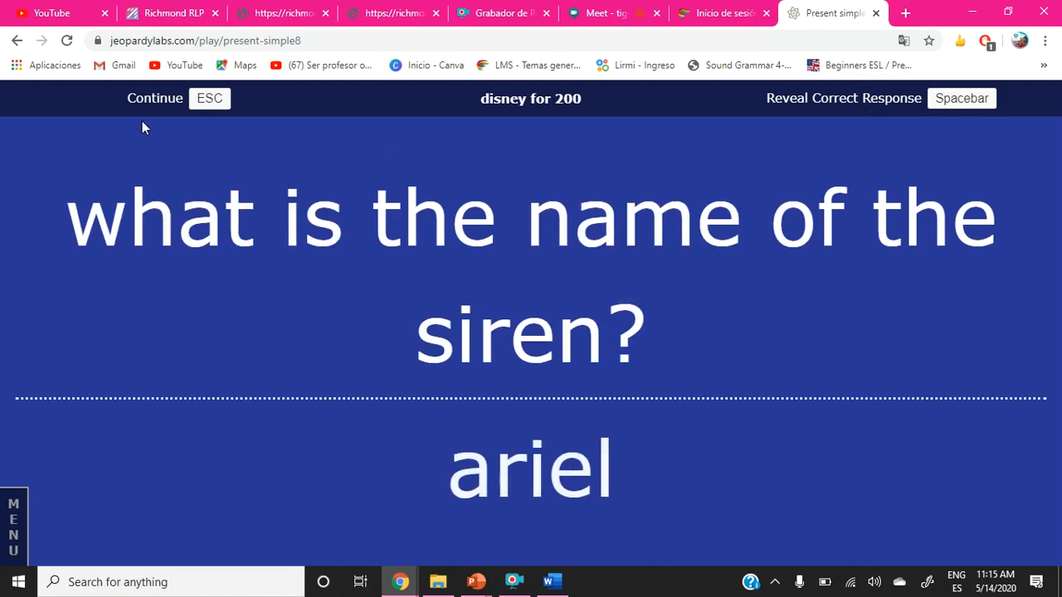
left_click(154, 97)
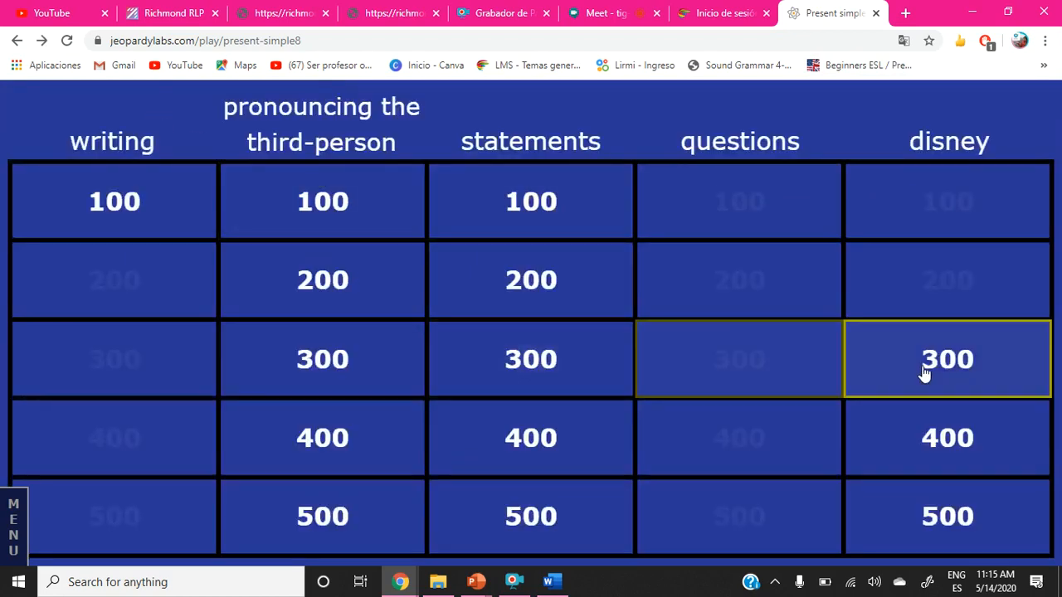
Play disney 300–500 ending with 'disney xd', then open pronouncing 100 'speaks'.
left_click(948, 359)
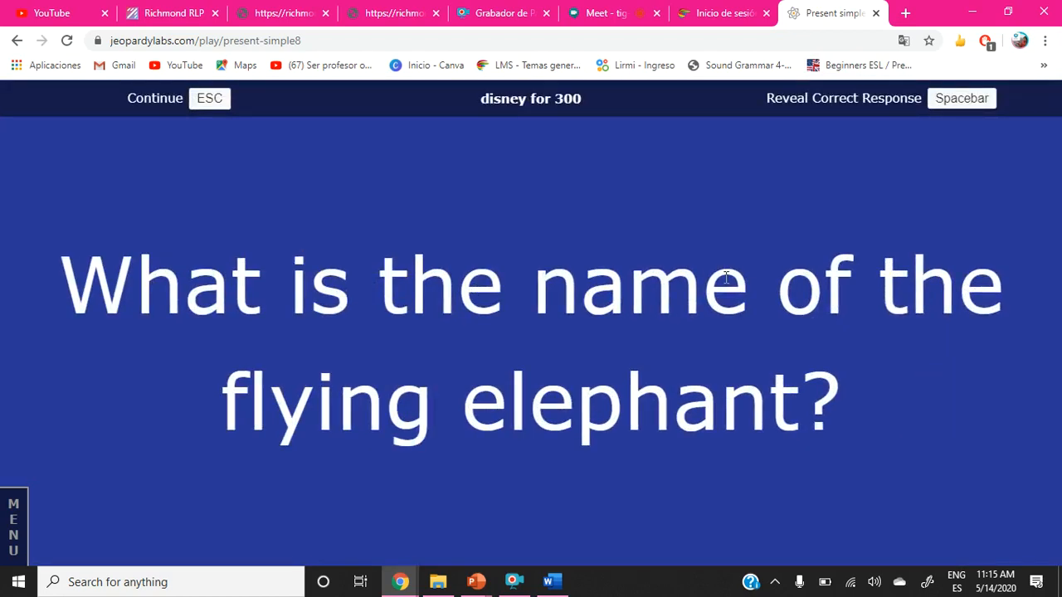
mouse_move(918, 328)
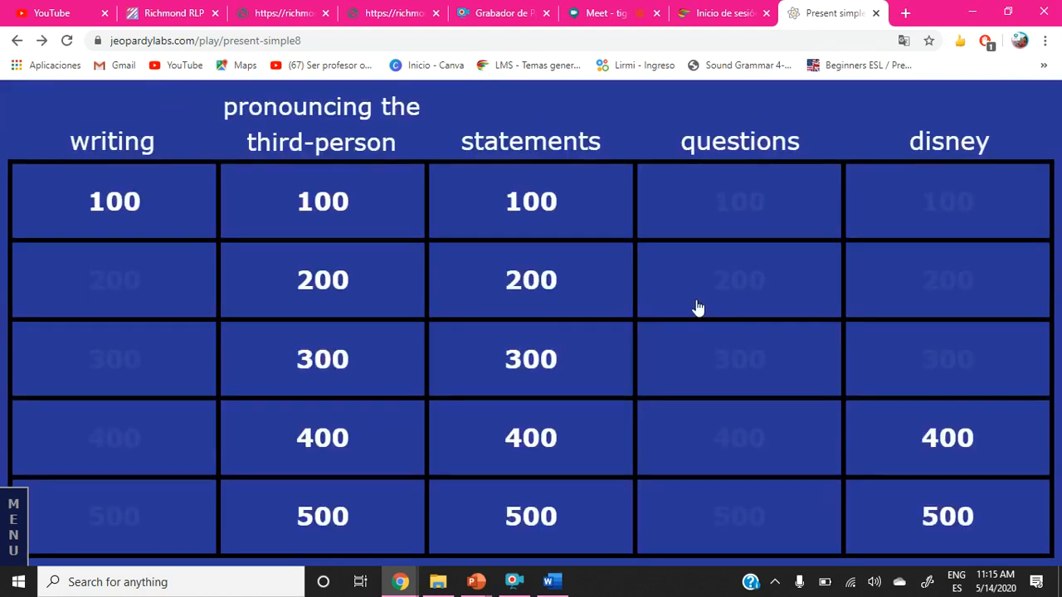
left_click(948, 437)
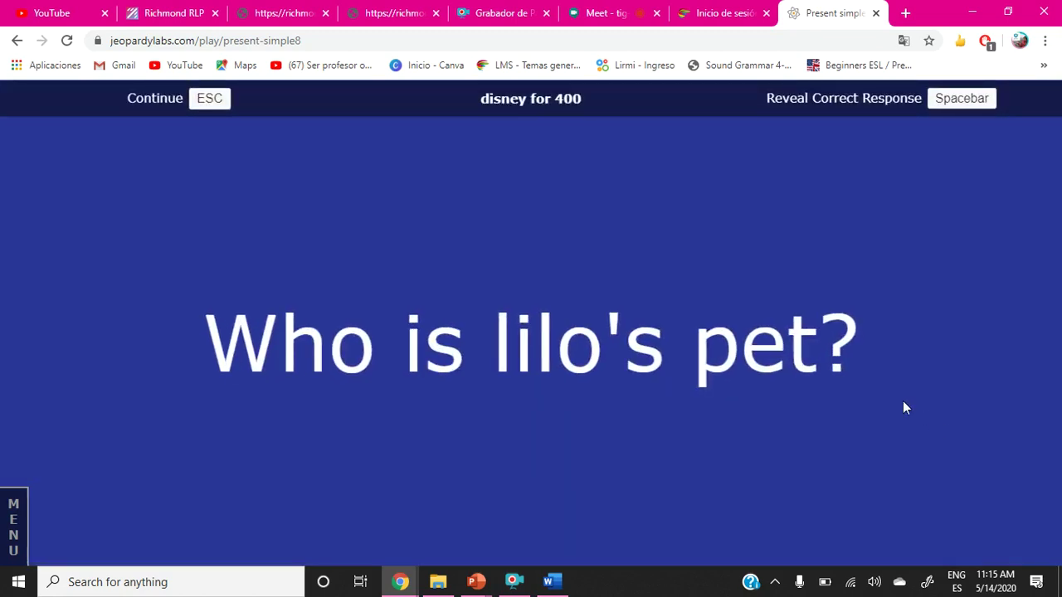
mouse_move(951, 338)
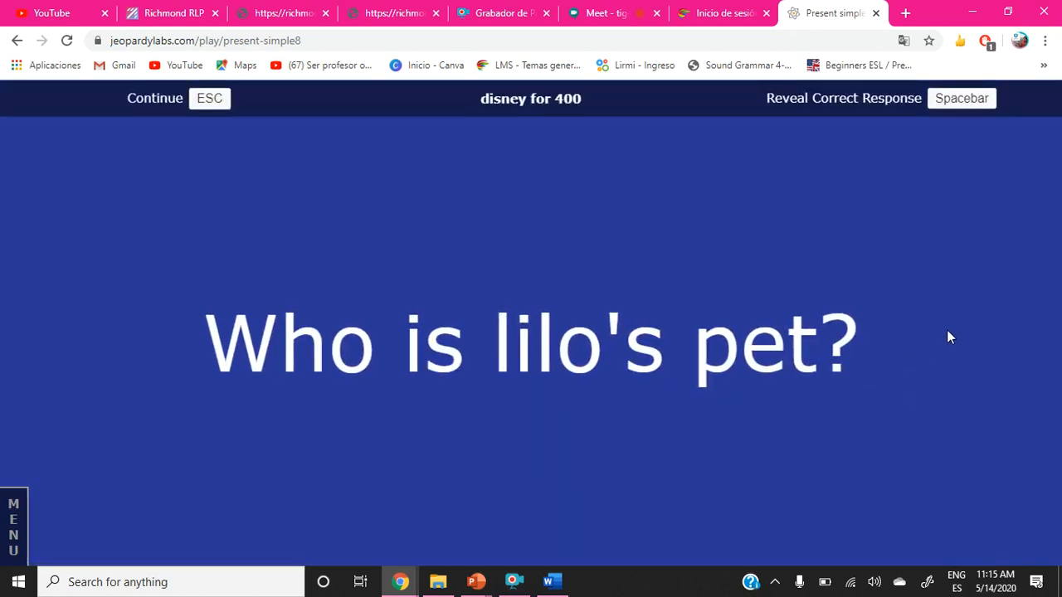
mouse_move(888, 207)
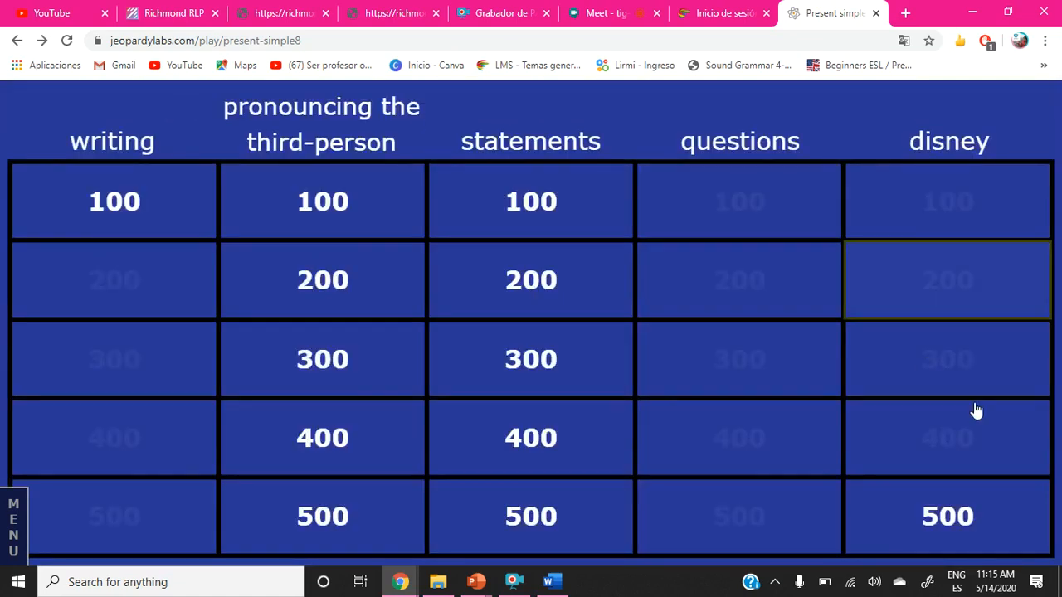
left_click(947, 516)
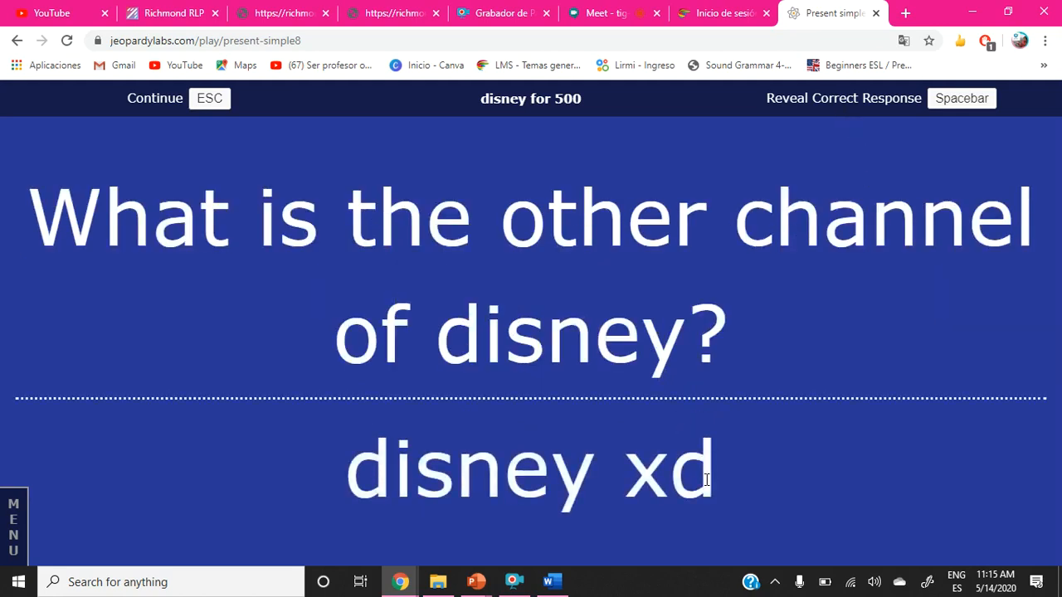
mouse_move(637, 546)
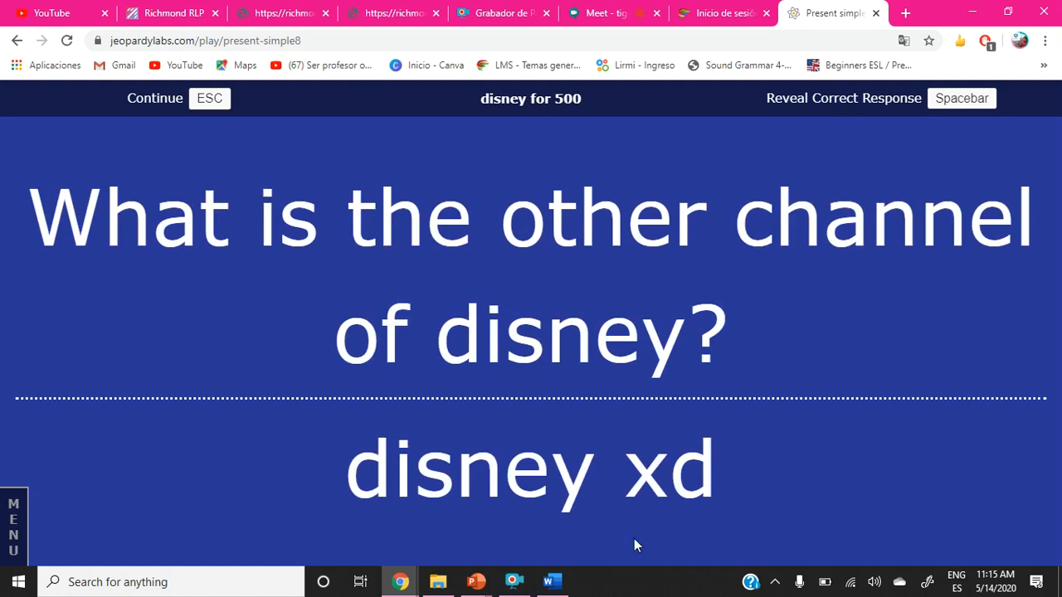
mouse_move(152, 108)
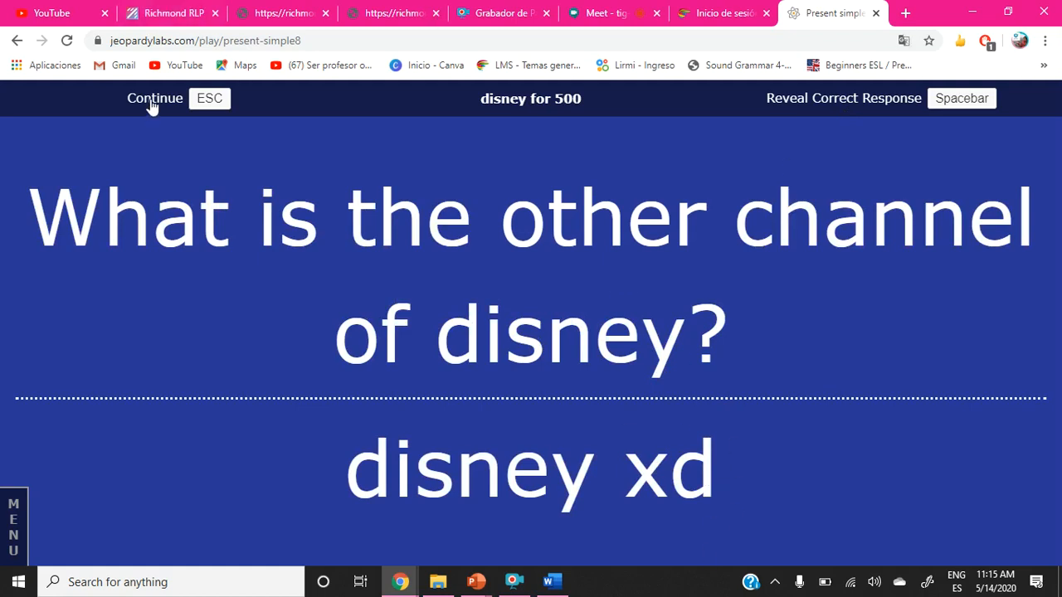
left_click(156, 98)
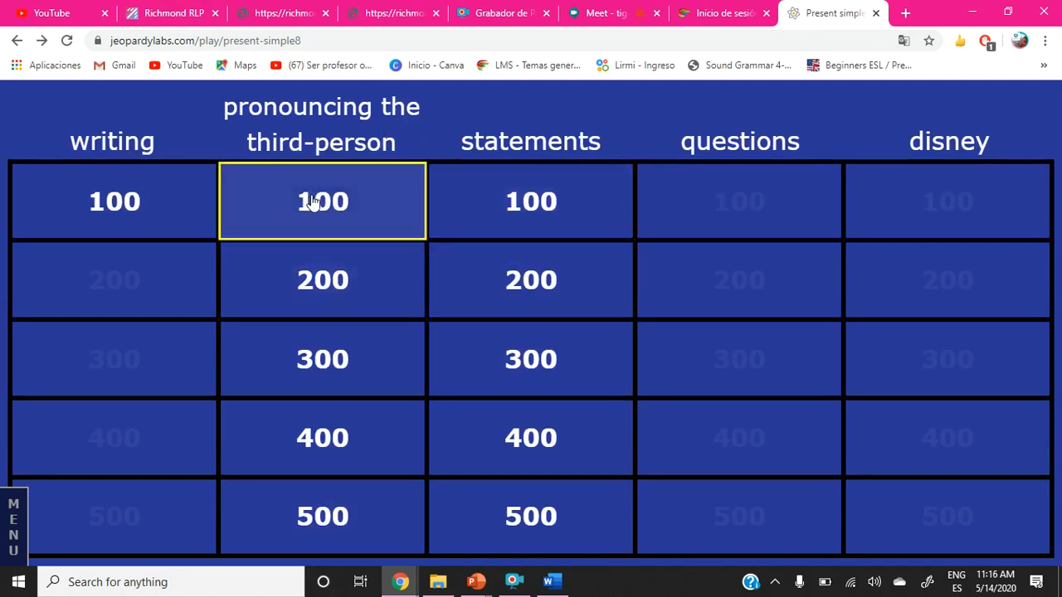
left_click(322, 201)
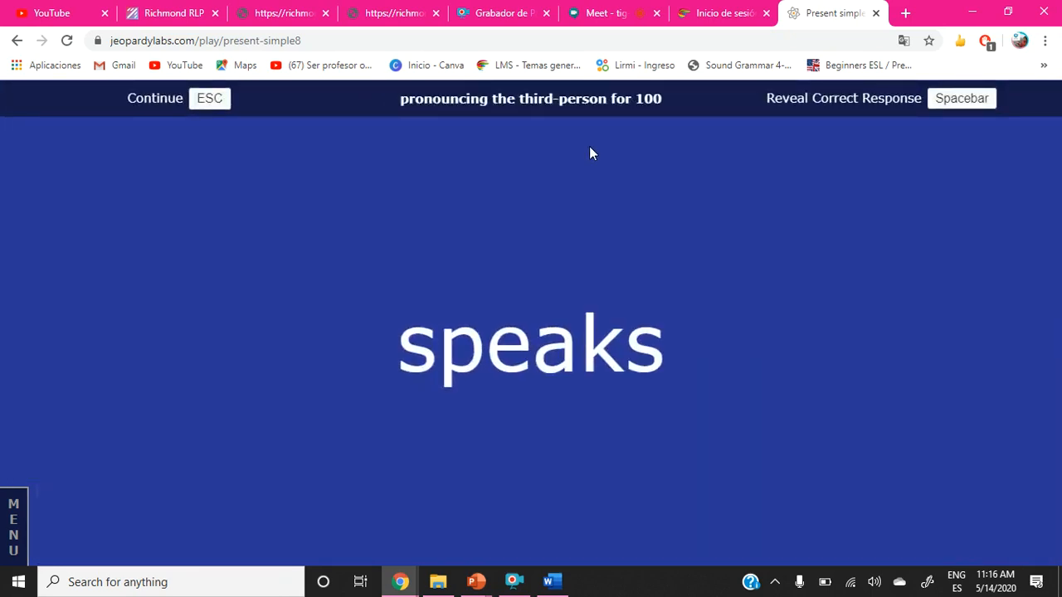
mouse_move(861, 108)
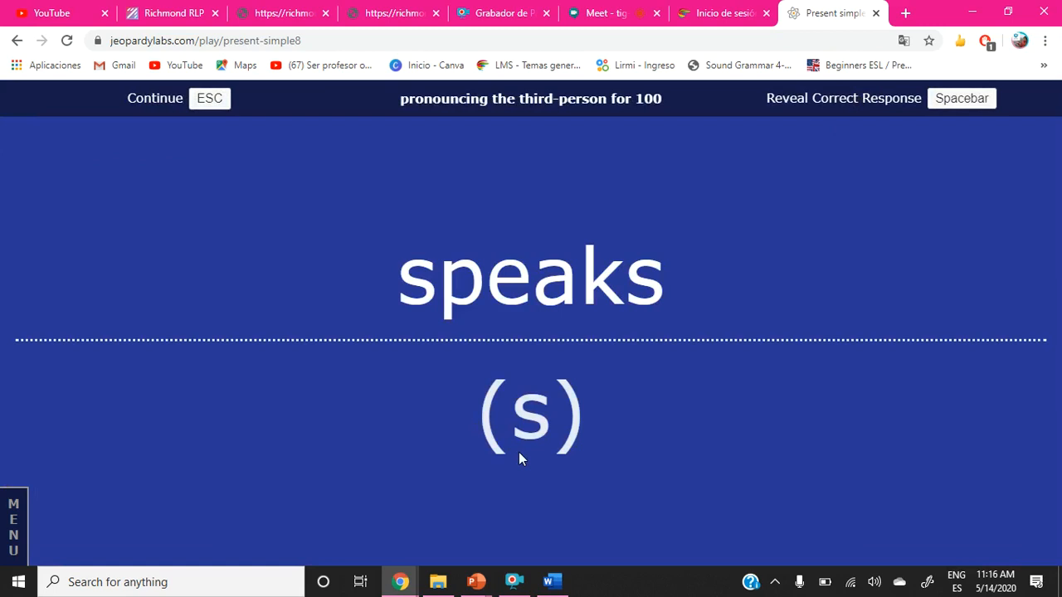
mouse_move(527, 404)
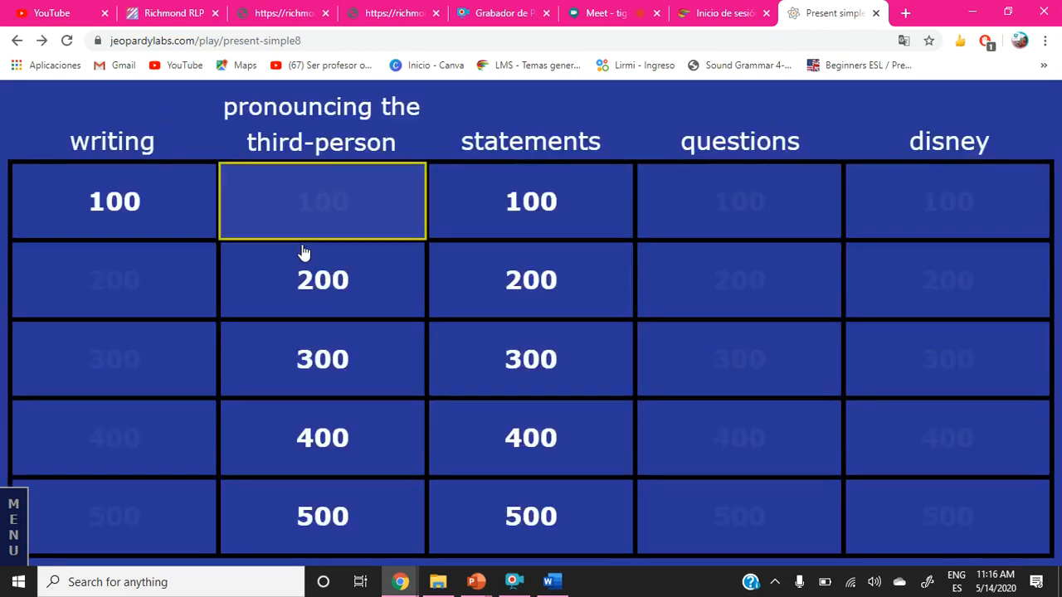
Play the 200 and 300 third-person clues, revealing 'washes' as (iz), then open the 400 clue 'leaves'.
left_click(322, 201)
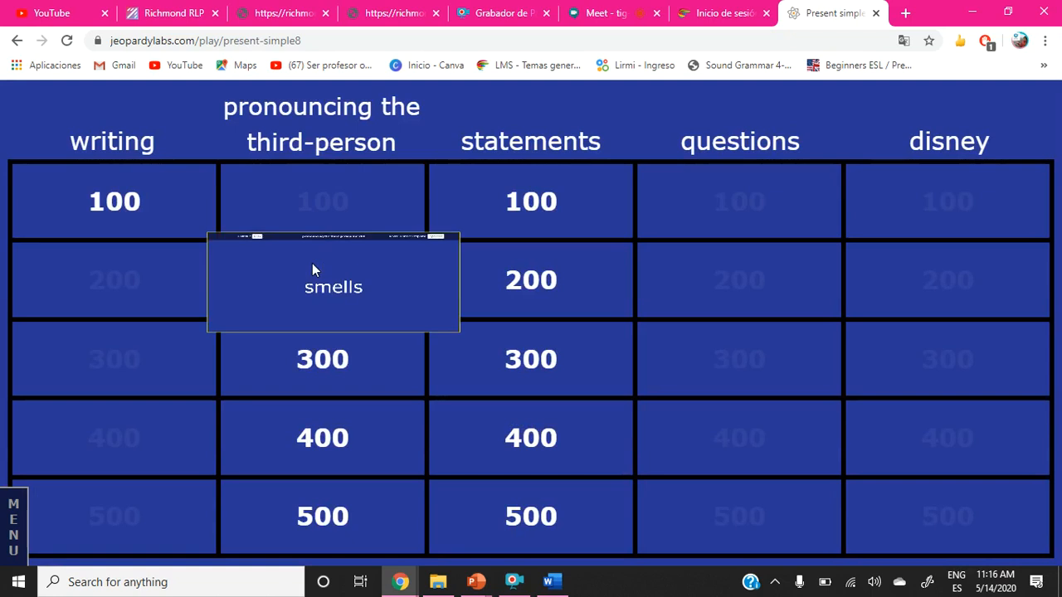
left_click(322, 280)
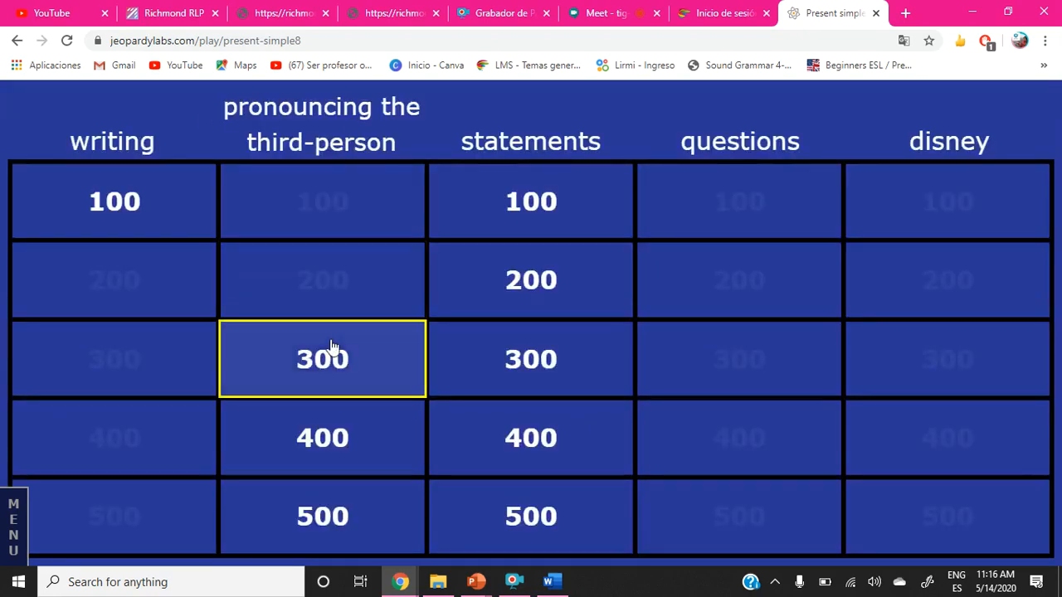
left_click(322, 358)
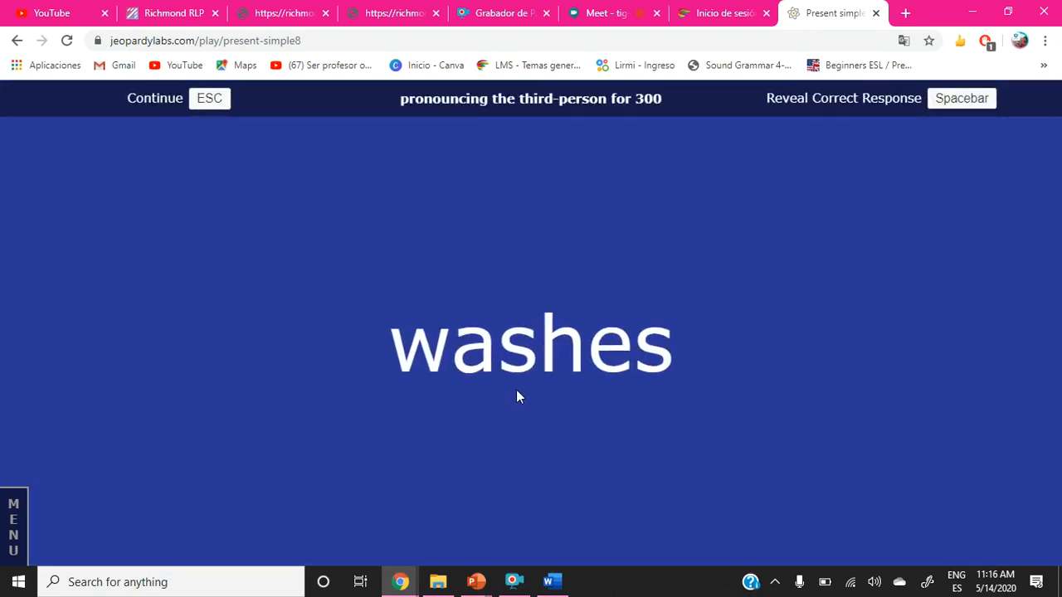
key("space")
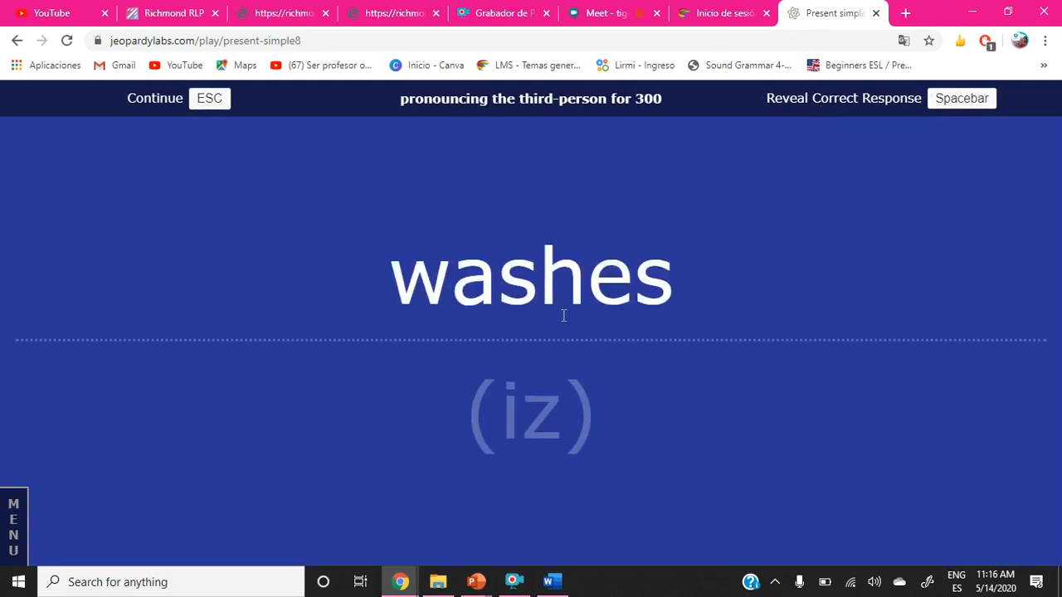
key("space")
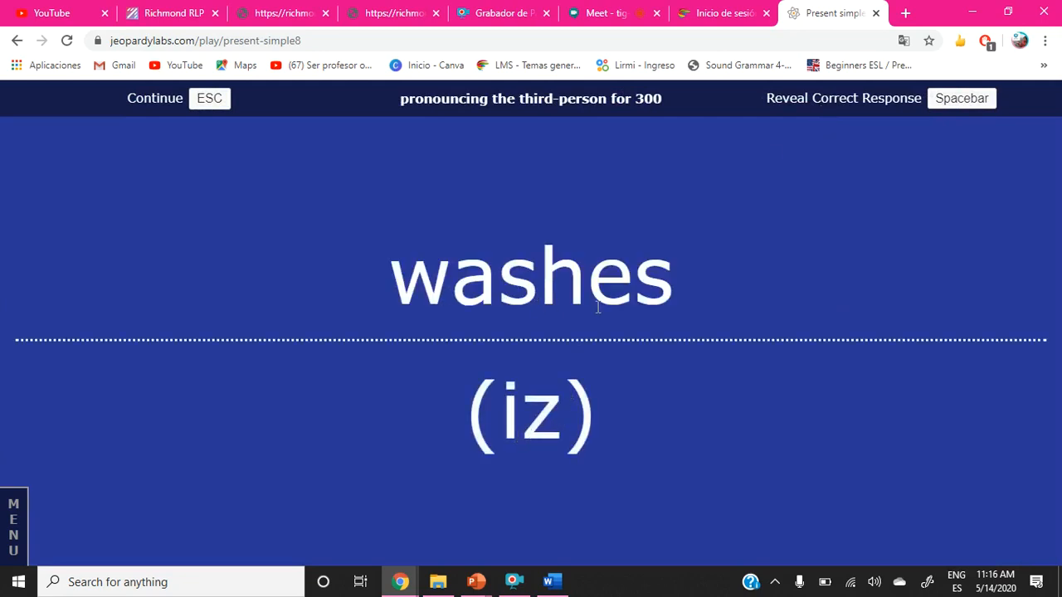
mouse_move(561, 368)
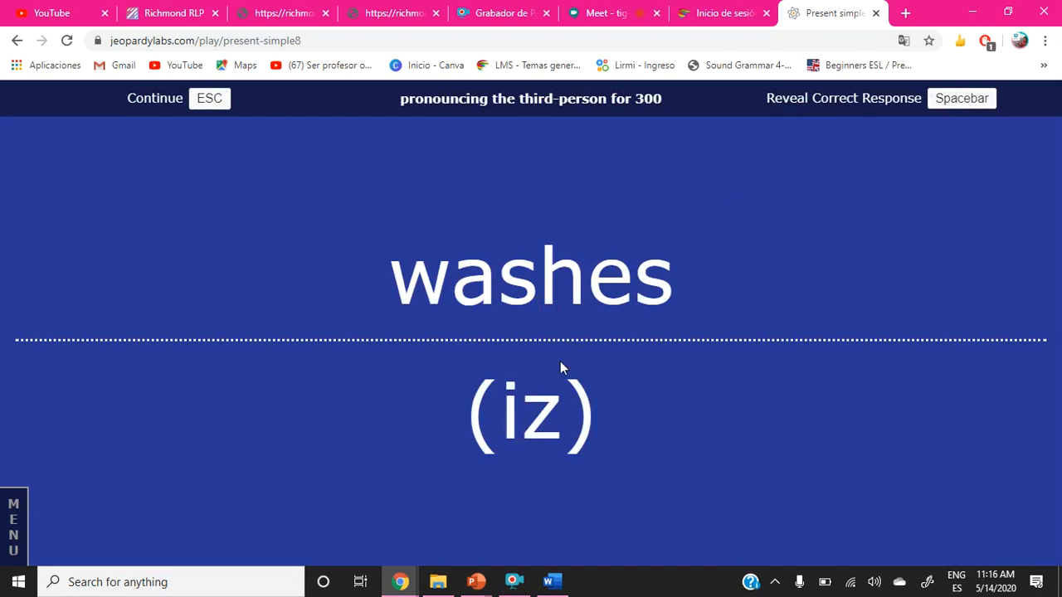
mouse_move(166, 103)
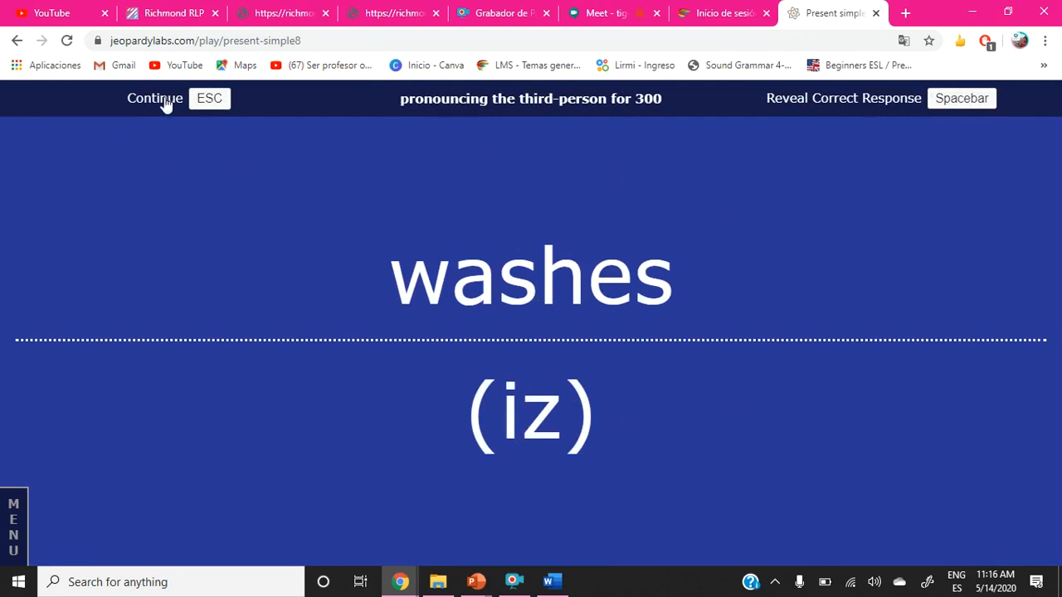
mouse_move(539, 328)
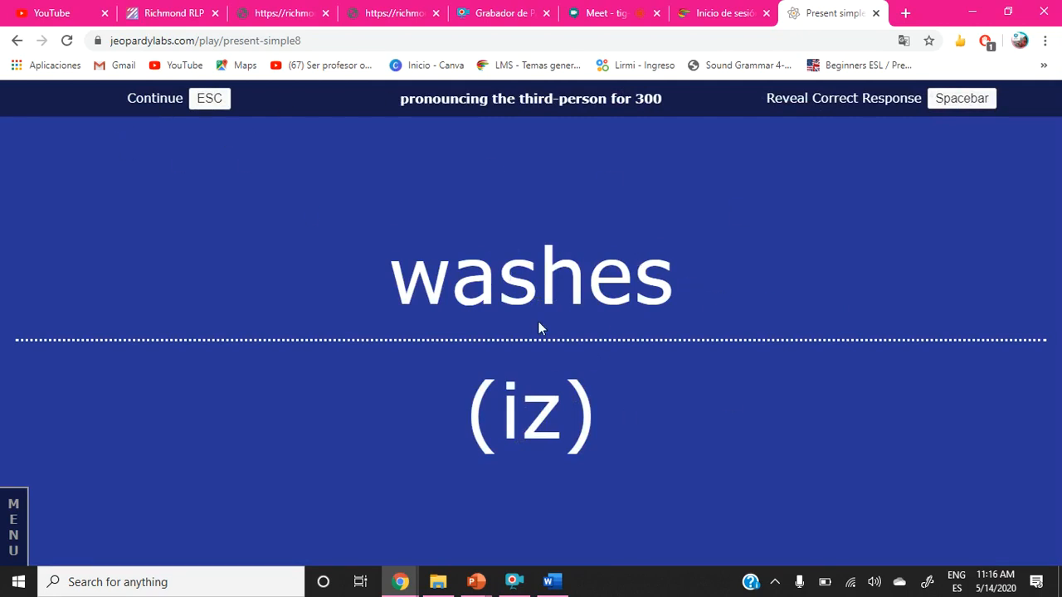
mouse_move(612, 286)
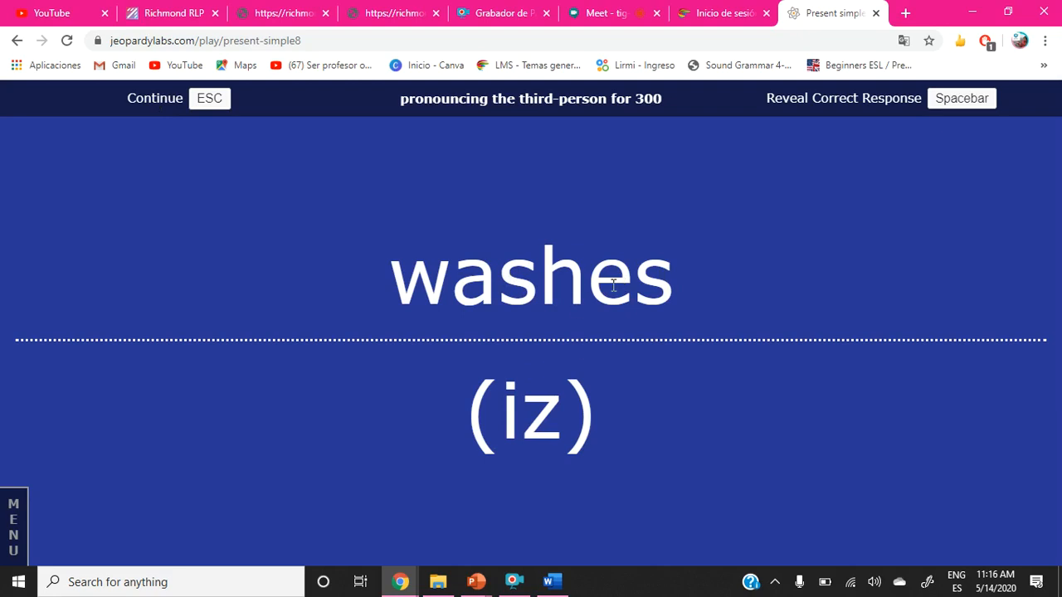
mouse_move(268, 344)
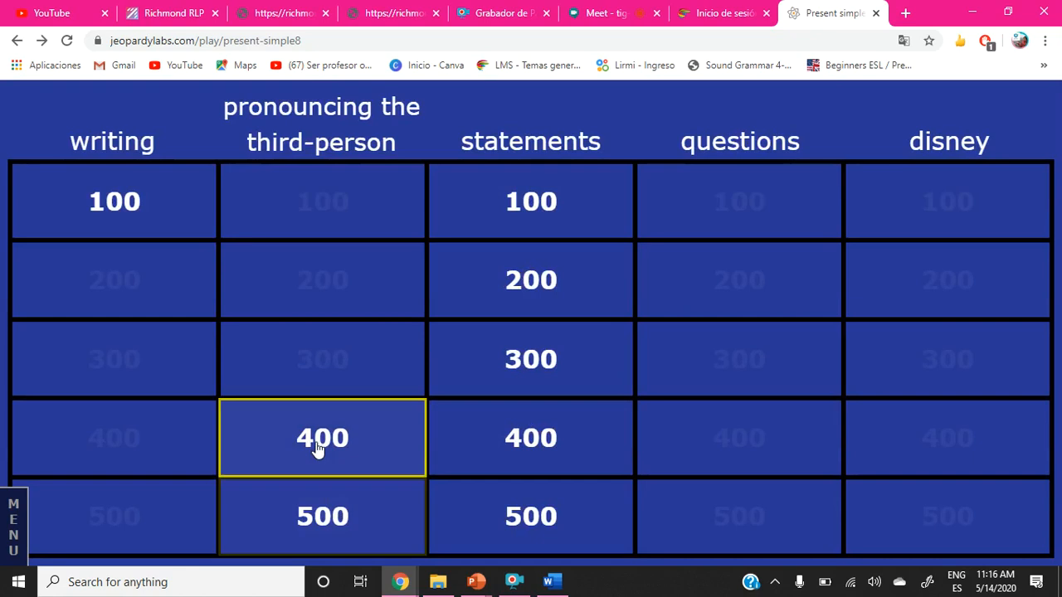
left_click(322, 438)
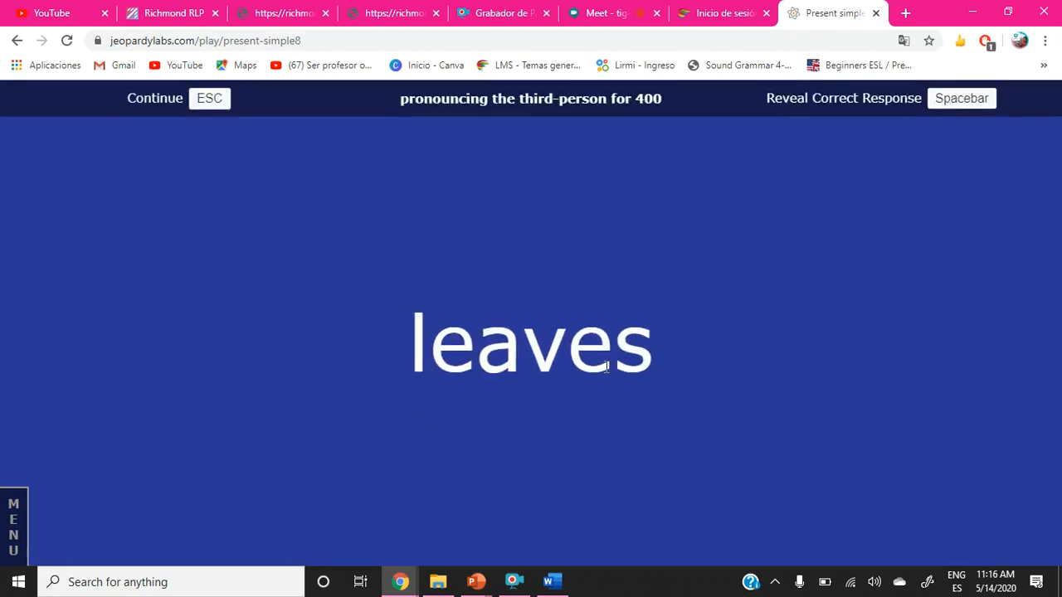
Reveal the endings for 'leaves' and 'notices' (iz), then bring back PowerPoint's 'Let's practice' slide.
key("space")
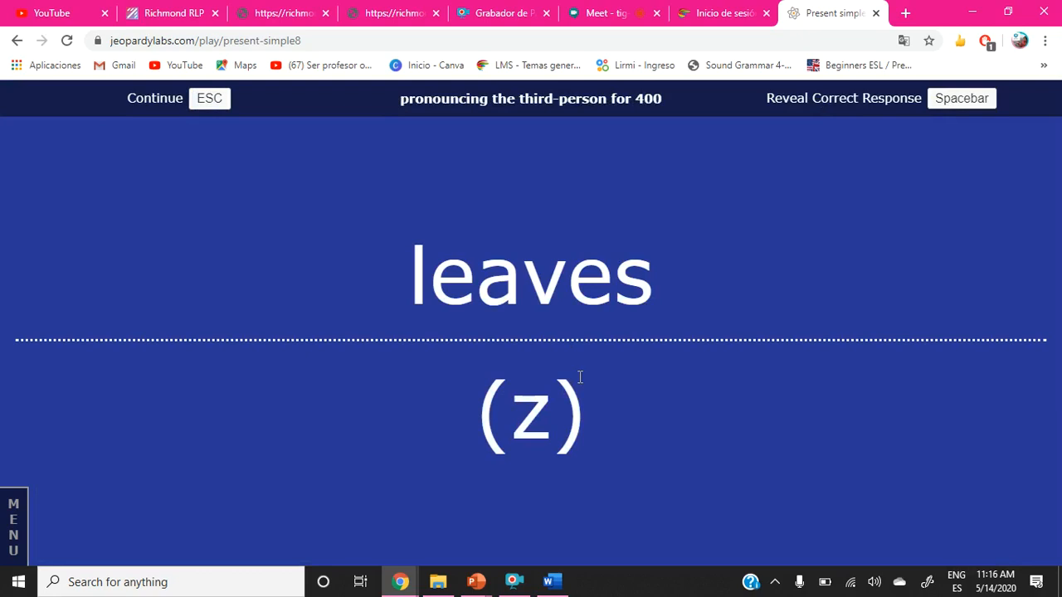
mouse_move(202, 132)
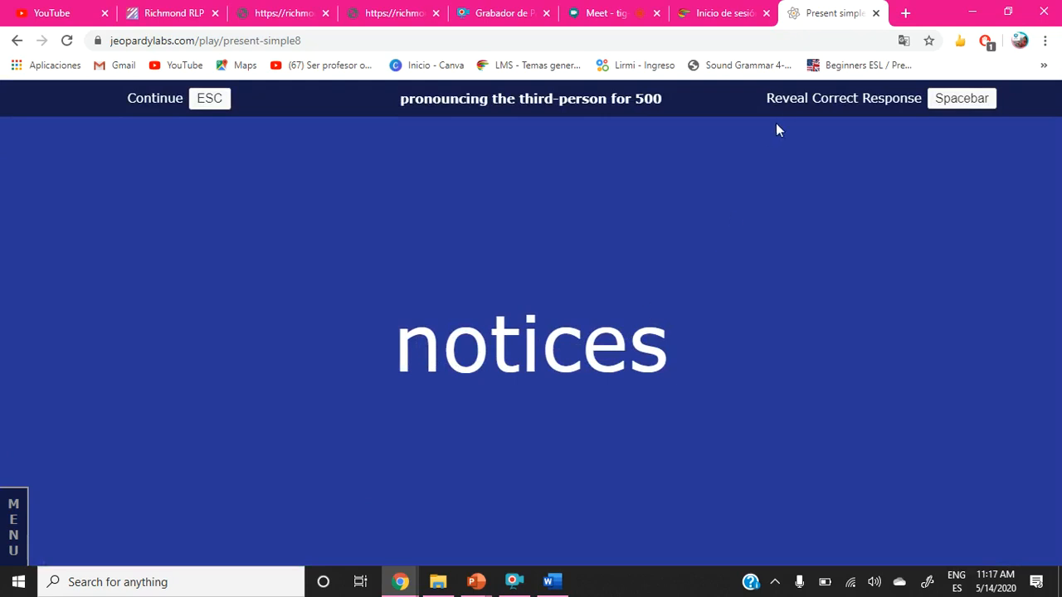
mouse_move(790, 106)
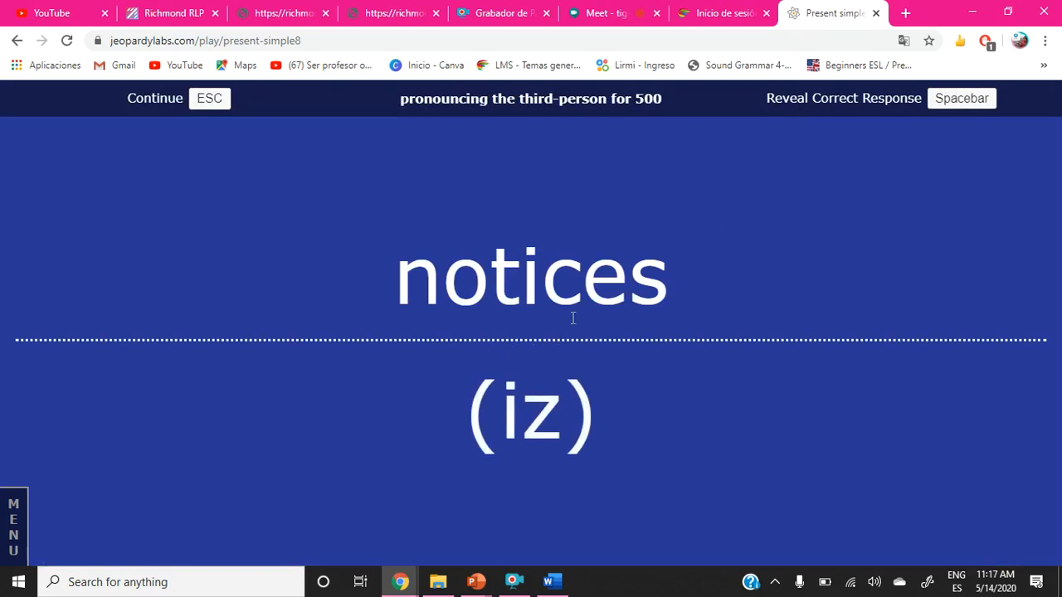
mouse_move(651, 313)
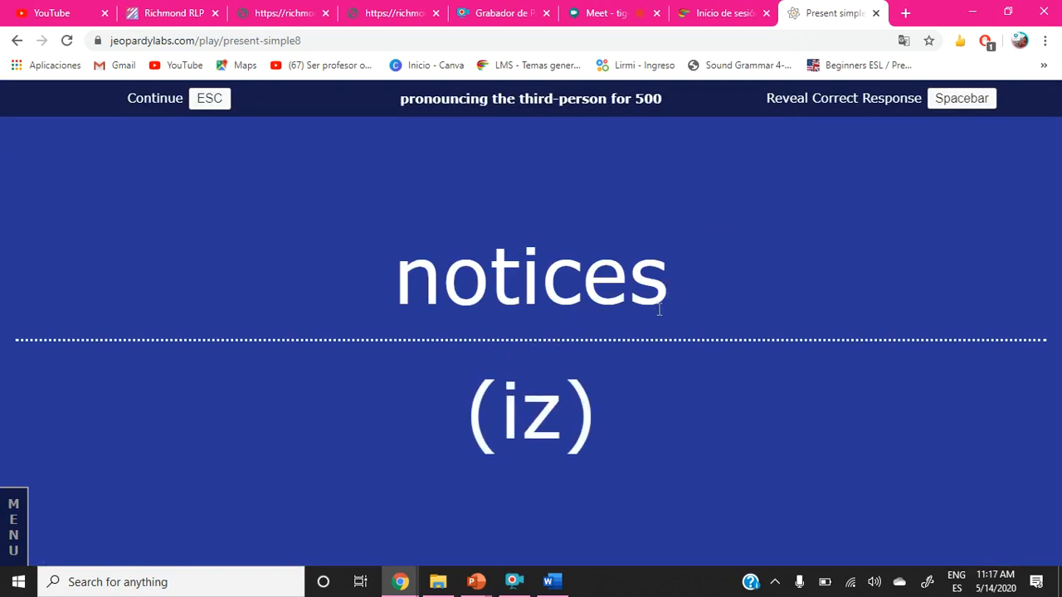
mouse_move(166, 100)
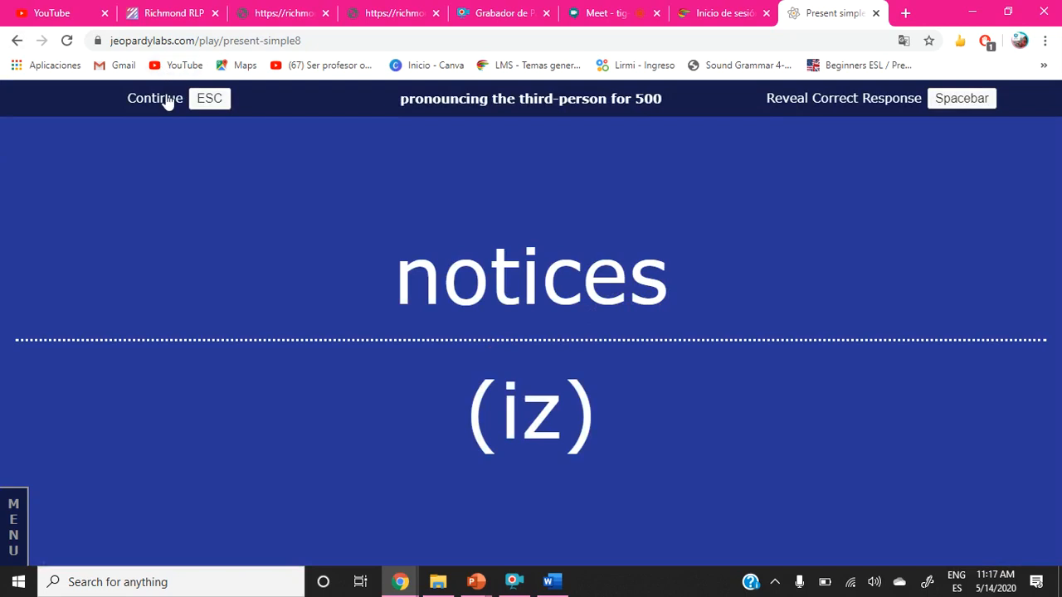
left_click(155, 98)
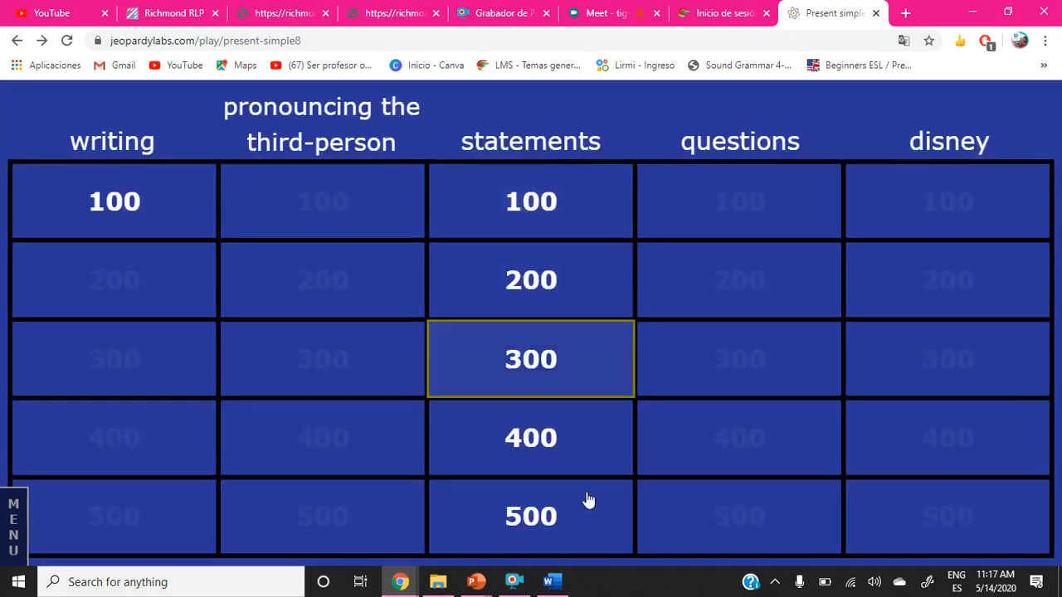
mouse_move(476, 581)
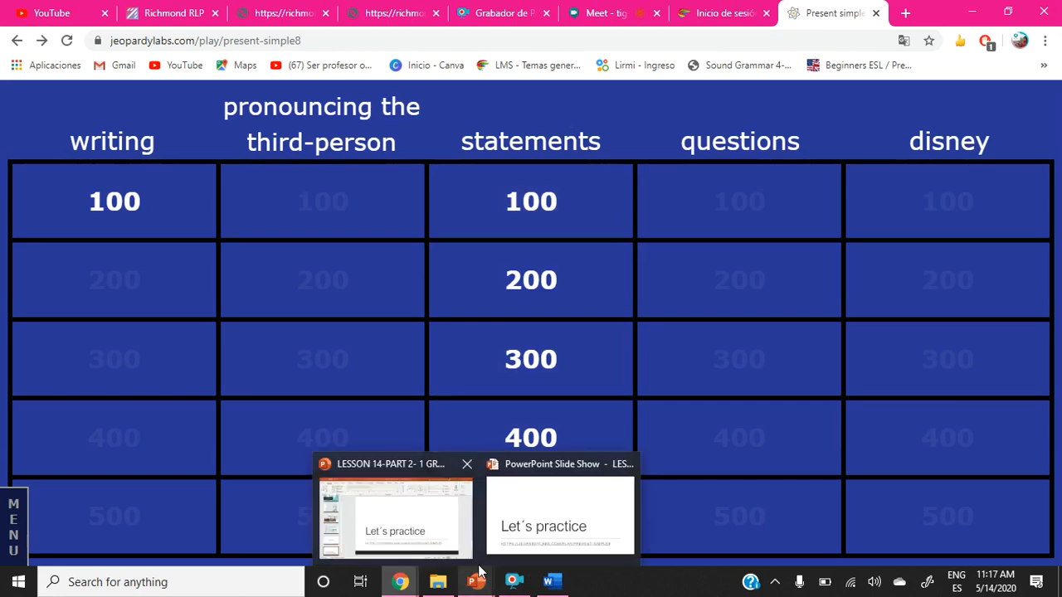
left_click(395, 515)
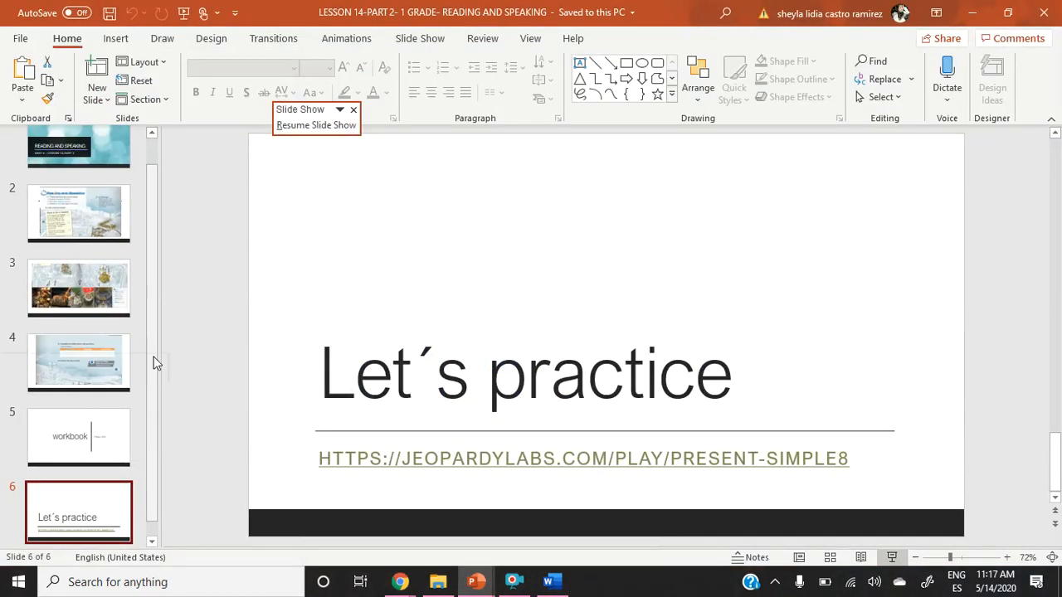
mouse_move(355, 442)
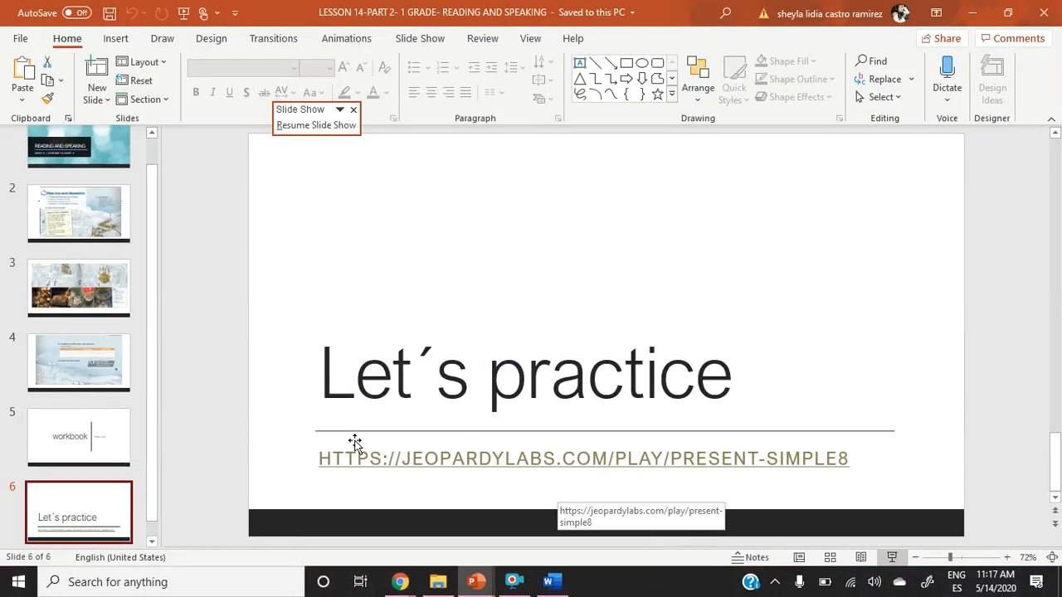
mouse_move(975, 455)
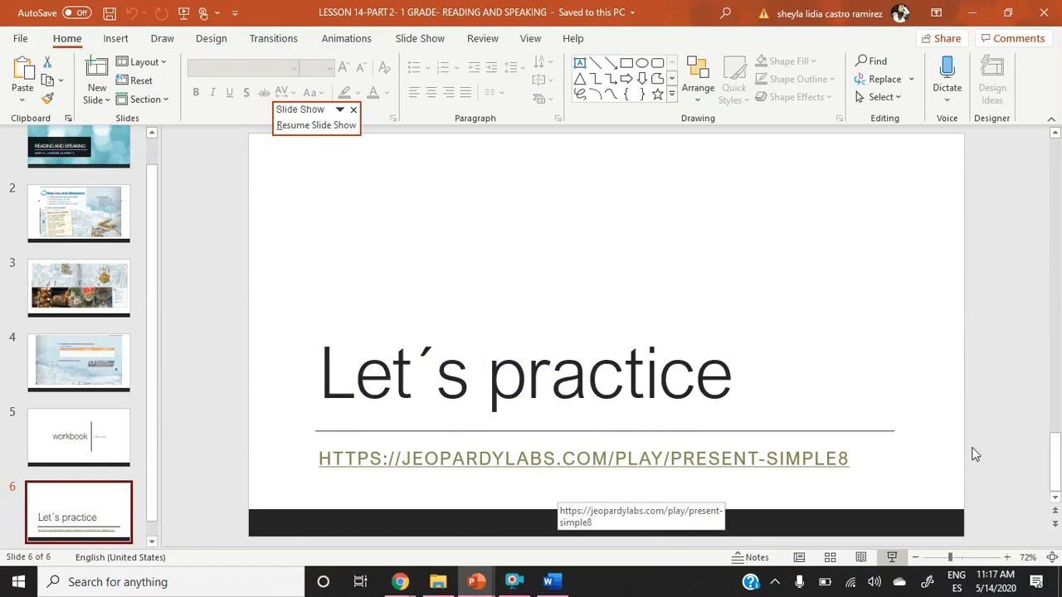
mouse_move(398, 486)
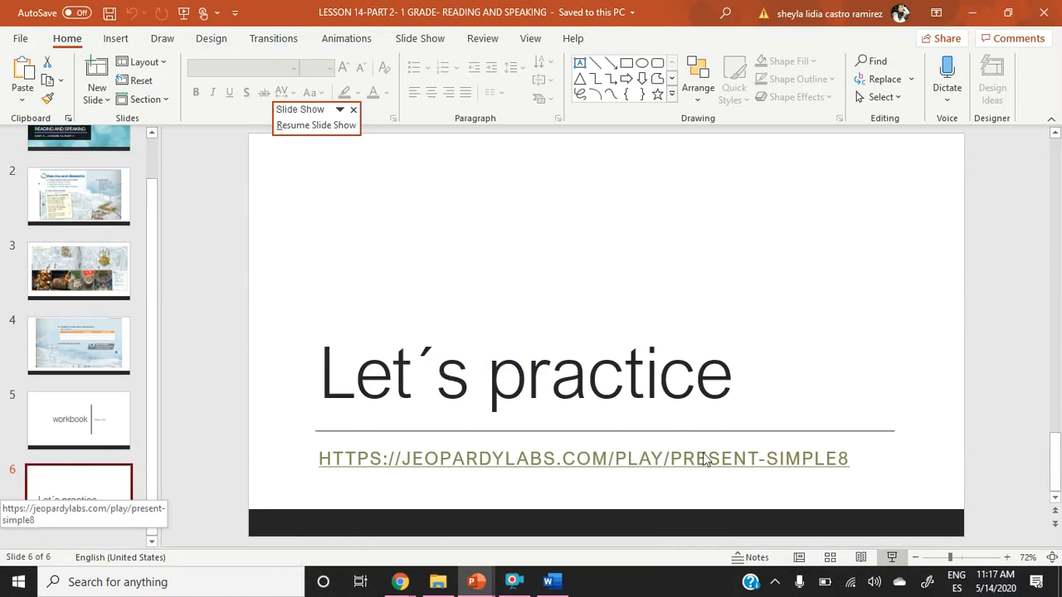
mouse_move(153, 381)
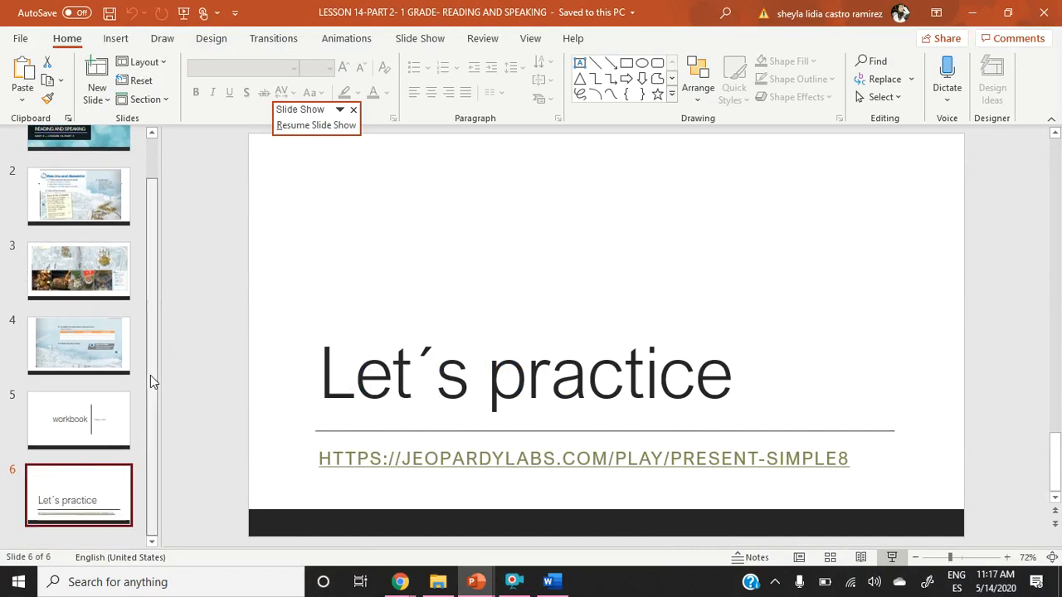
Scroll the thumbnails around the 'Let's practice' slide, then return to the JeopardyLabs board in Chrome.
scroll("up", 3)
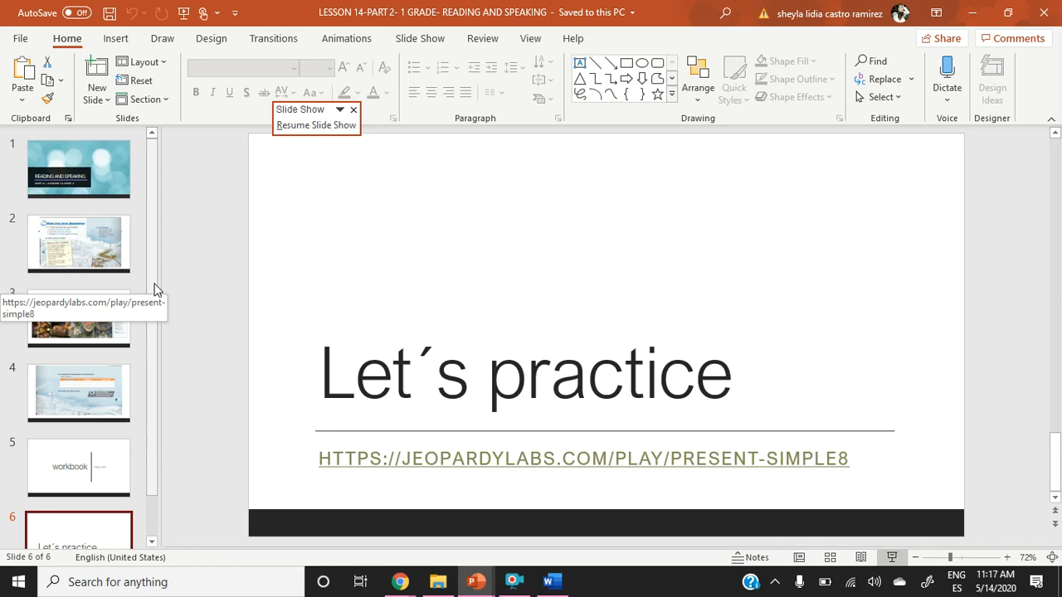
scroll("down", 3)
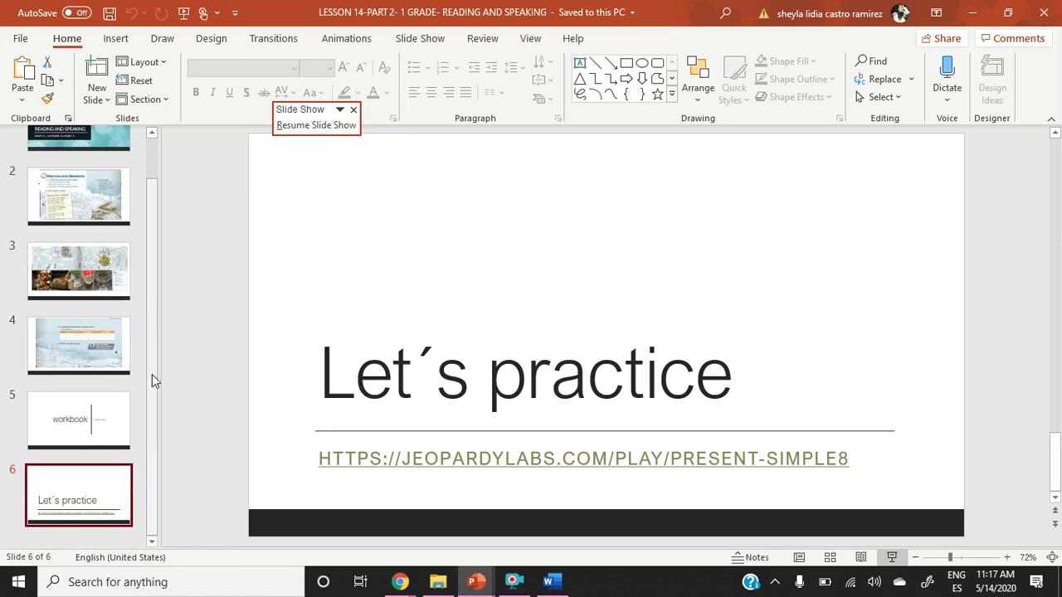
mouse_move(208, 357)
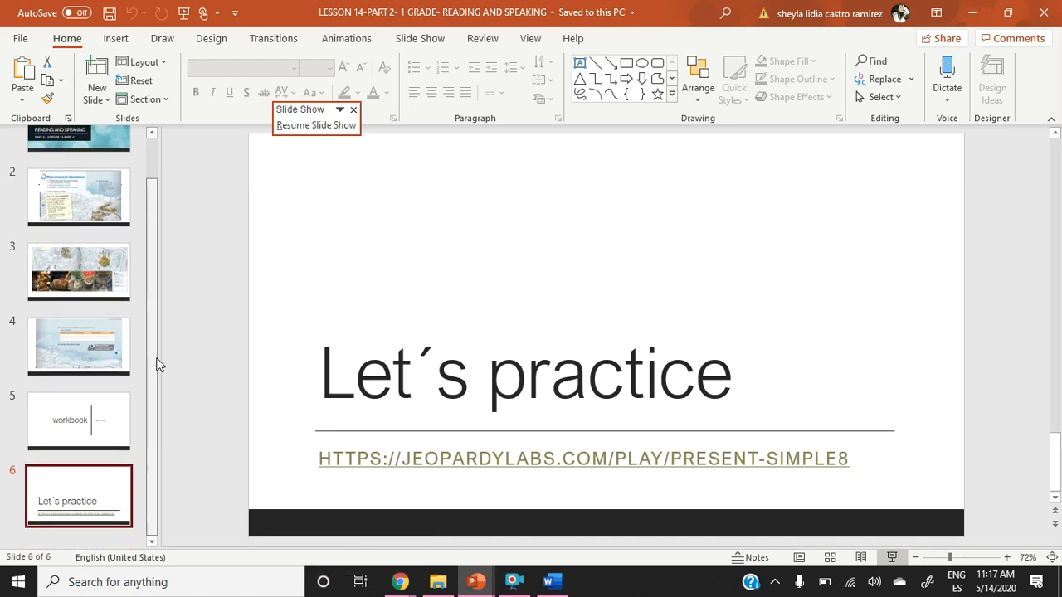
scroll("up", 3)
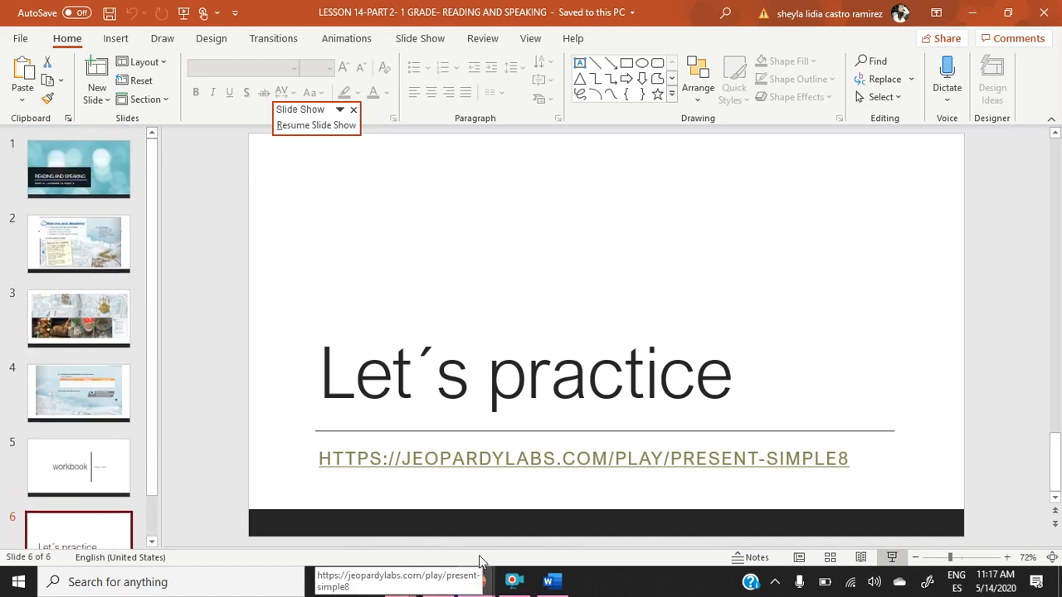
mouse_move(475, 581)
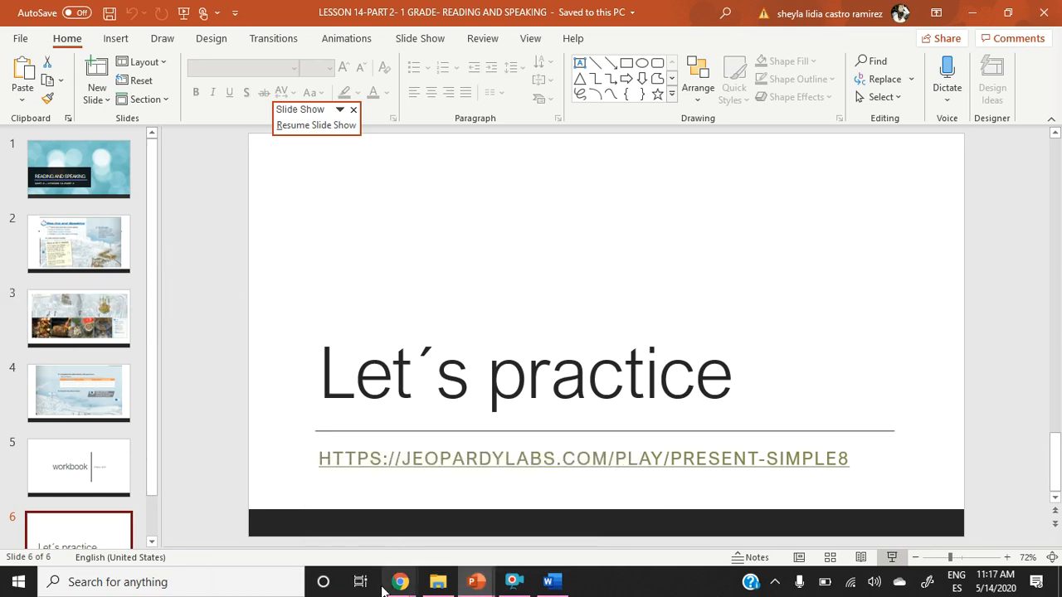
left_click(401, 582)
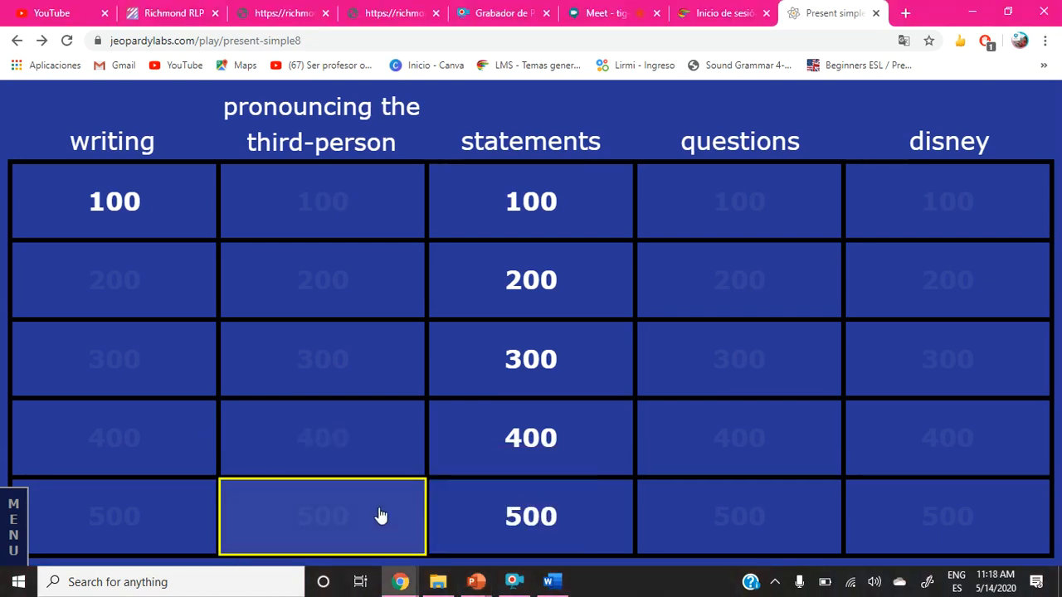
mouse_move(654, 132)
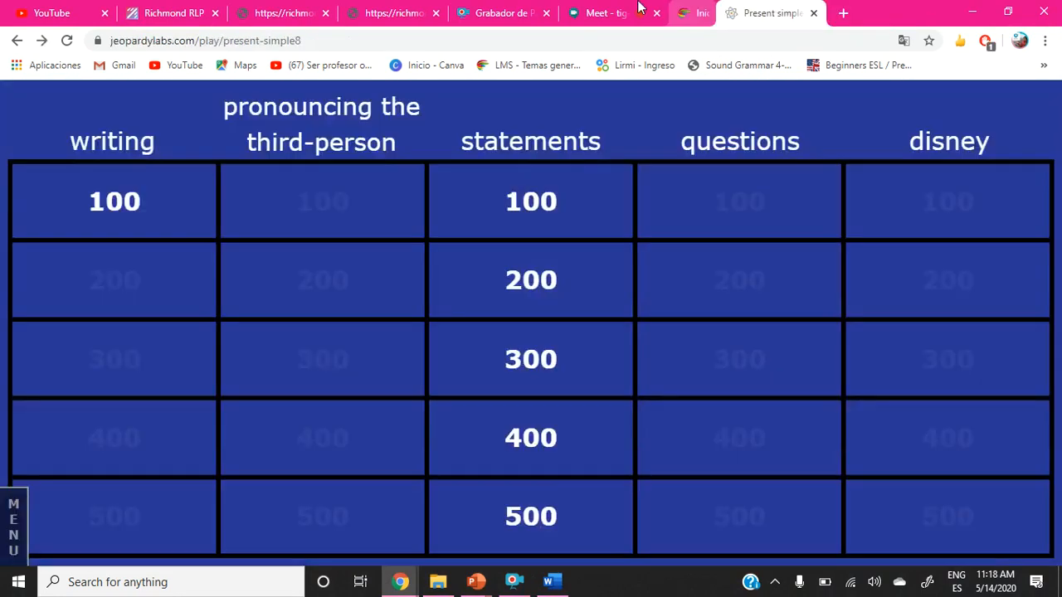
Switch to the Google Meet tab, where the screen is still being presented.
left_click(598, 13)
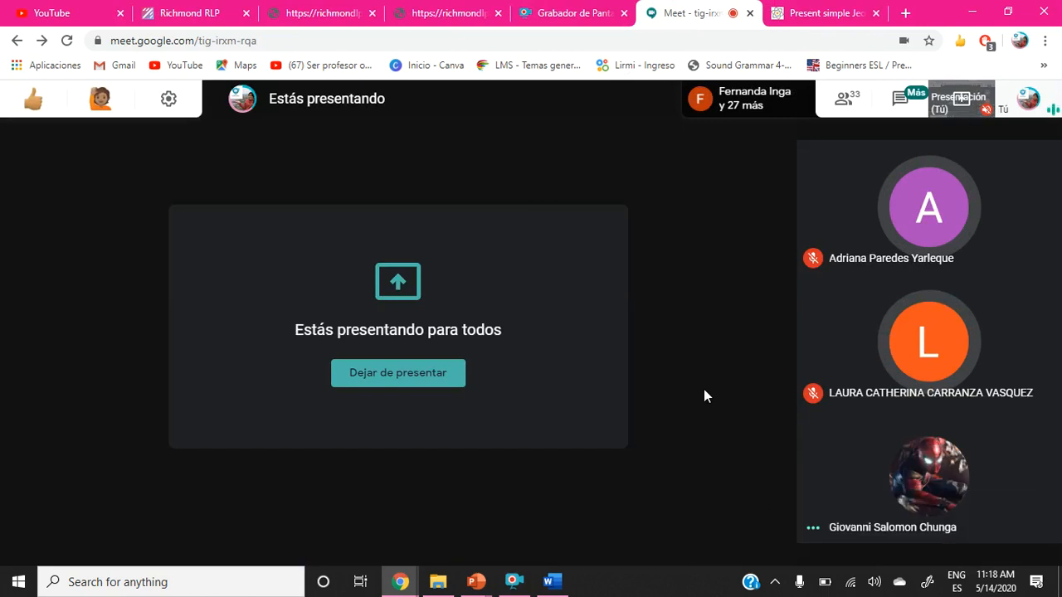
mouse_move(723, 352)
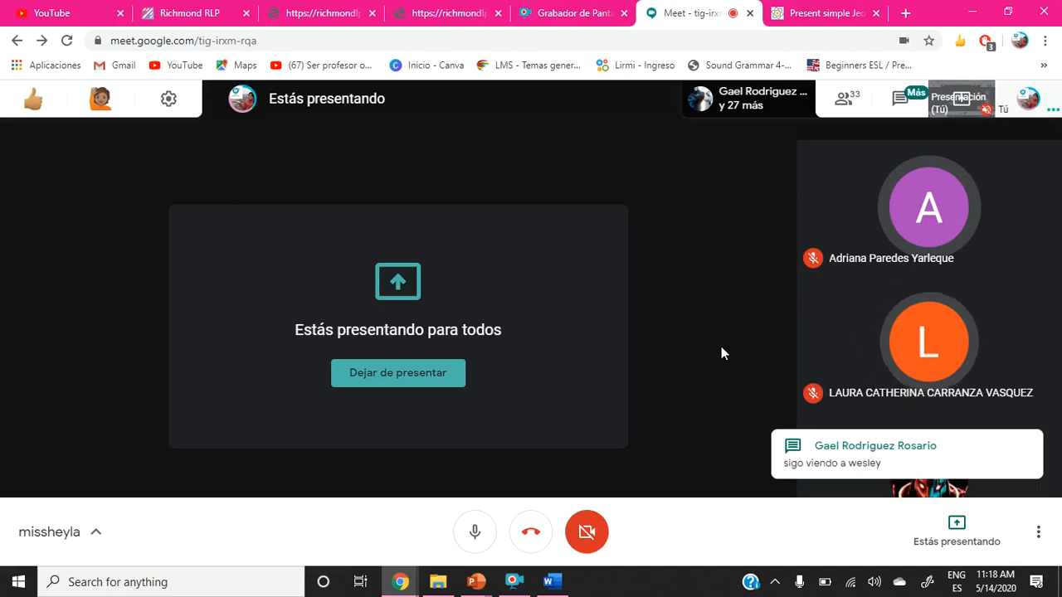
mouse_move(717, 311)
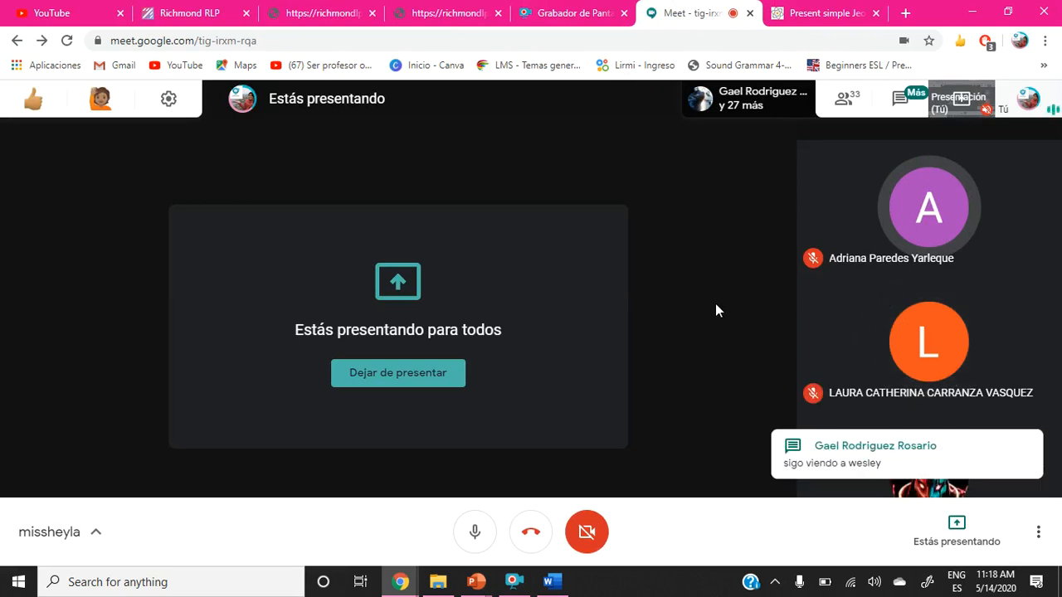